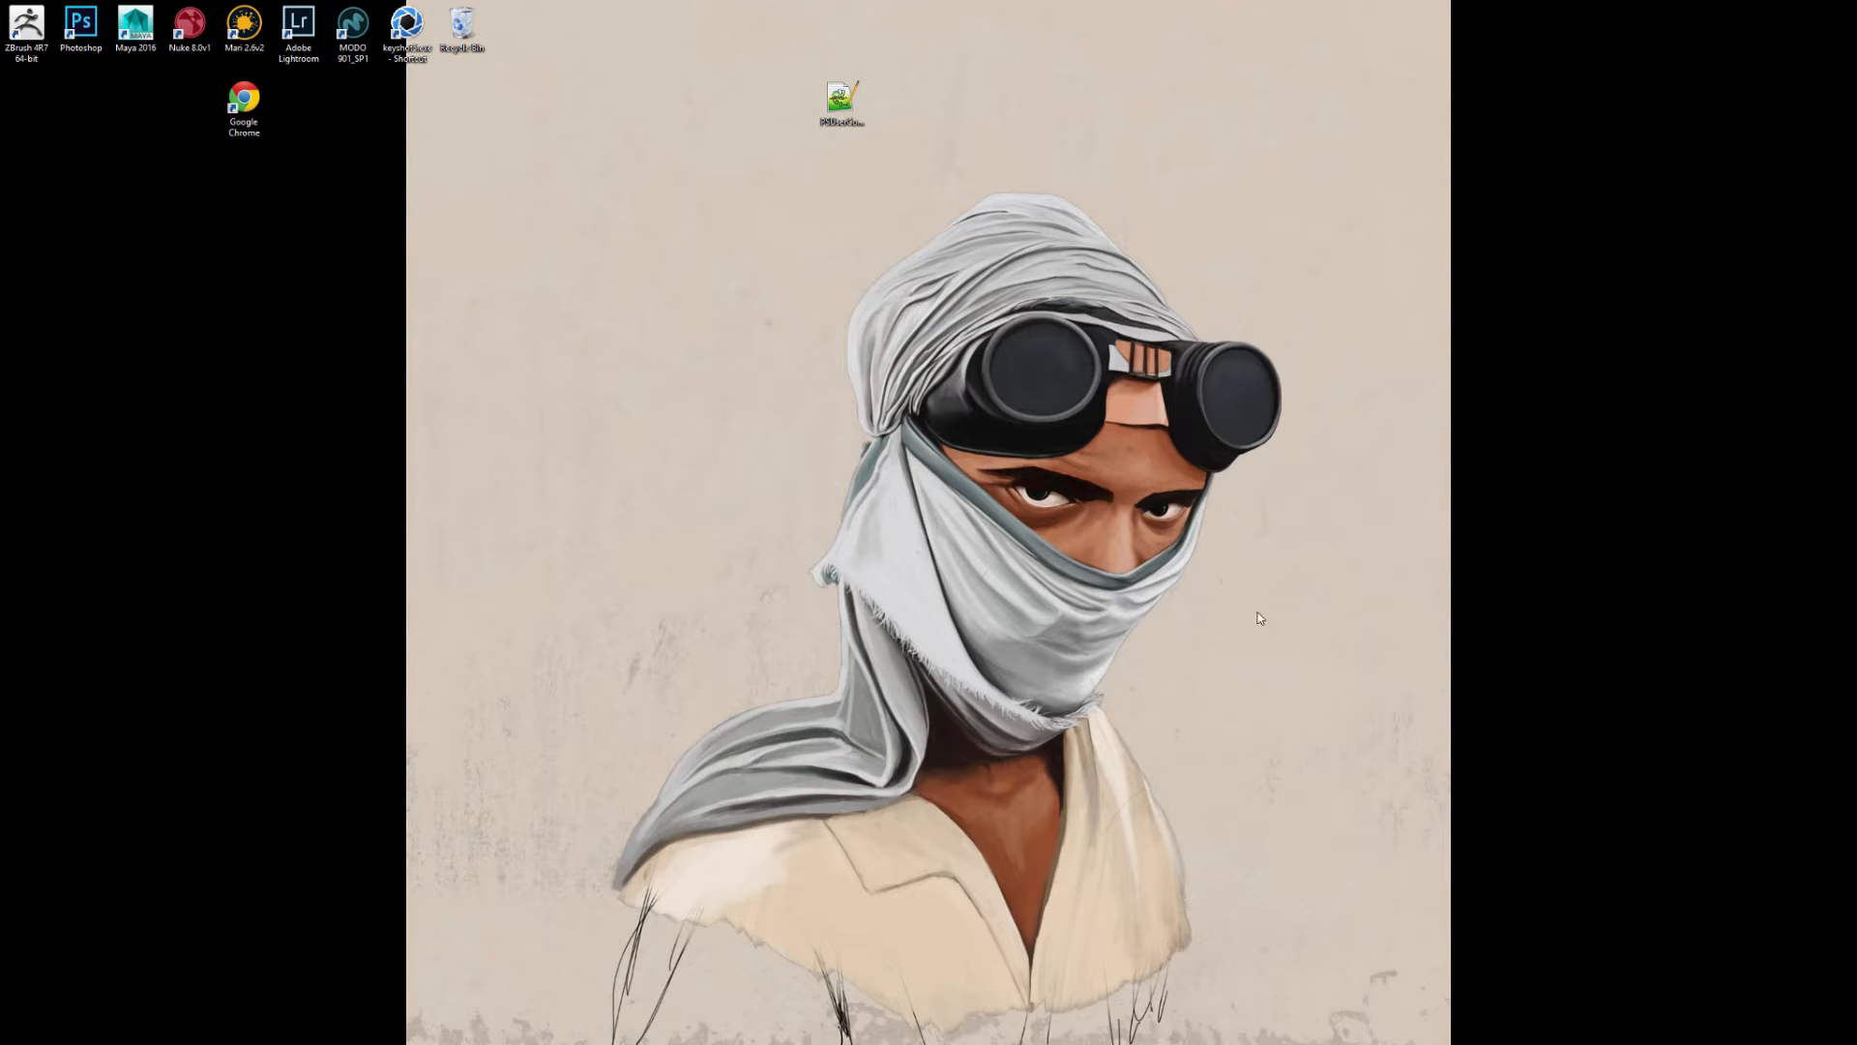
mouse_move(1266, 521)
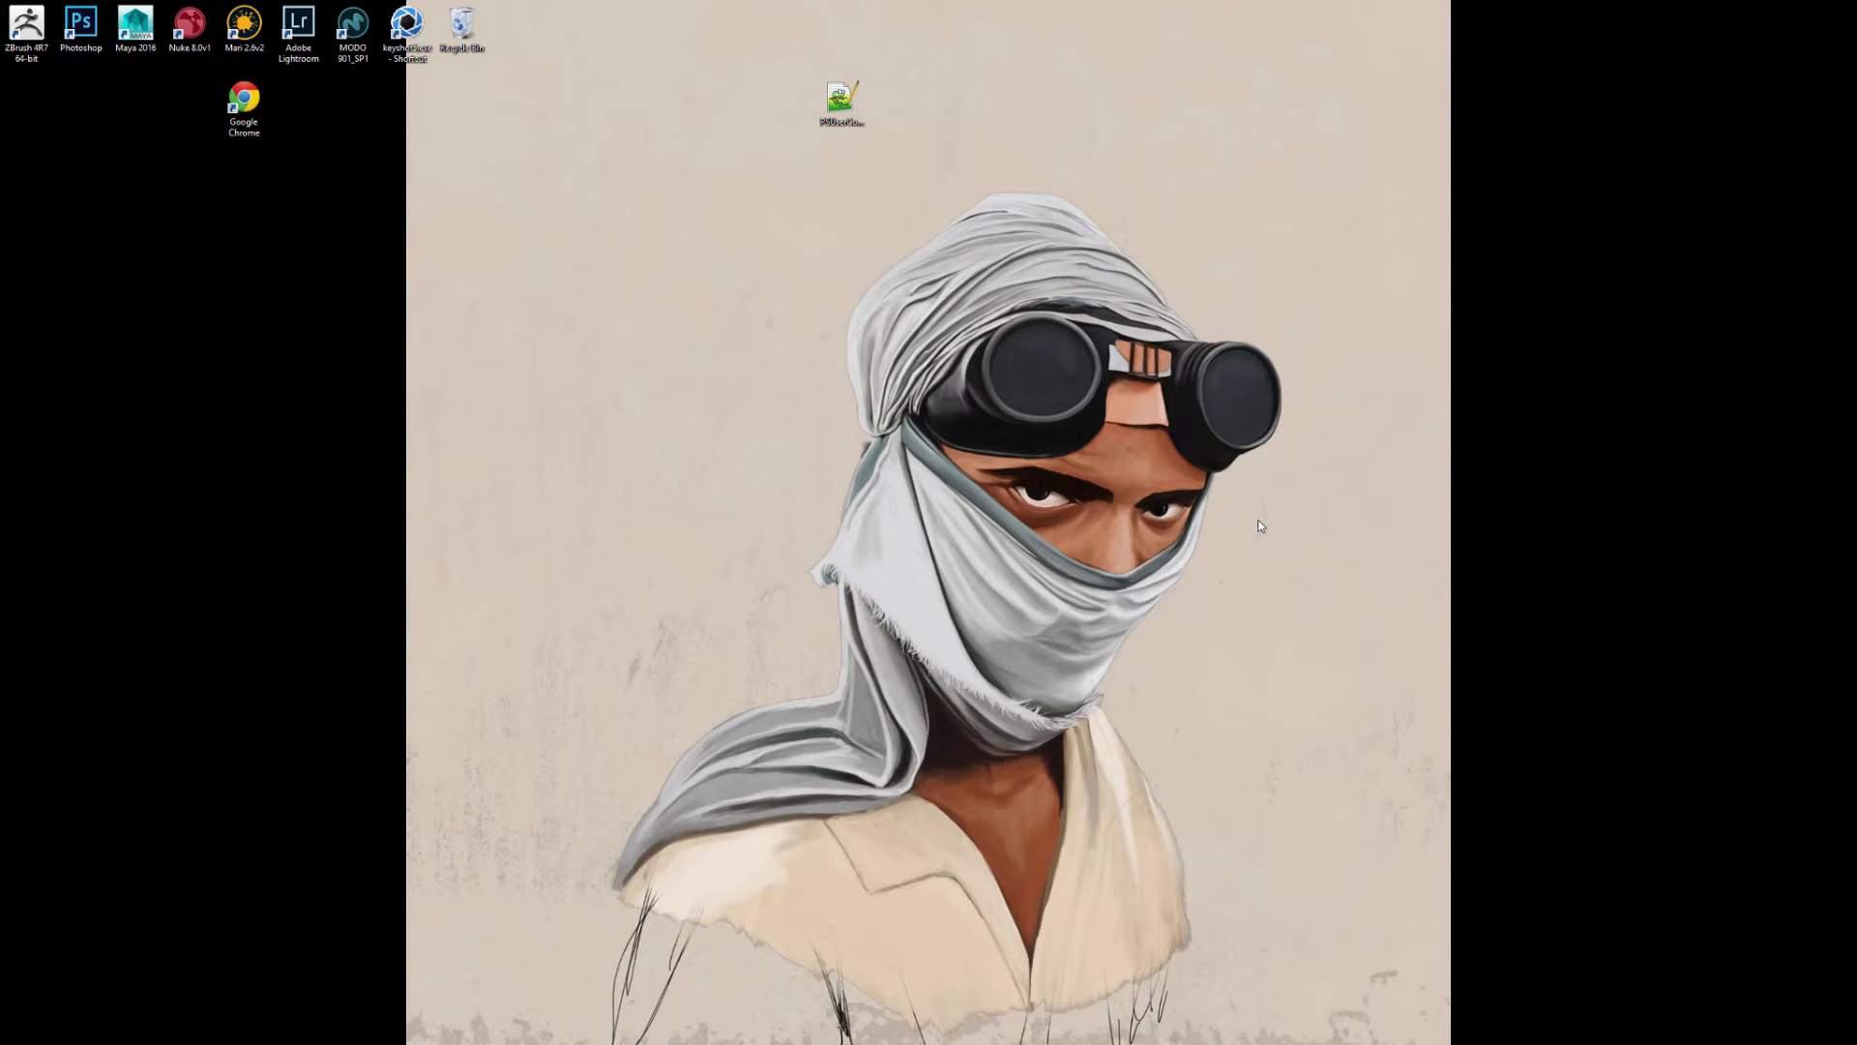
mouse_move(981, 436)
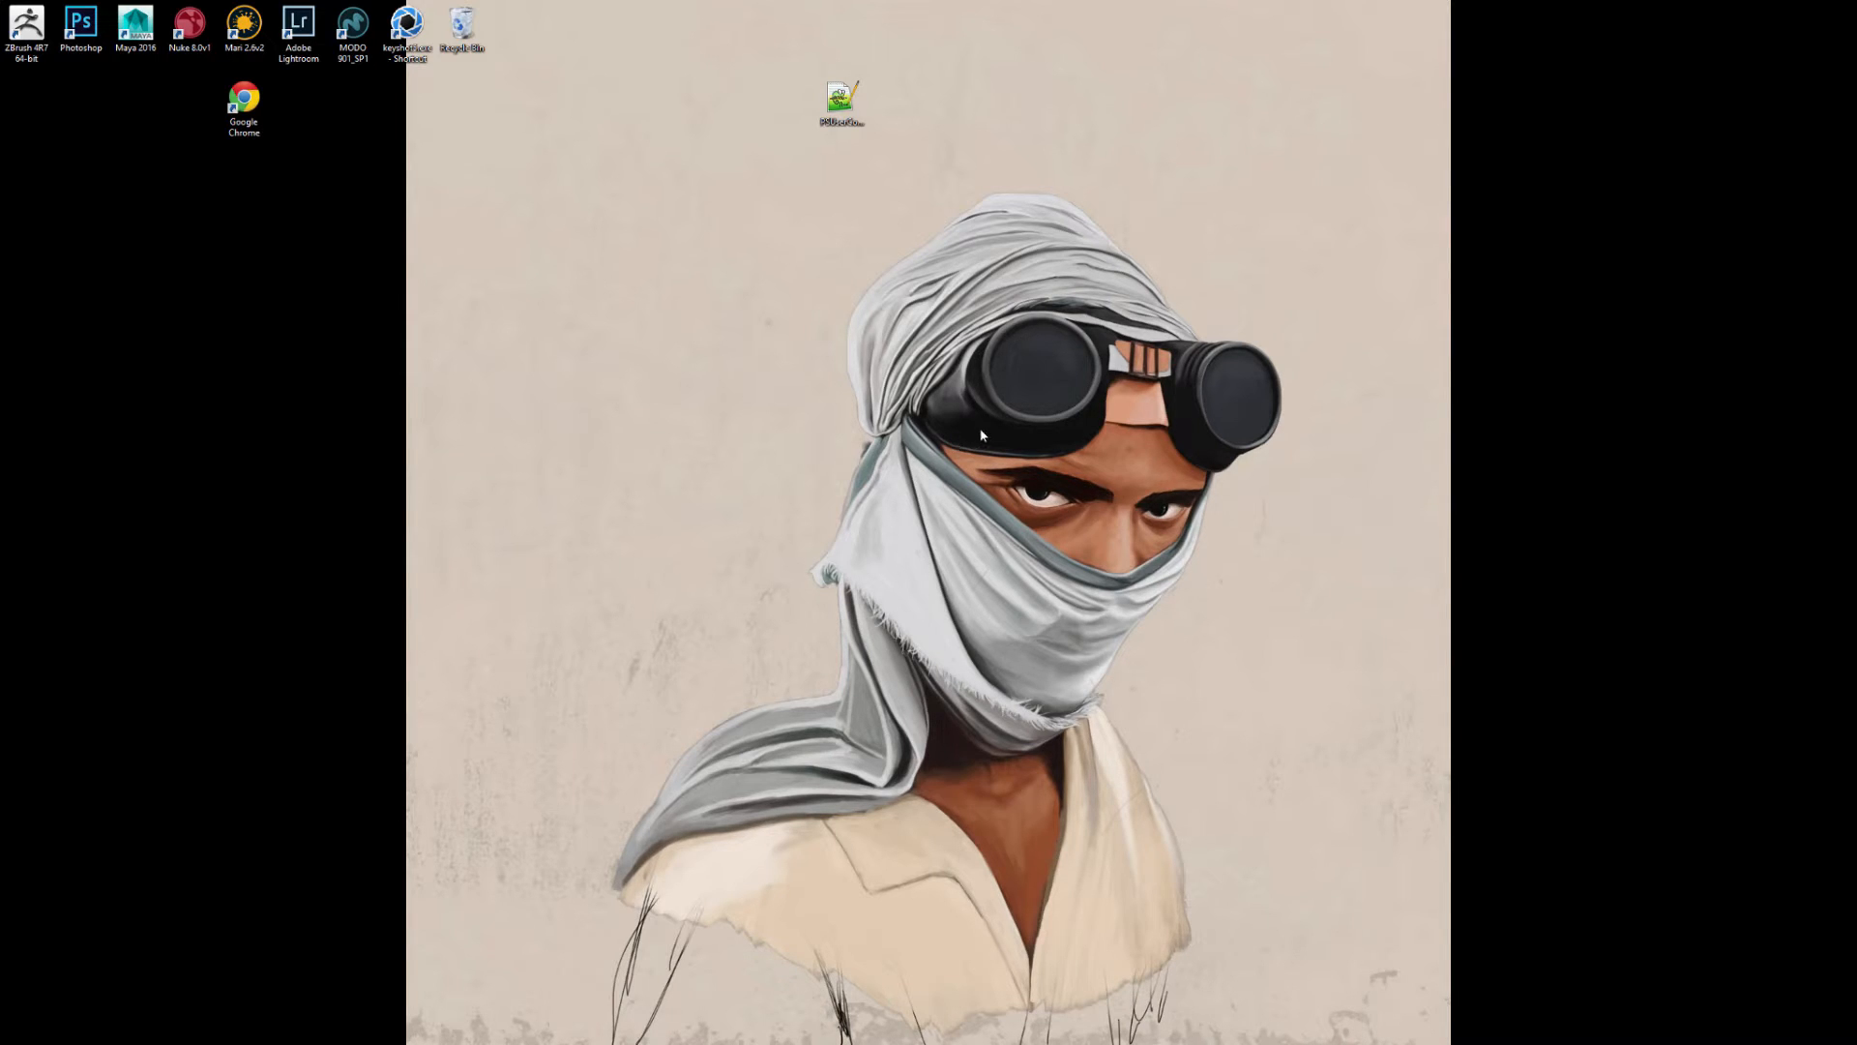
mouse_move(809, 578)
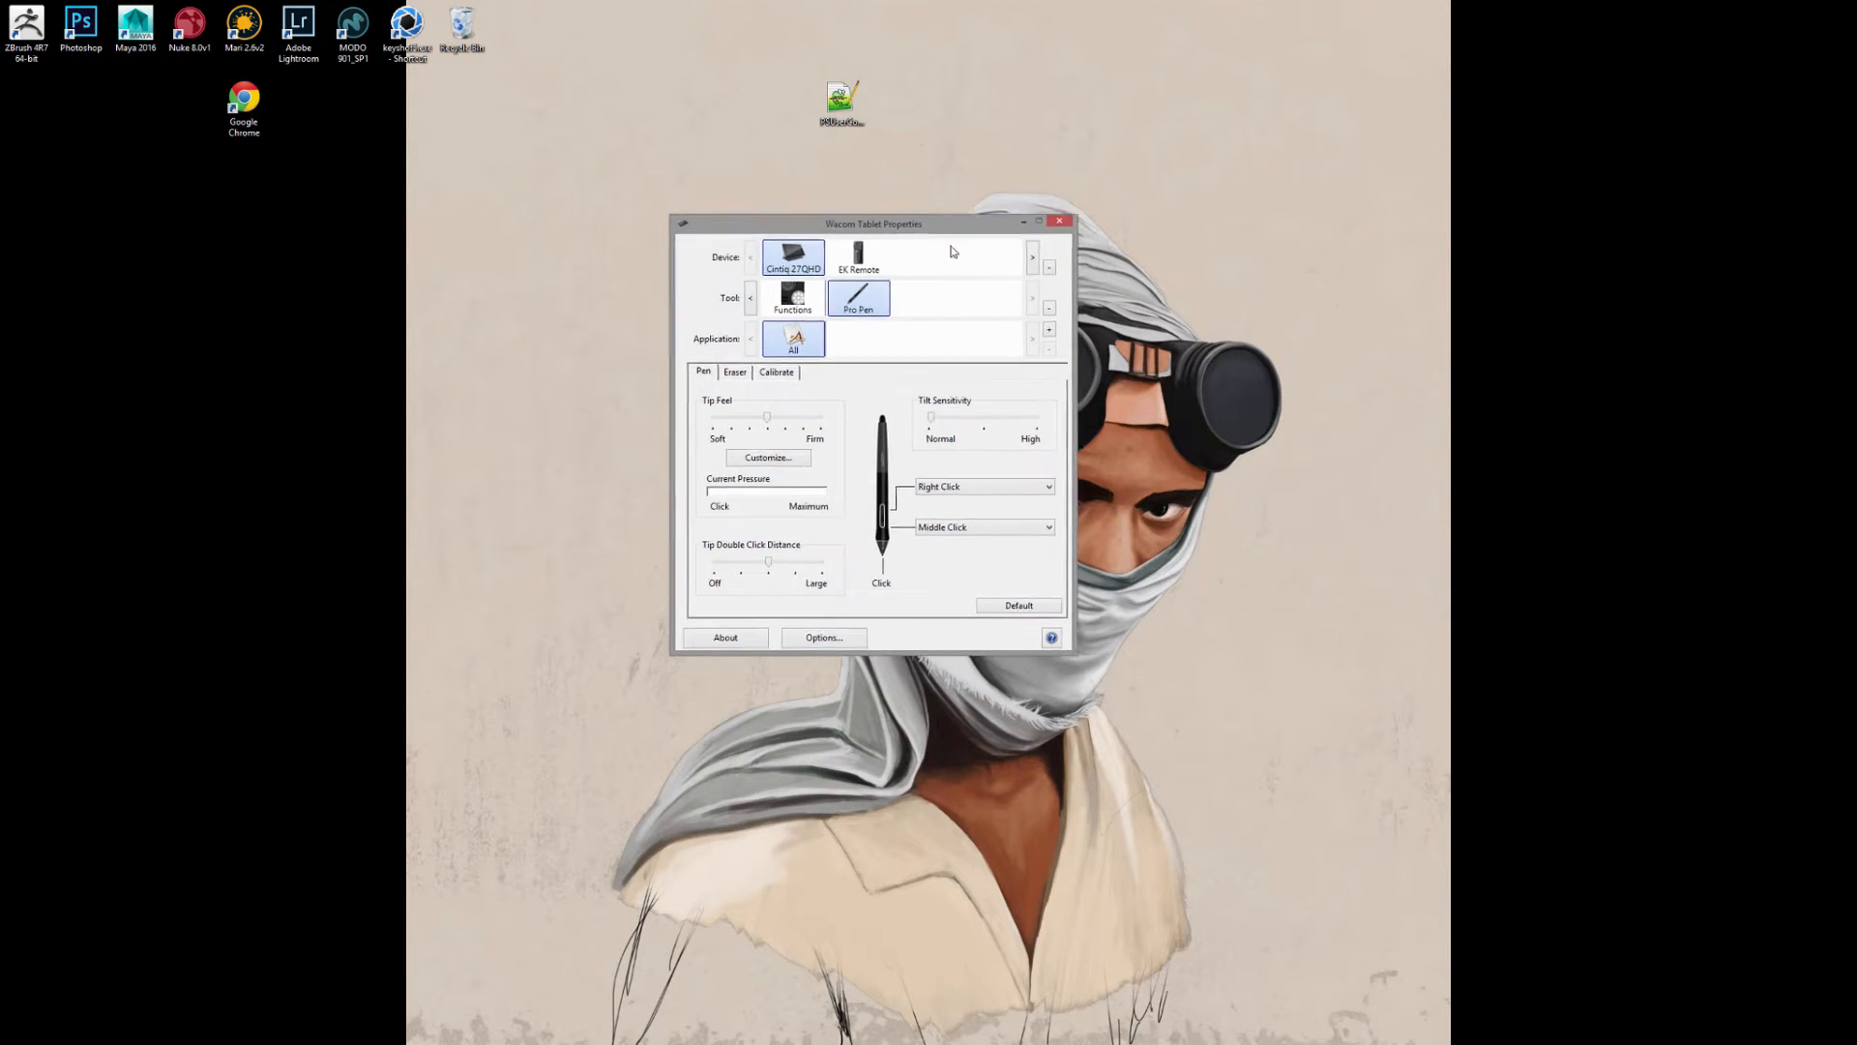
- Show the pen's Calibrate settings with the Use Windows Ink checkbox enabled
left_click_drag(874, 222, 874, 257)
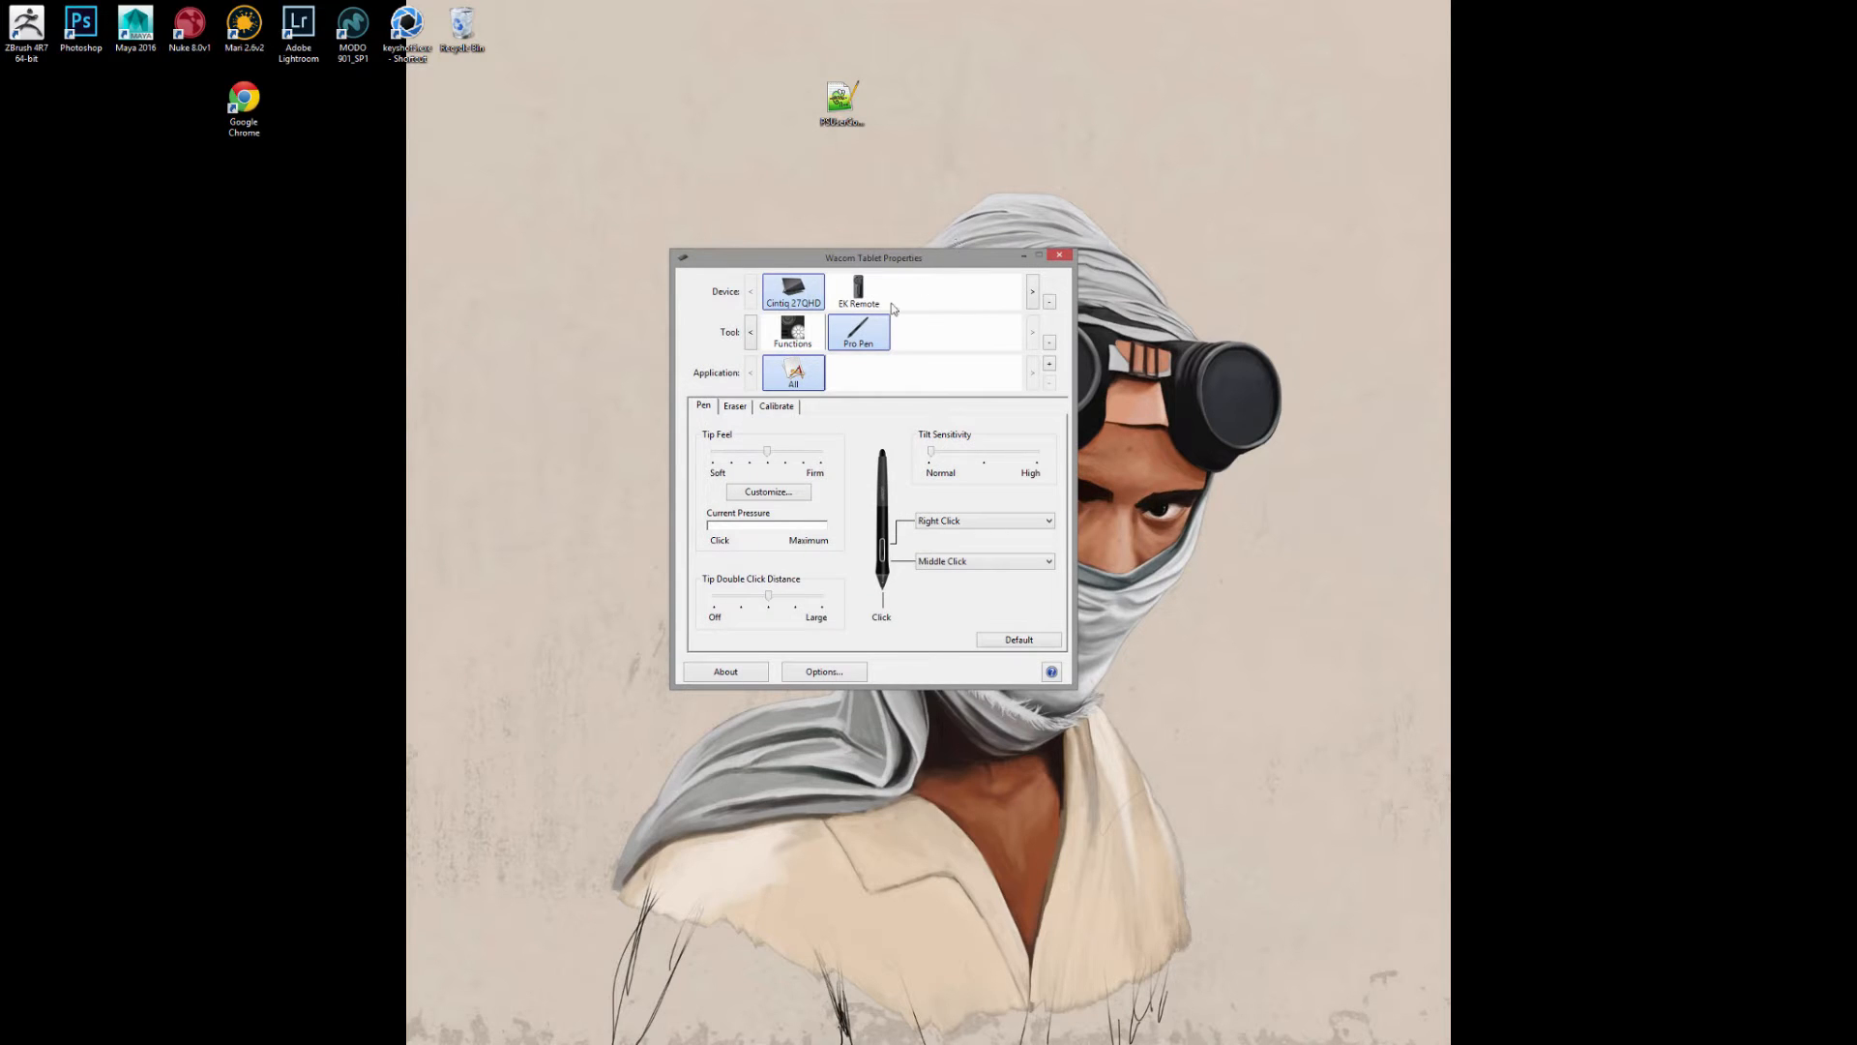
left_click(776, 404)
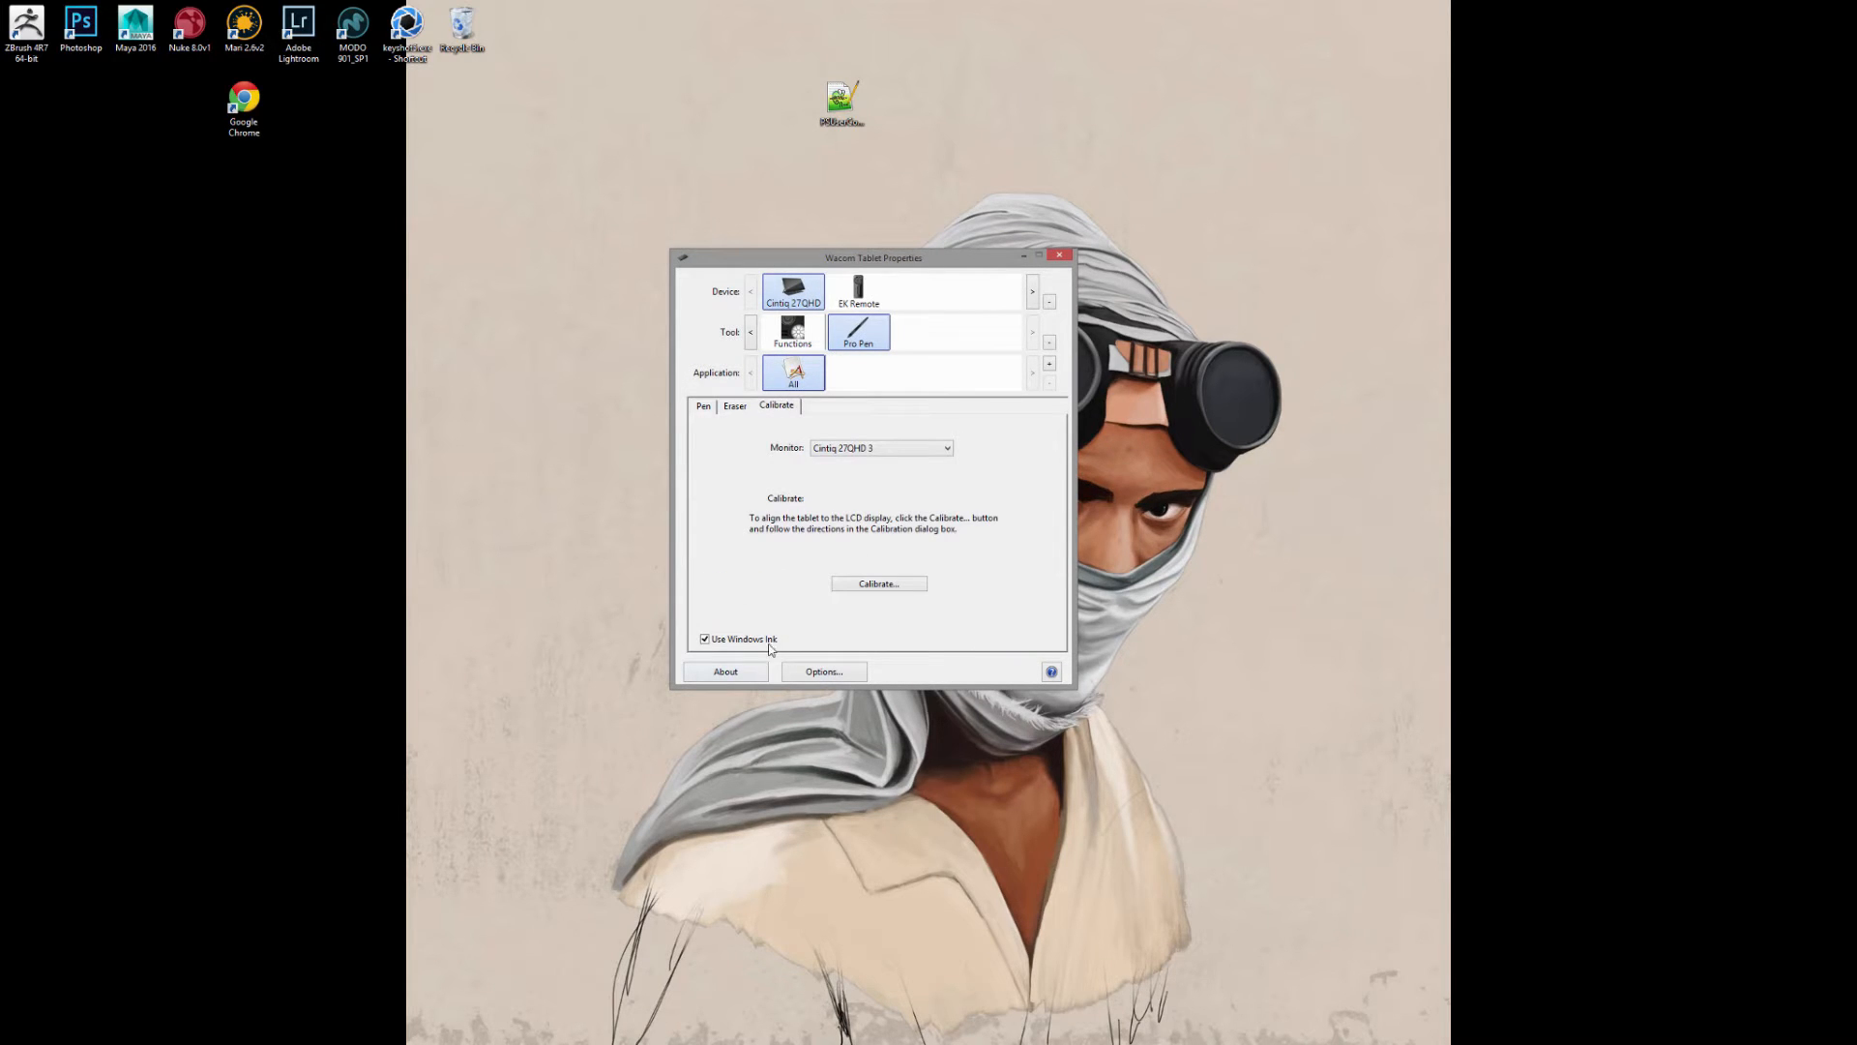
left_click_drag(874, 257, 921, 236)
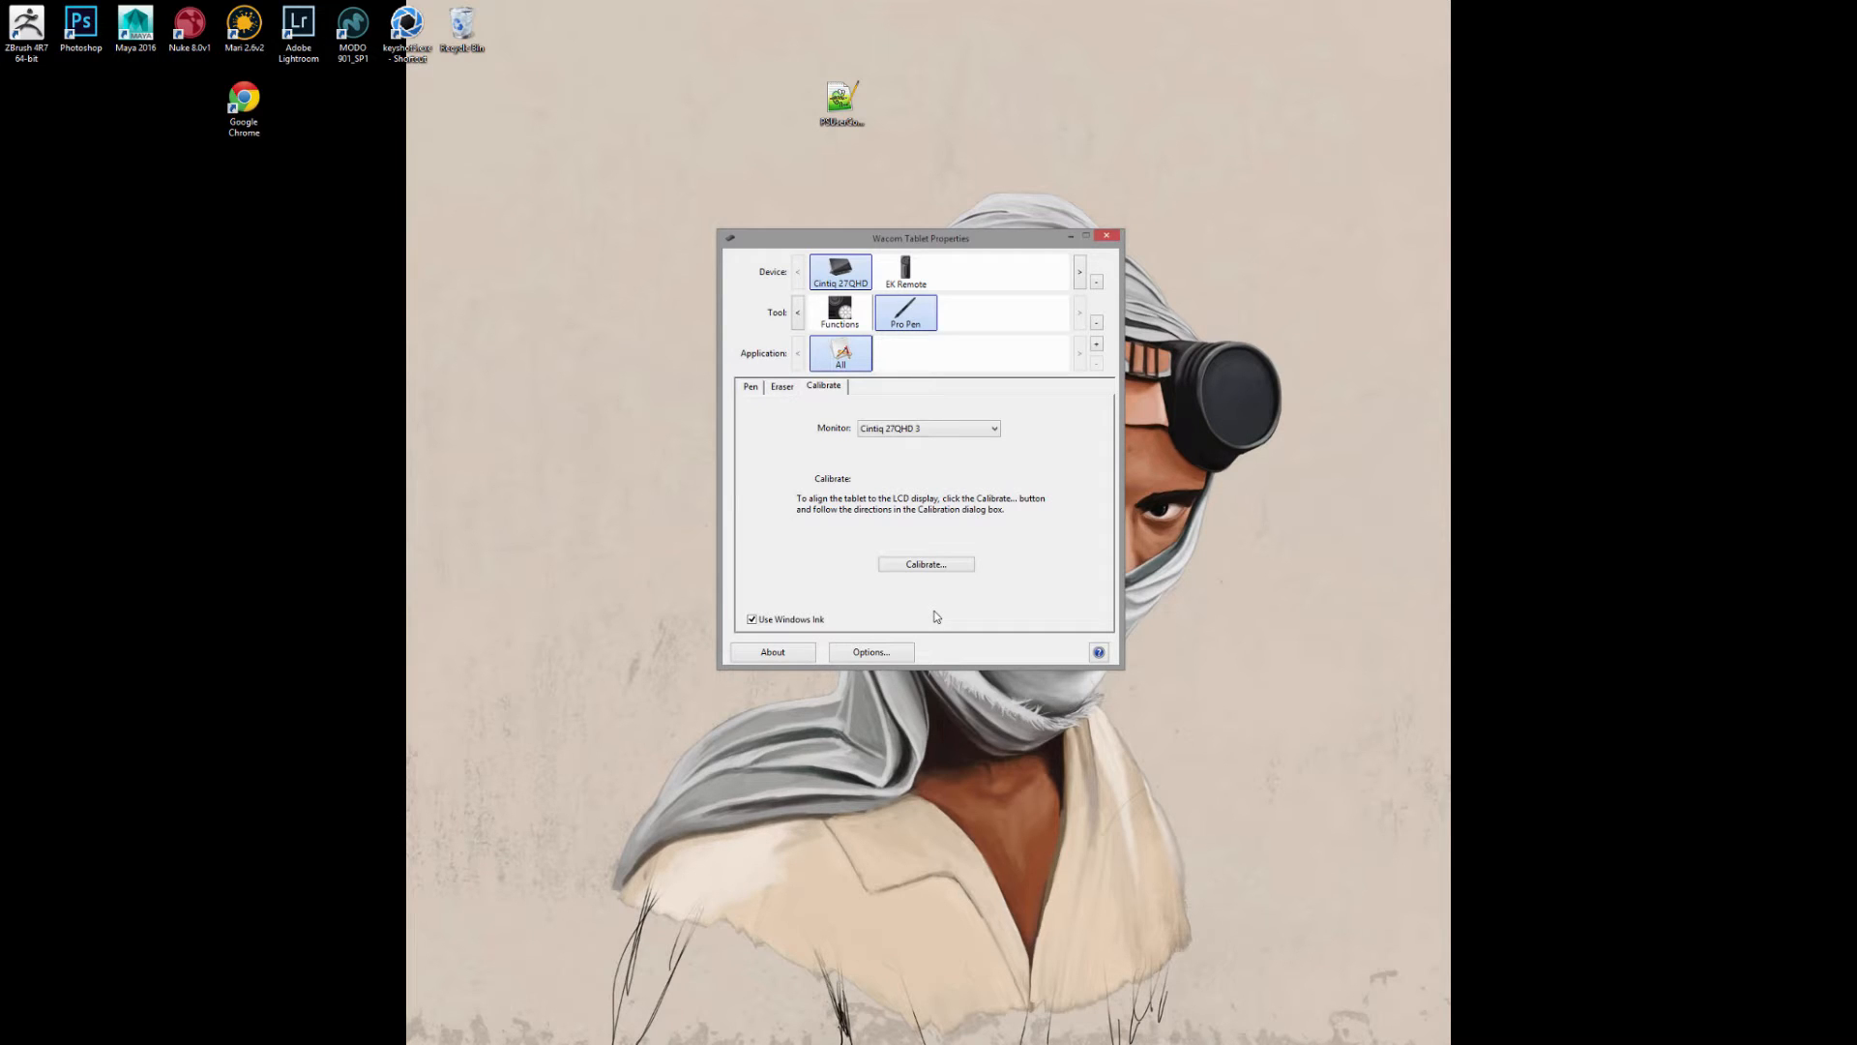
mouse_move(888, 479)
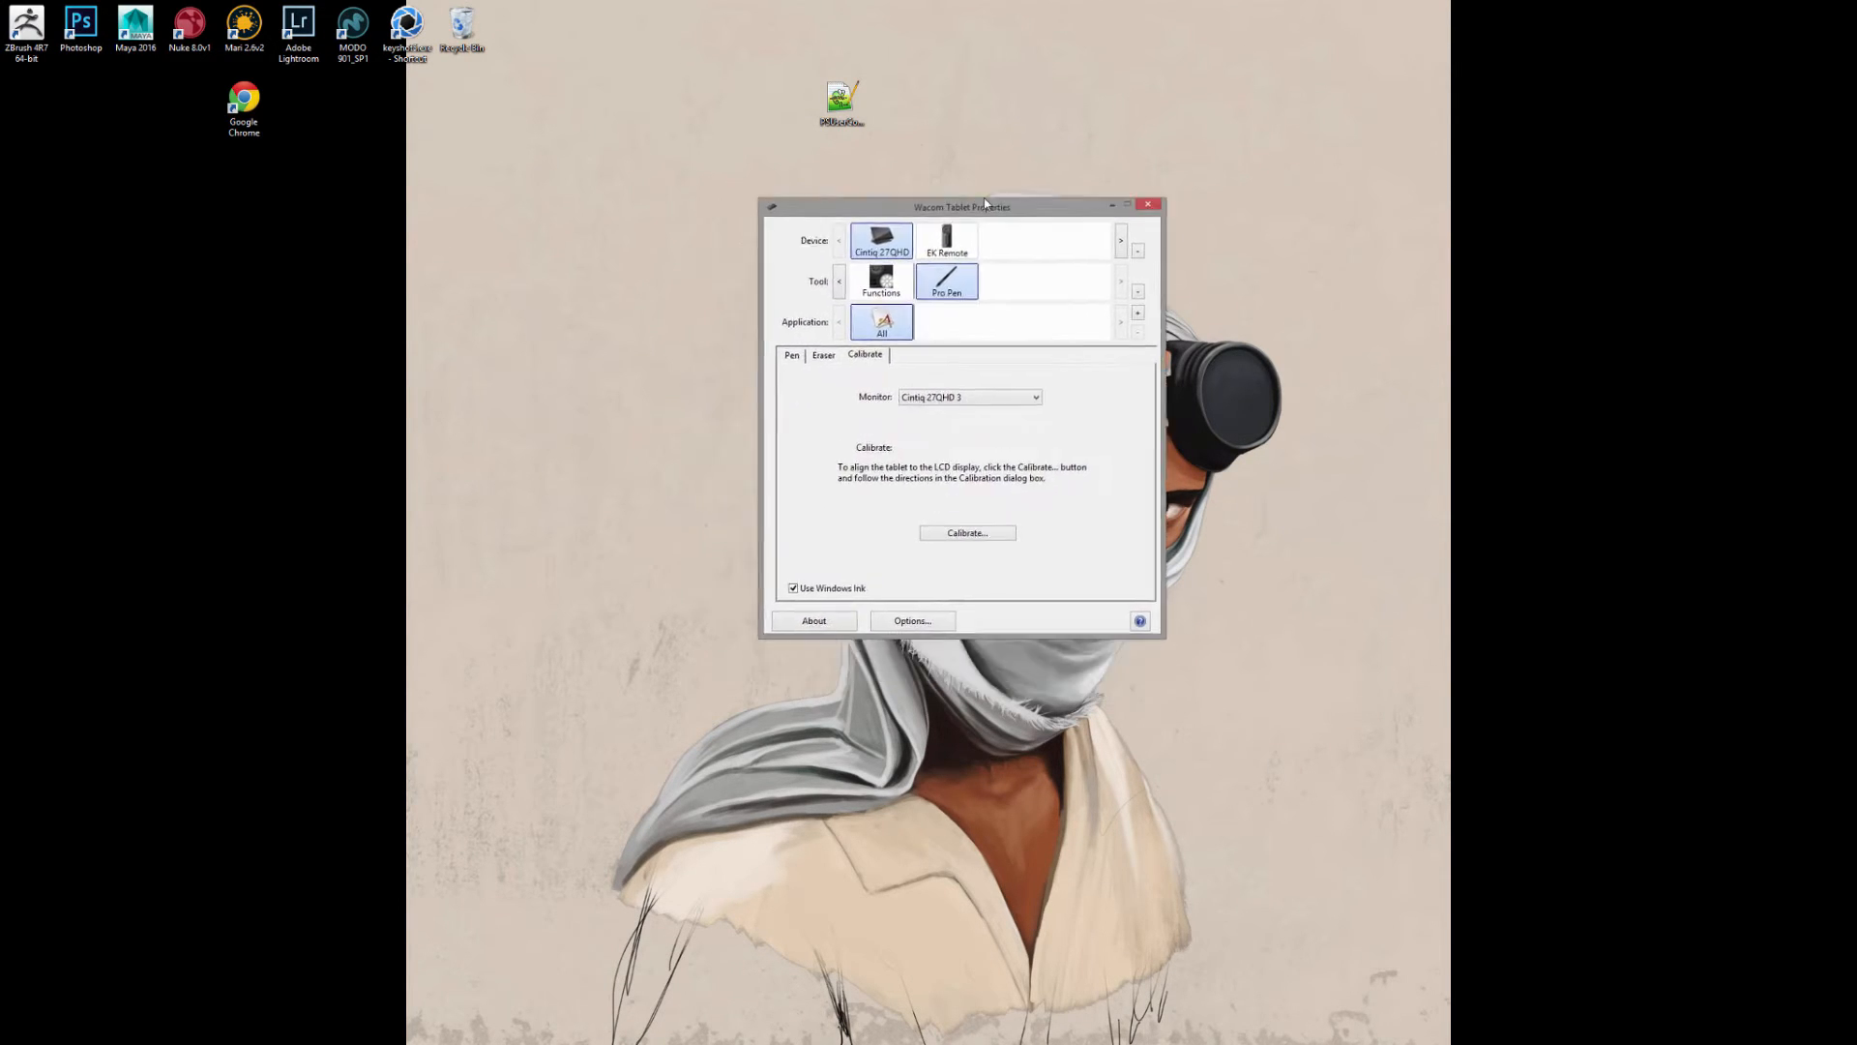
- Reposition the Wacom Tablet Properties window and close it
left_click_drag(961, 207, 877, 188)
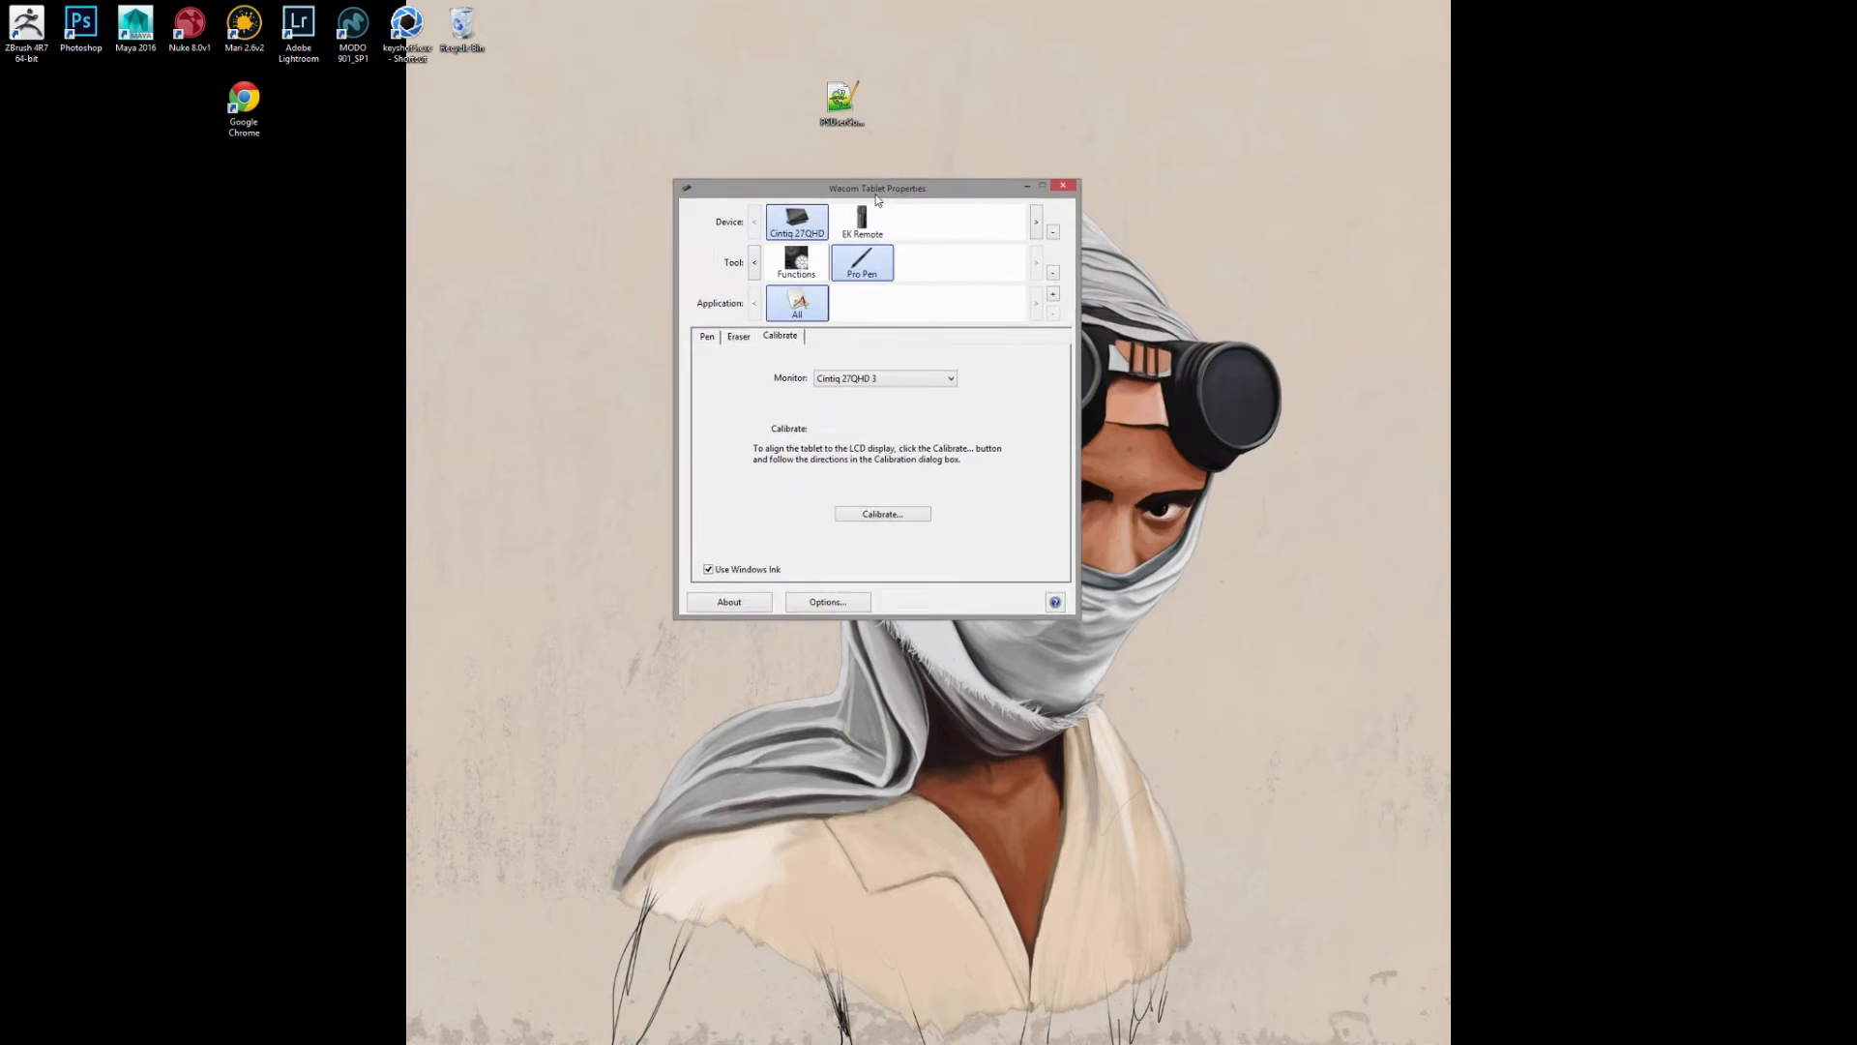
left_click_drag(876, 188, 797, 157)
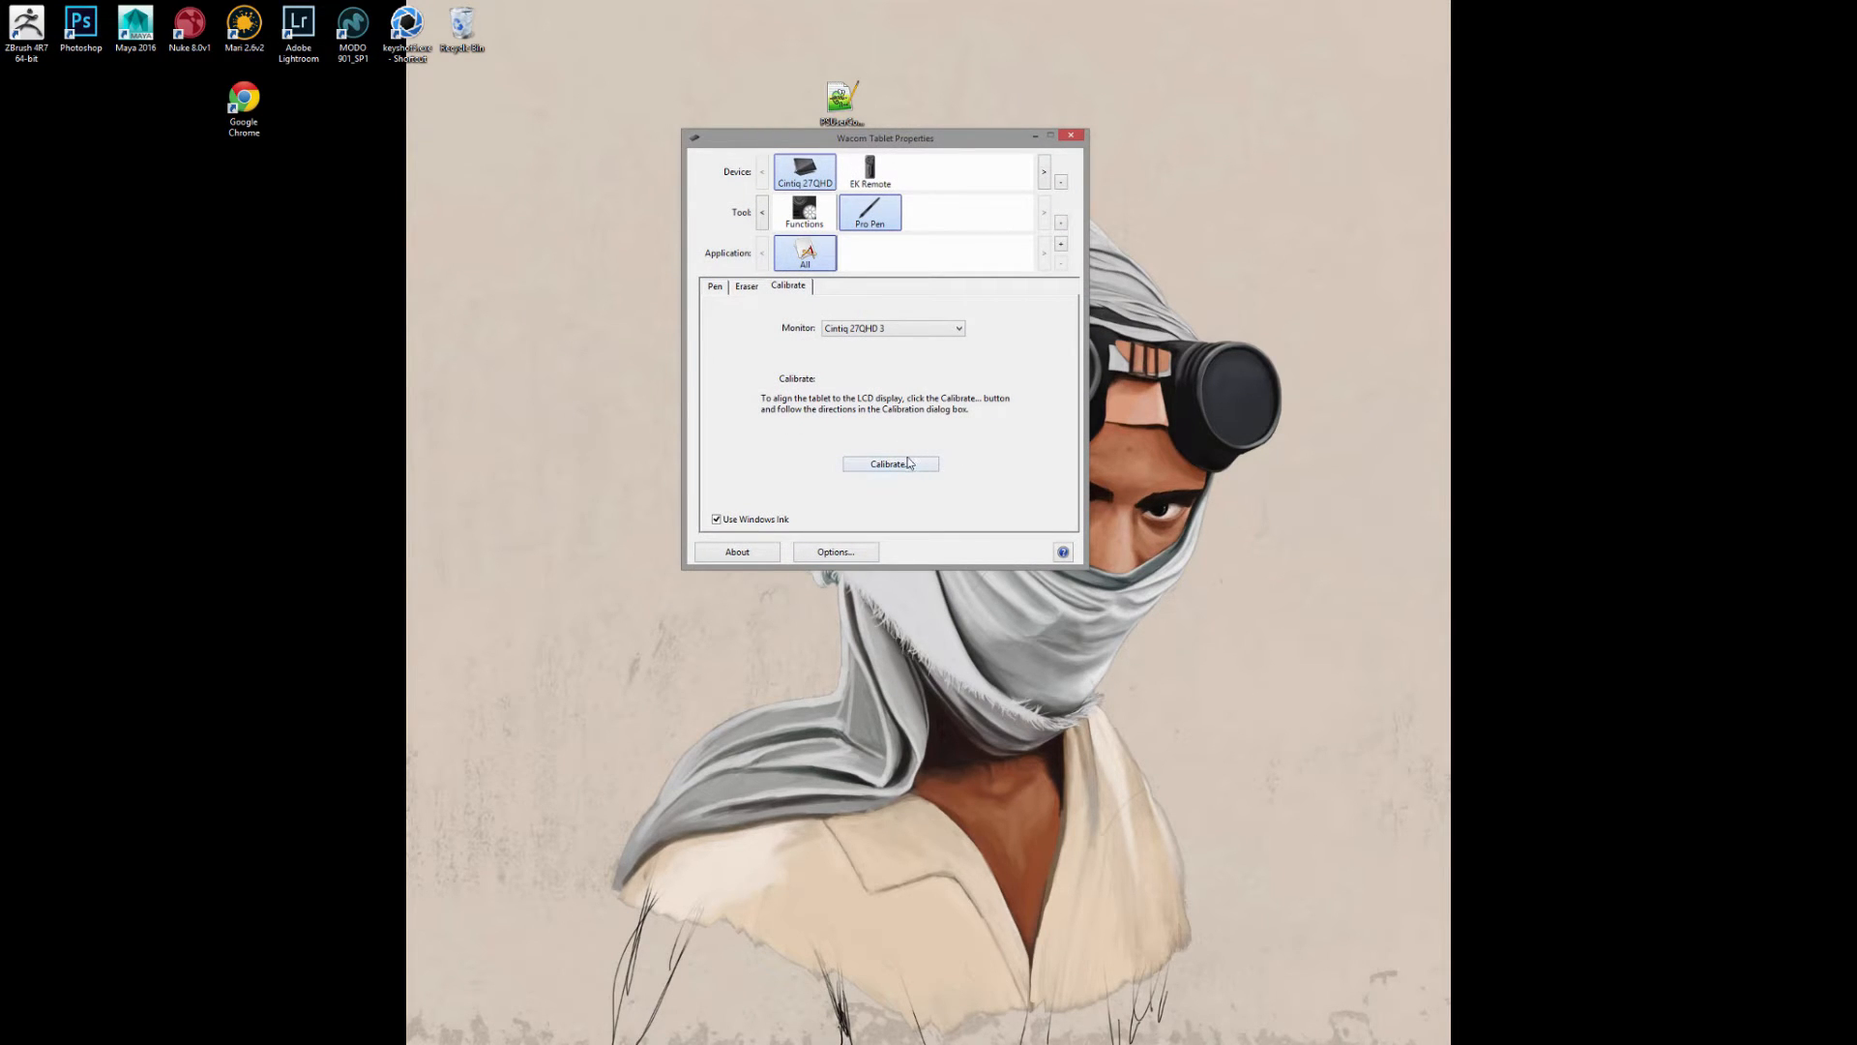
mouse_move(998, 145)
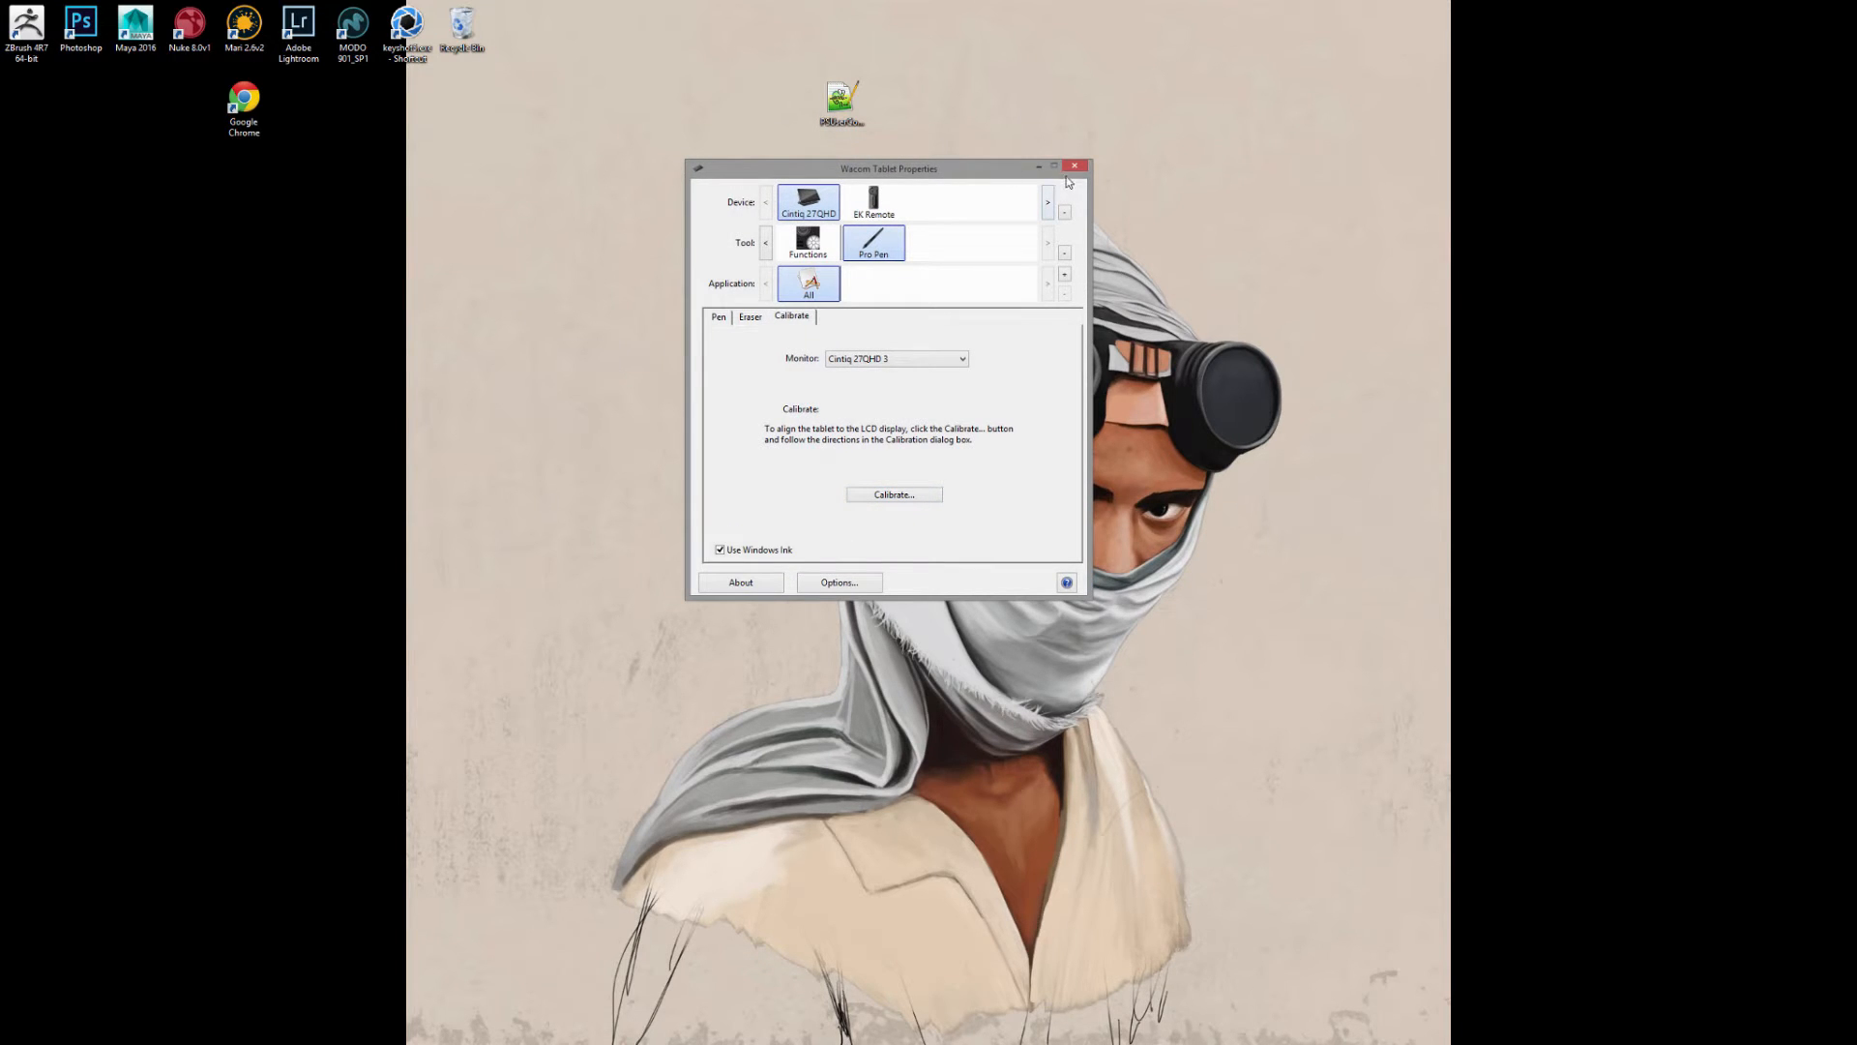
left_click(1074, 166)
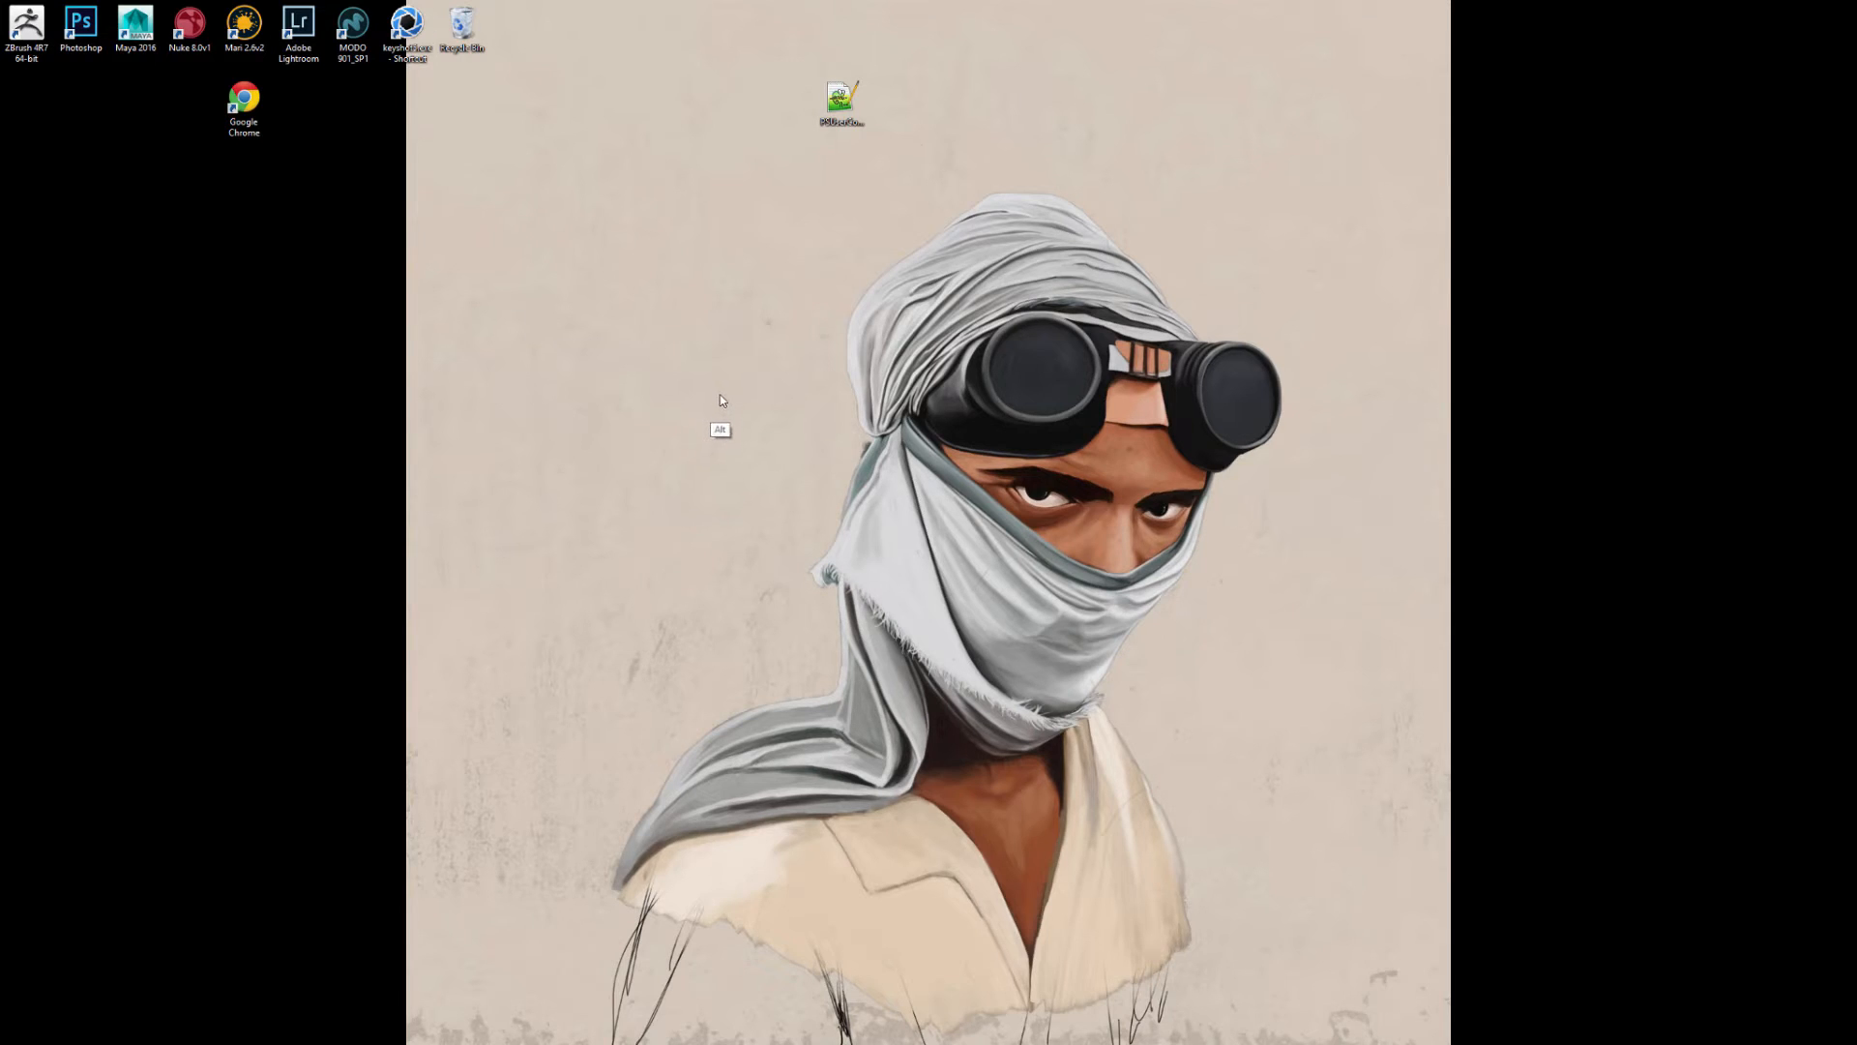
key("ctrl")
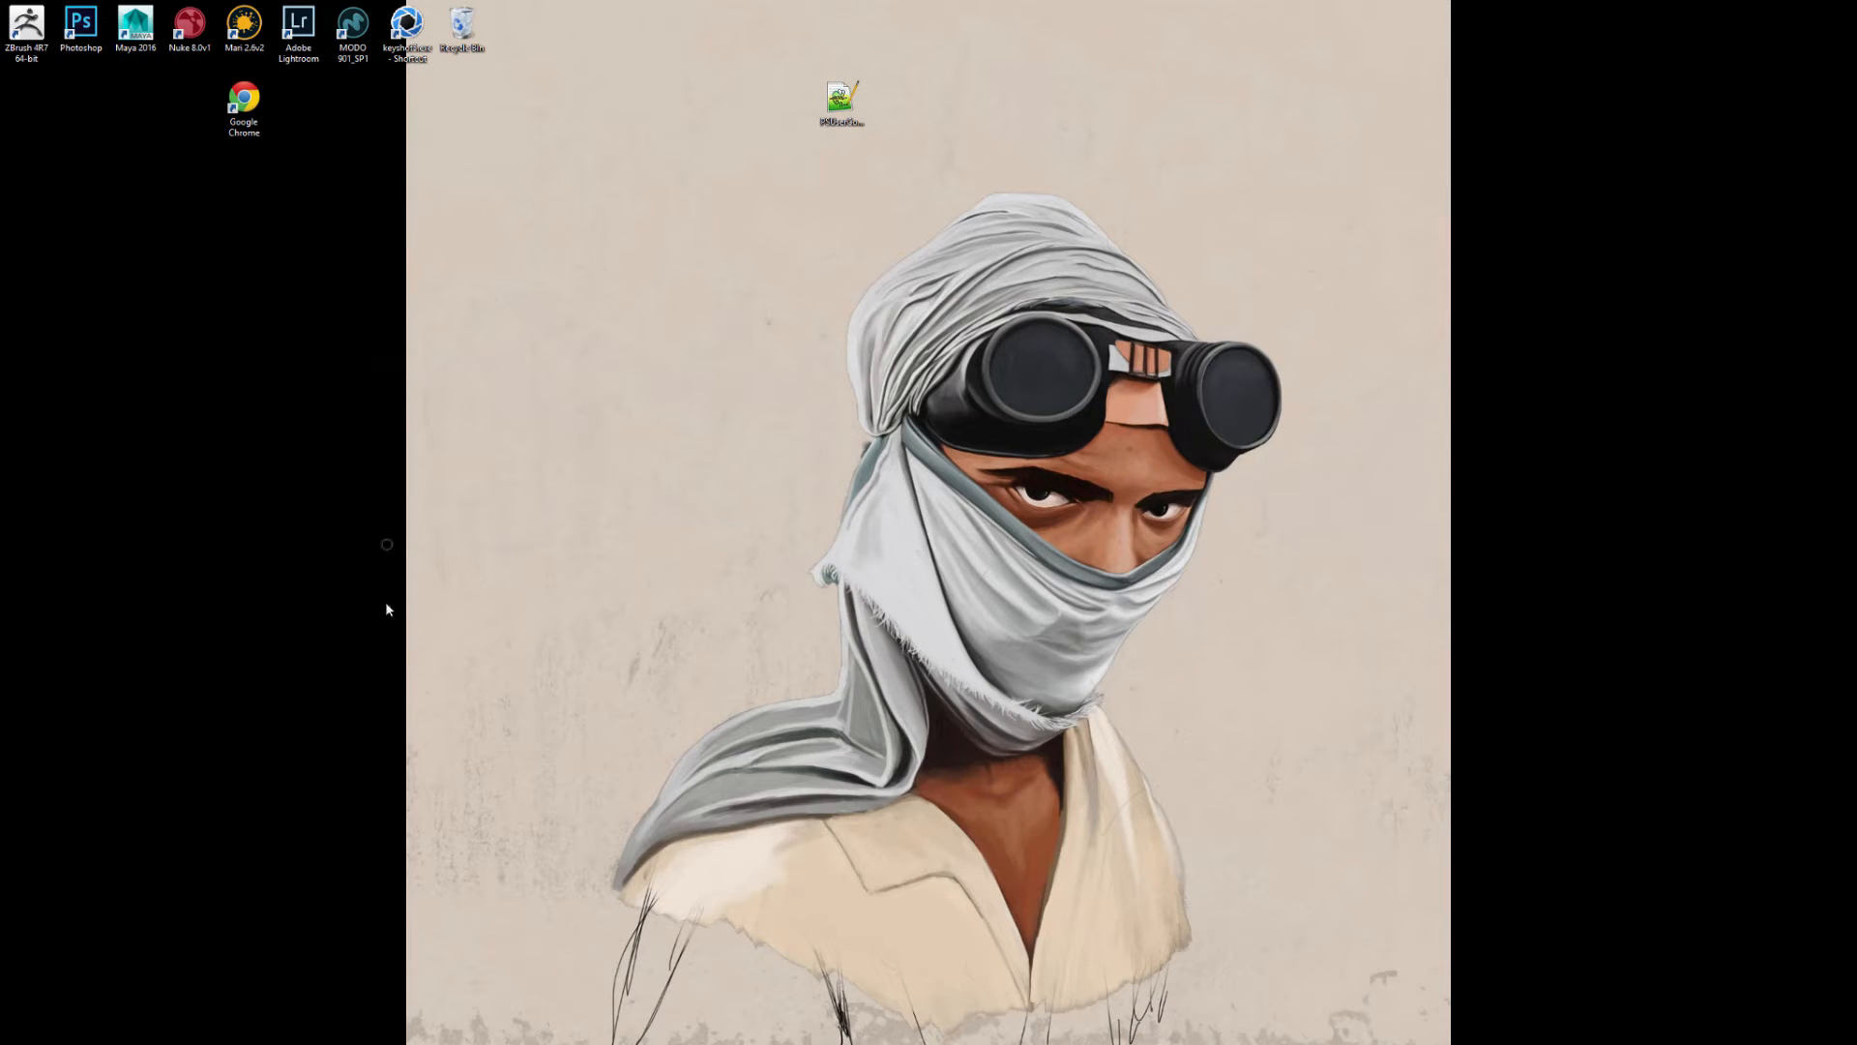
mouse_move(391, 466)
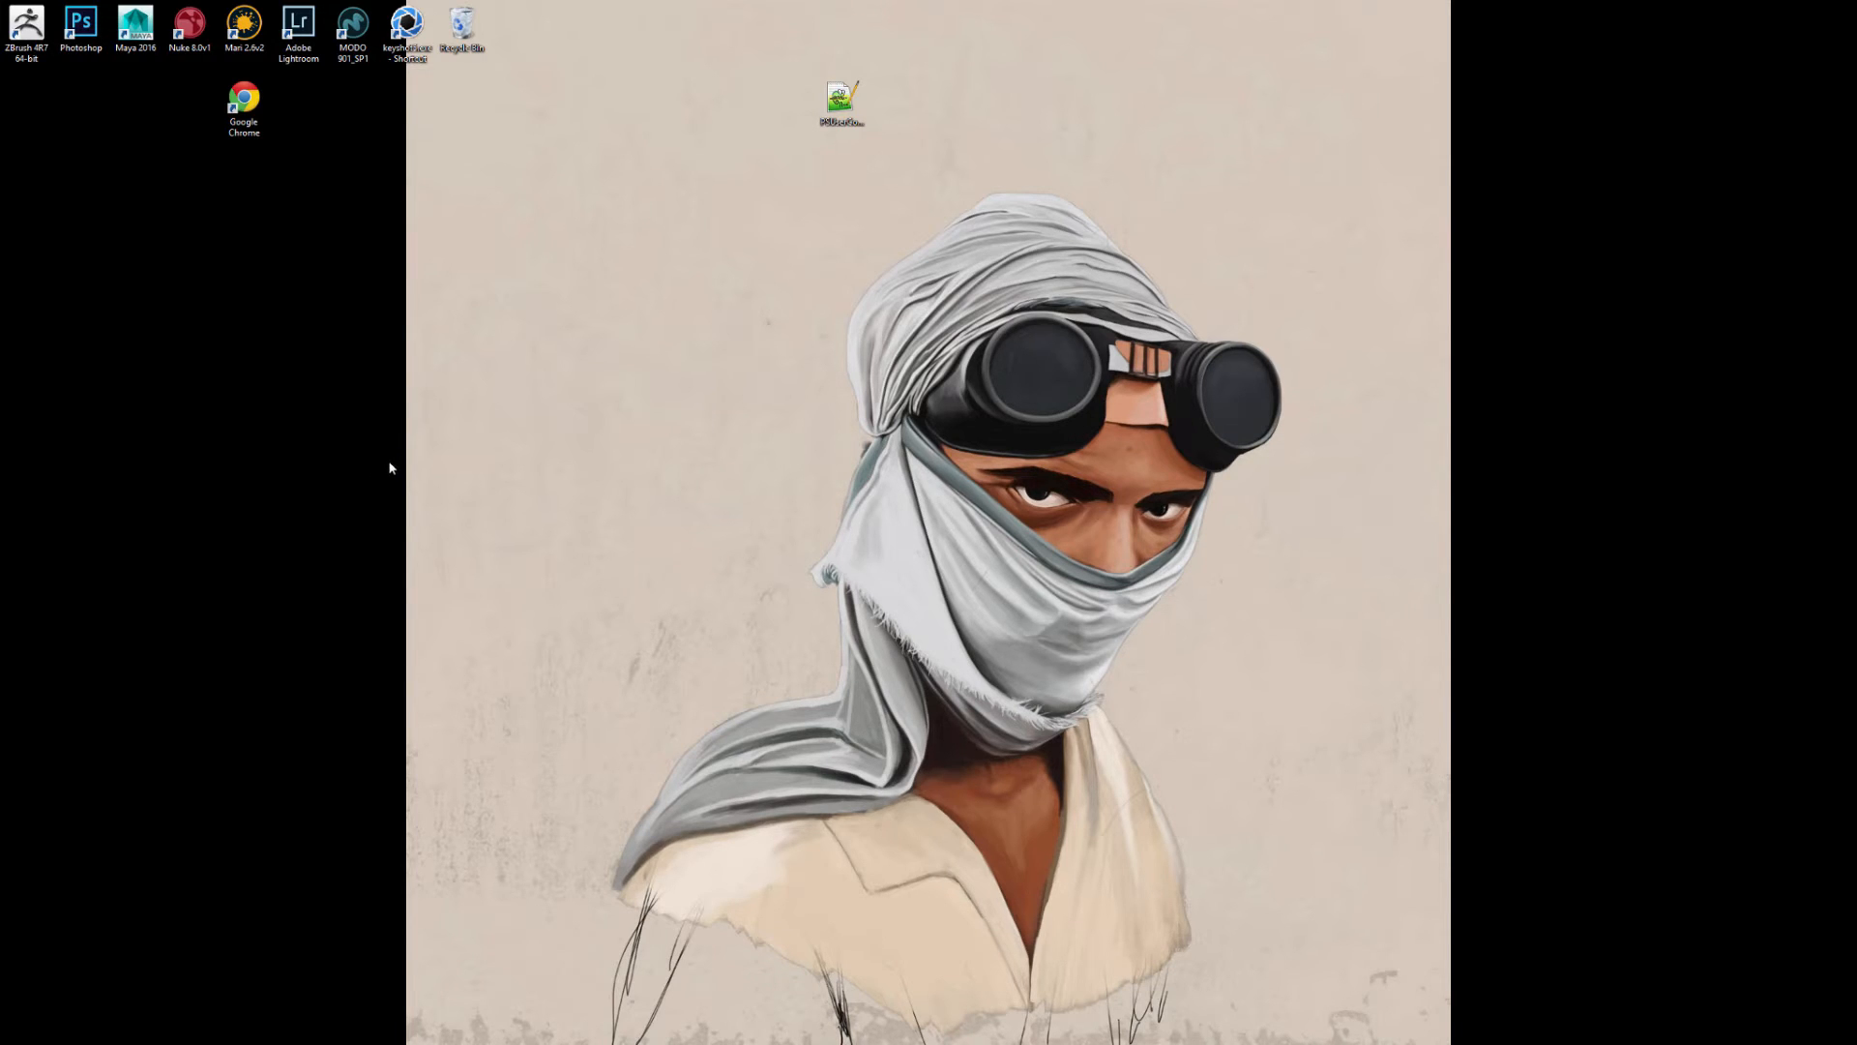
mouse_move(729, 385)
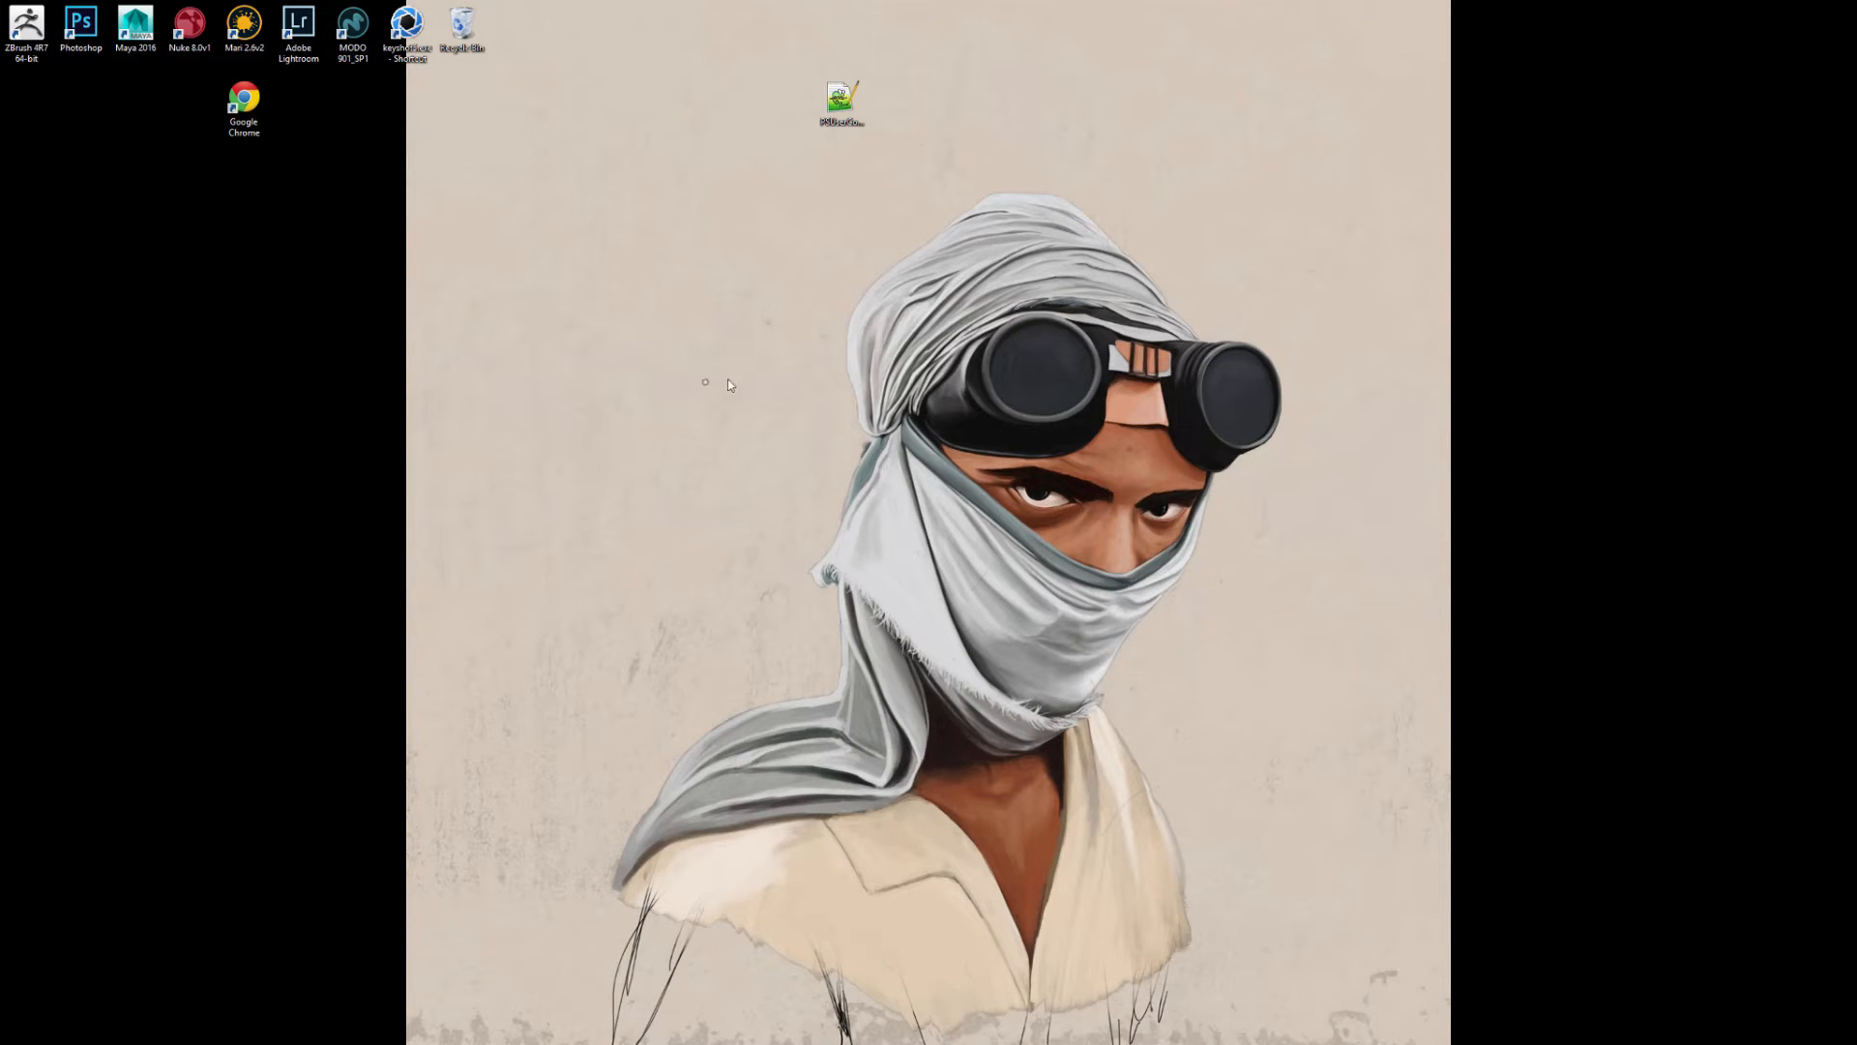
mouse_move(687, 391)
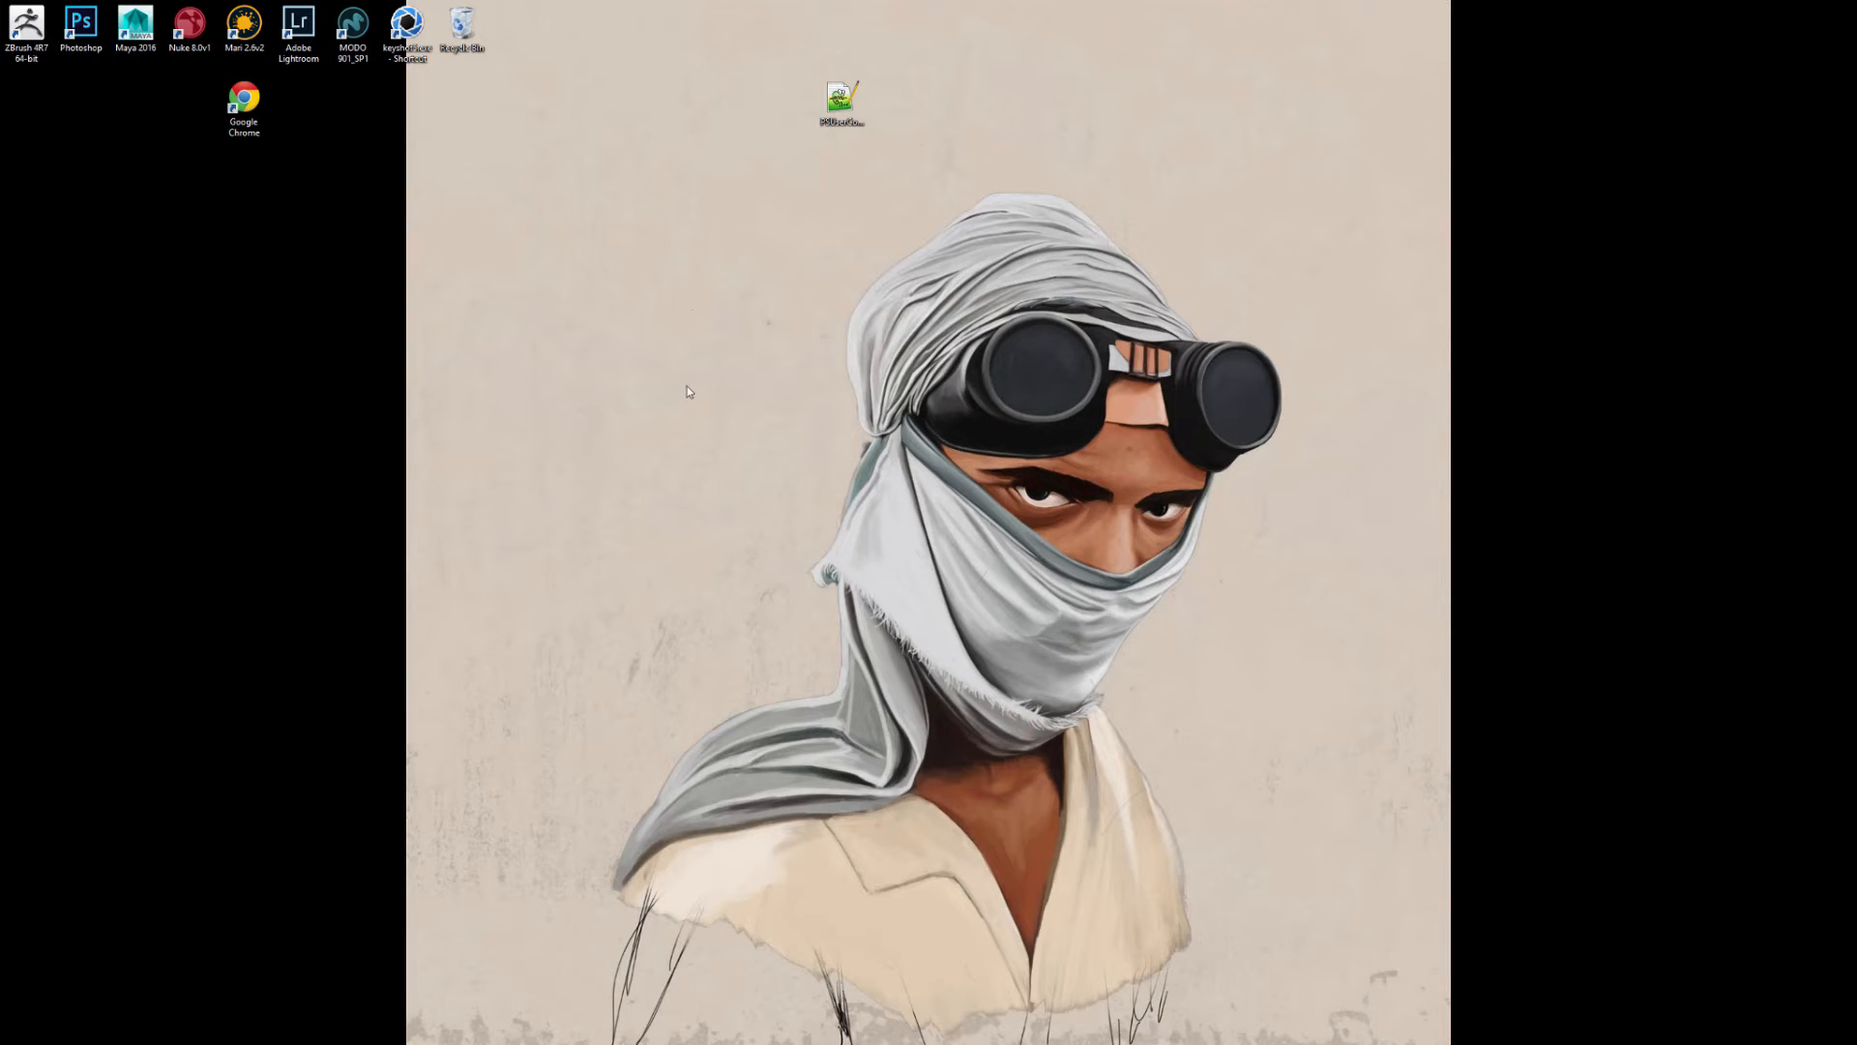
mouse_move(735, 282)
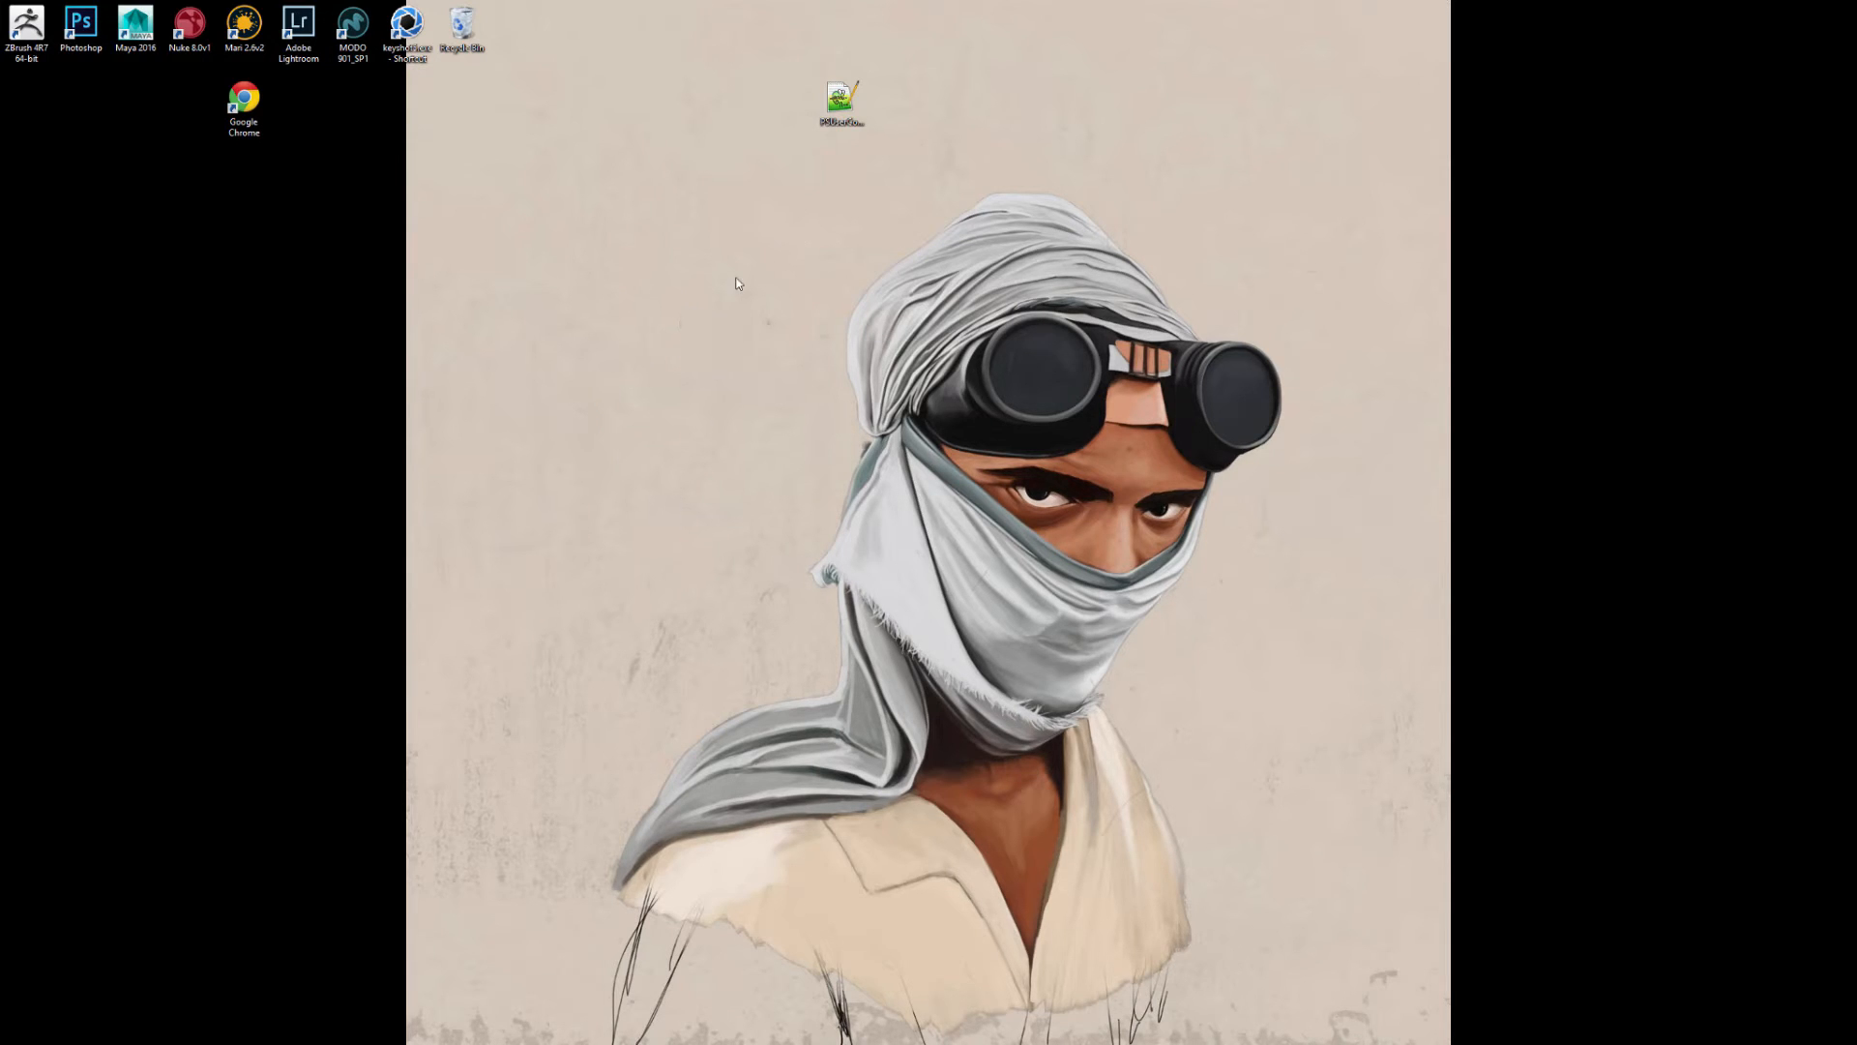
mouse_move(406, 441)
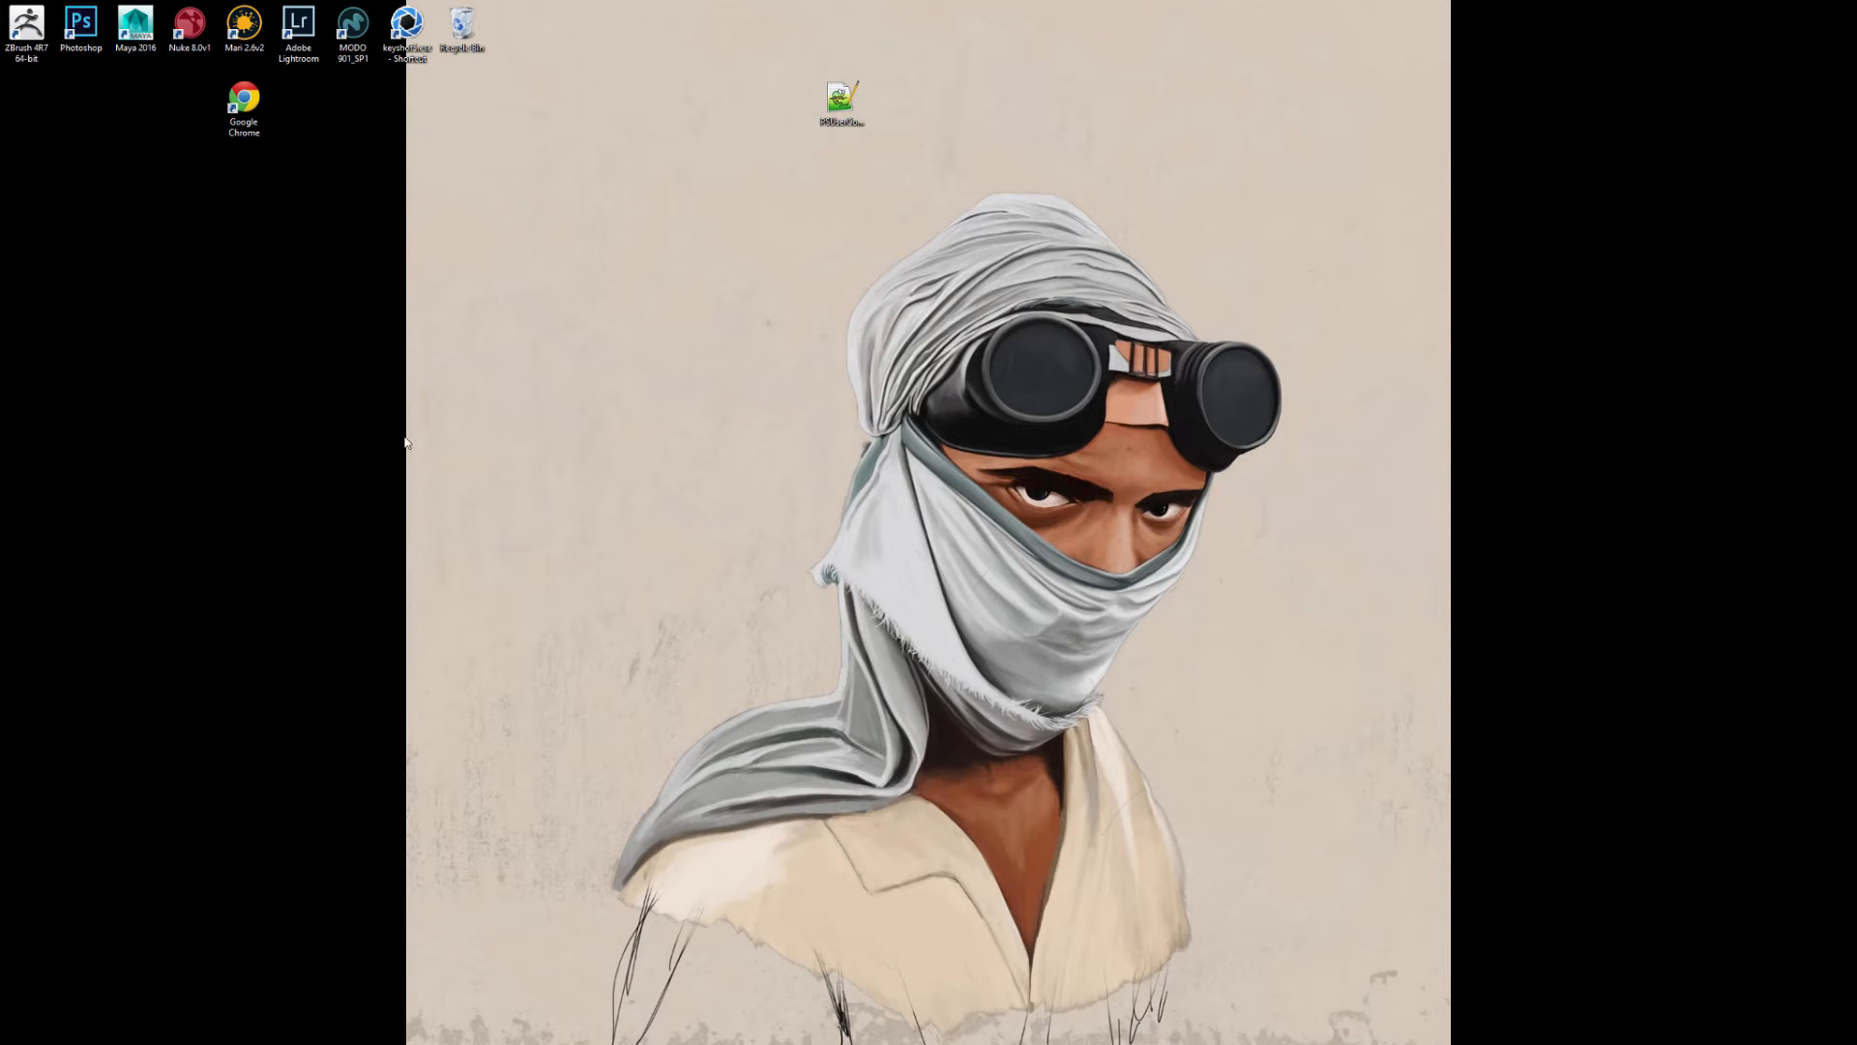
mouse_move(1086, 109)
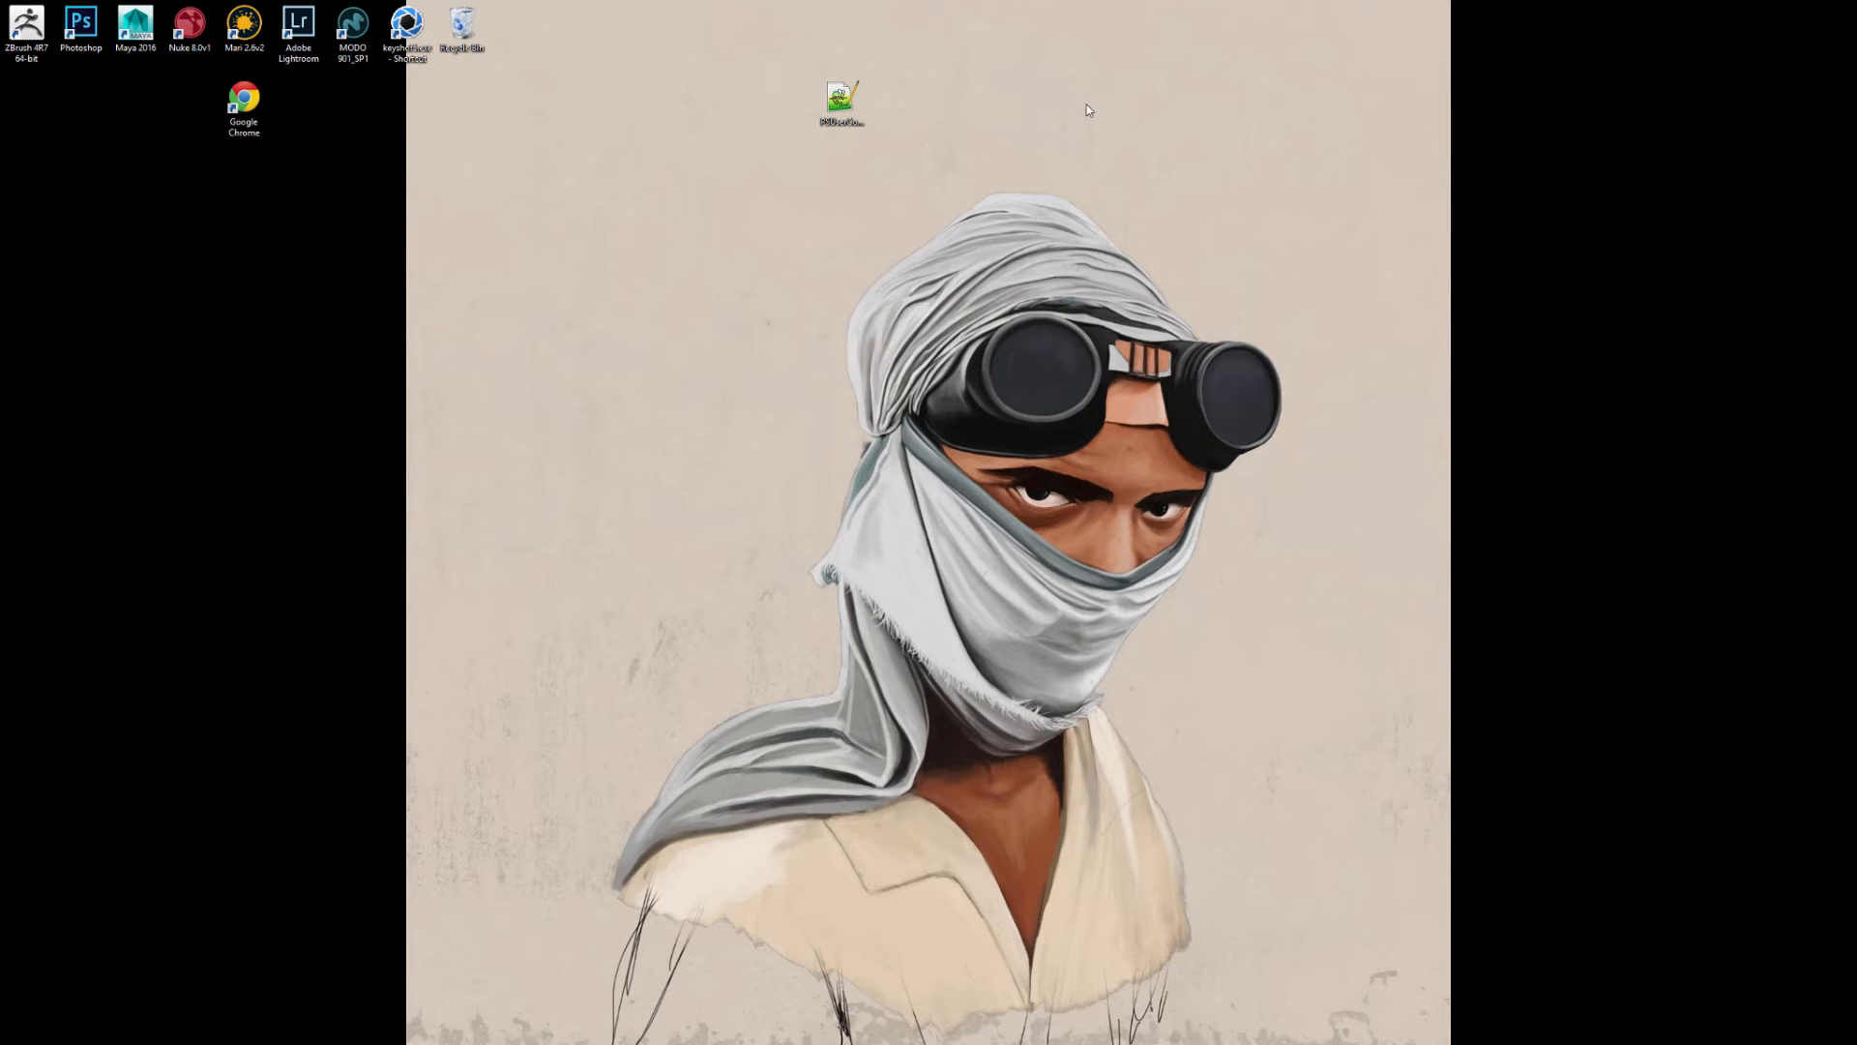
mouse_move(809, 416)
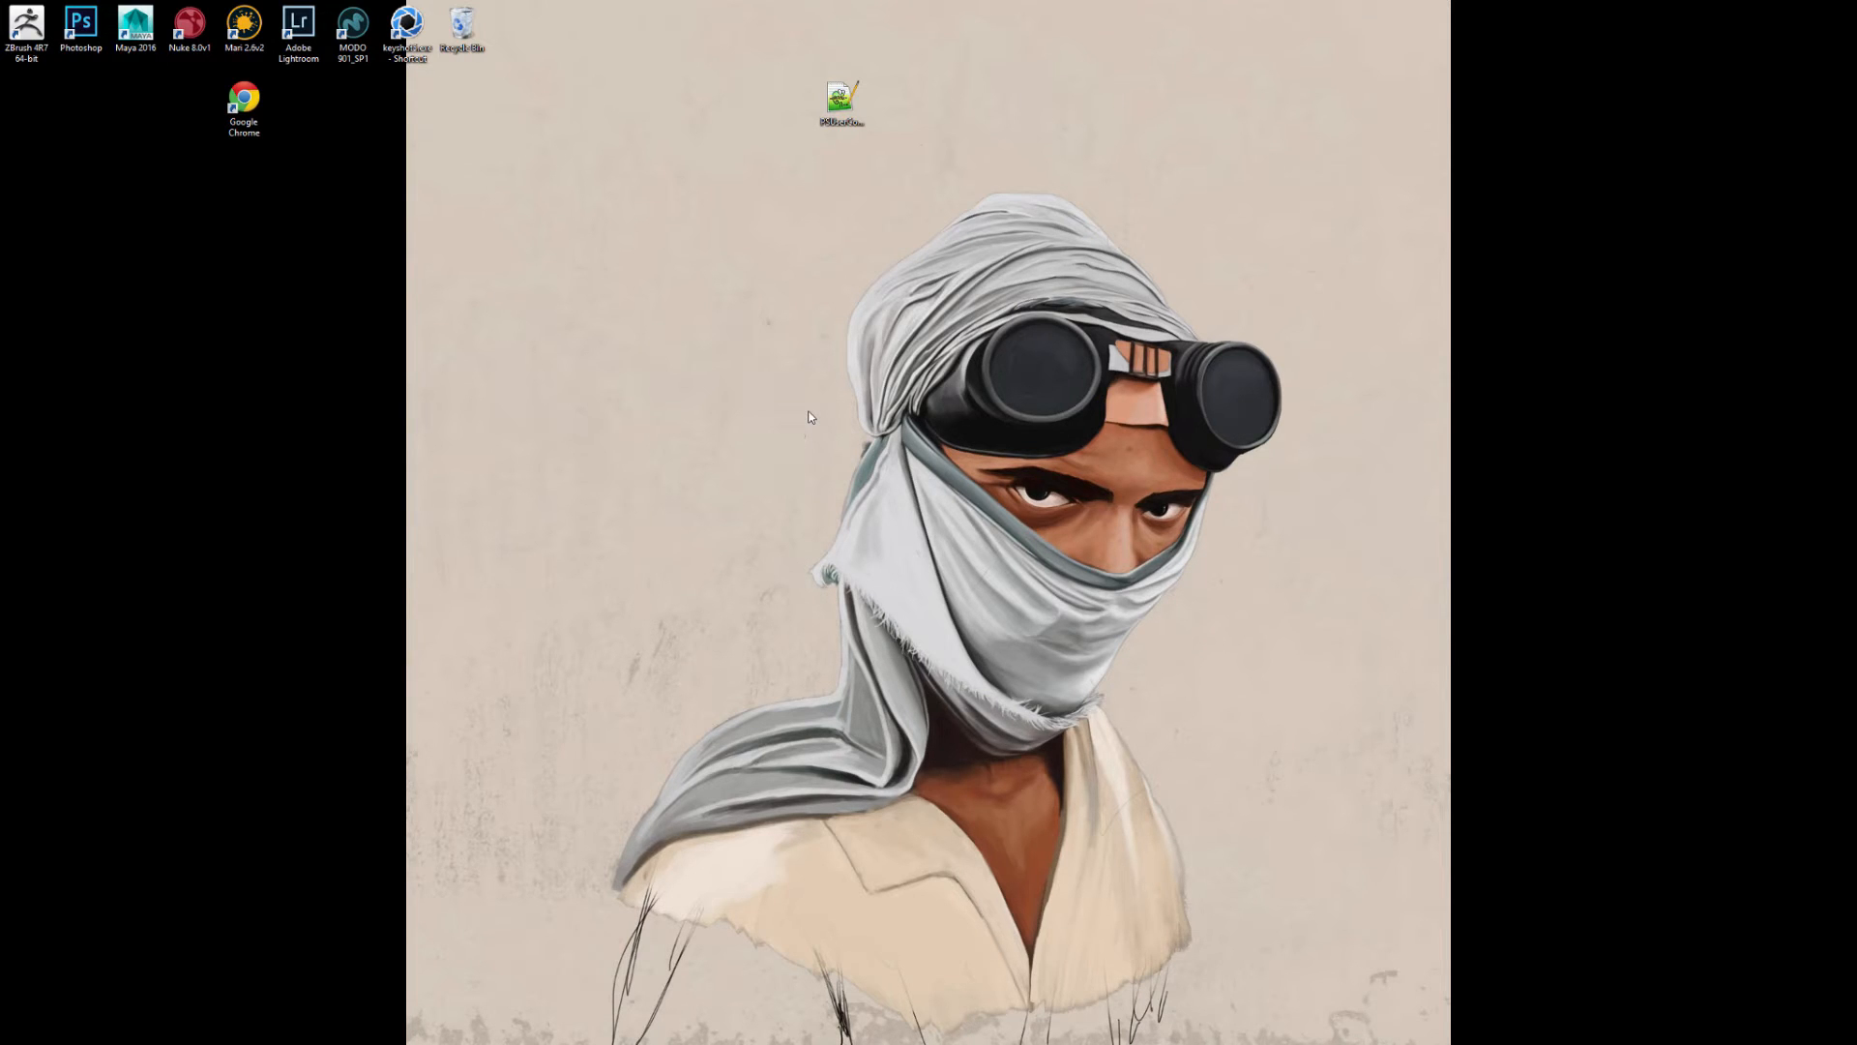
mouse_move(329, 250)
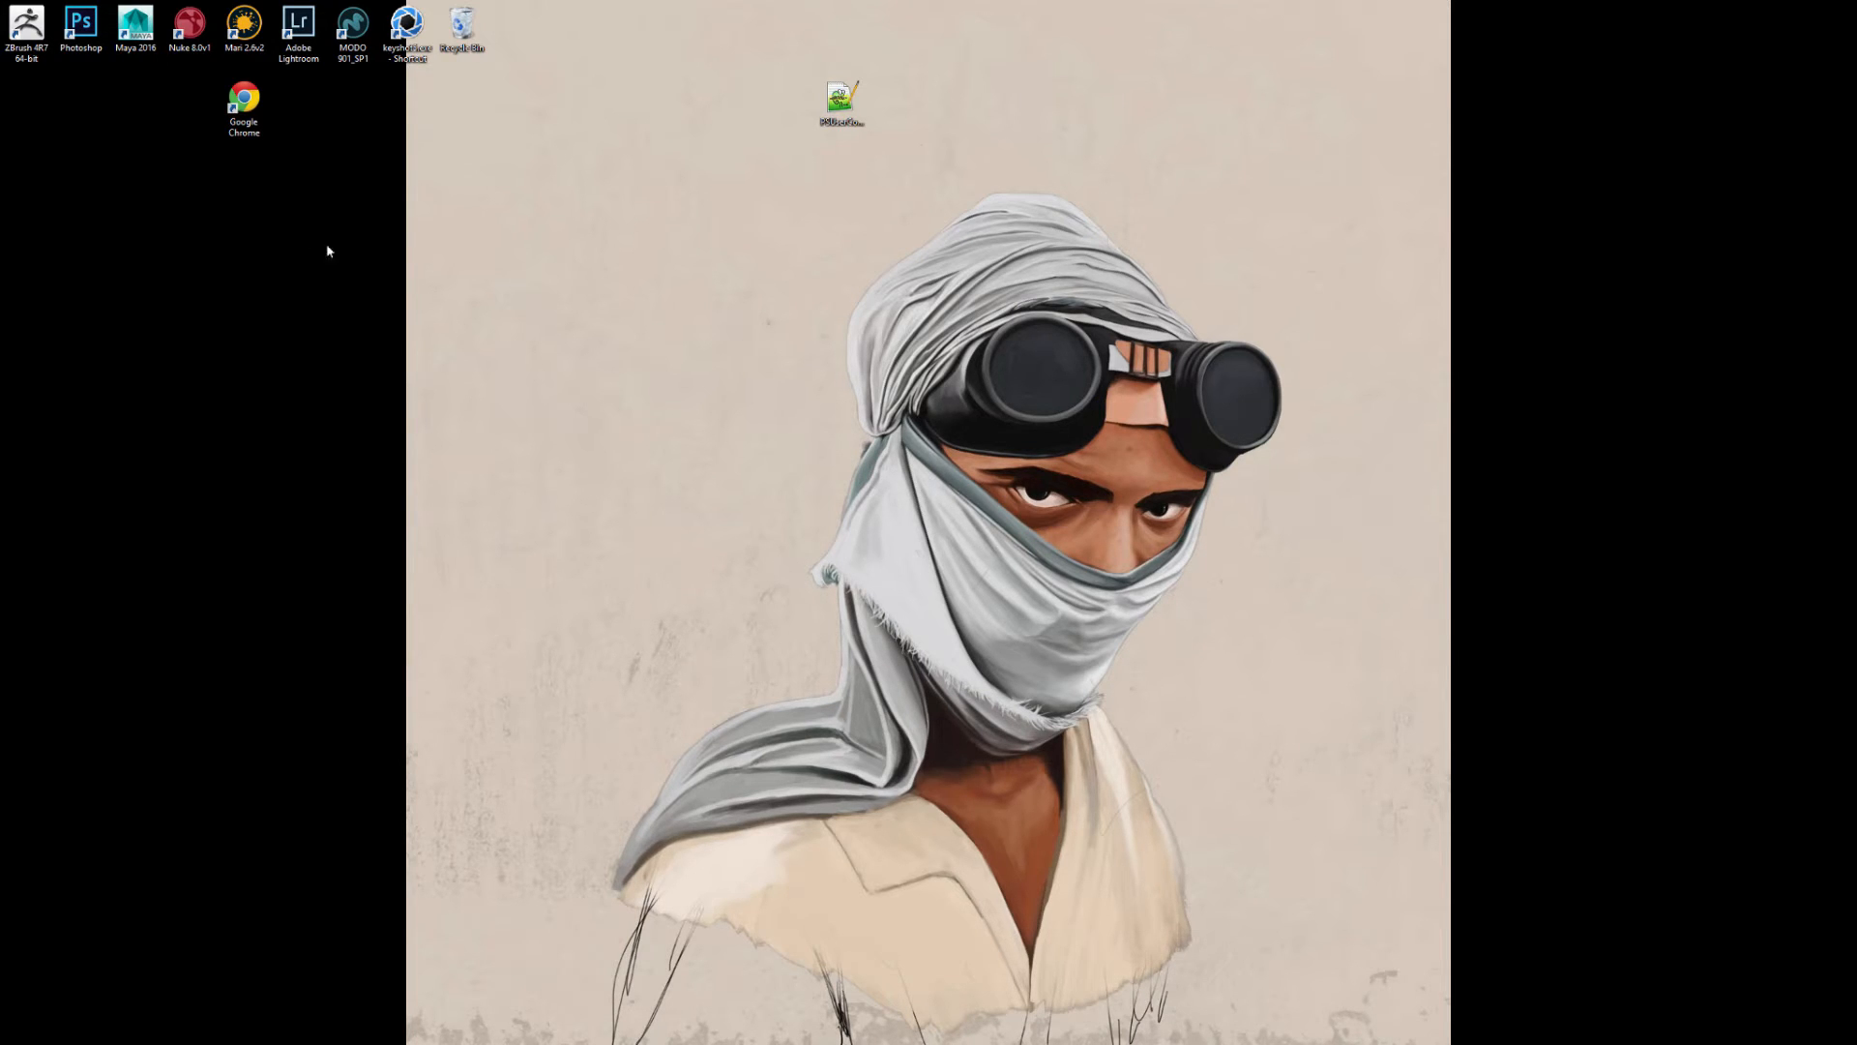
- Launch Photoshop from its desktop shortcut to an empty workspace
double_click(81, 21)
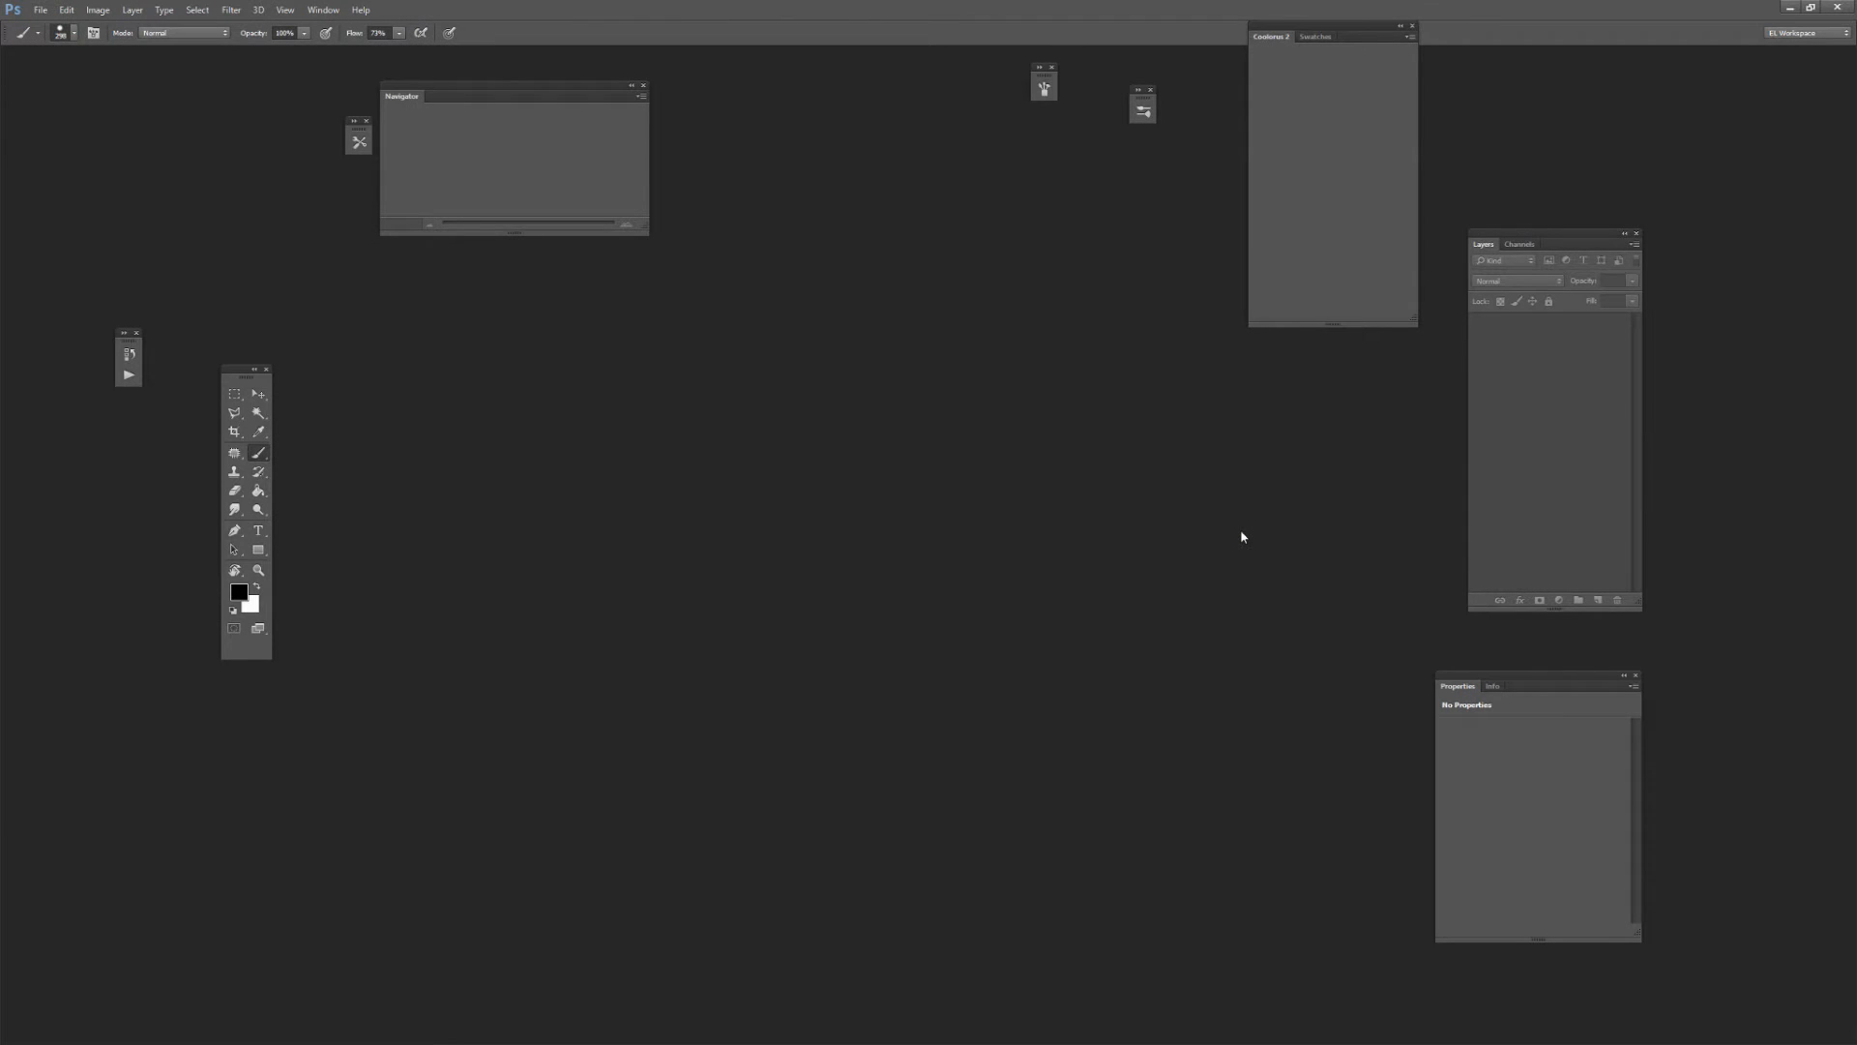
- Create a new letter-size document and paint grey pressure-test brush strokes on it
left_click(41, 10)
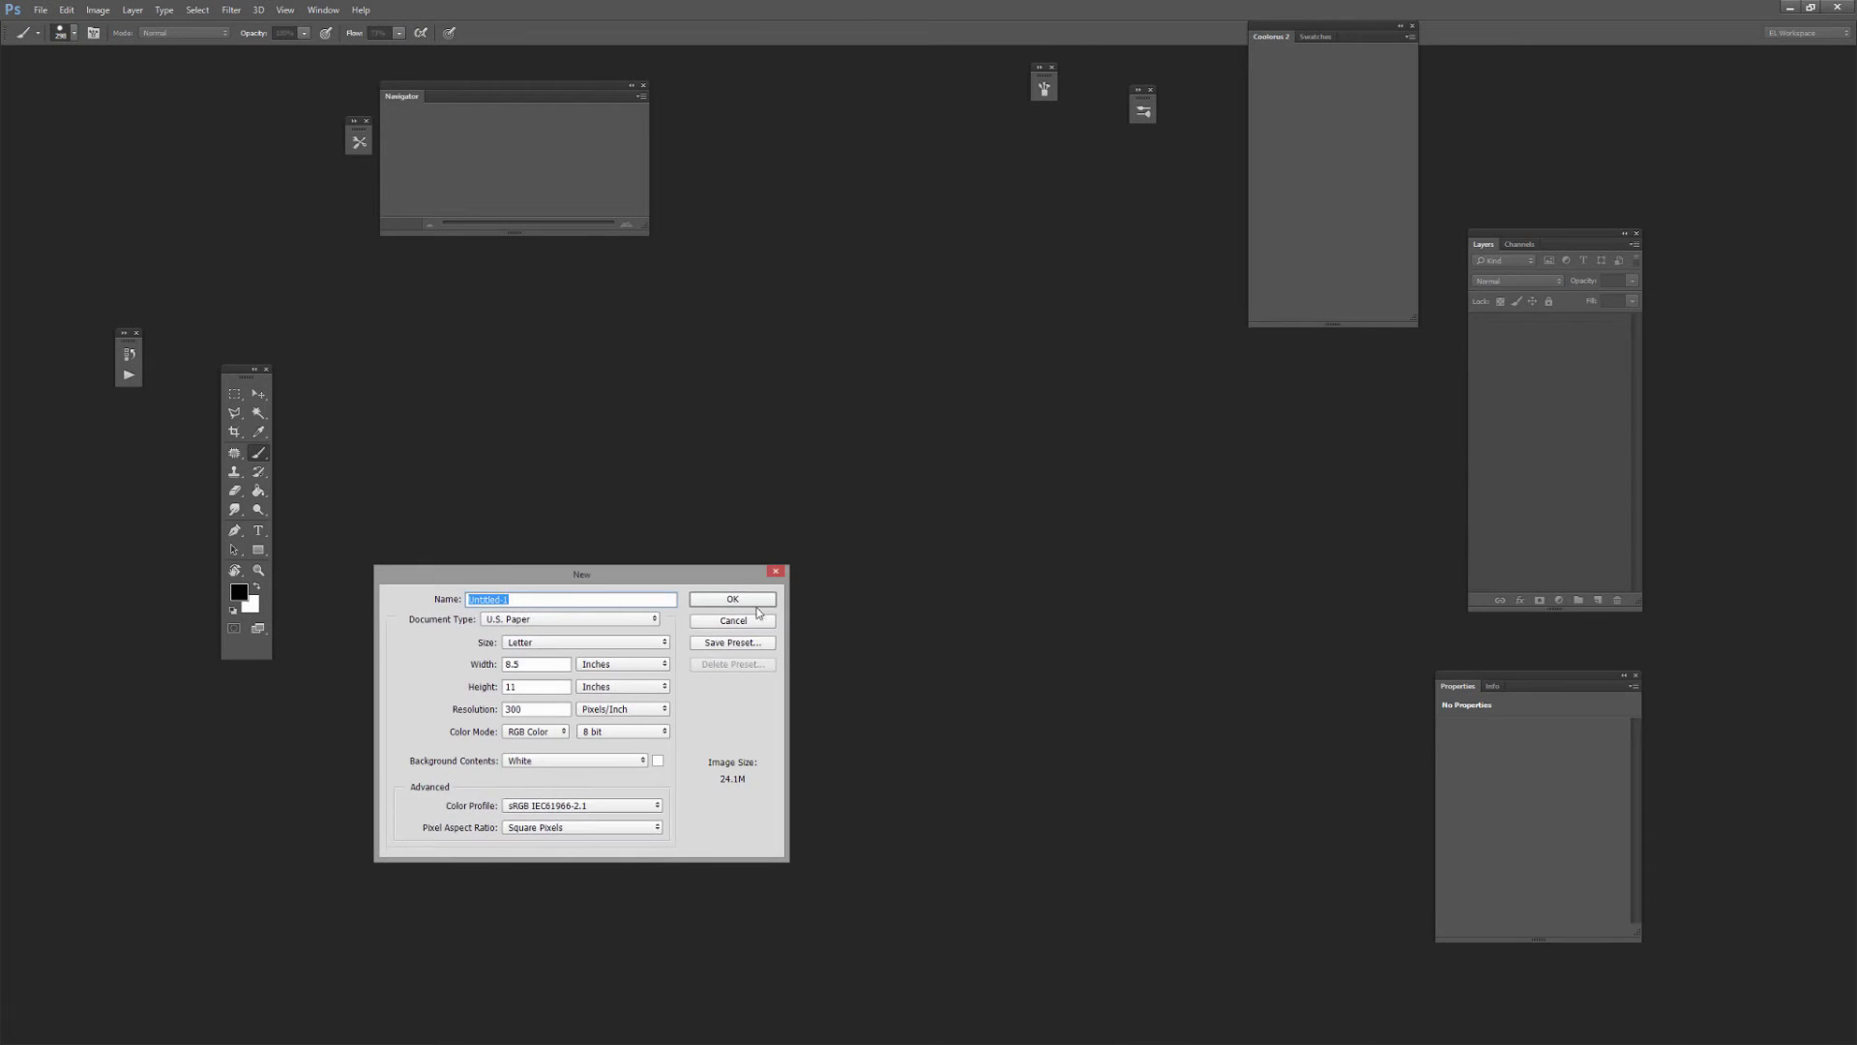
left_click(731, 598)
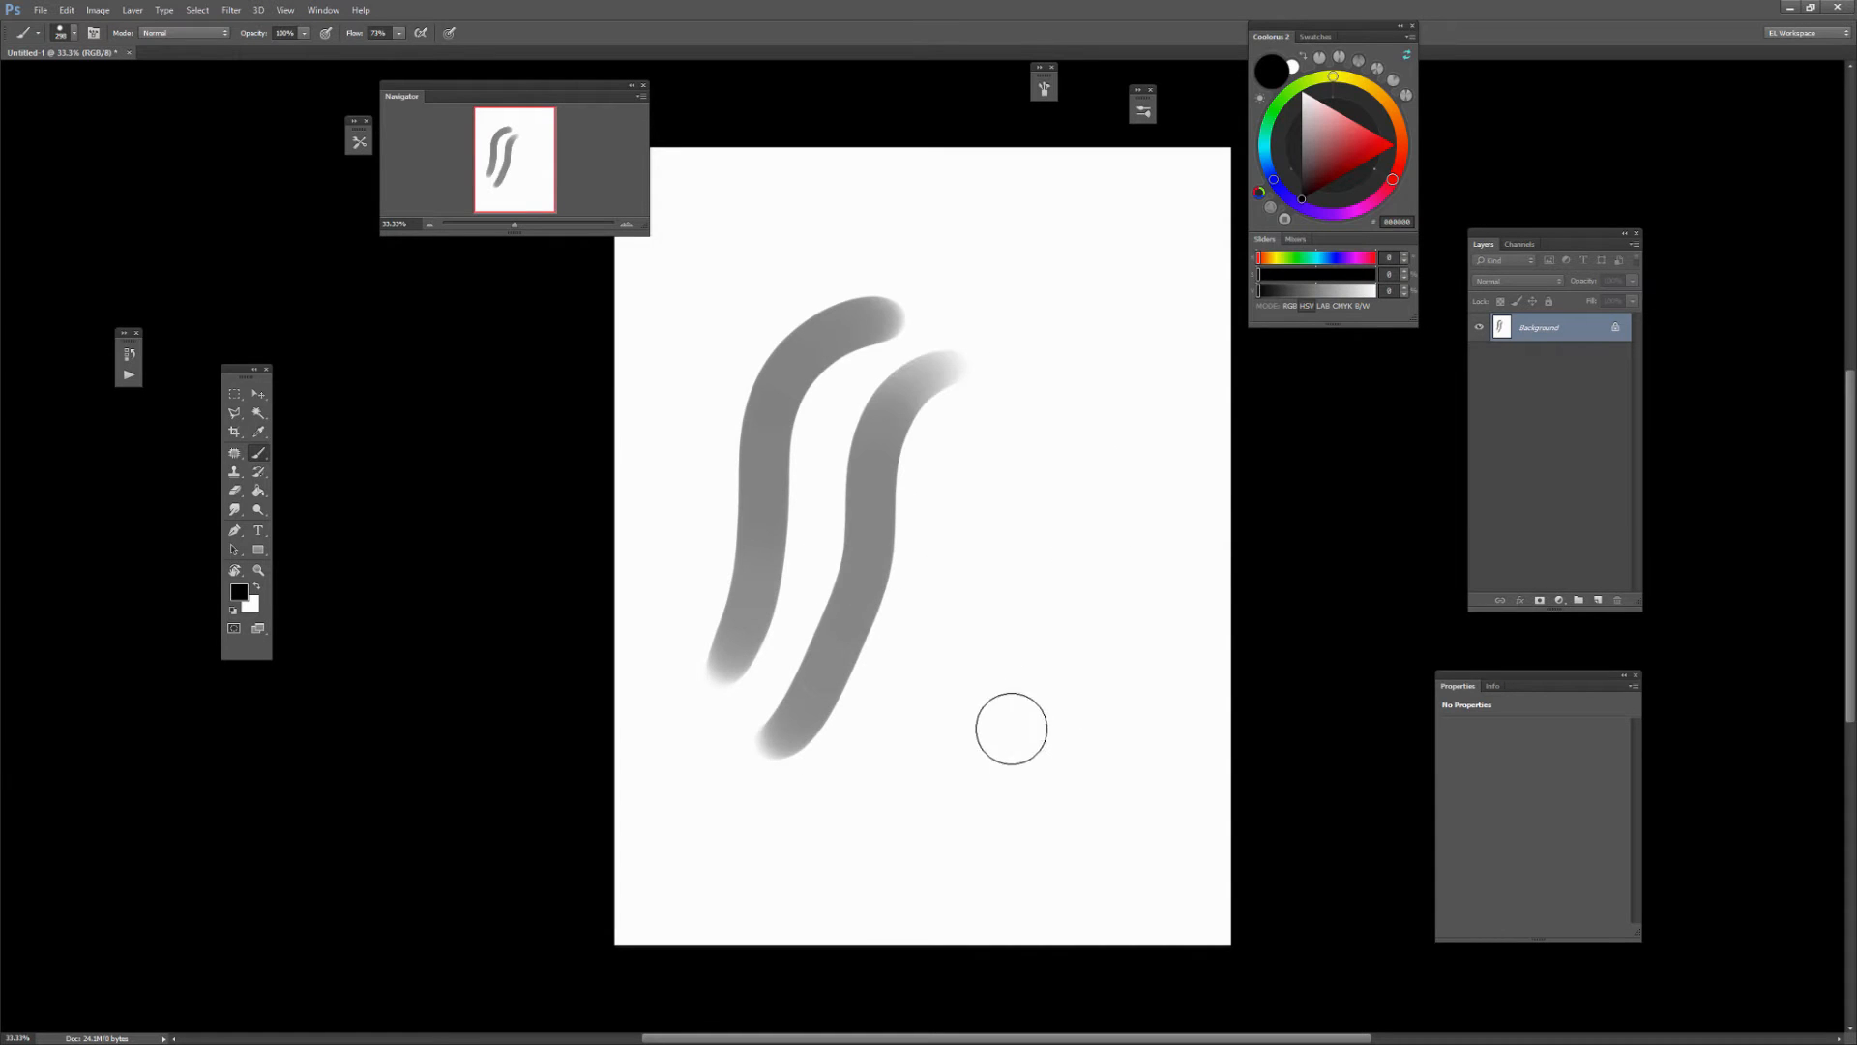
mouse_move(1135, 439)
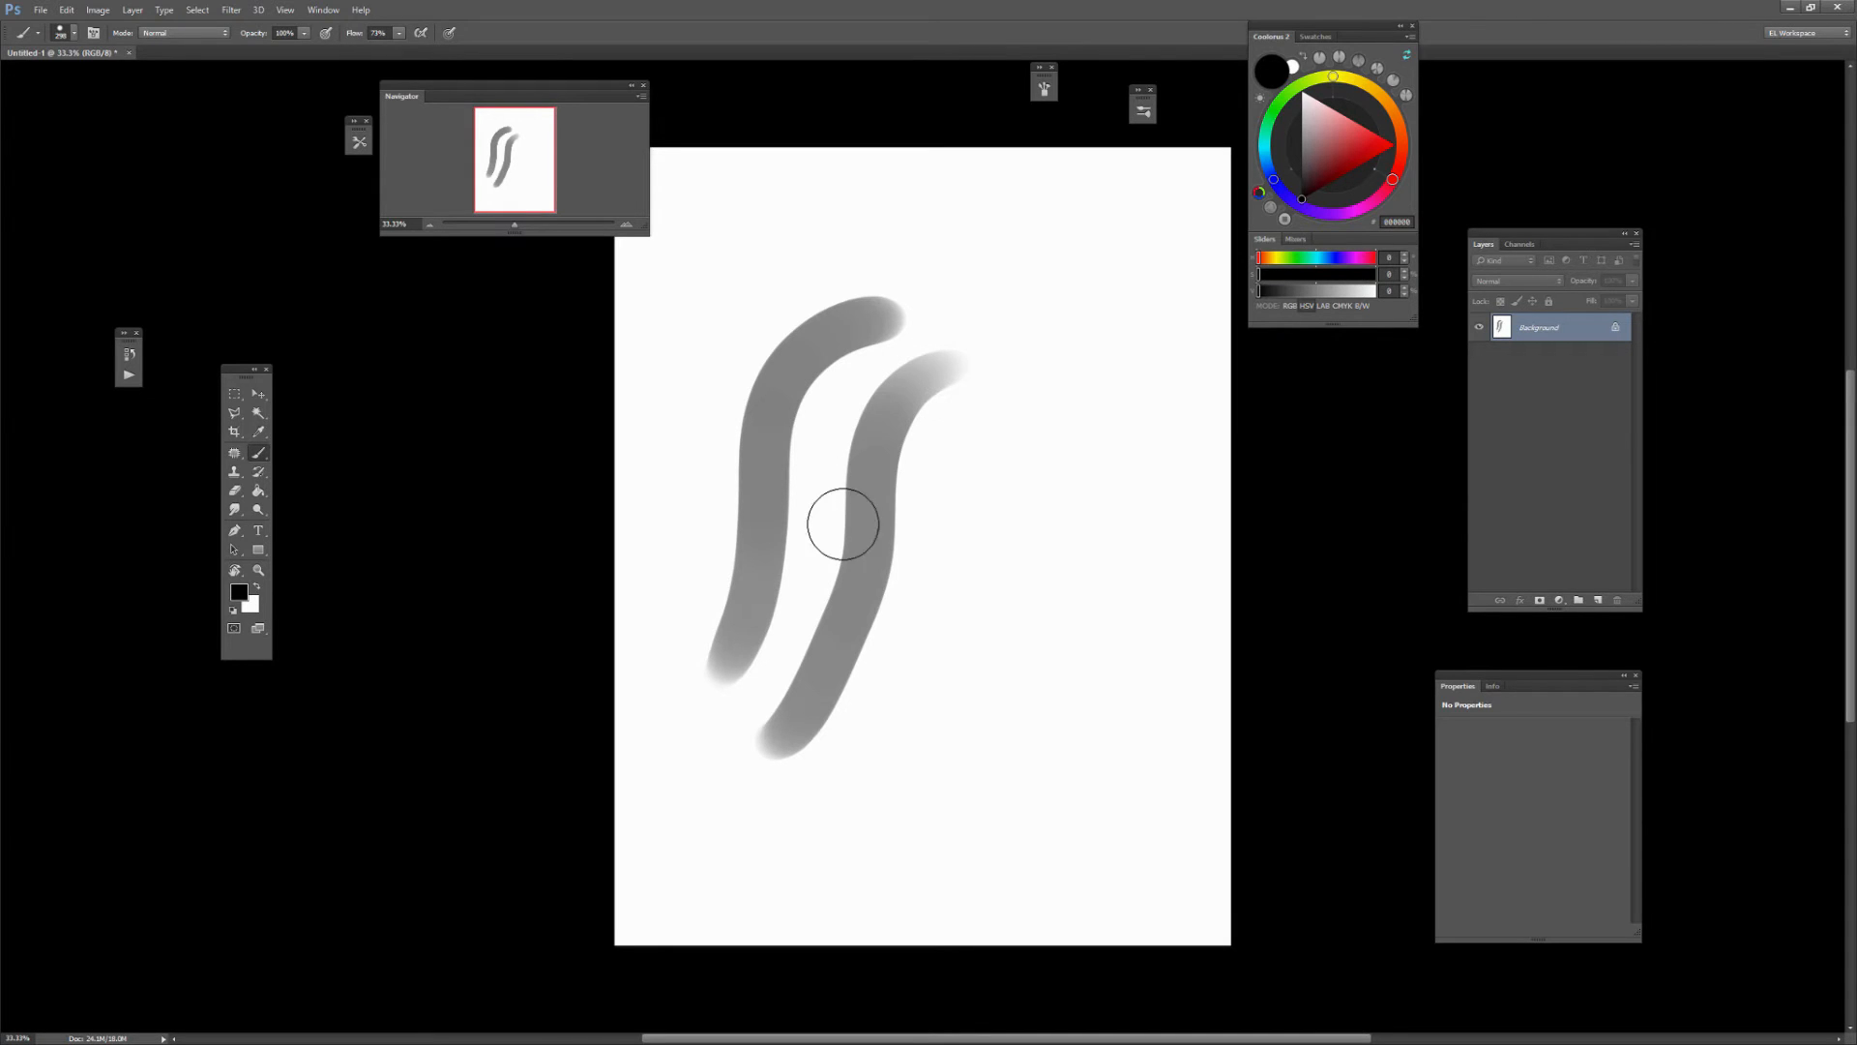
left_click_drag(843, 524, 770, 695)
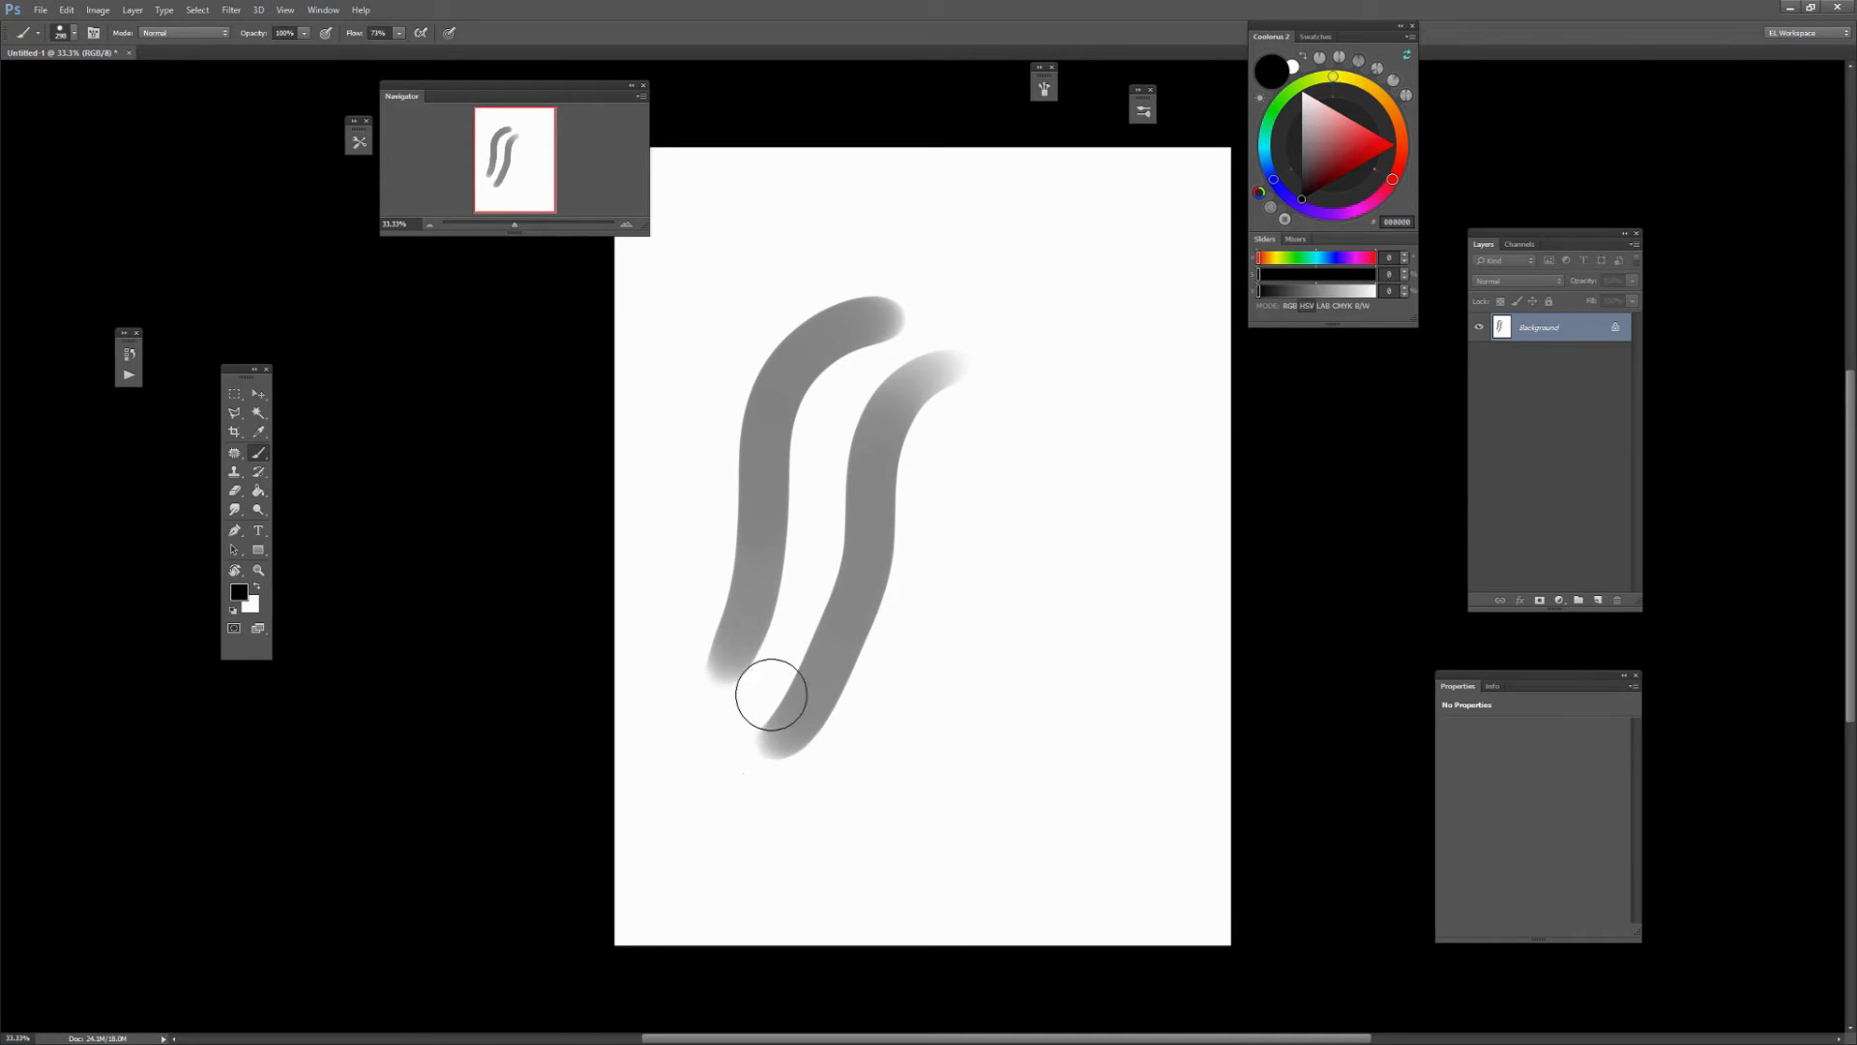
mouse_move(1043, 230)
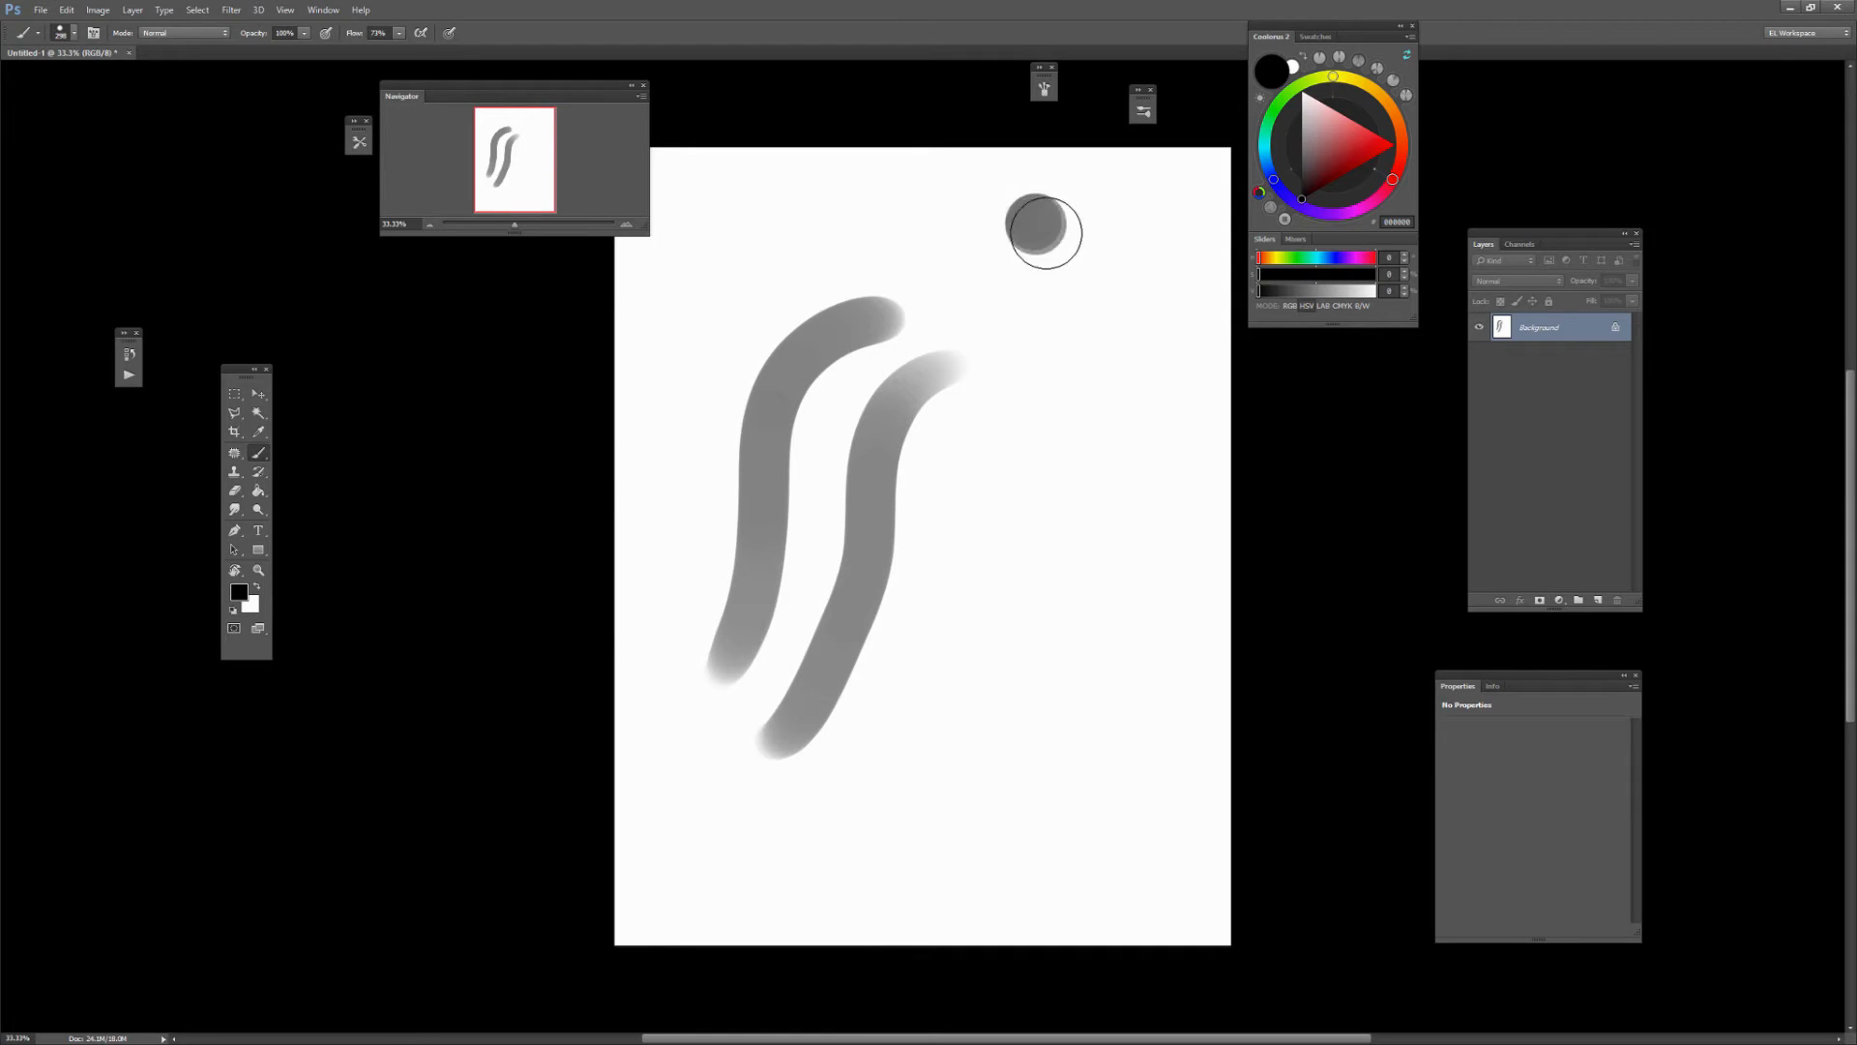
left_click_drag(1043, 224, 1078, 805)
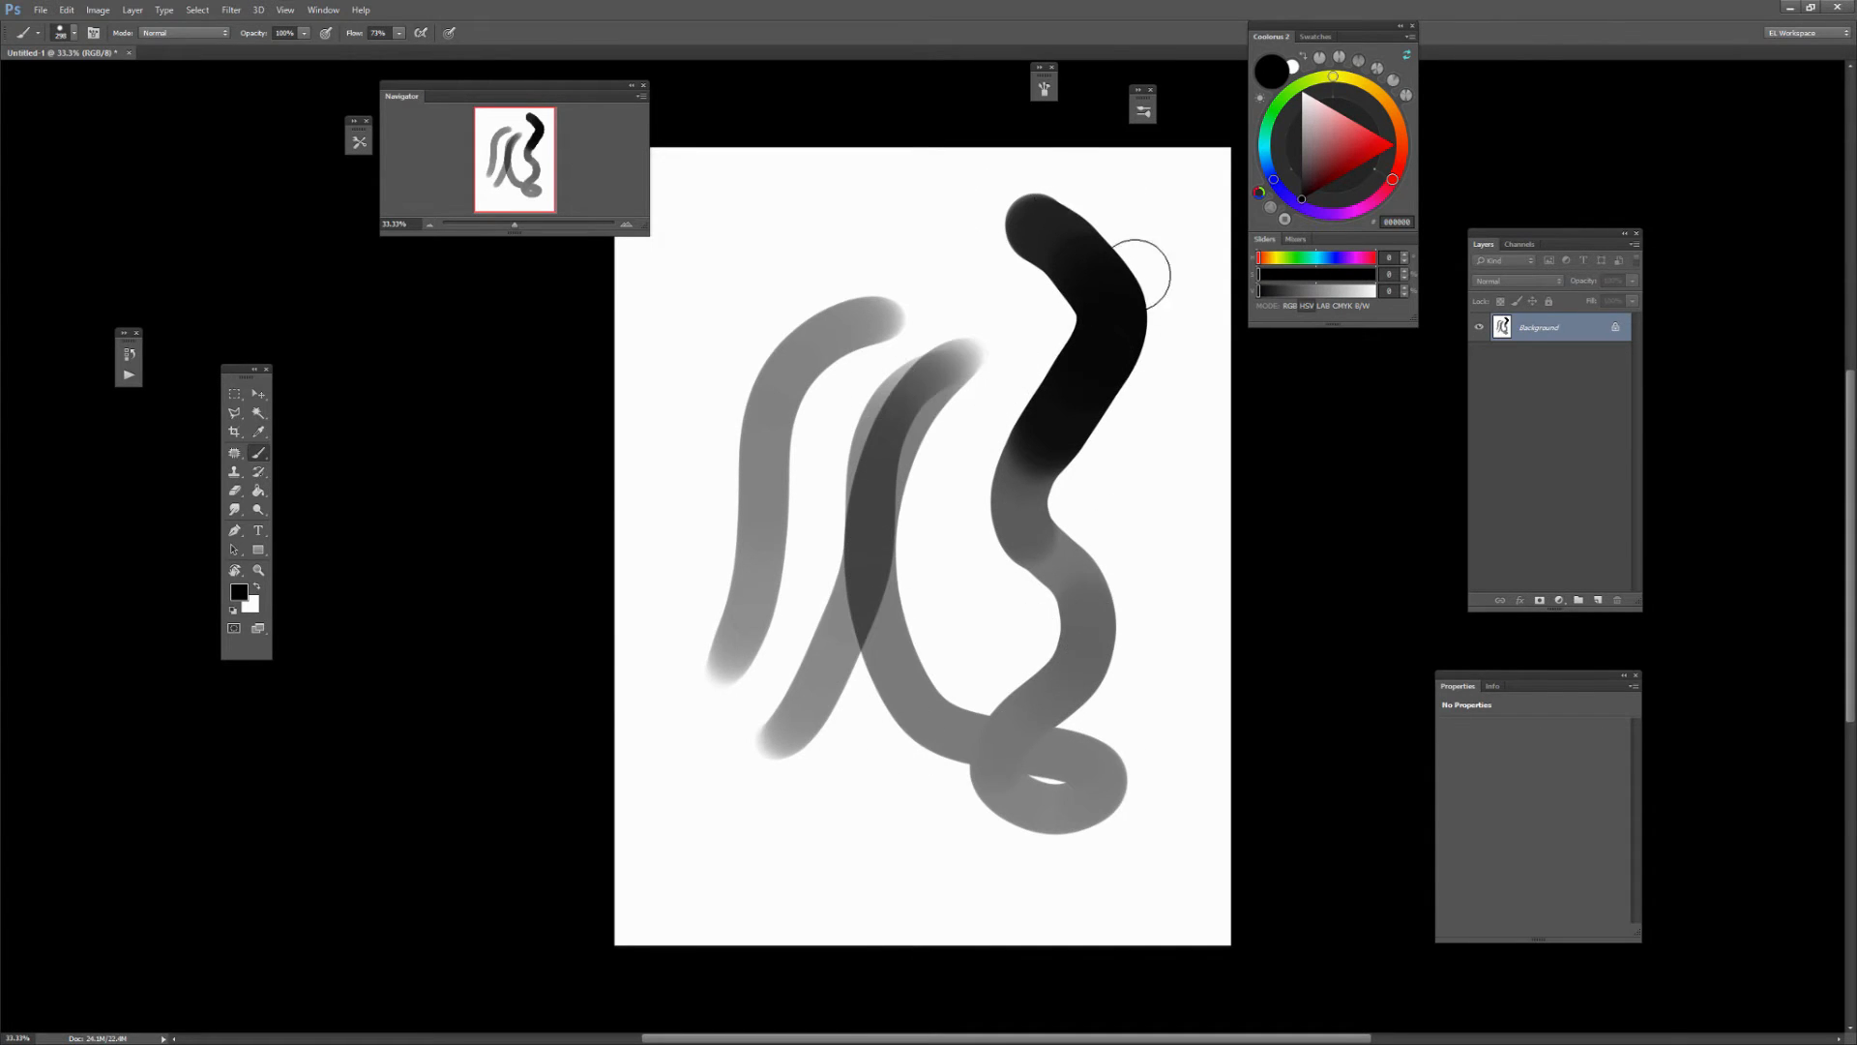
mouse_move(1202, 225)
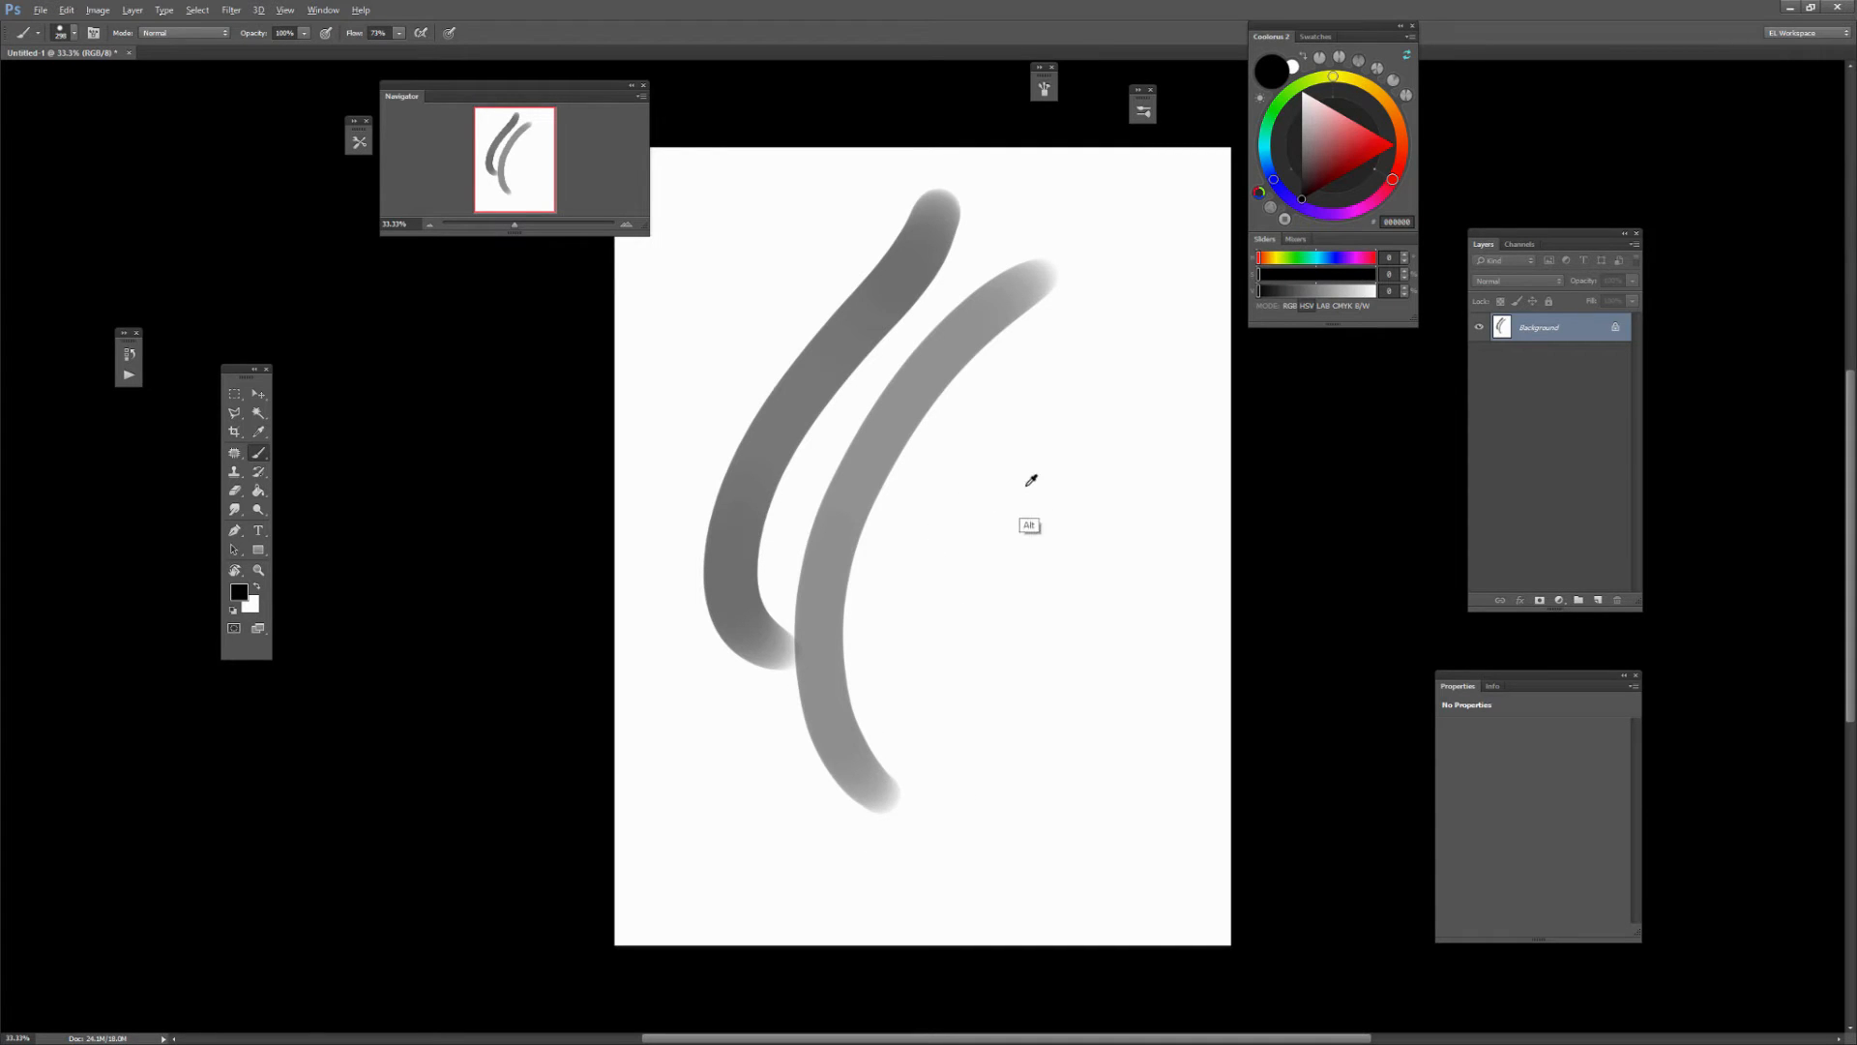
mouse_move(1058, 441)
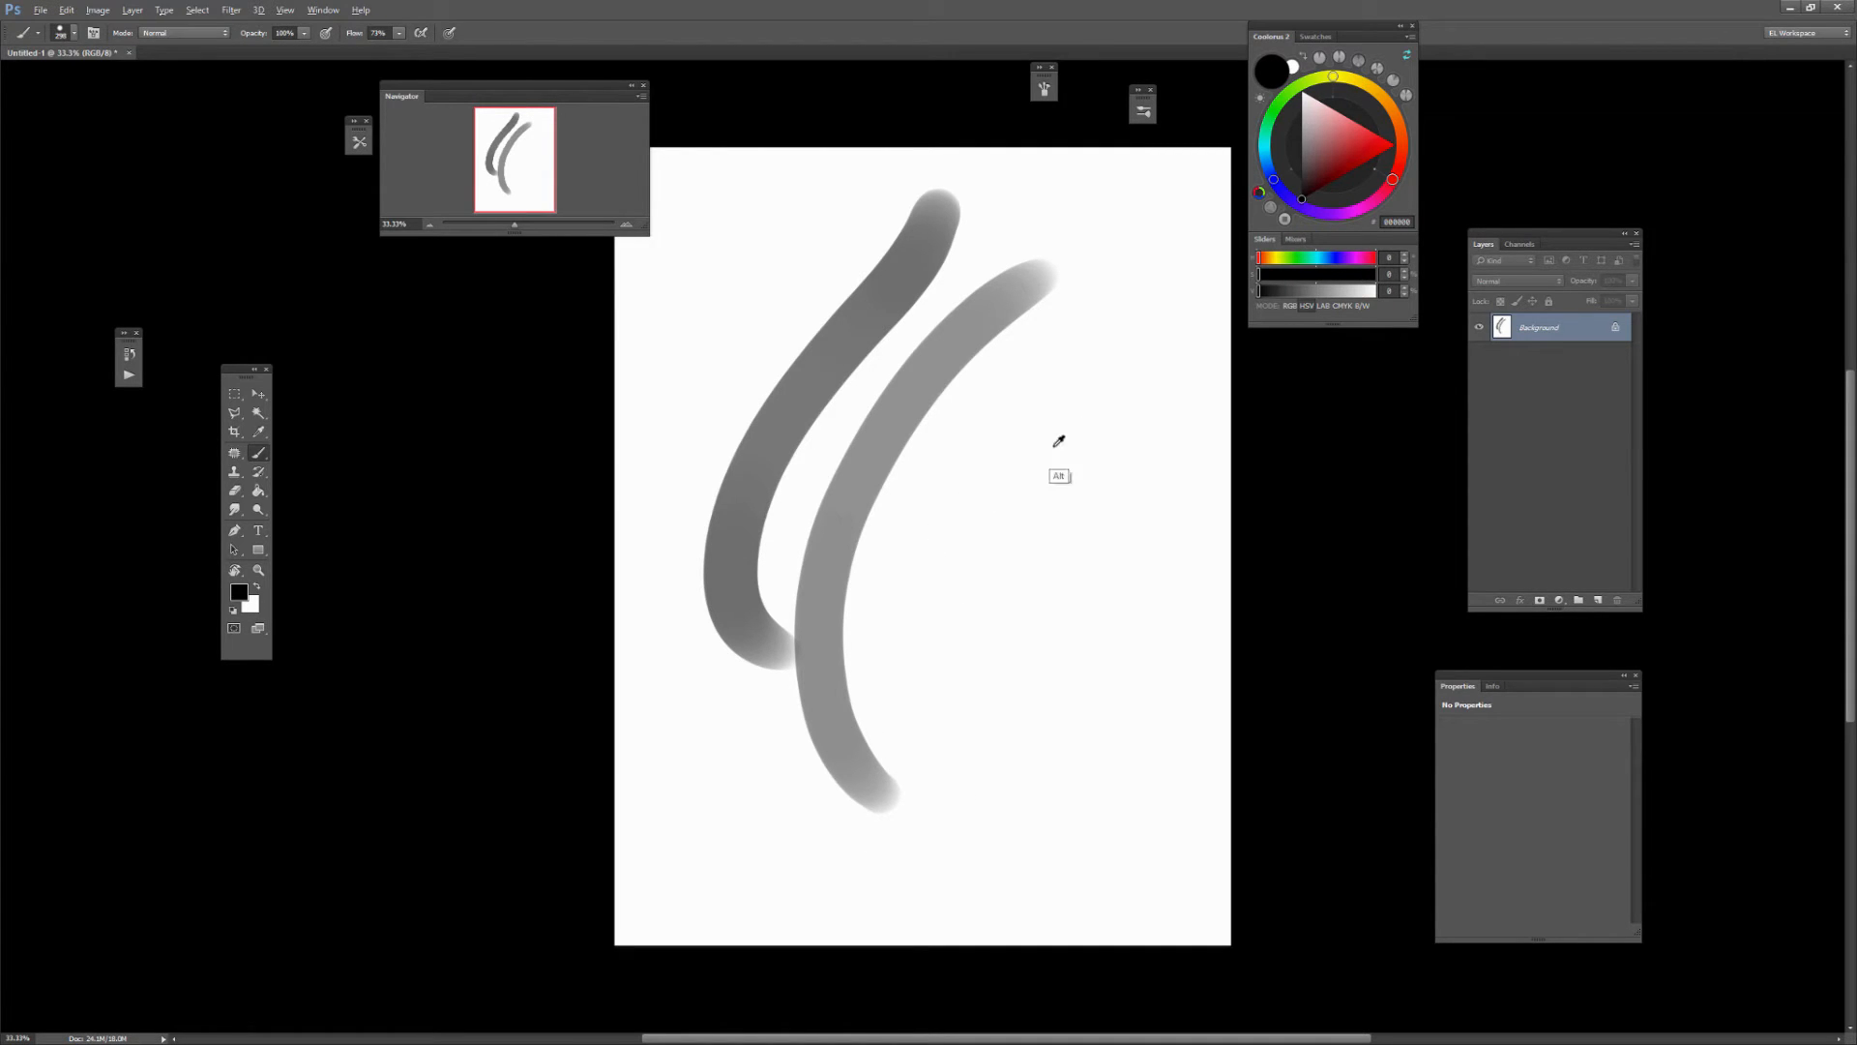
mouse_move(1105, 368)
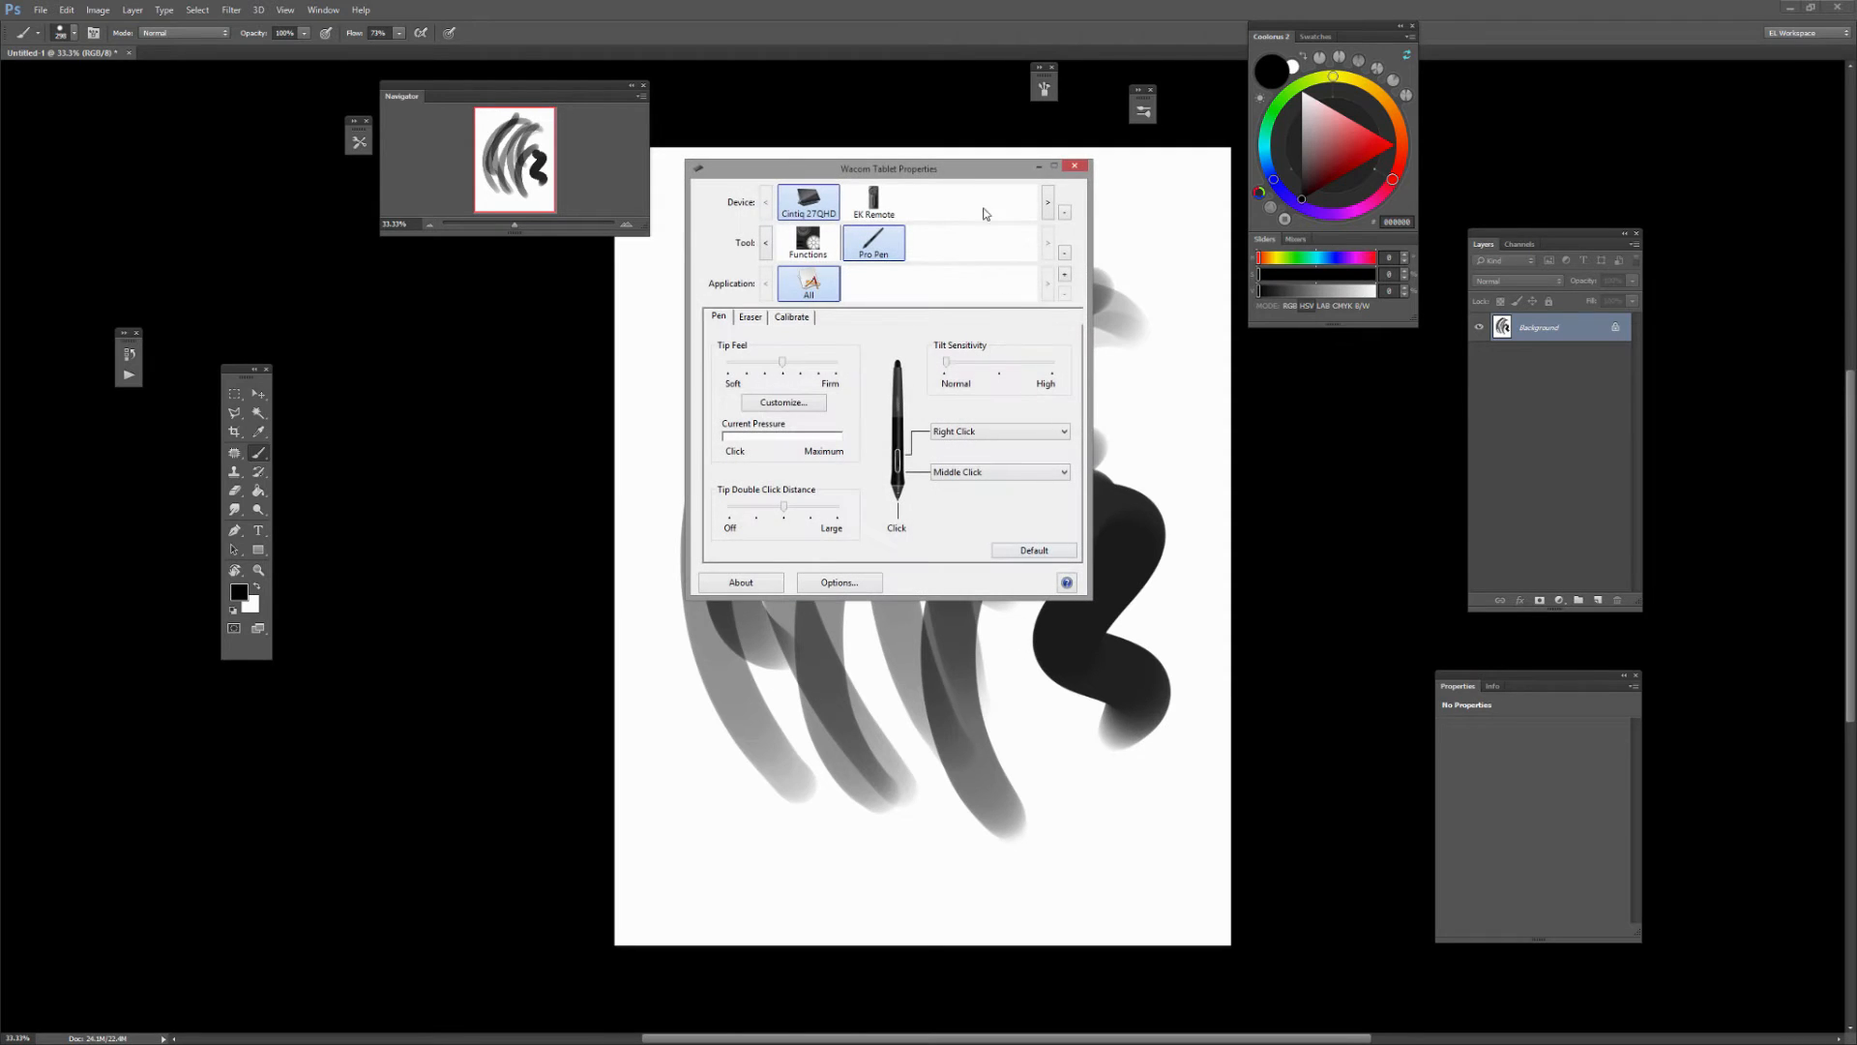
- Close the Wacom Tablet Properties window after reviewing the Pen settings
left_click(792, 315)
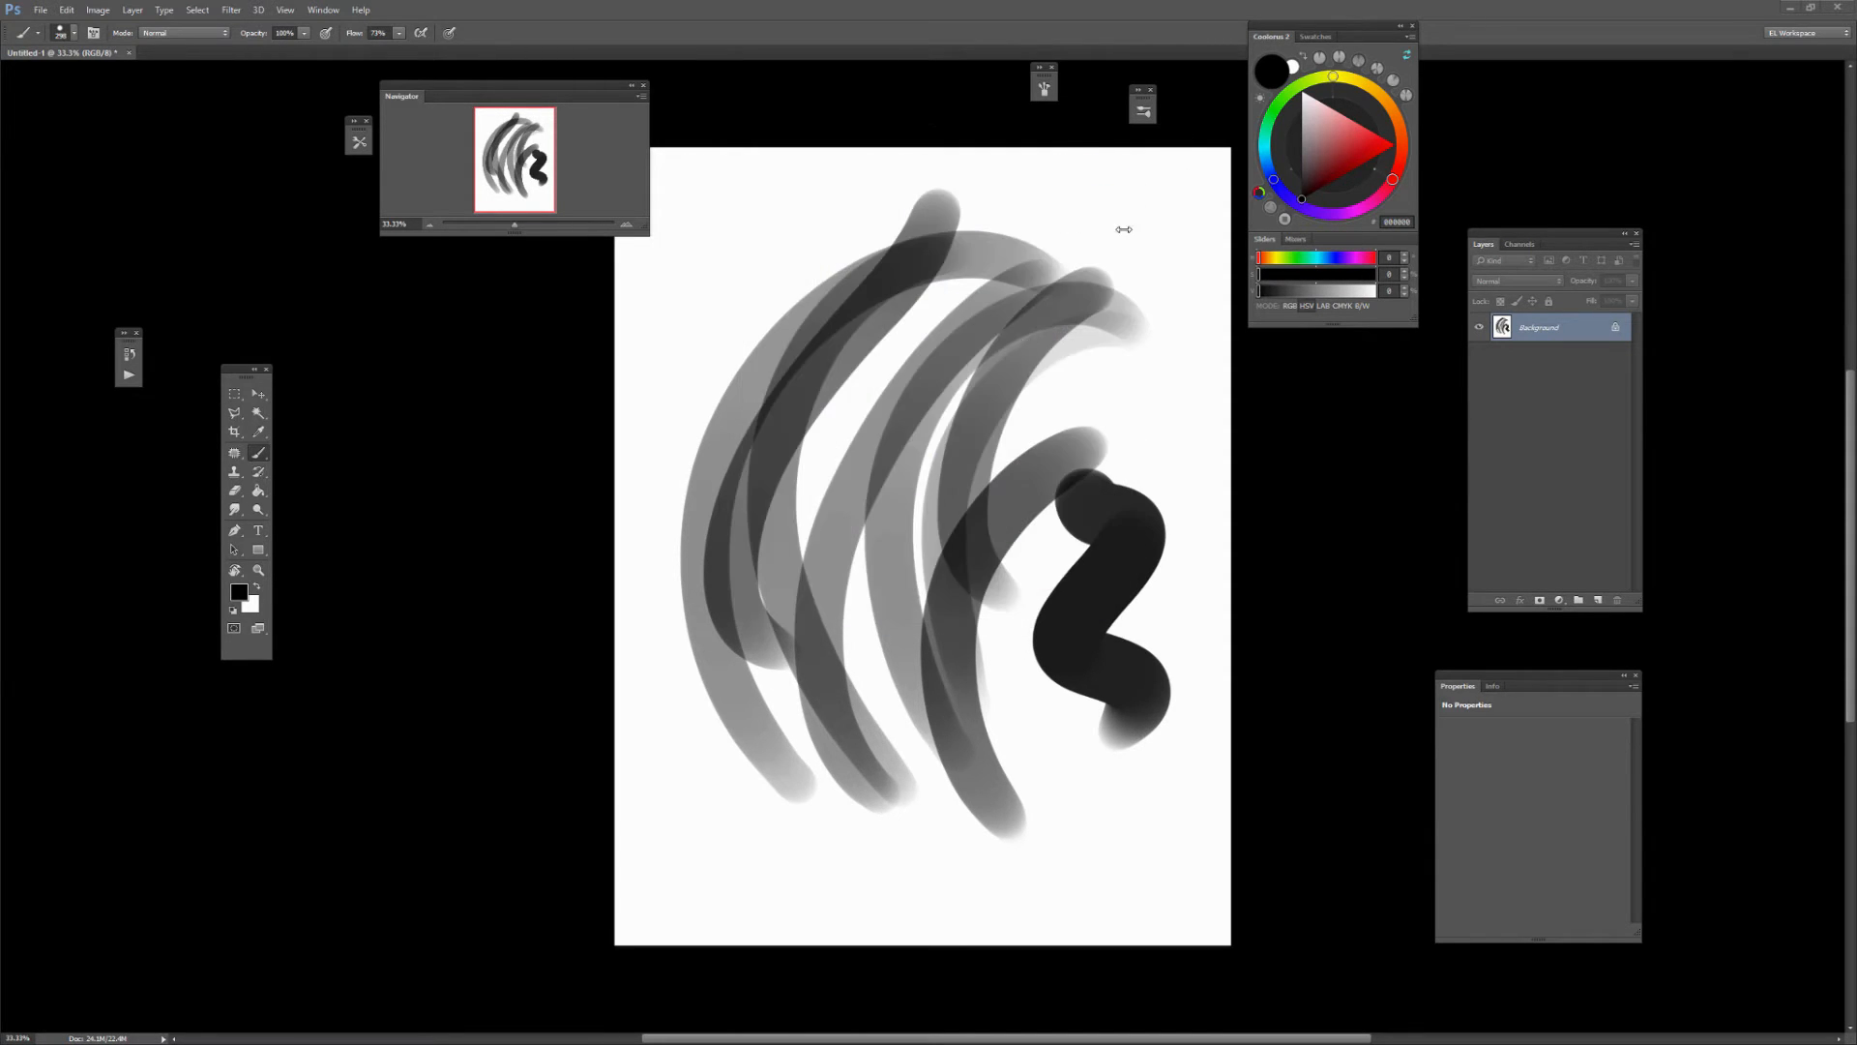
mouse_move(1111, 257)
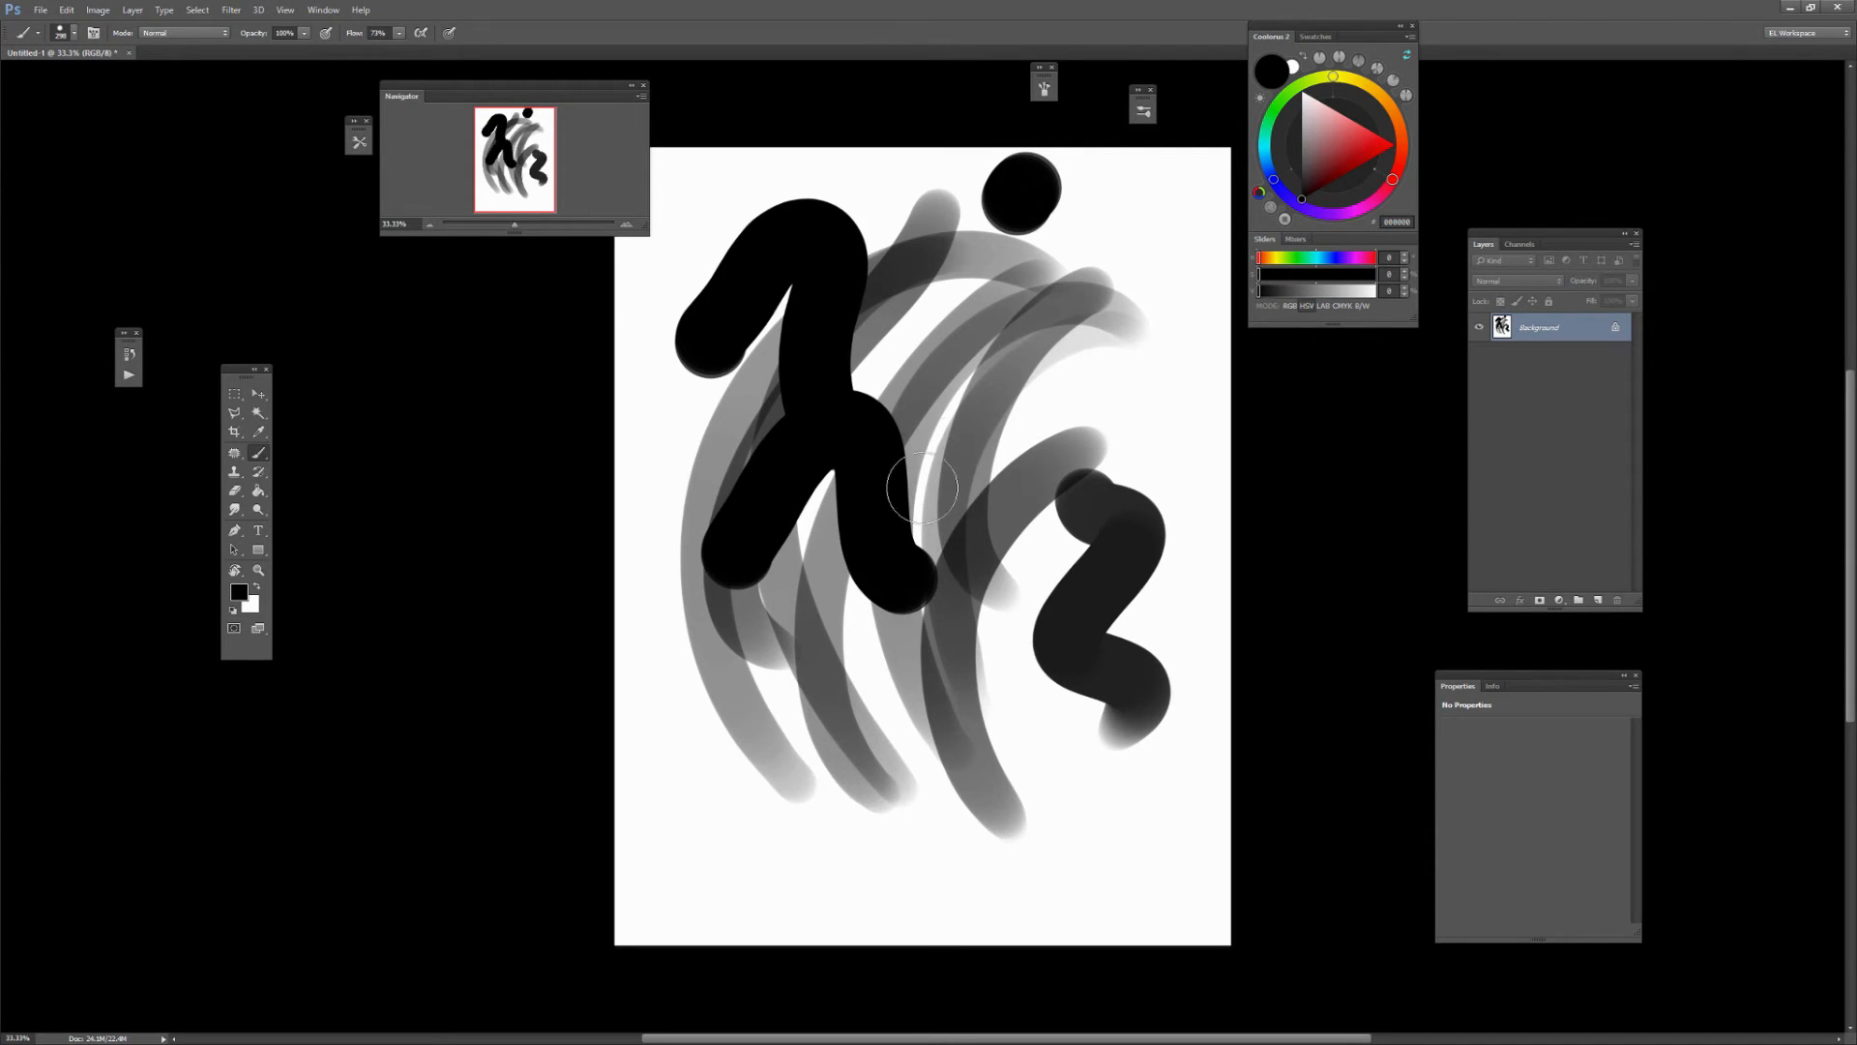
- Paint two thick solid black strokes across the canvas over the grey curves
left_click_drag(917, 492, 971, 710)
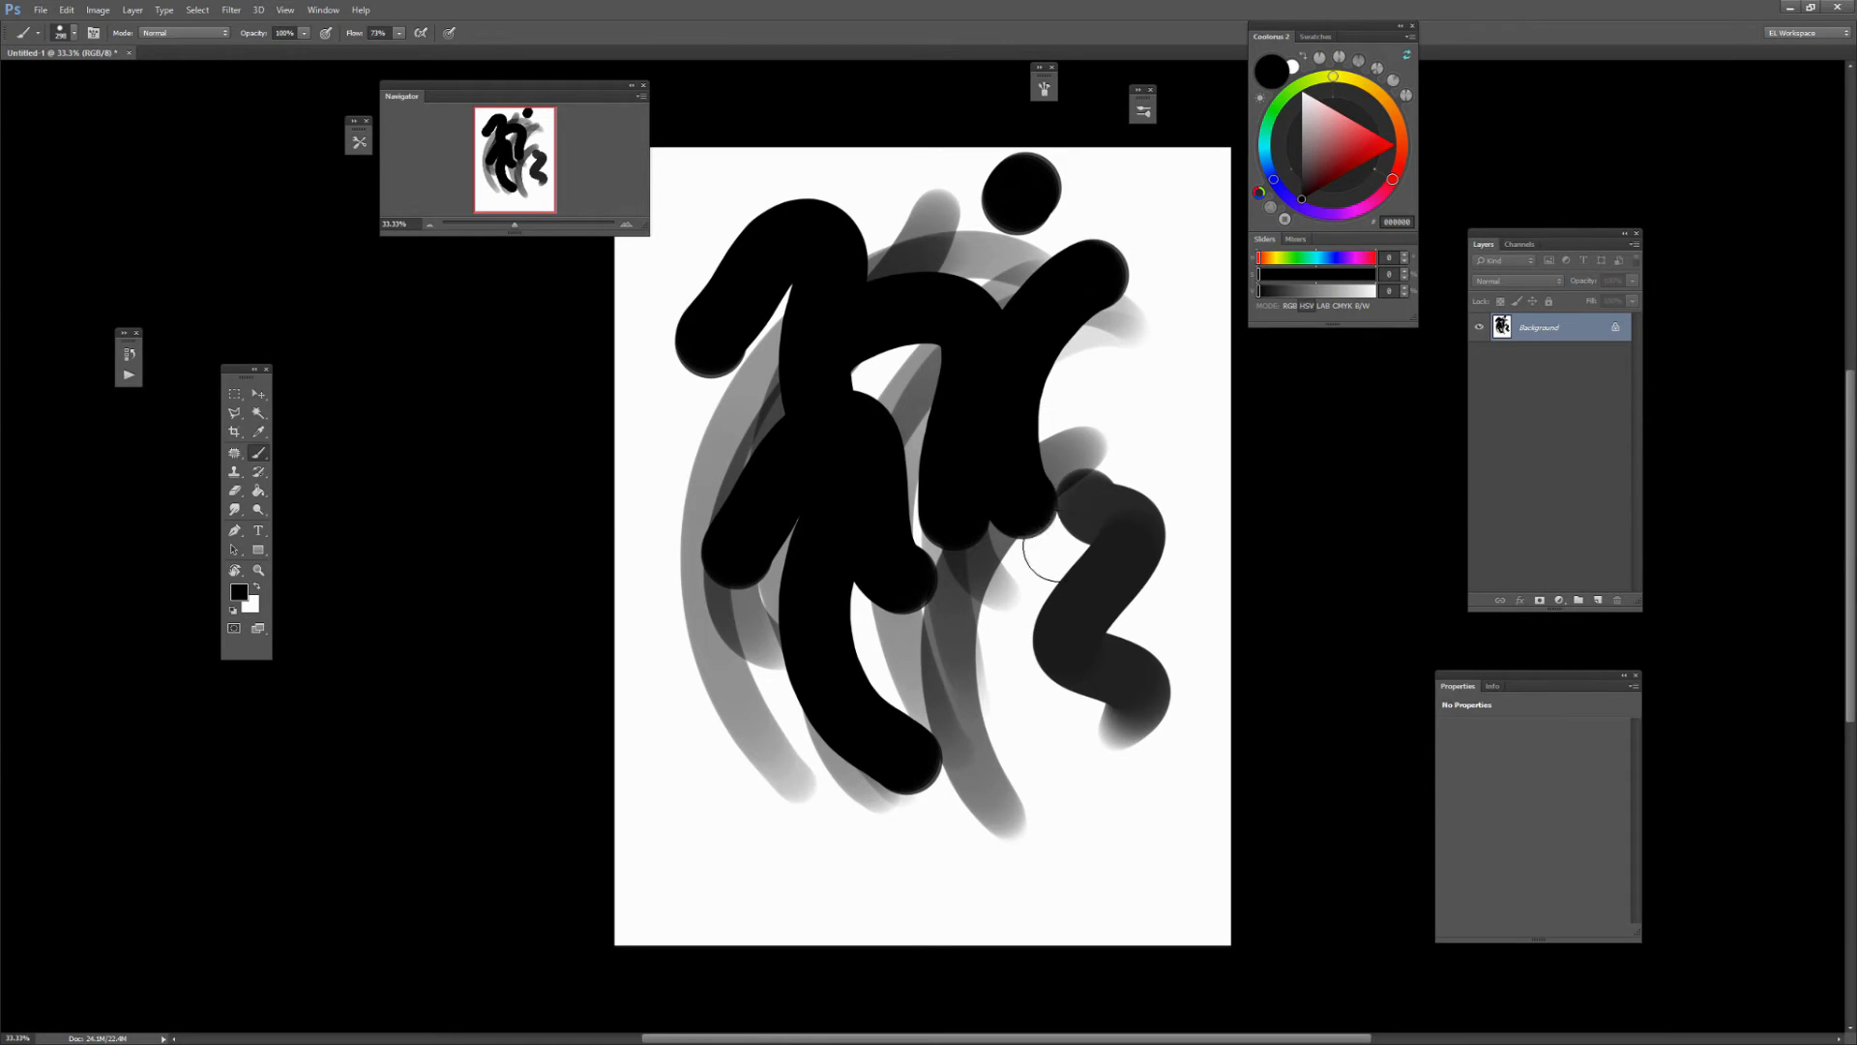
left_click_drag(1026, 557, 1006, 497)
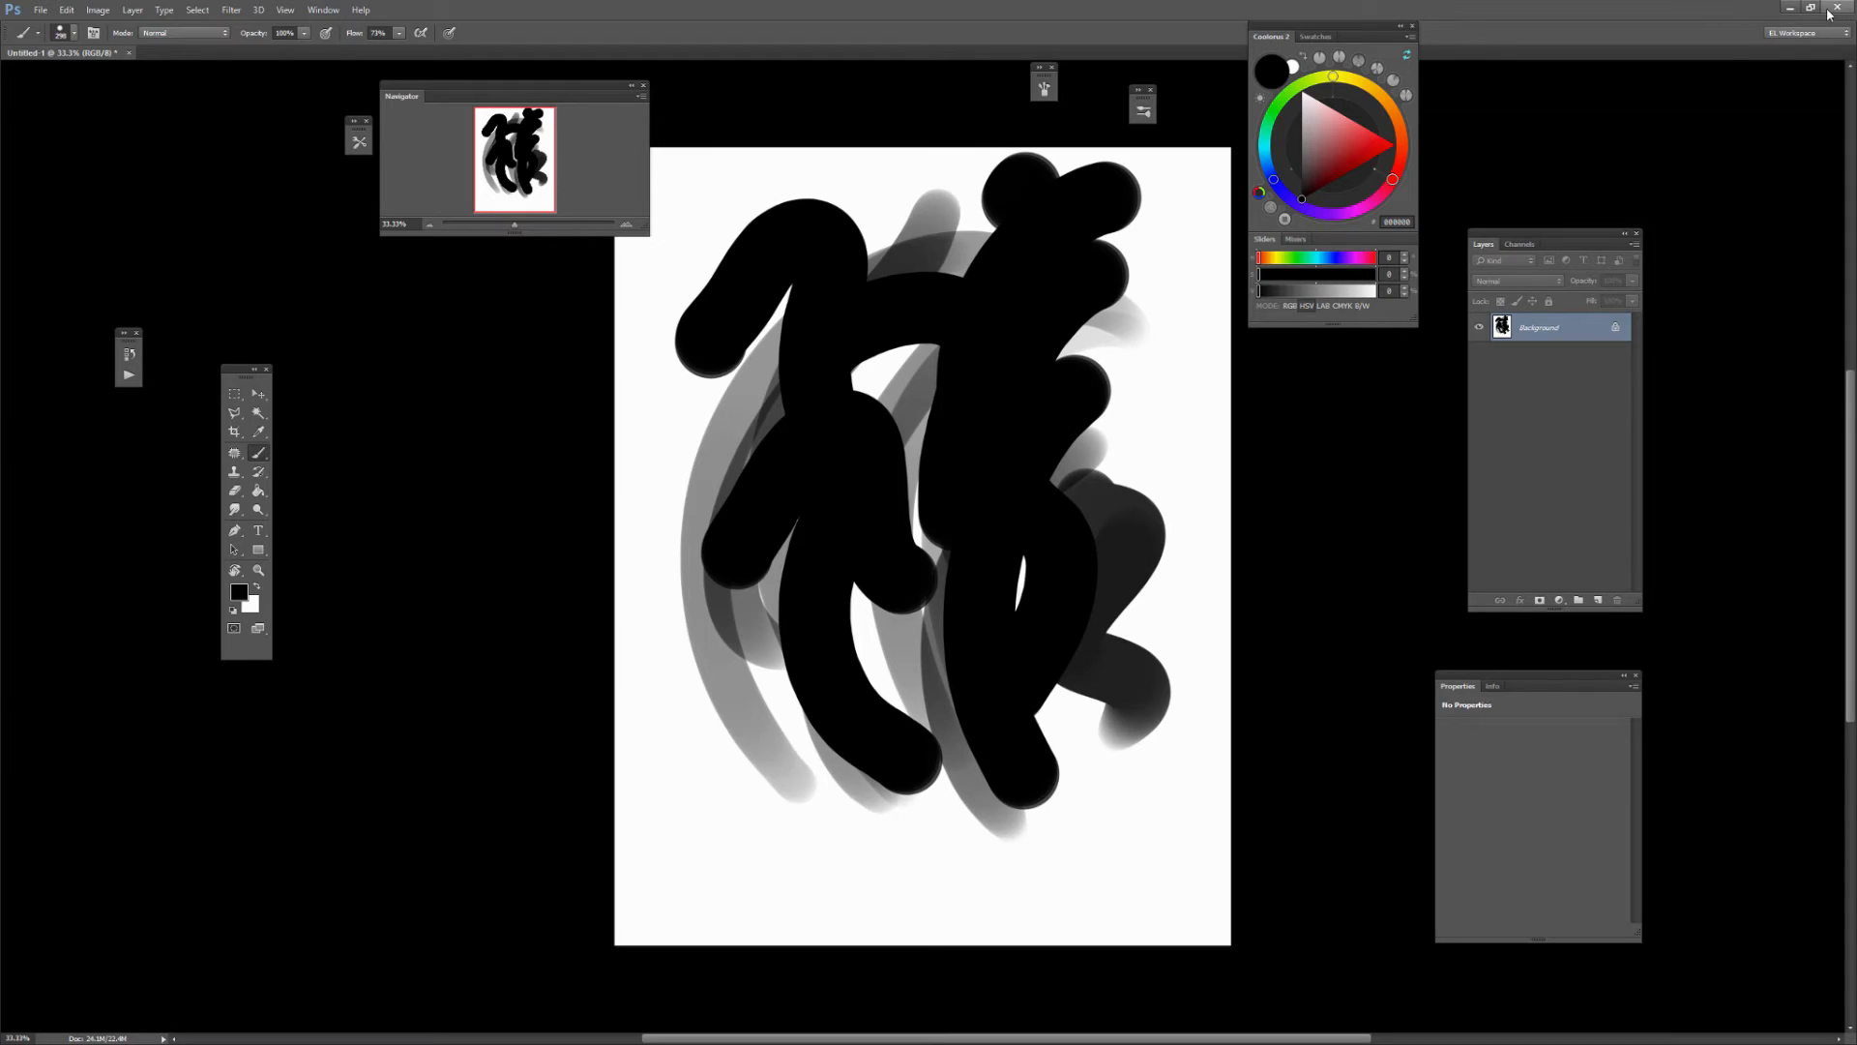
- Quit Photoshop discarding the unsaved test painting, then launch Notepad++ from the desktop
left_click(1844, 10)
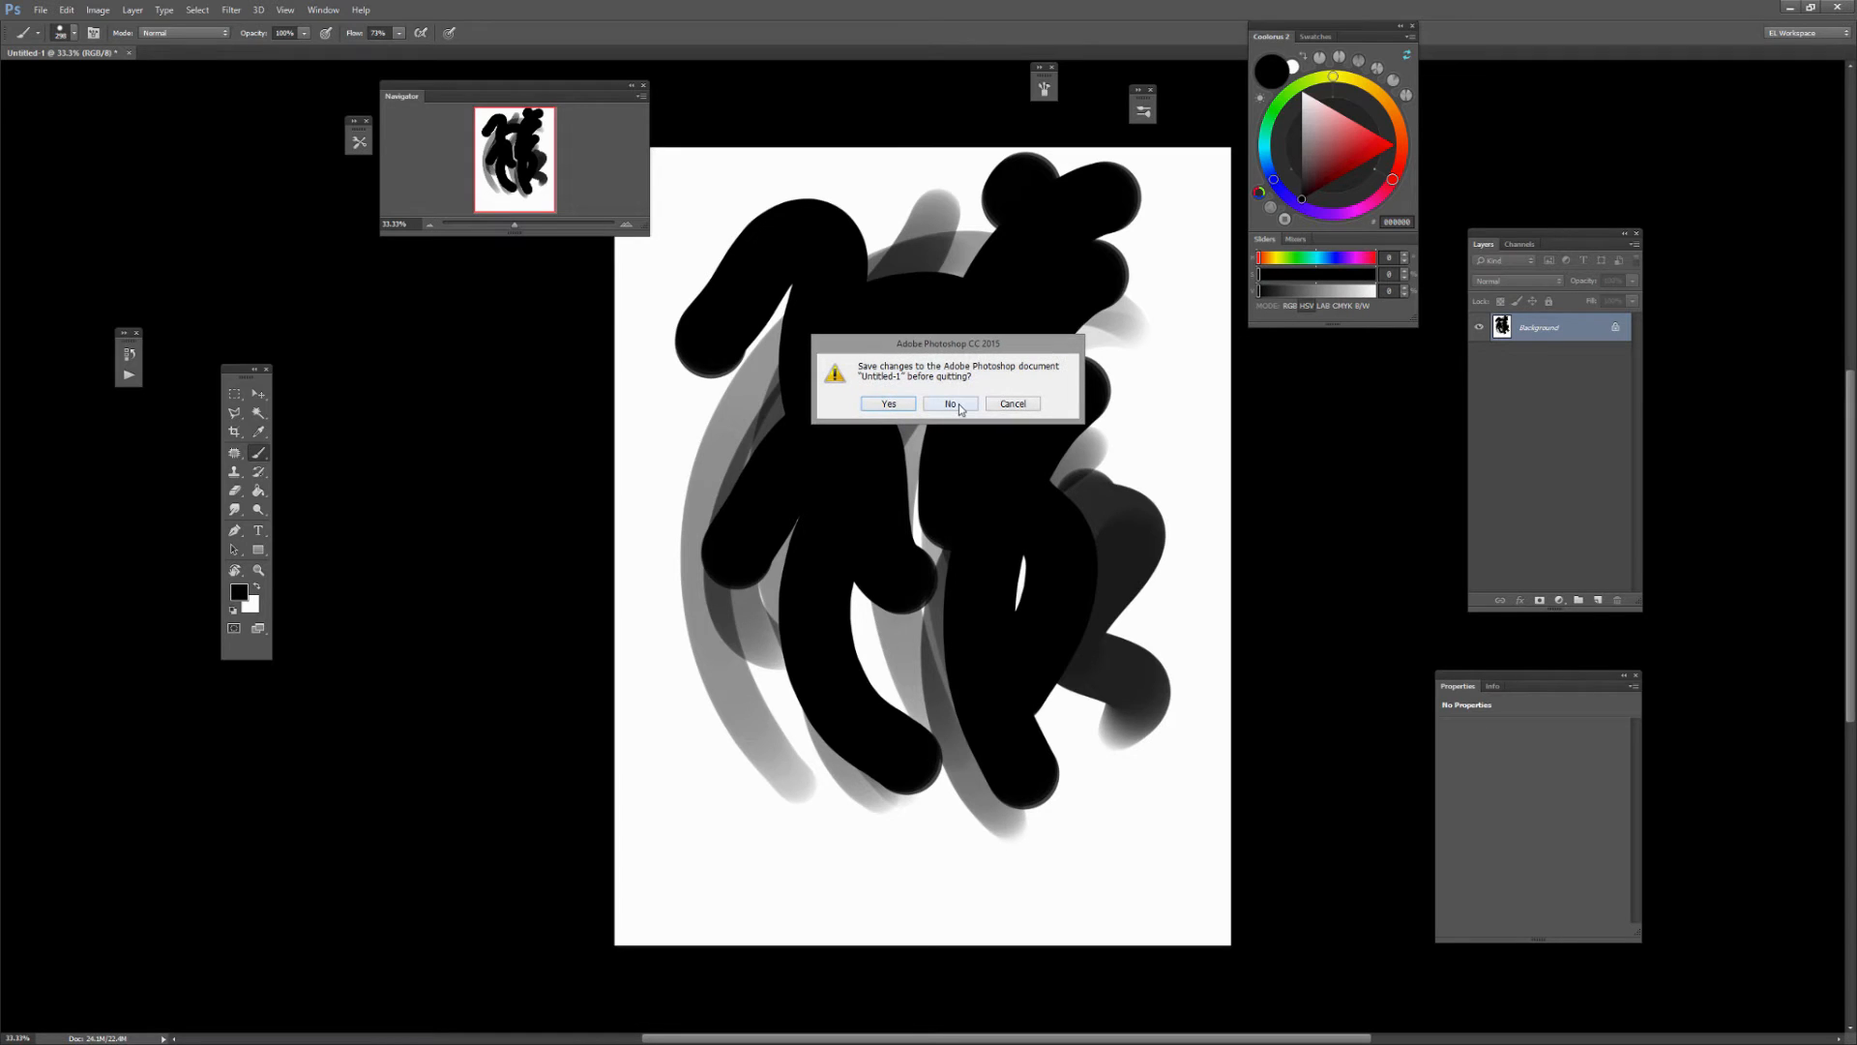
left_click(949, 403)
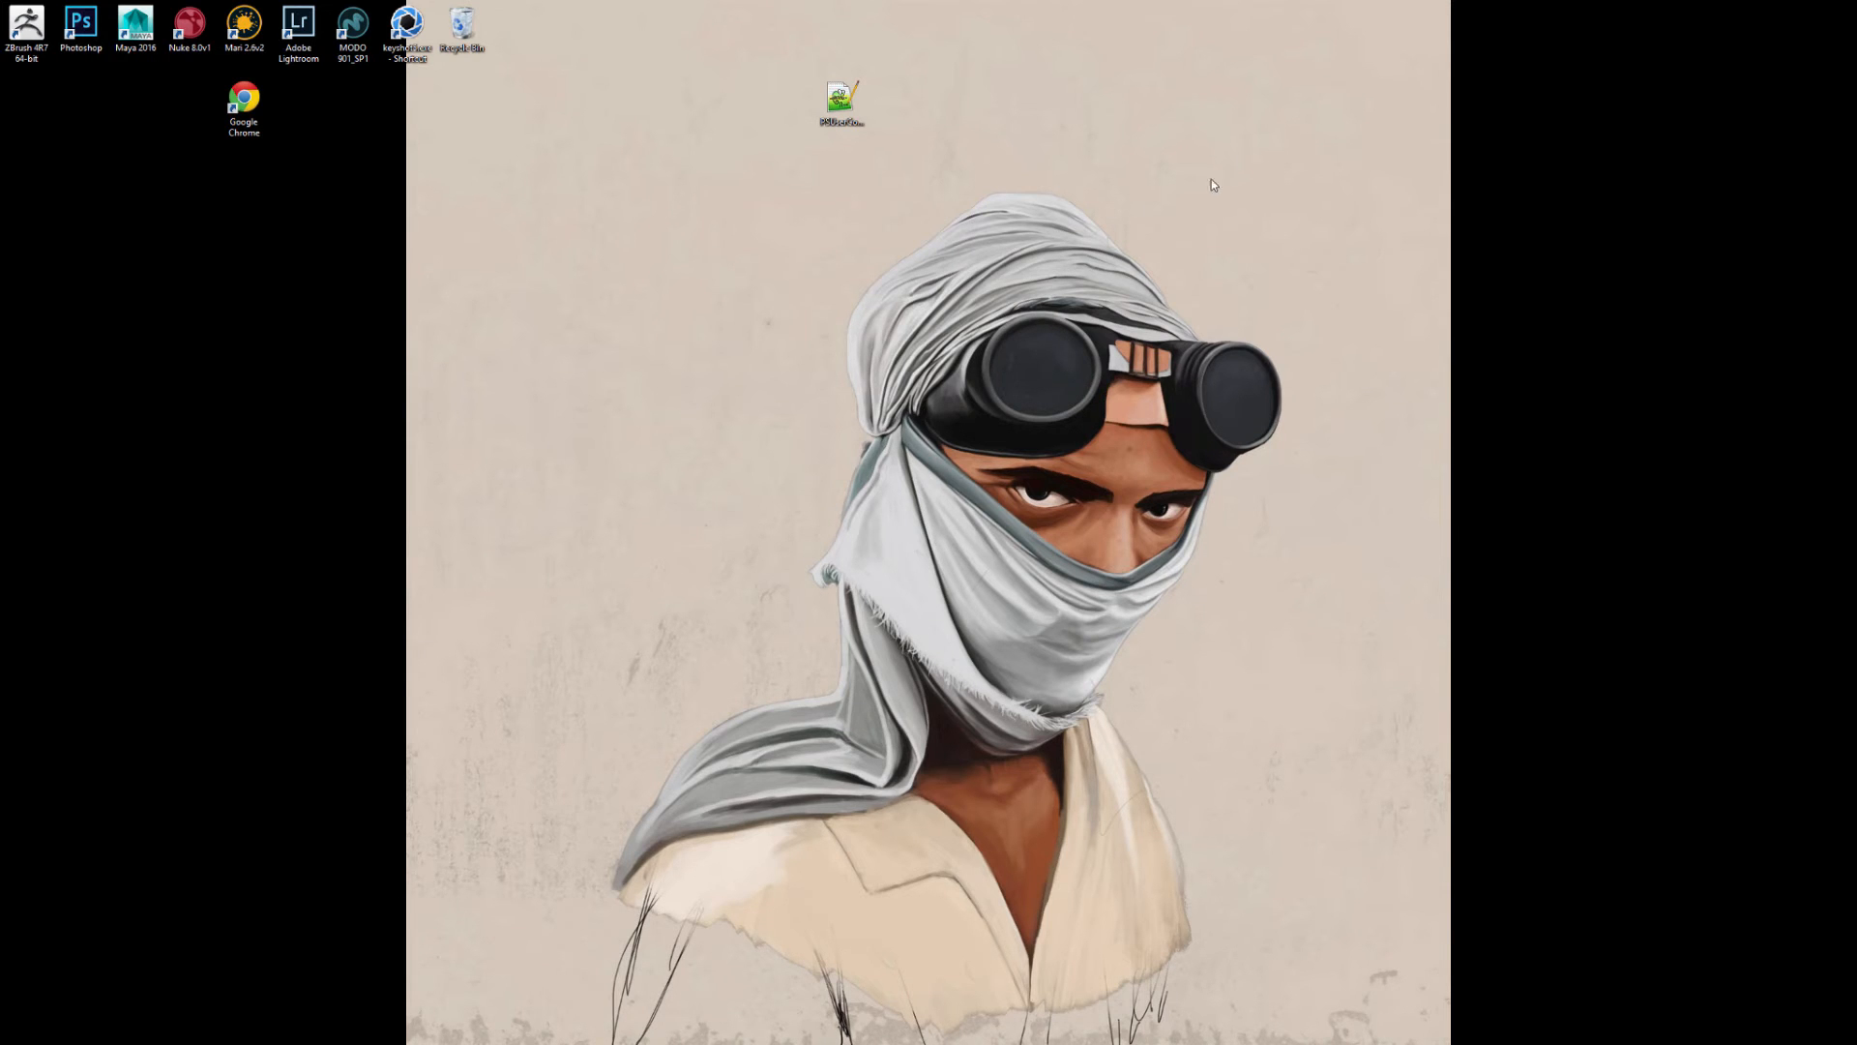
mouse_move(1269, 143)
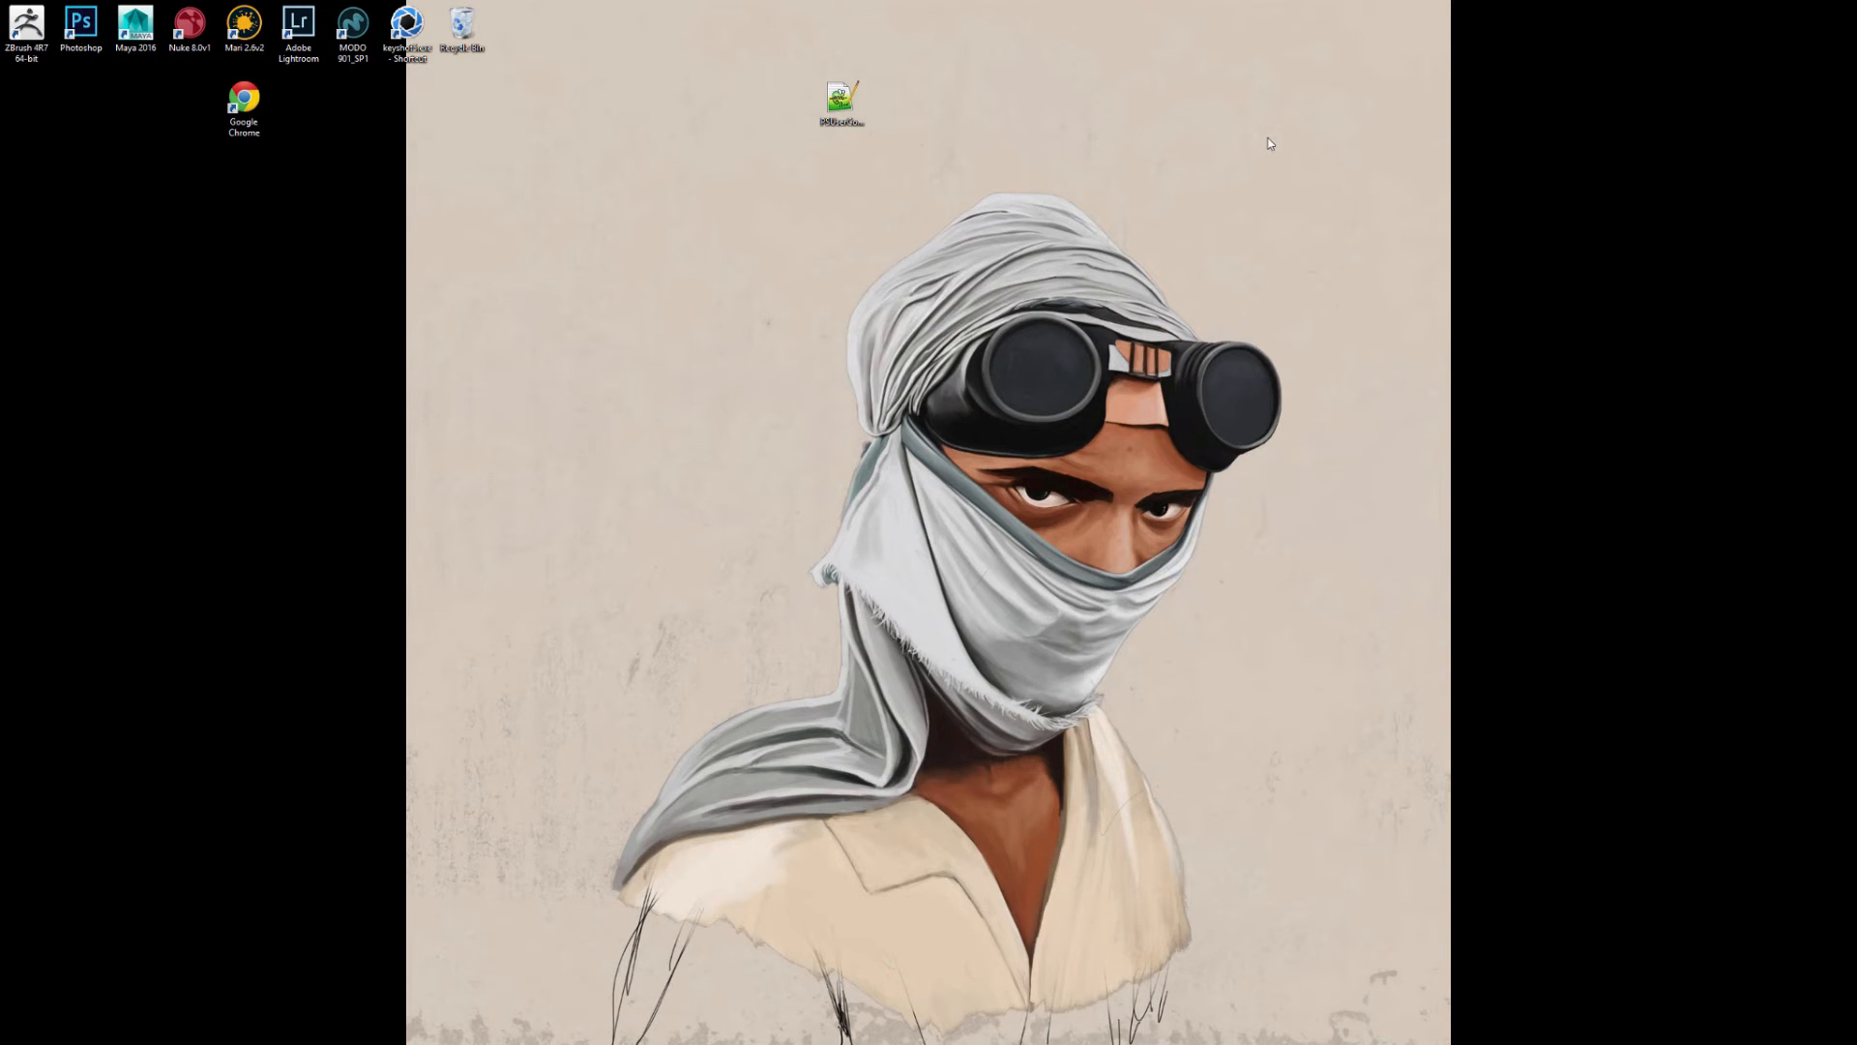
mouse_move(1097, 377)
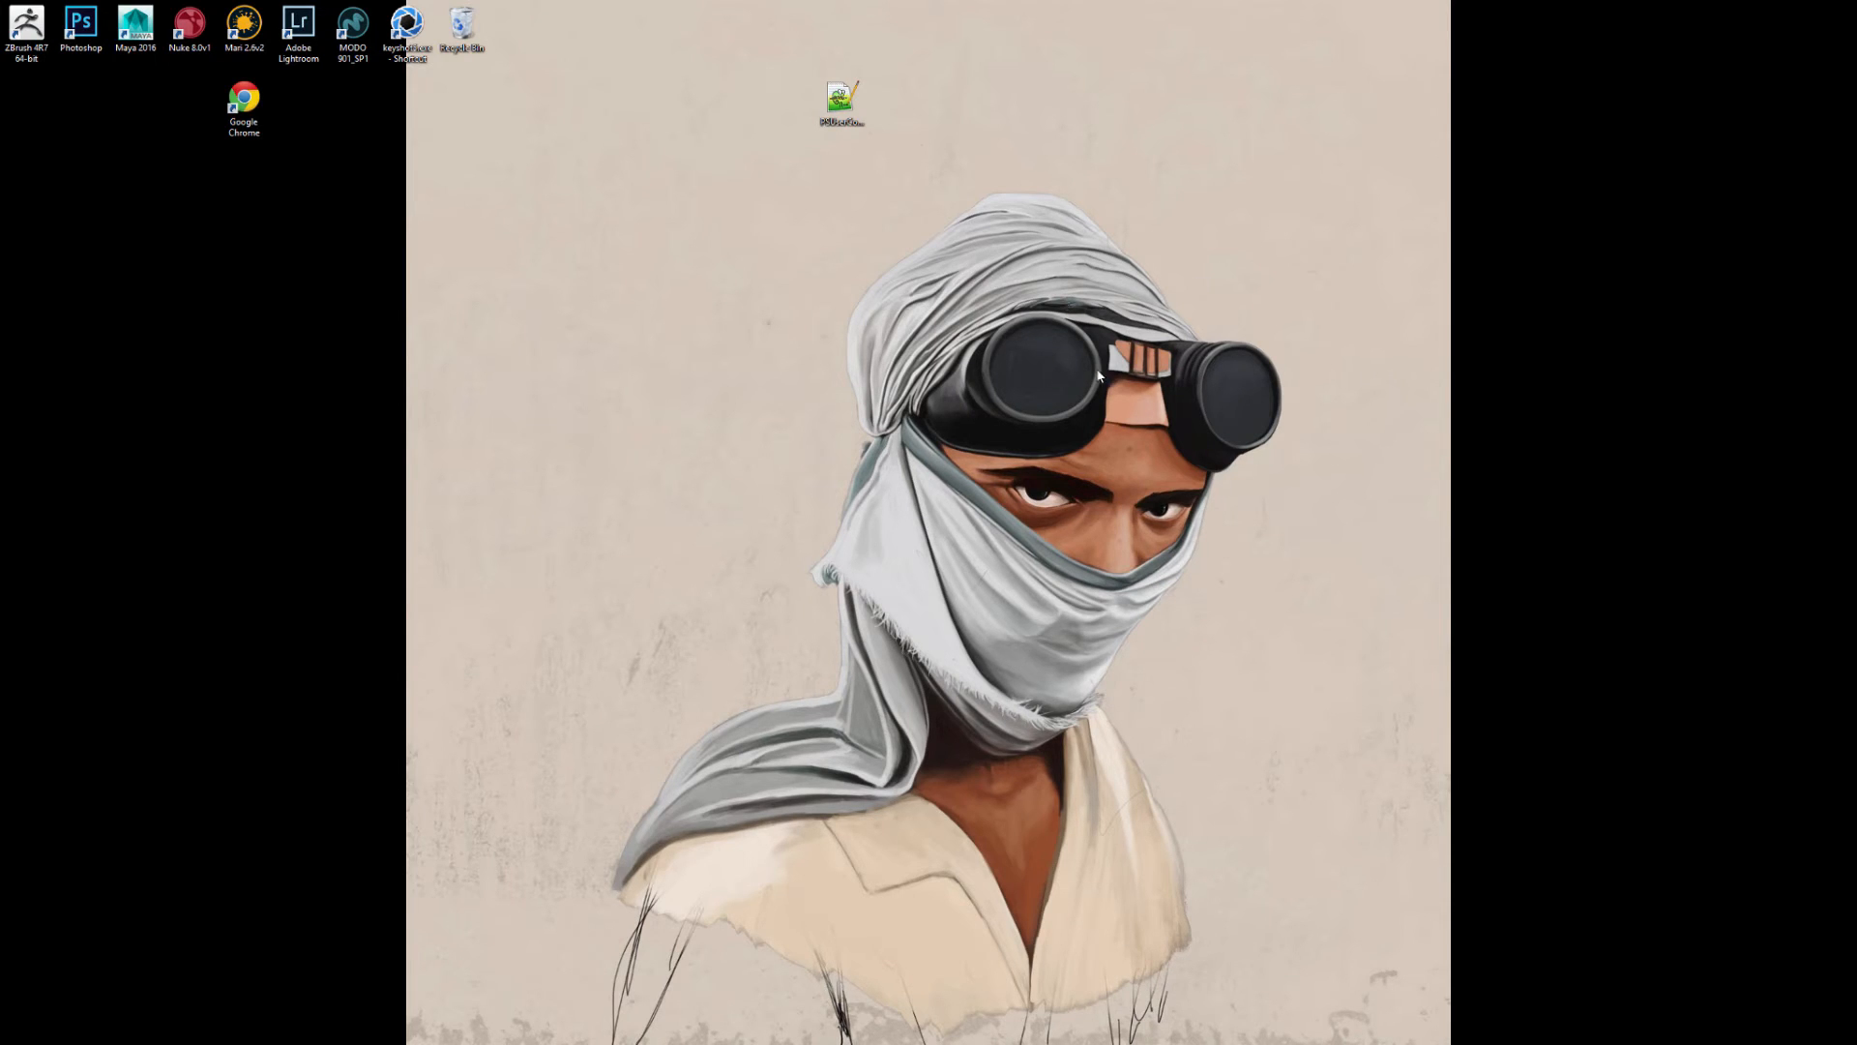
mouse_move(1076, 234)
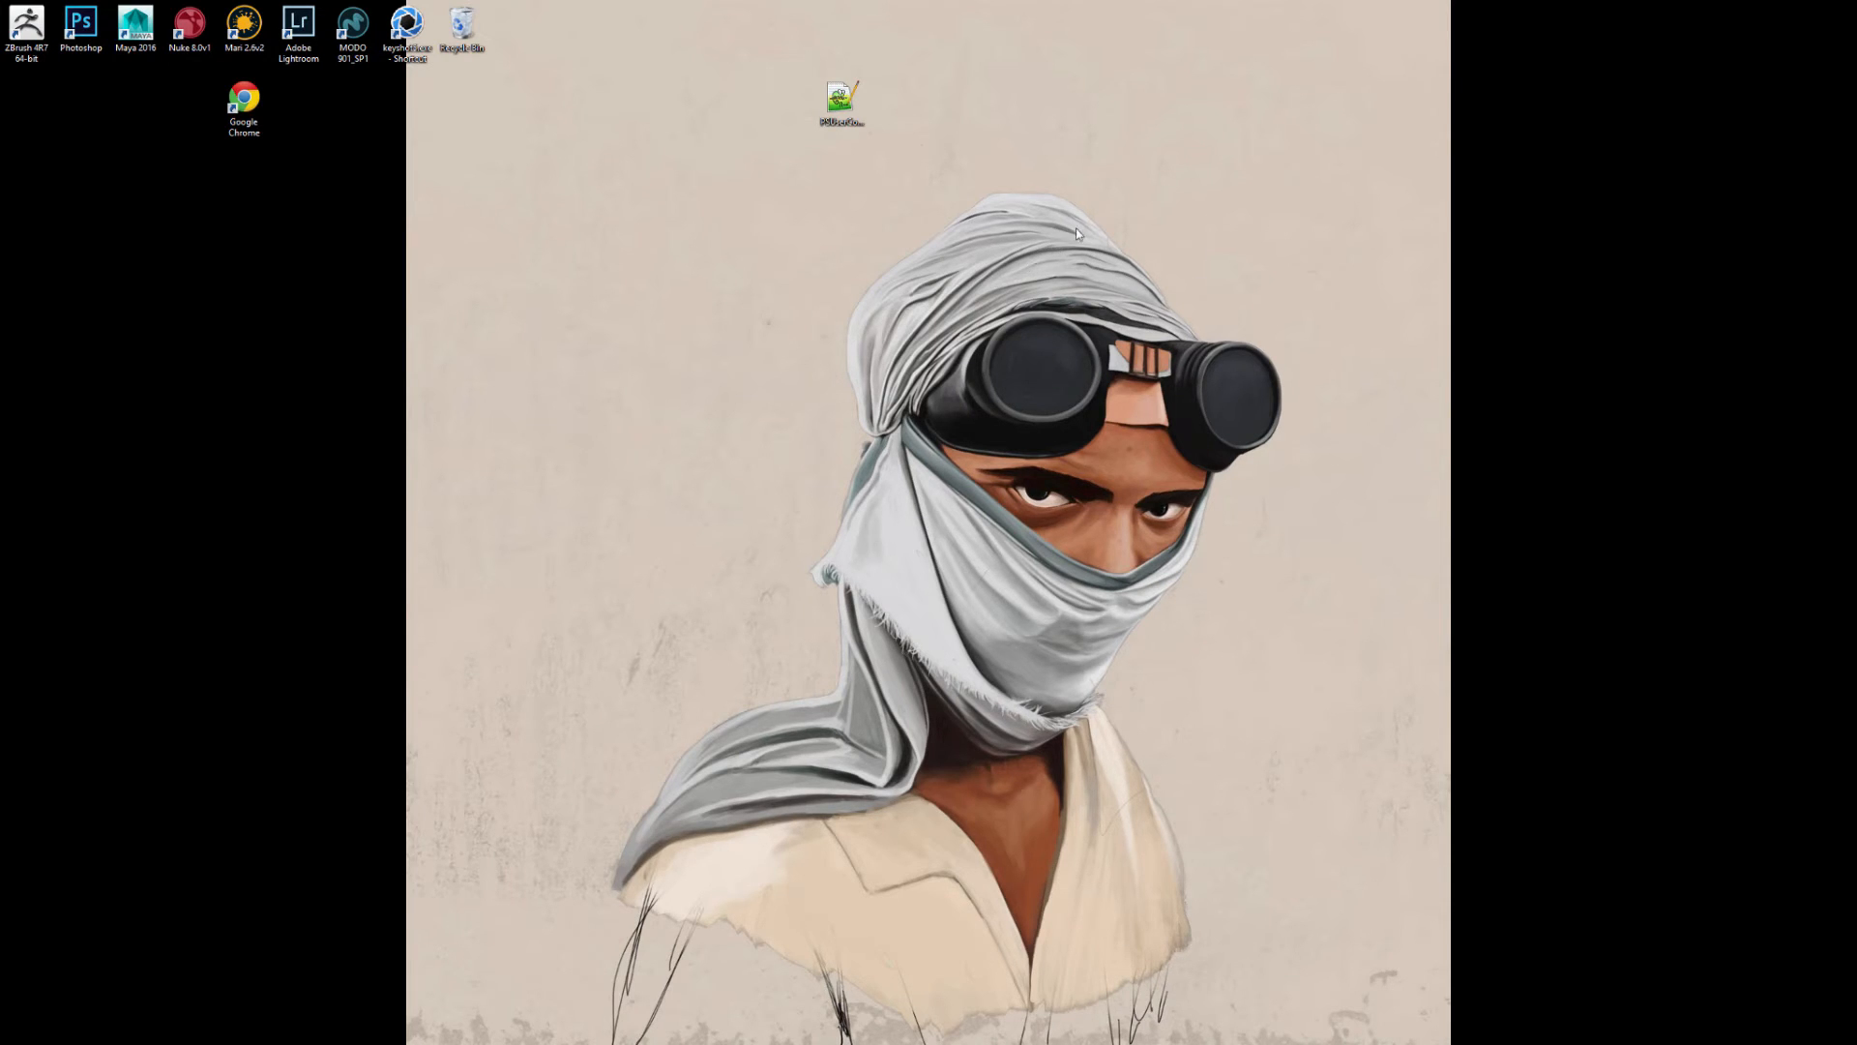
mouse_move(1066, 261)
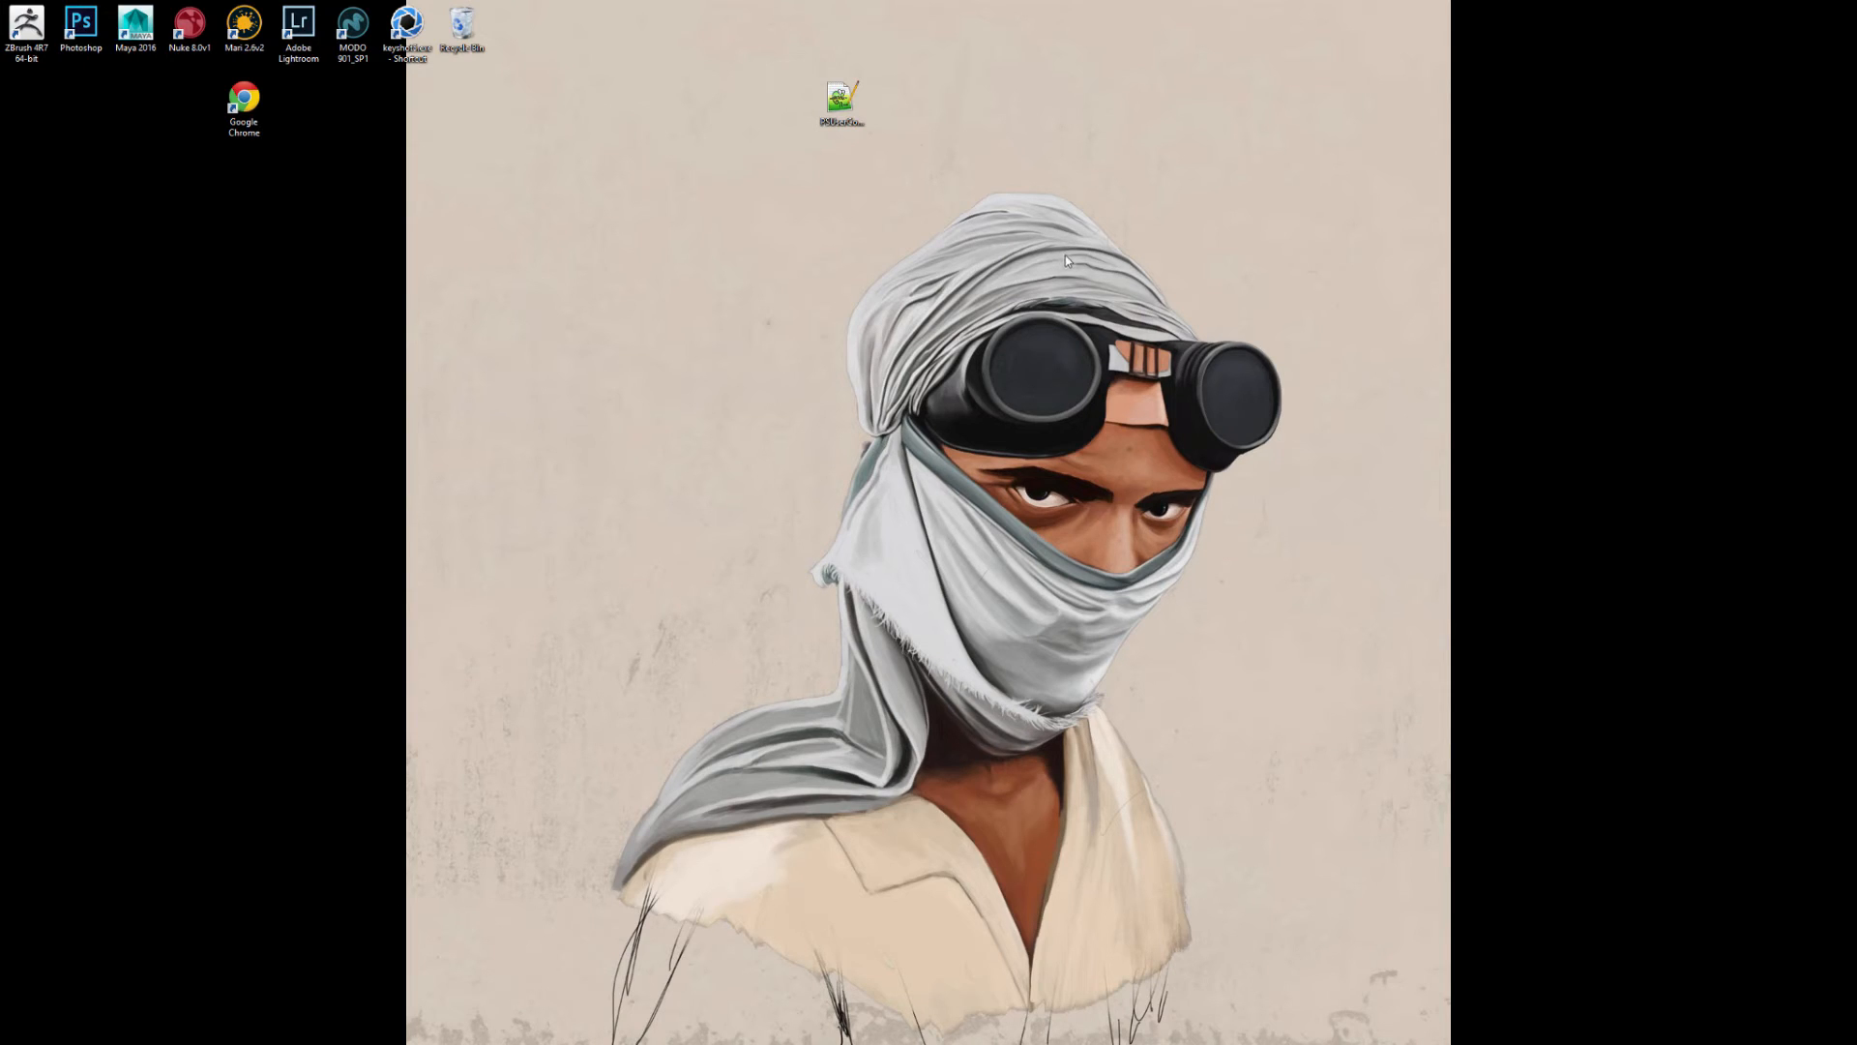
mouse_move(1020, 350)
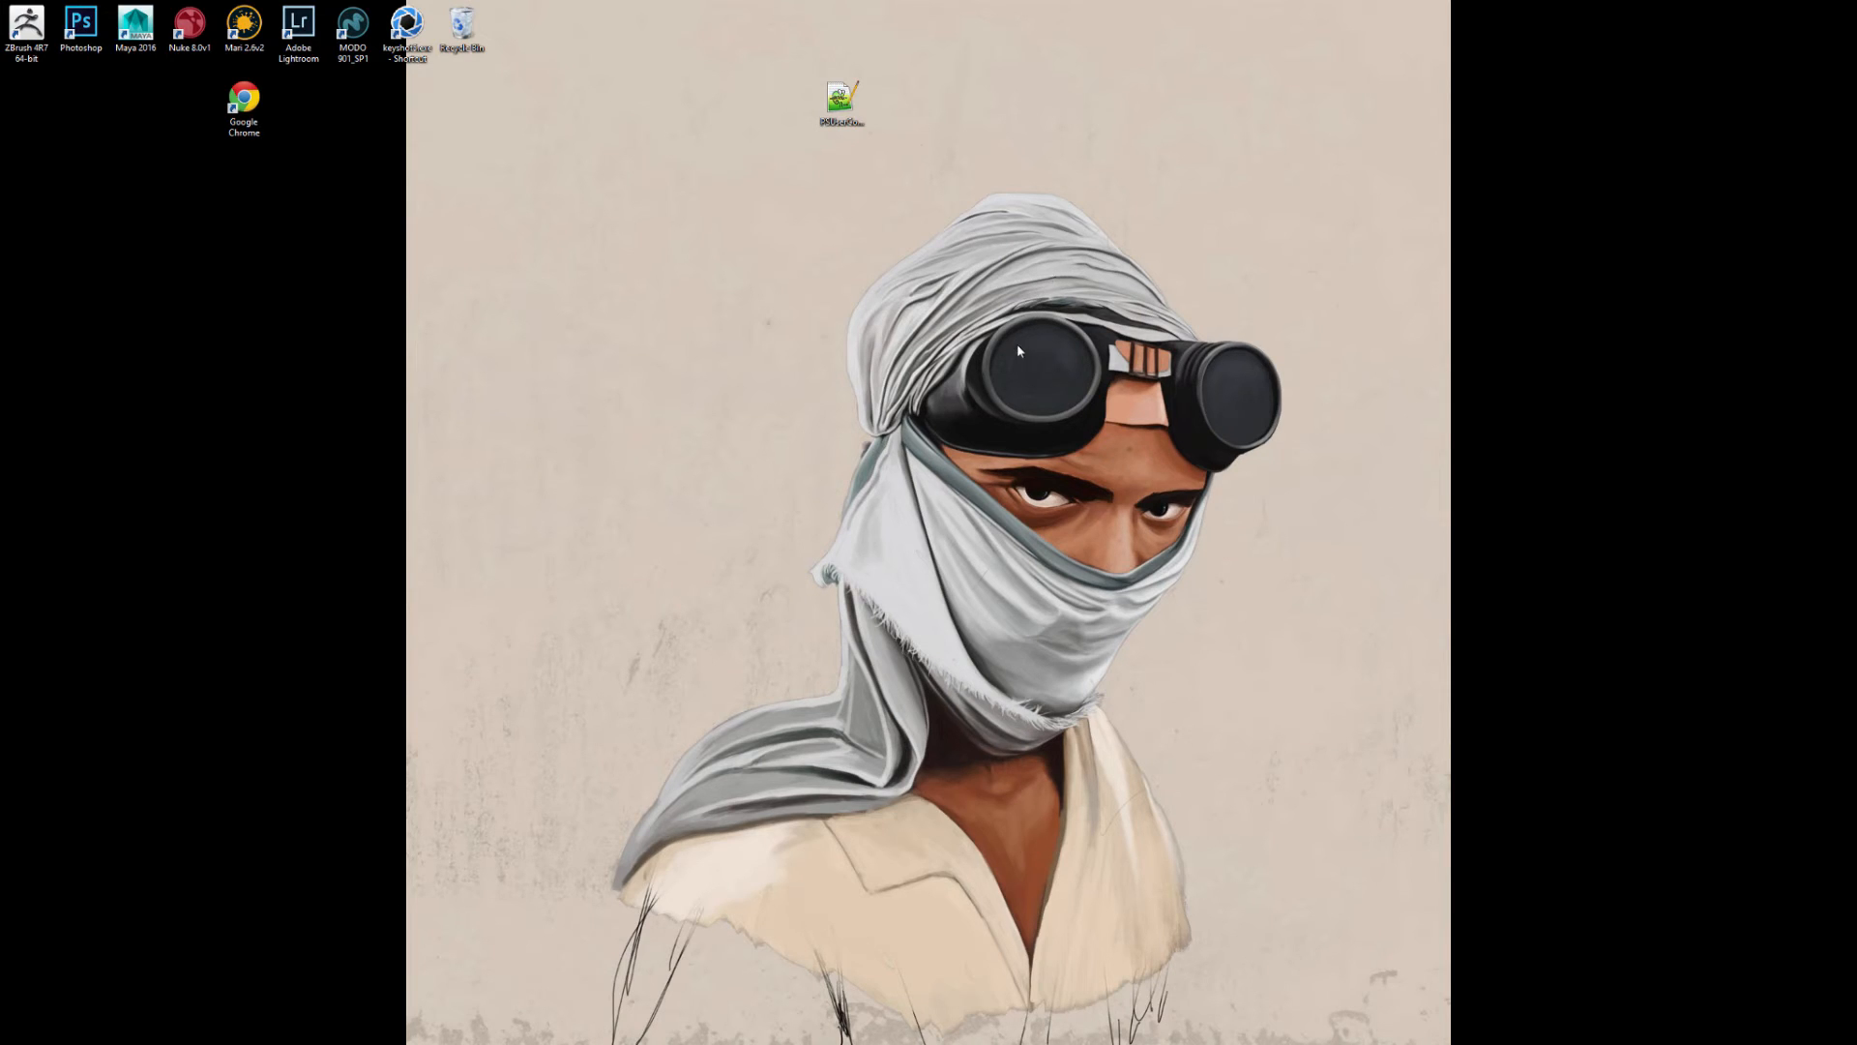
left_click(81, 25)
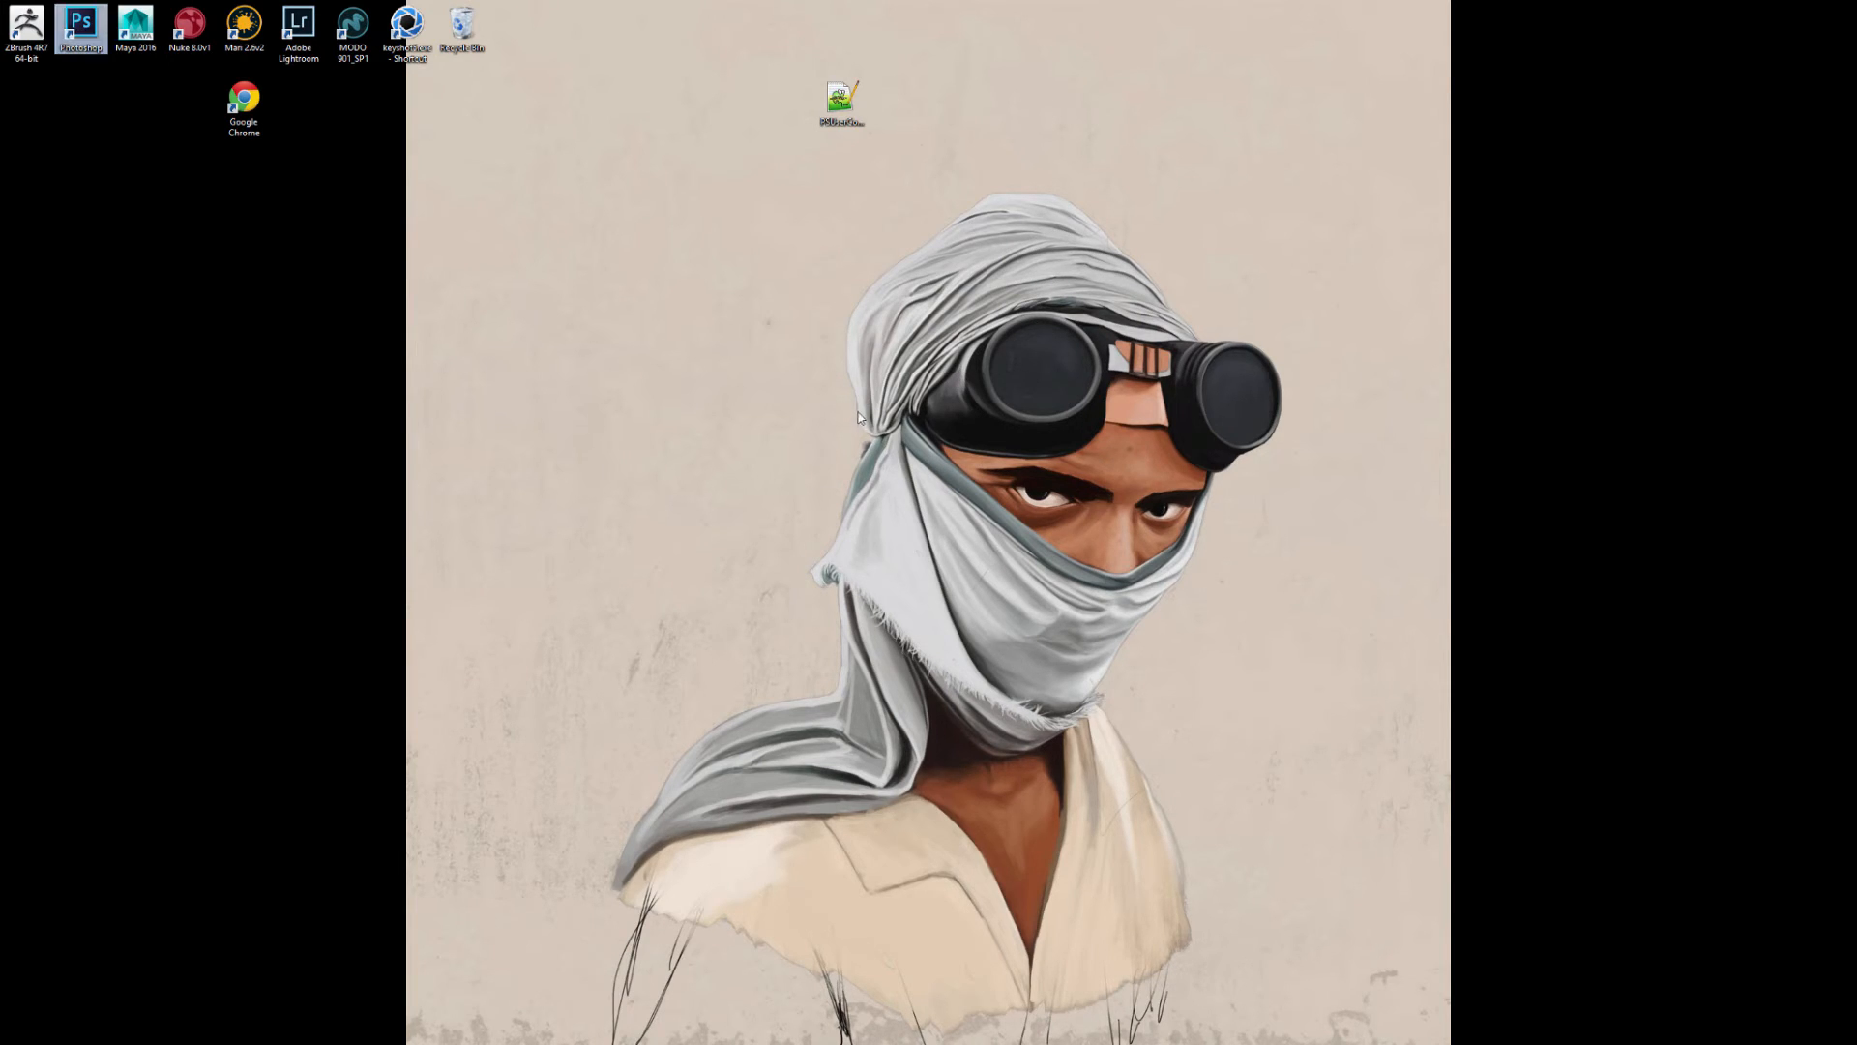
mouse_move(957, 643)
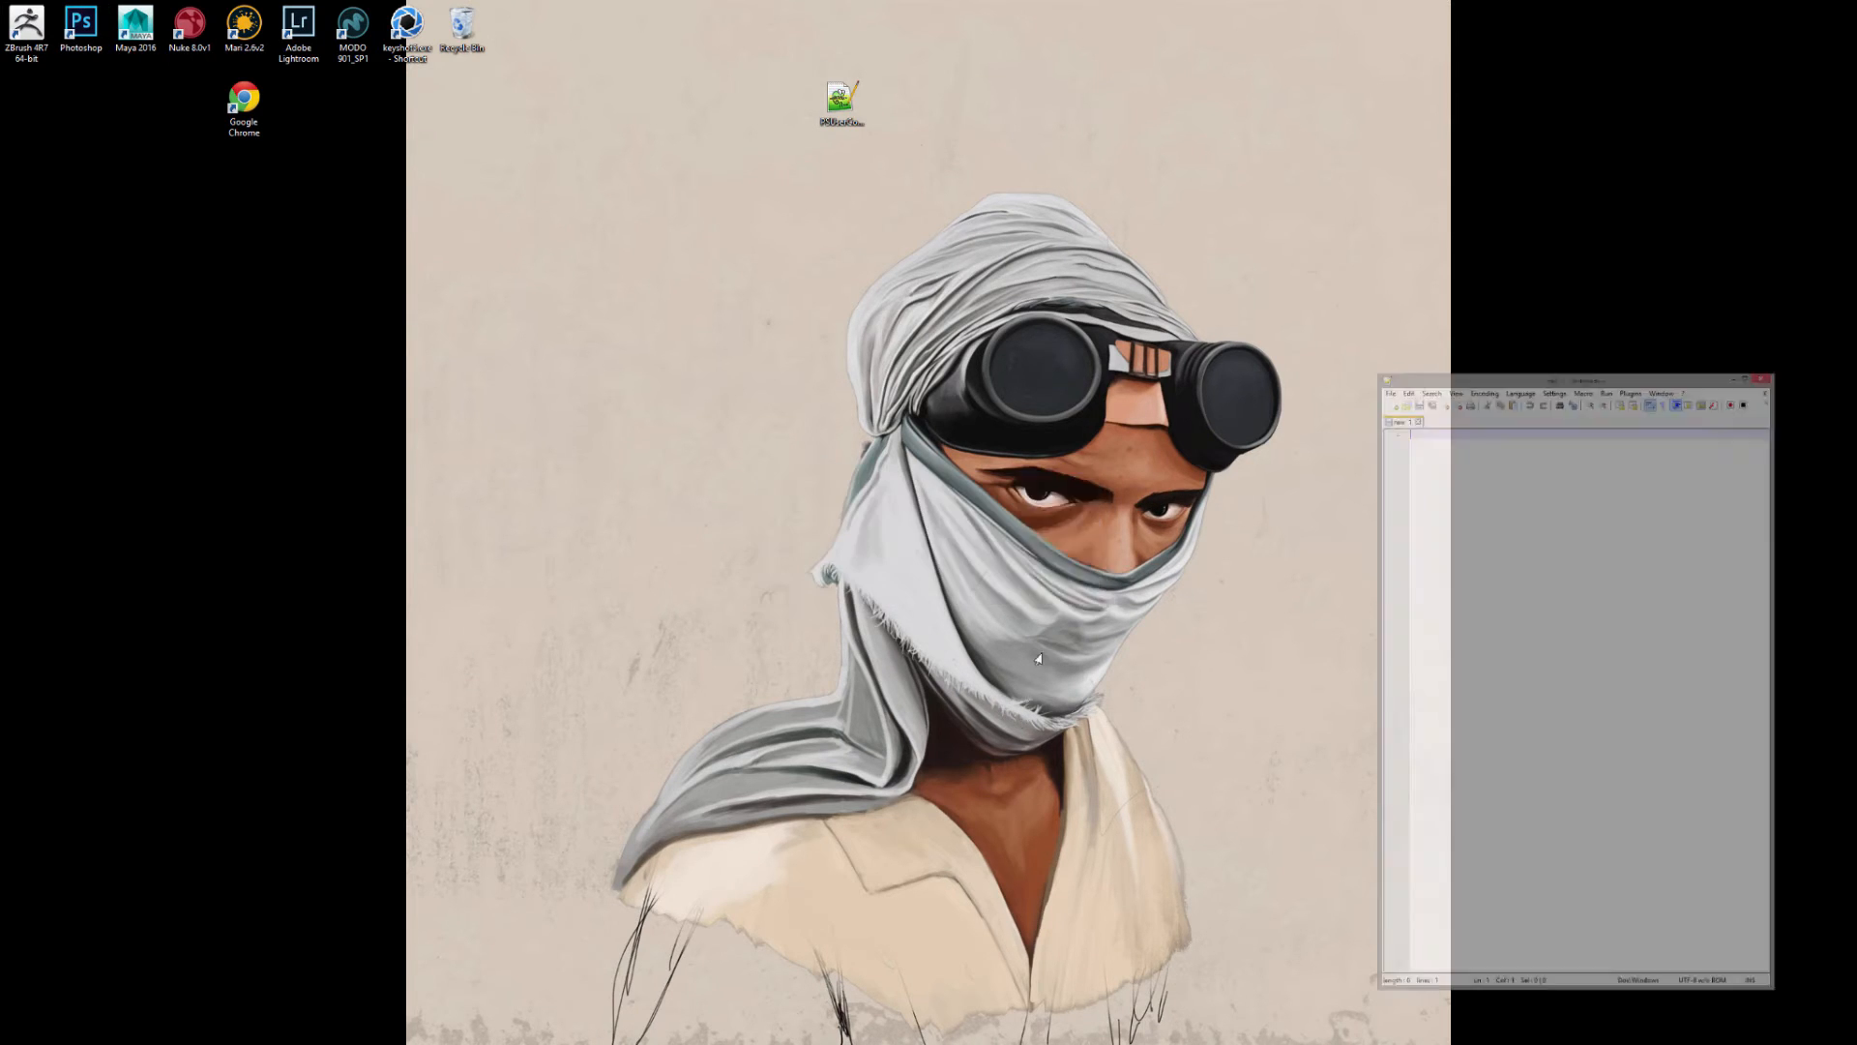
- Write the lines '# Use WinTab' and 'UseSystemStylus 0' in a new Notepad++ document
left_click_drag(1575, 382, 872, 197)
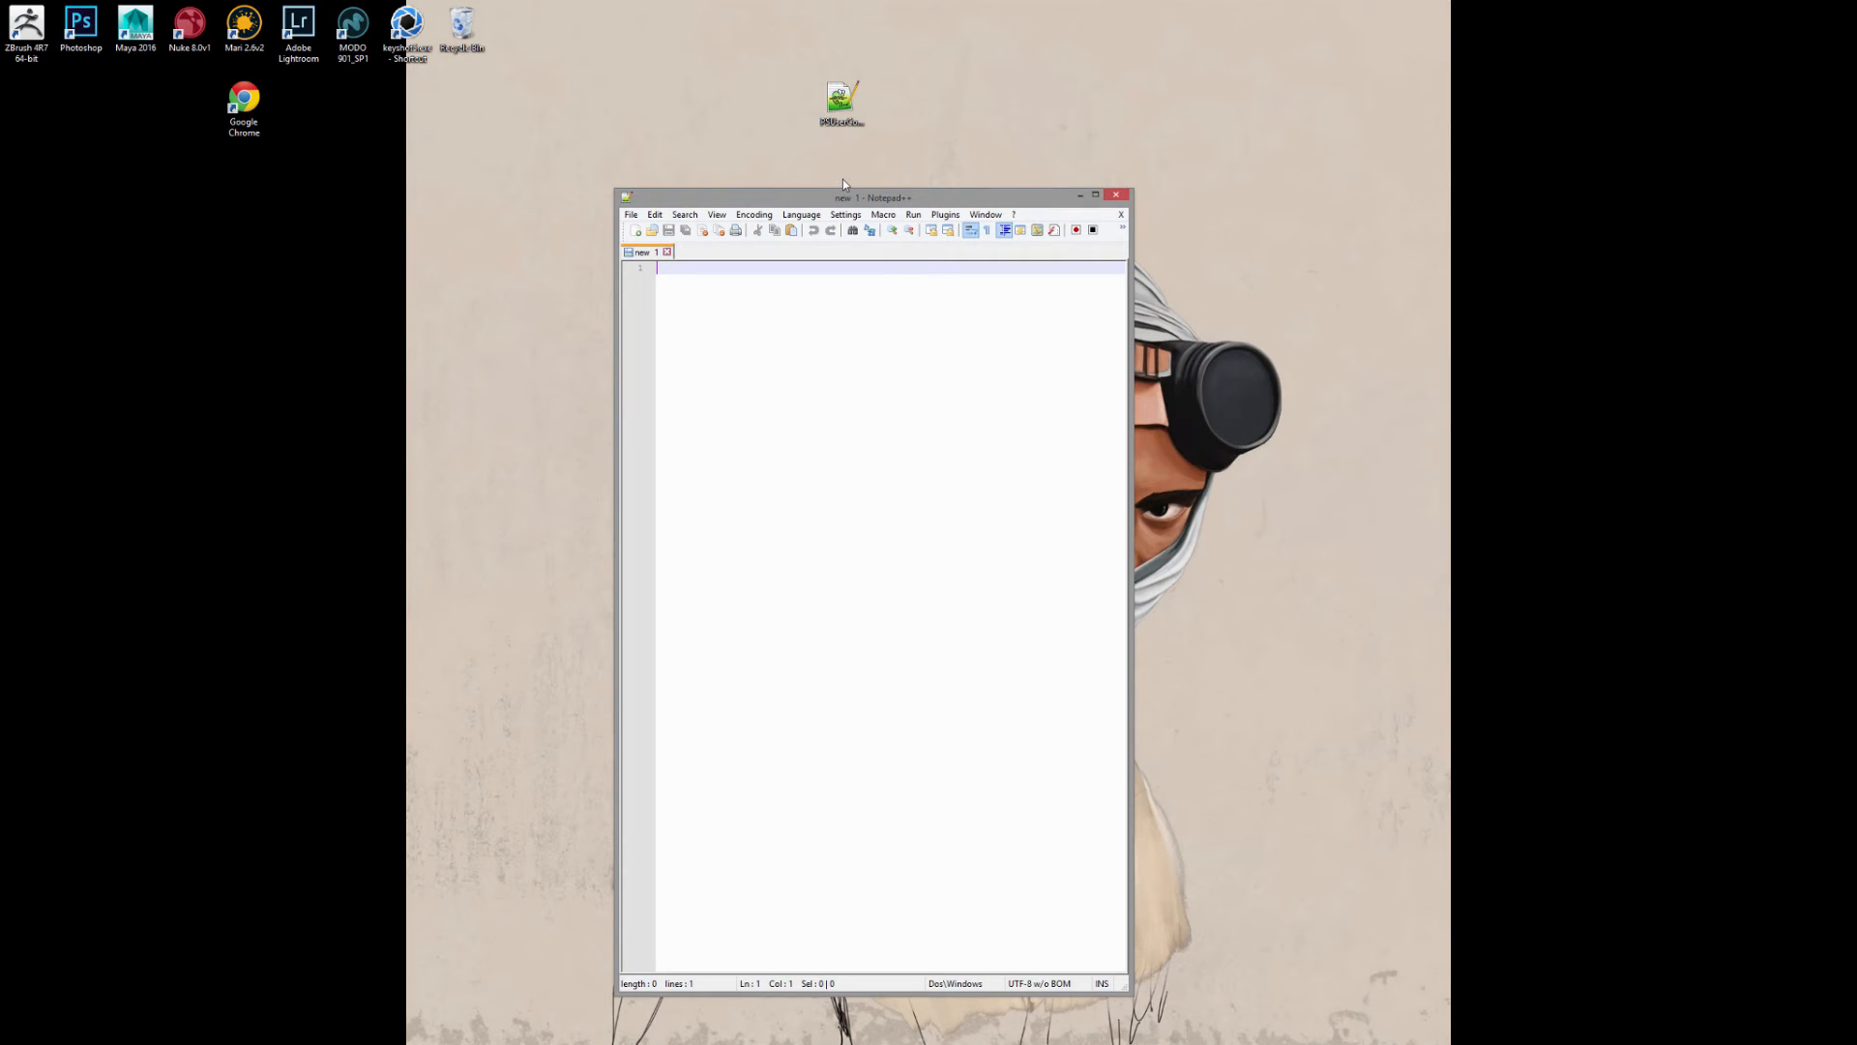
mouse_move(894, 499)
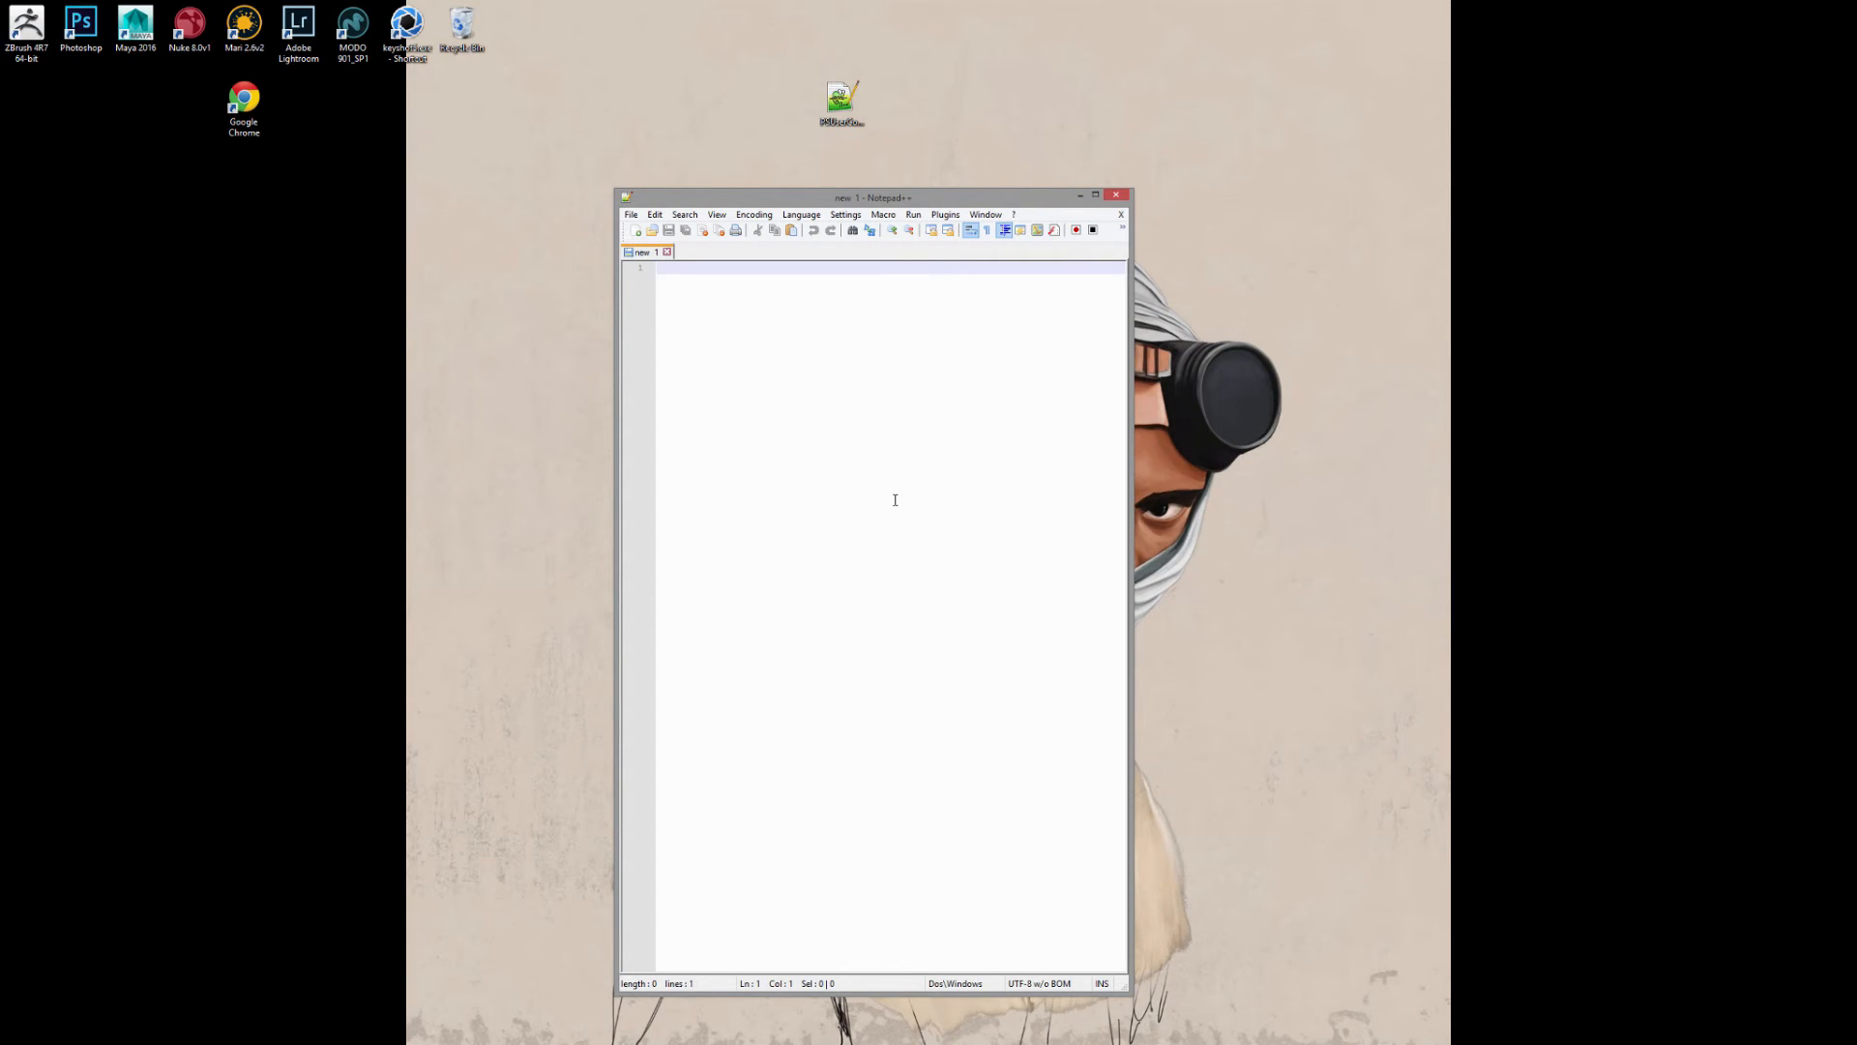
type("#")
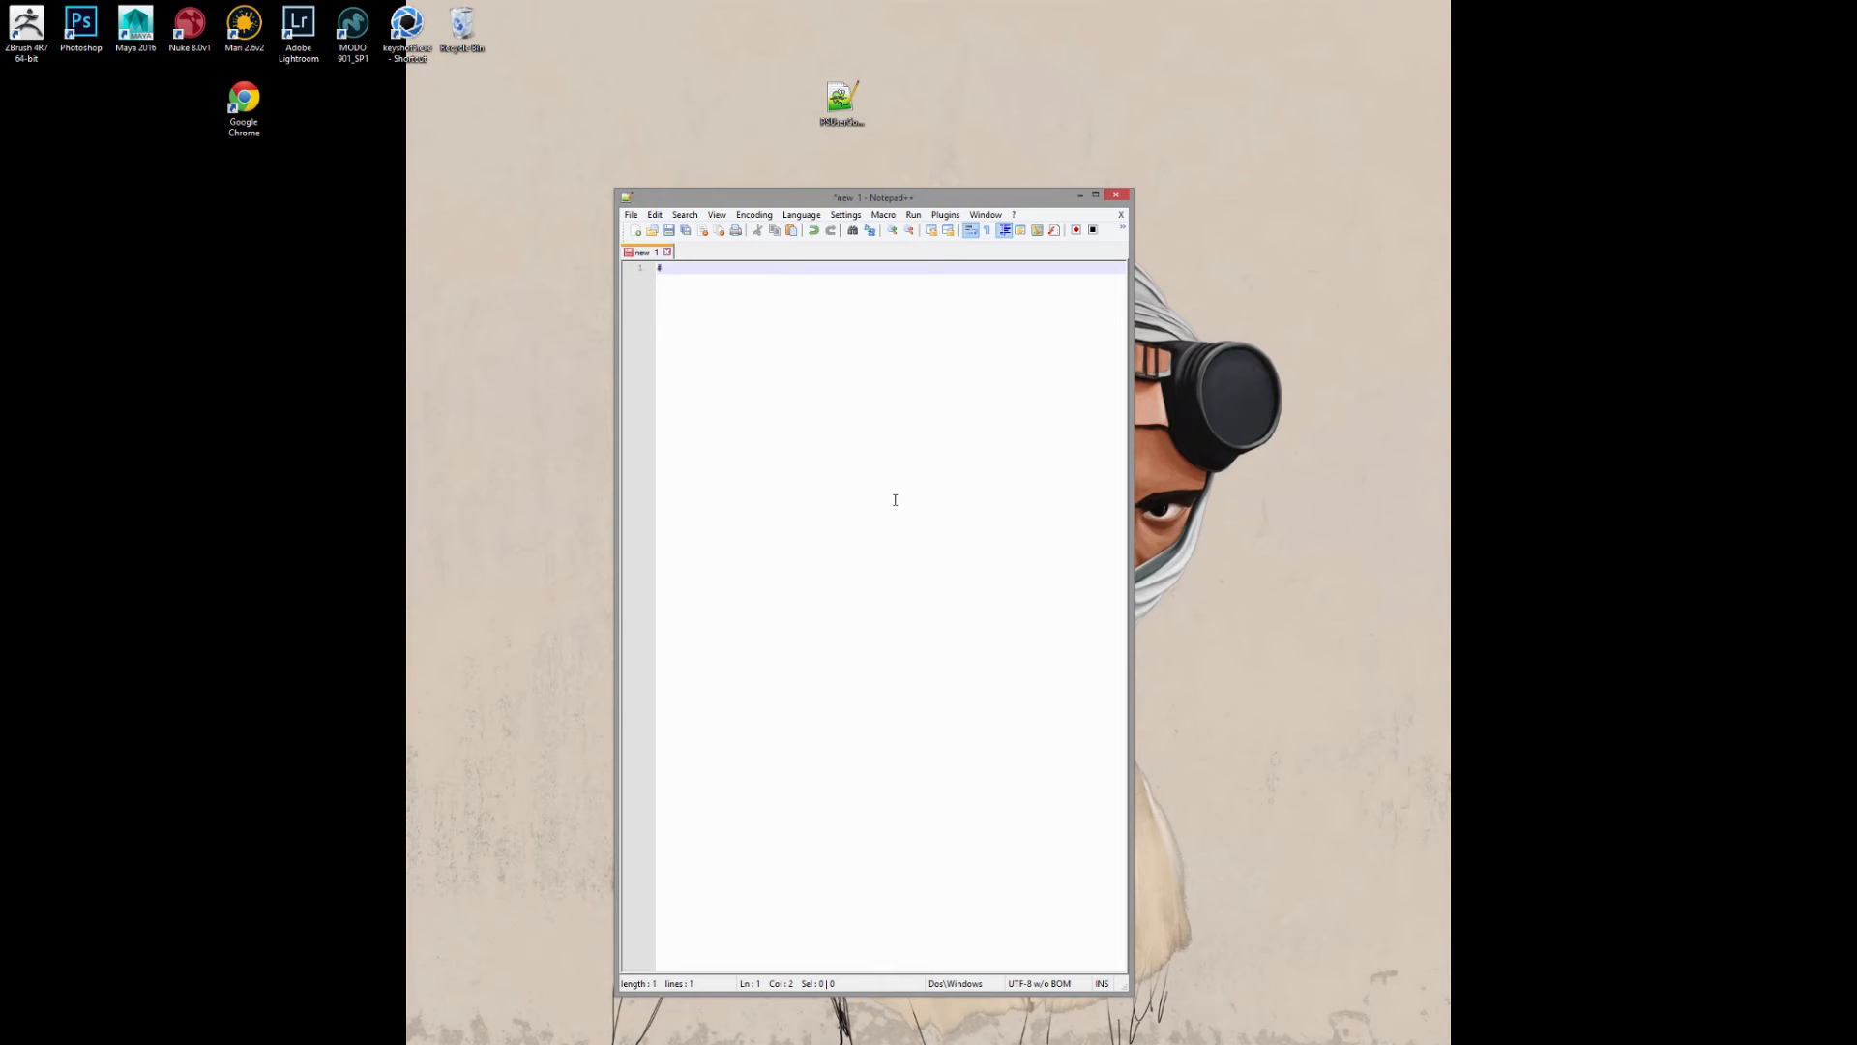
type("Use WinTab")
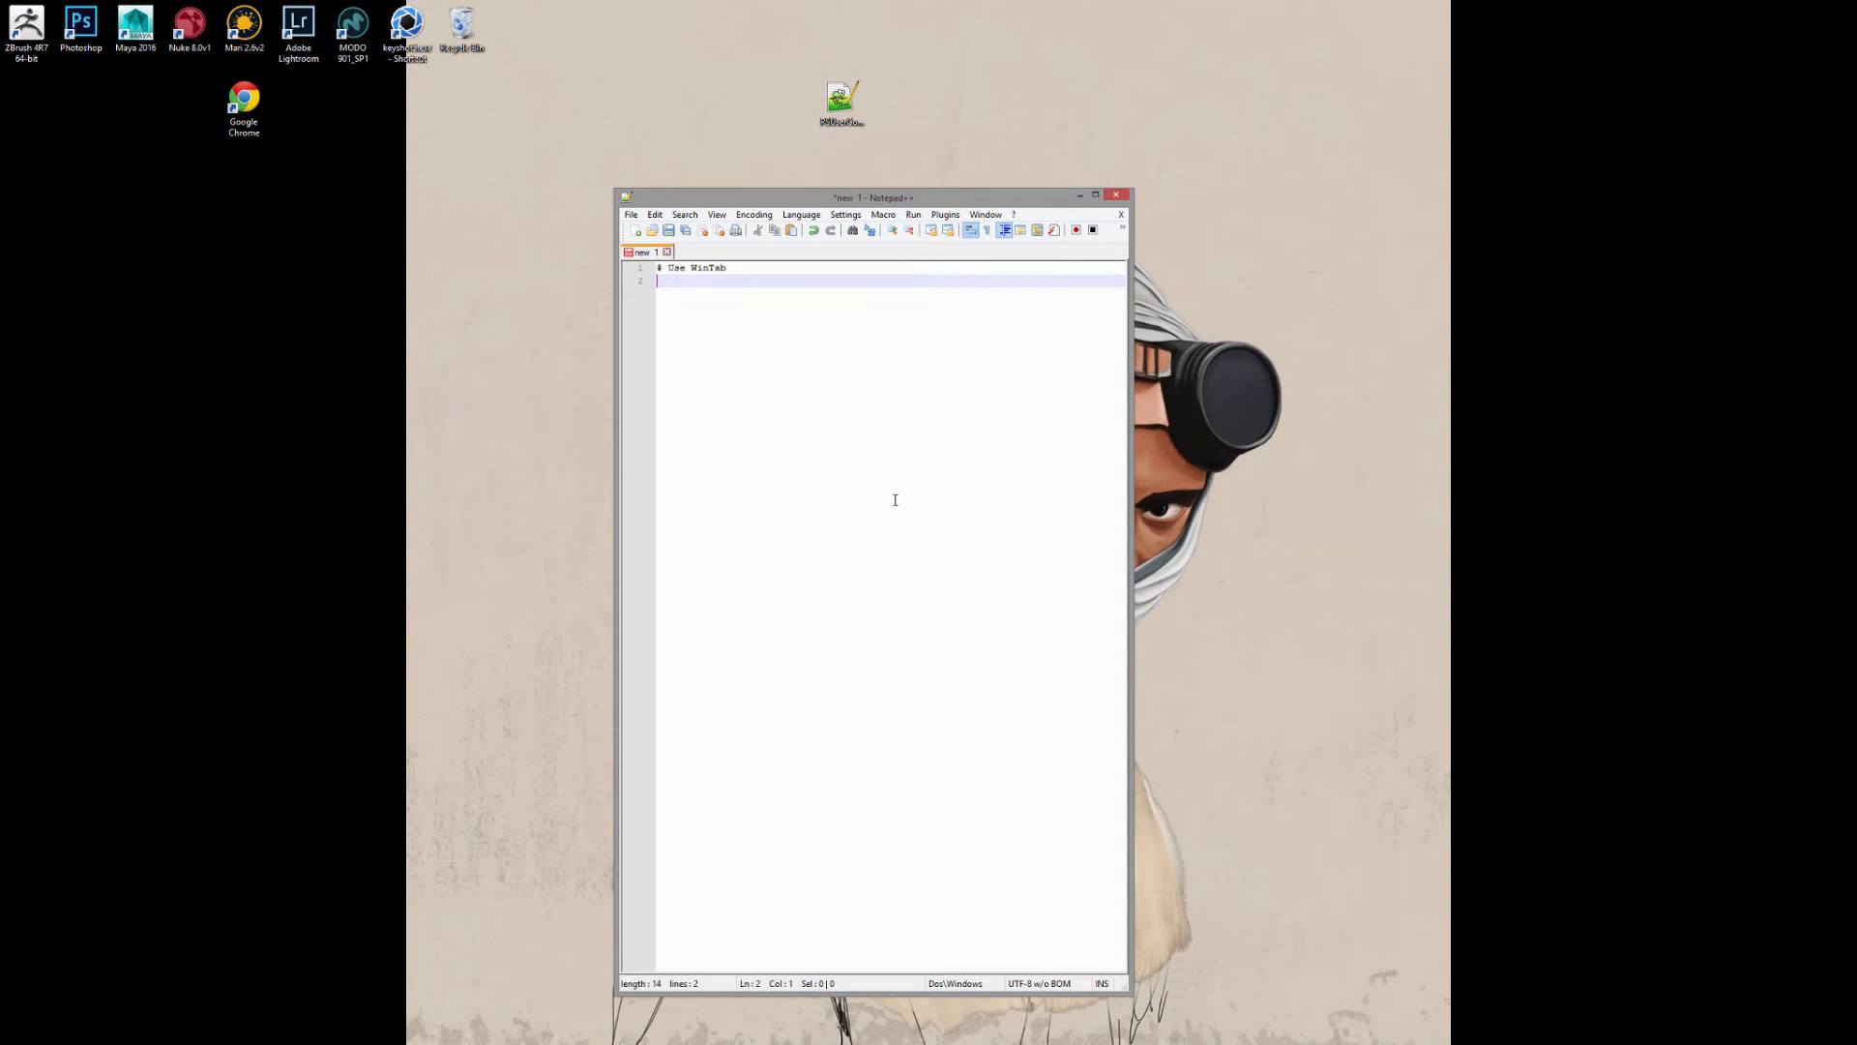
type("UseSystem")
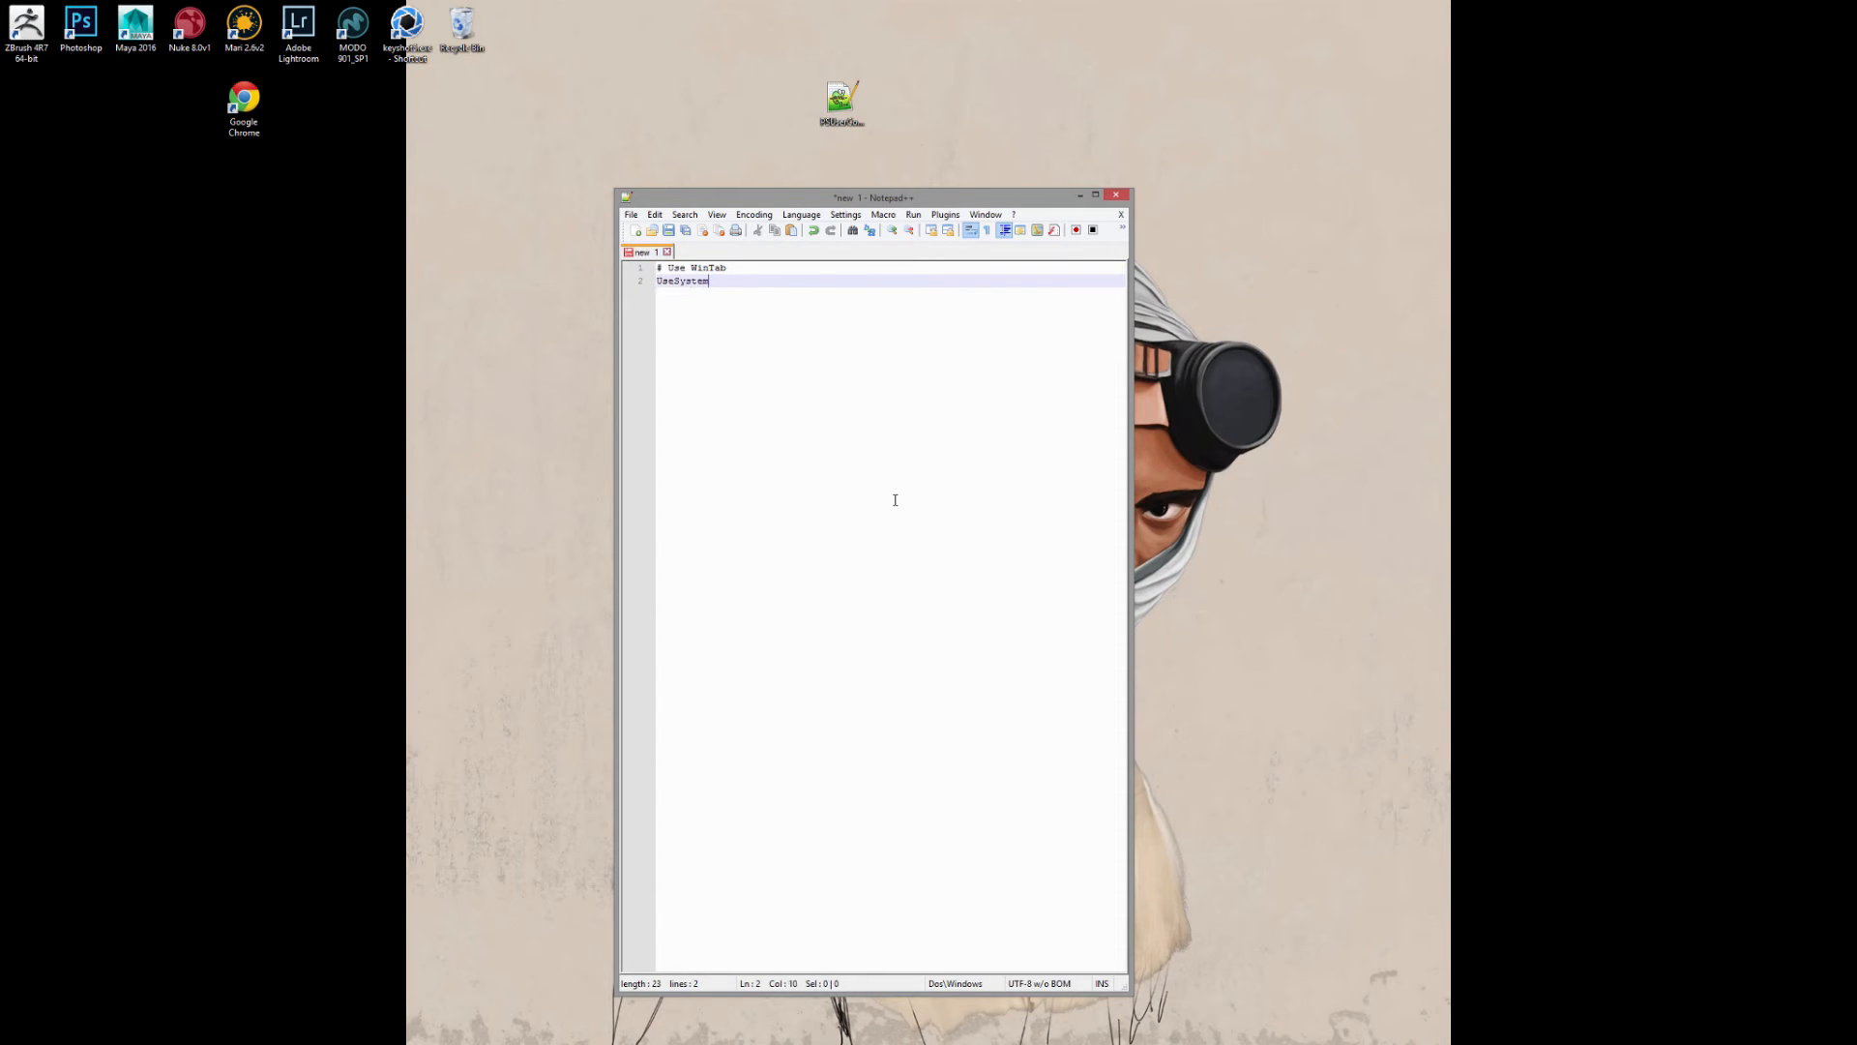
type("Stylus")
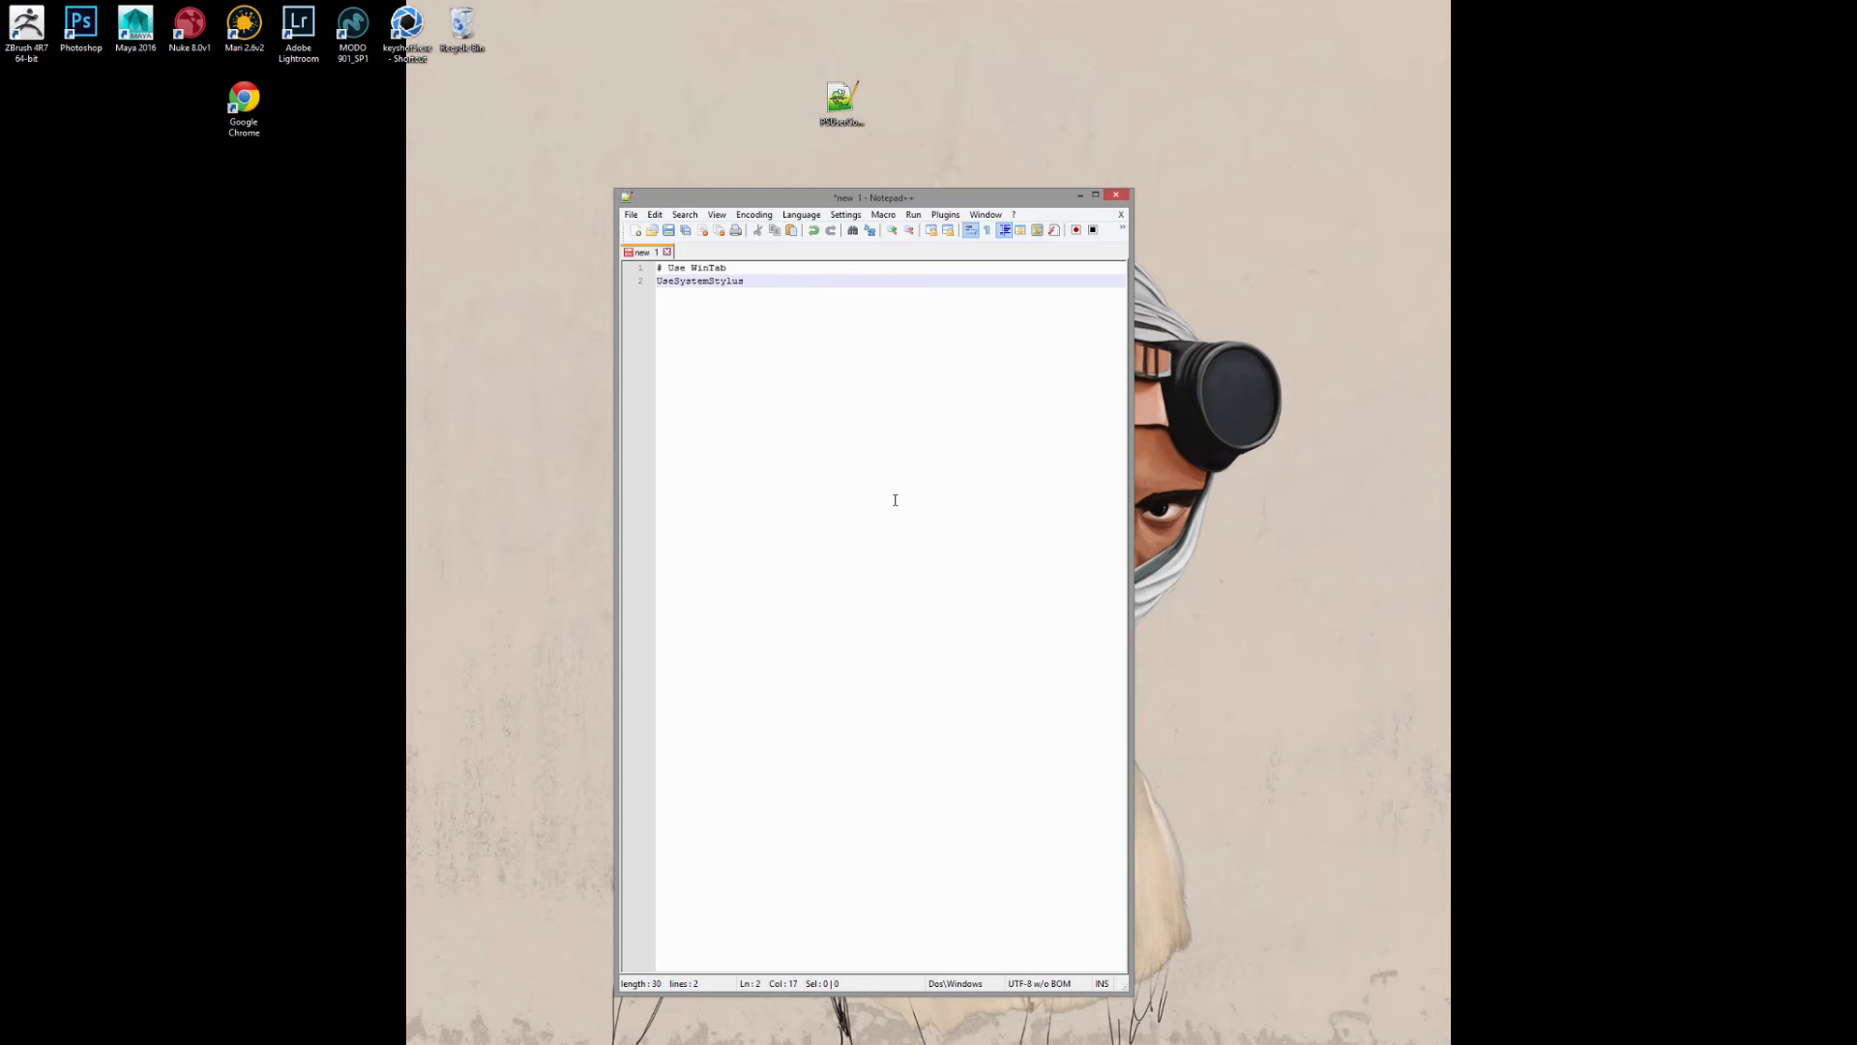
type("0")
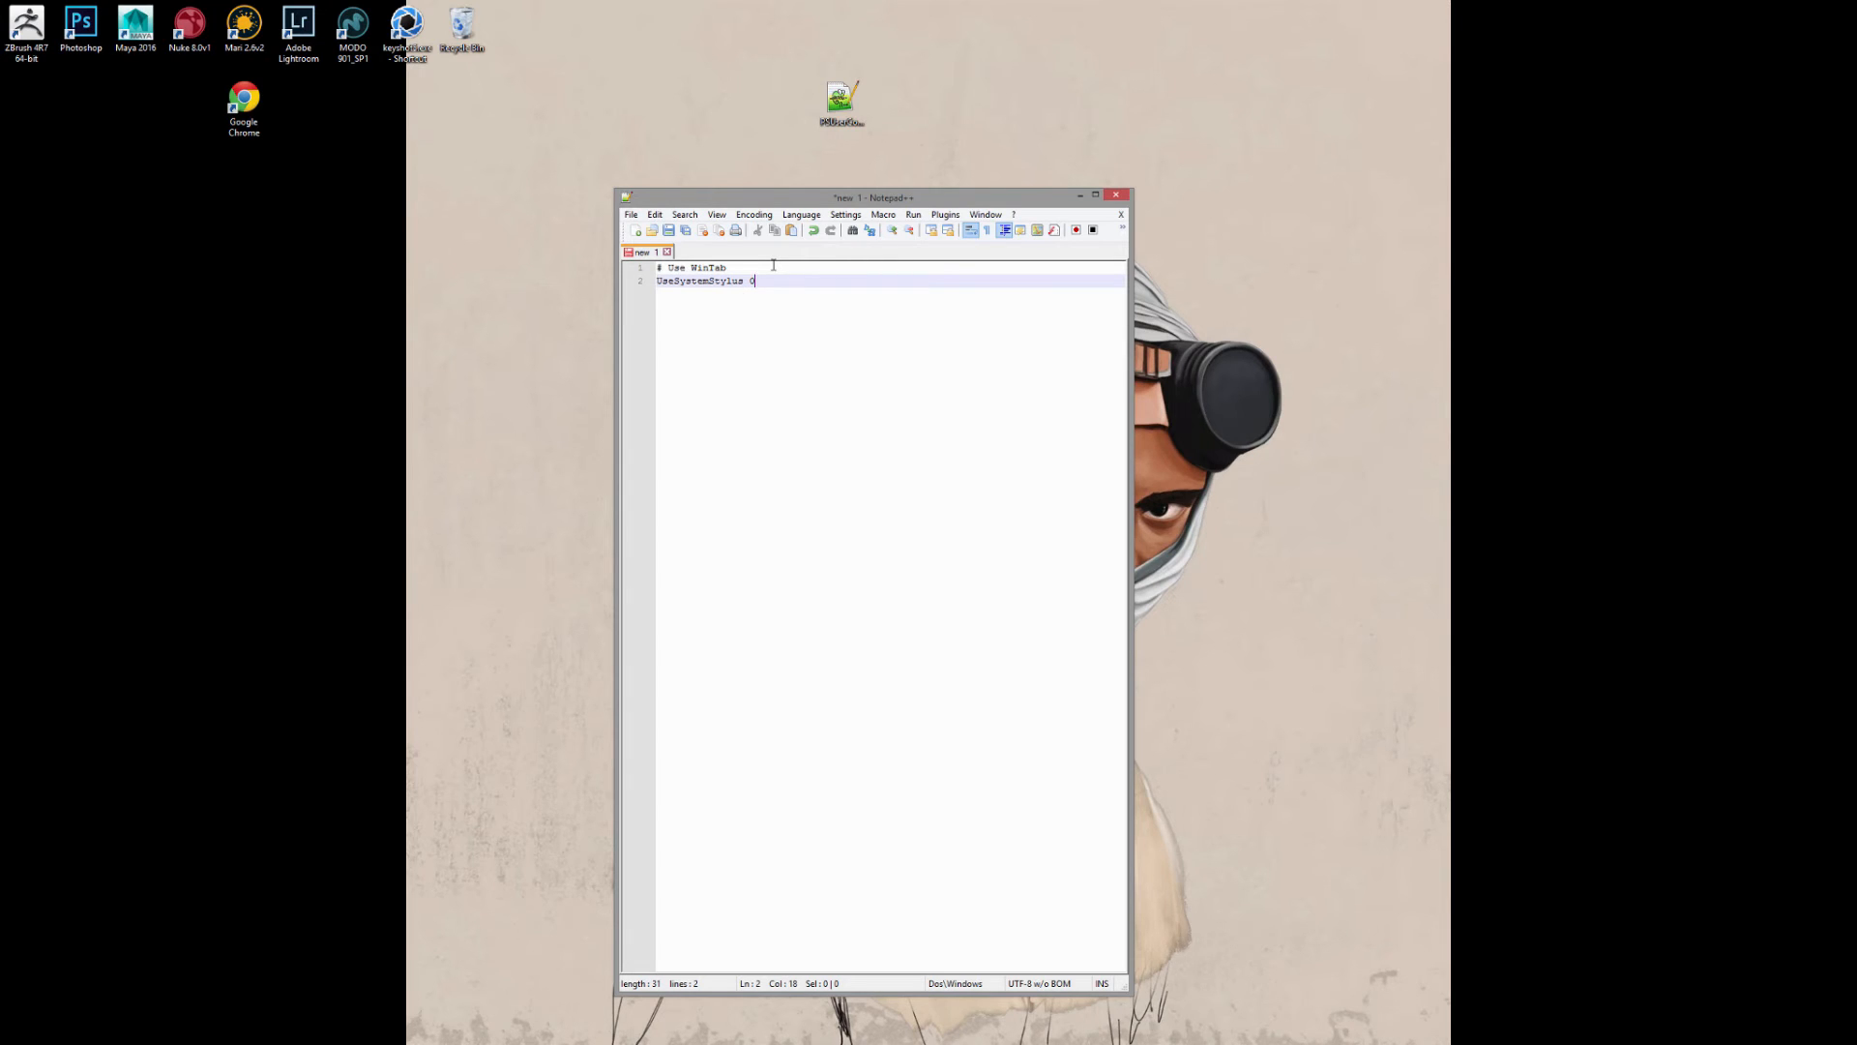
left_click_drag(871, 198, 998, 160)
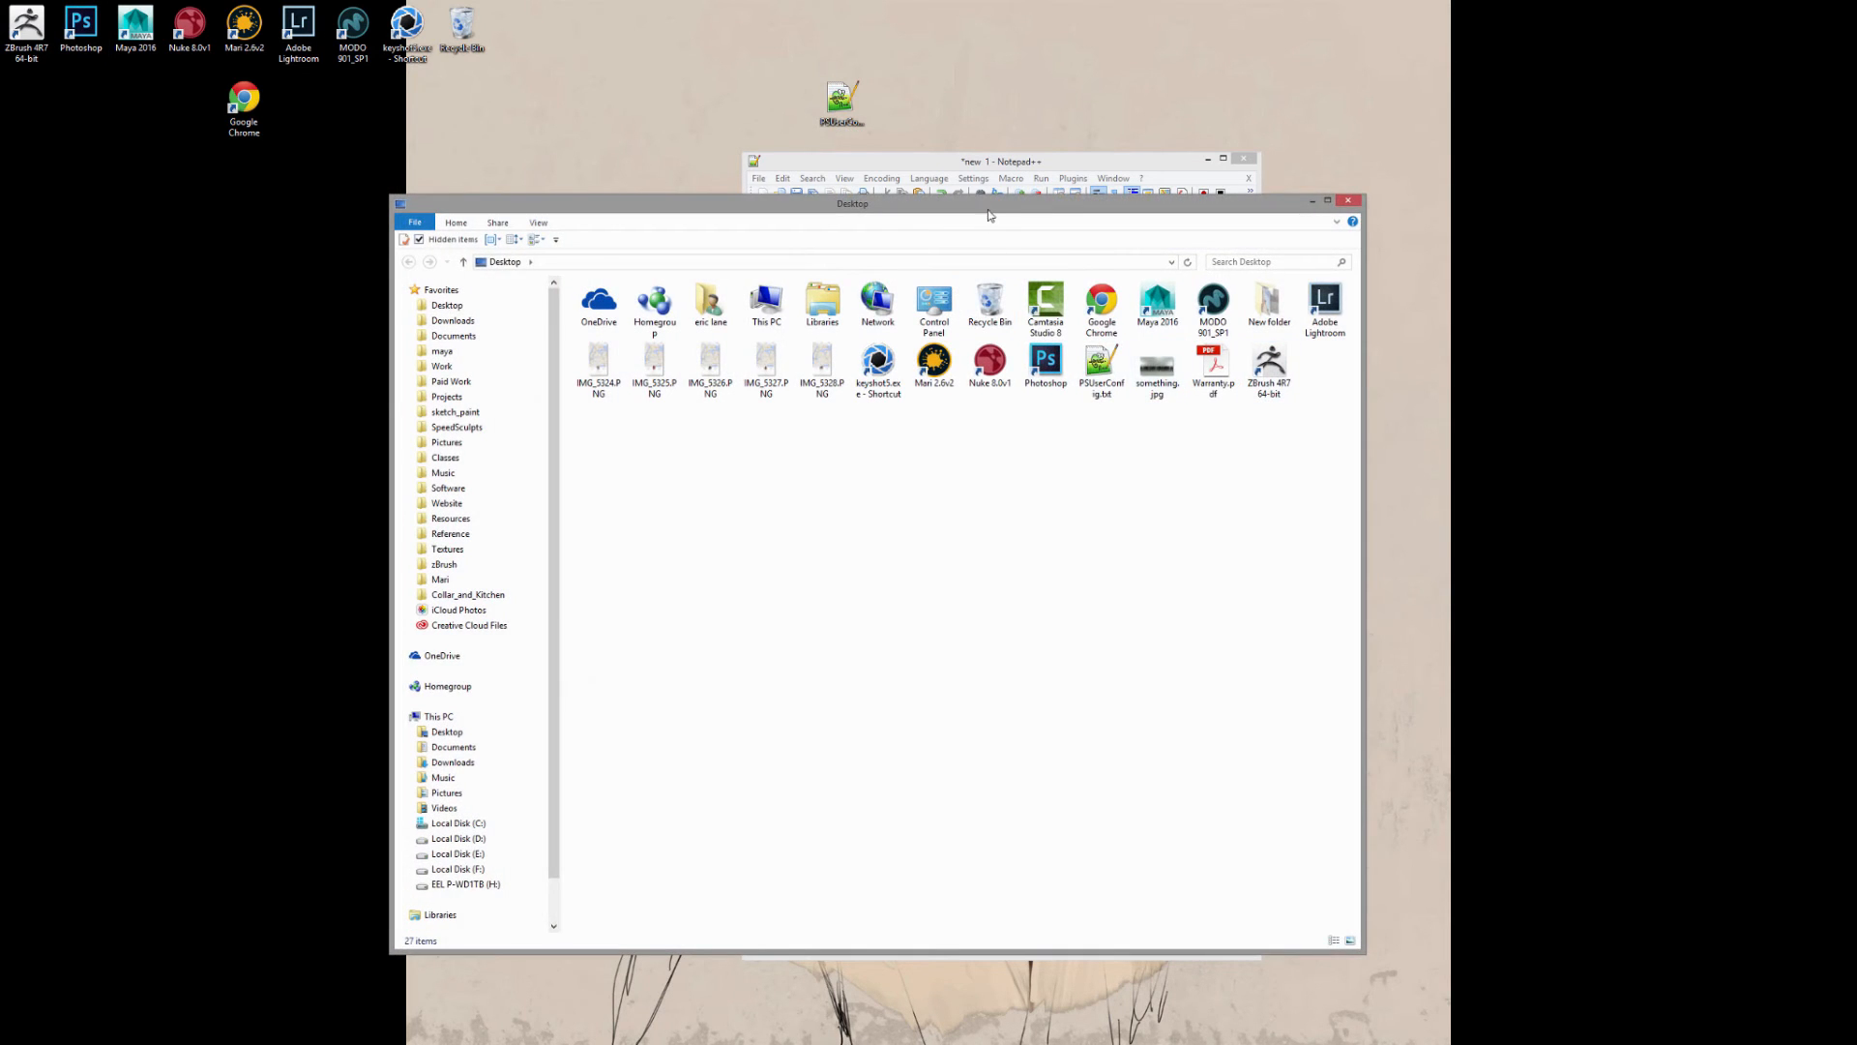
- Make hidden files and folders visible in File Explorer's View settings
left_click_drag(853, 203, 1064, 219)
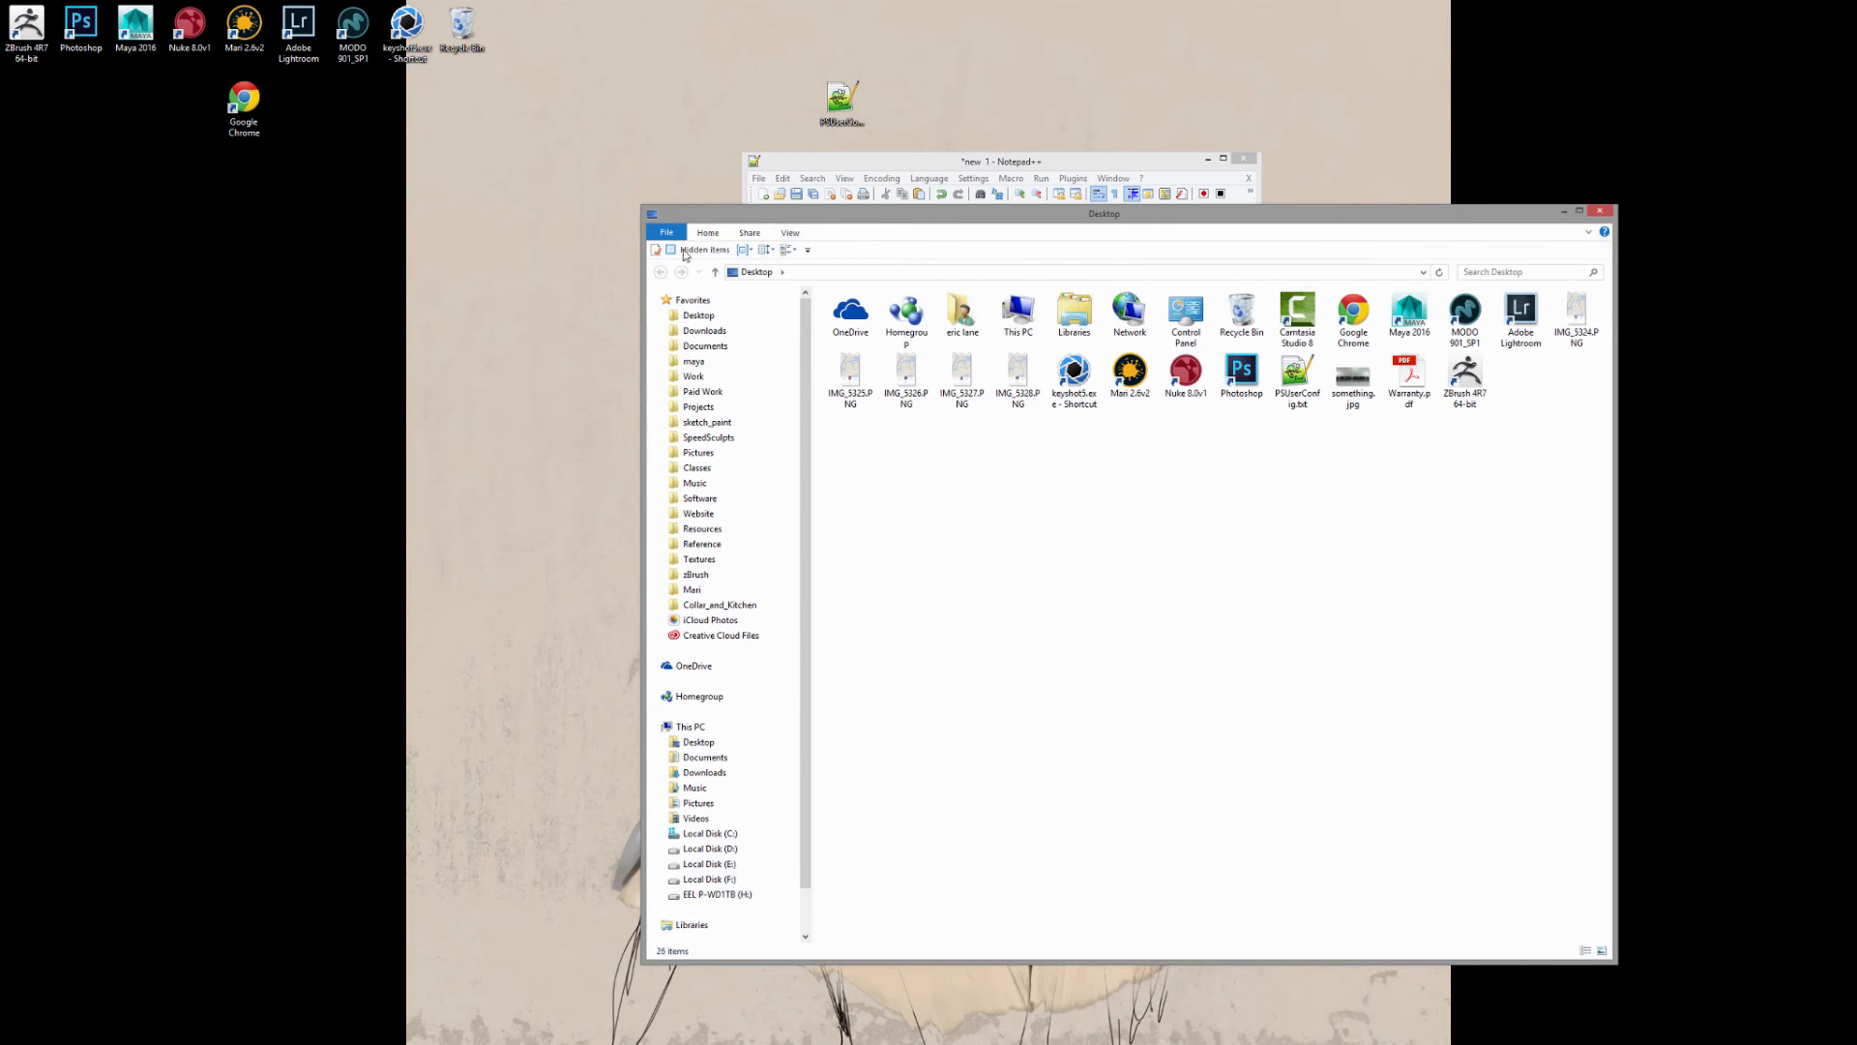
left_click(672, 249)
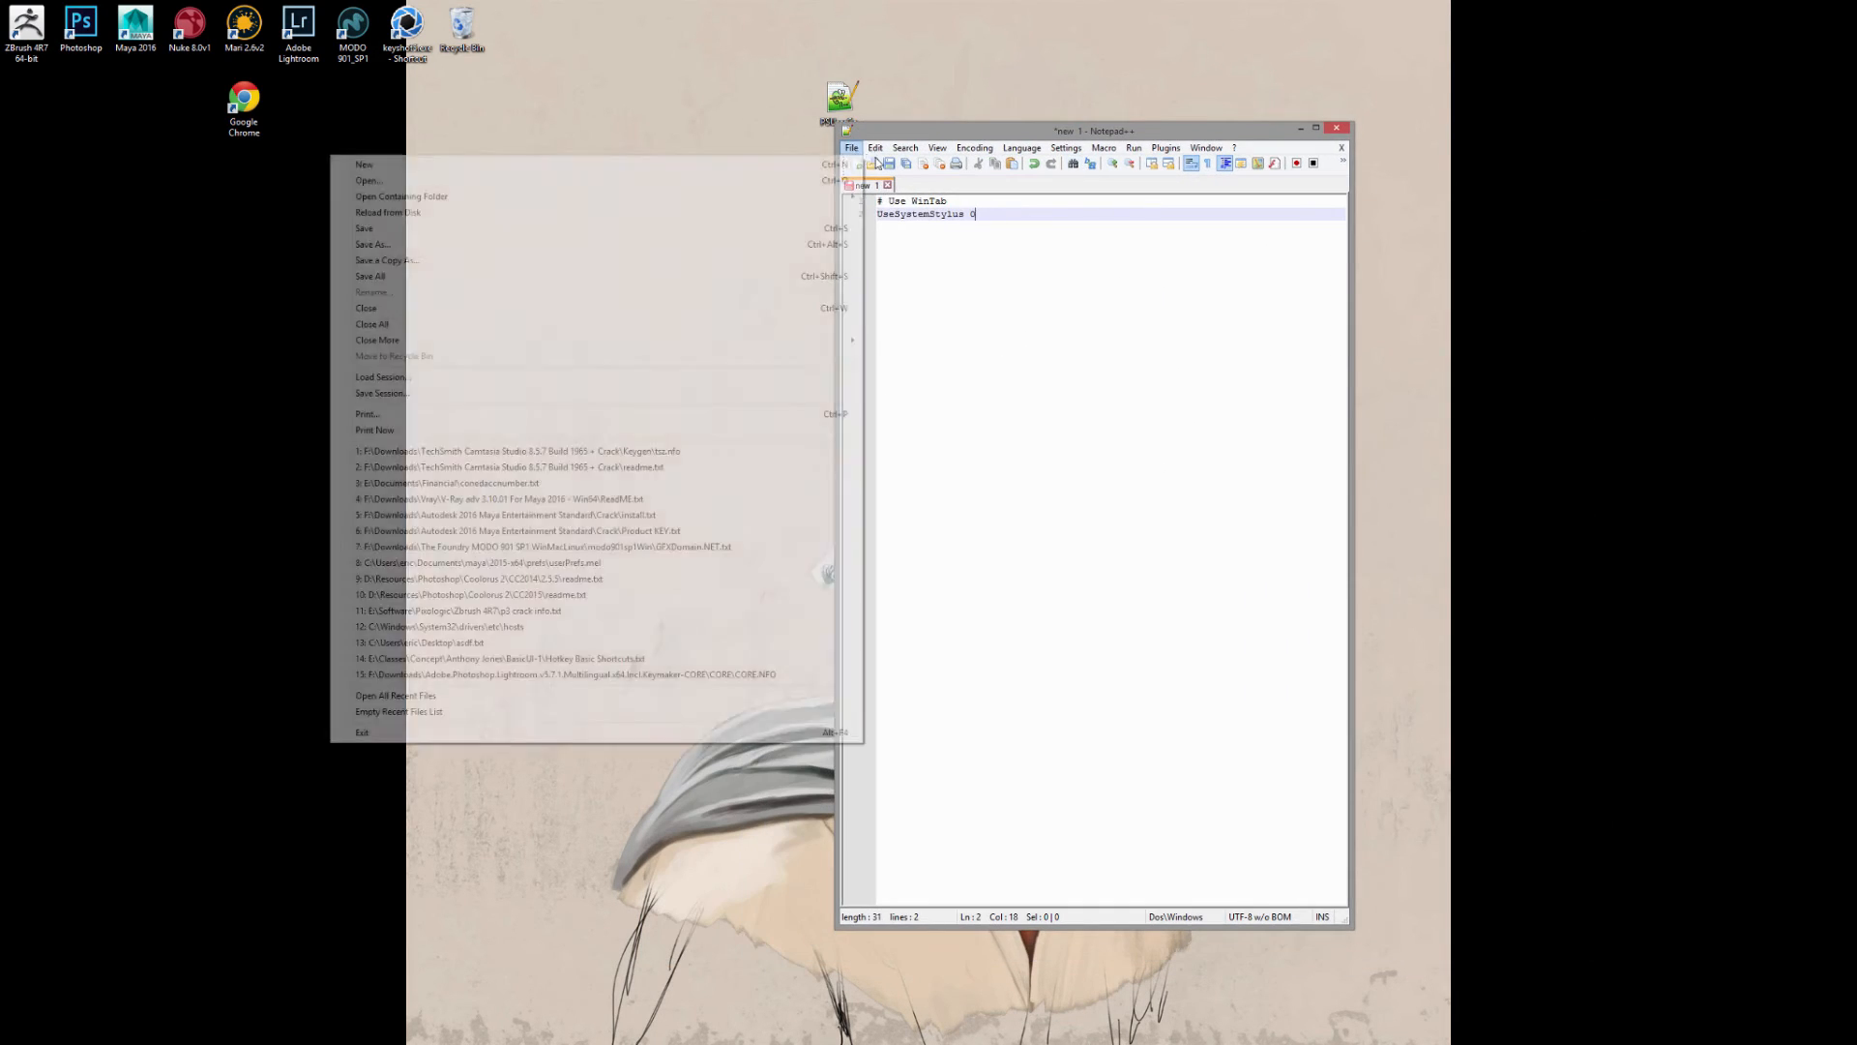
mouse_move(573, 243)
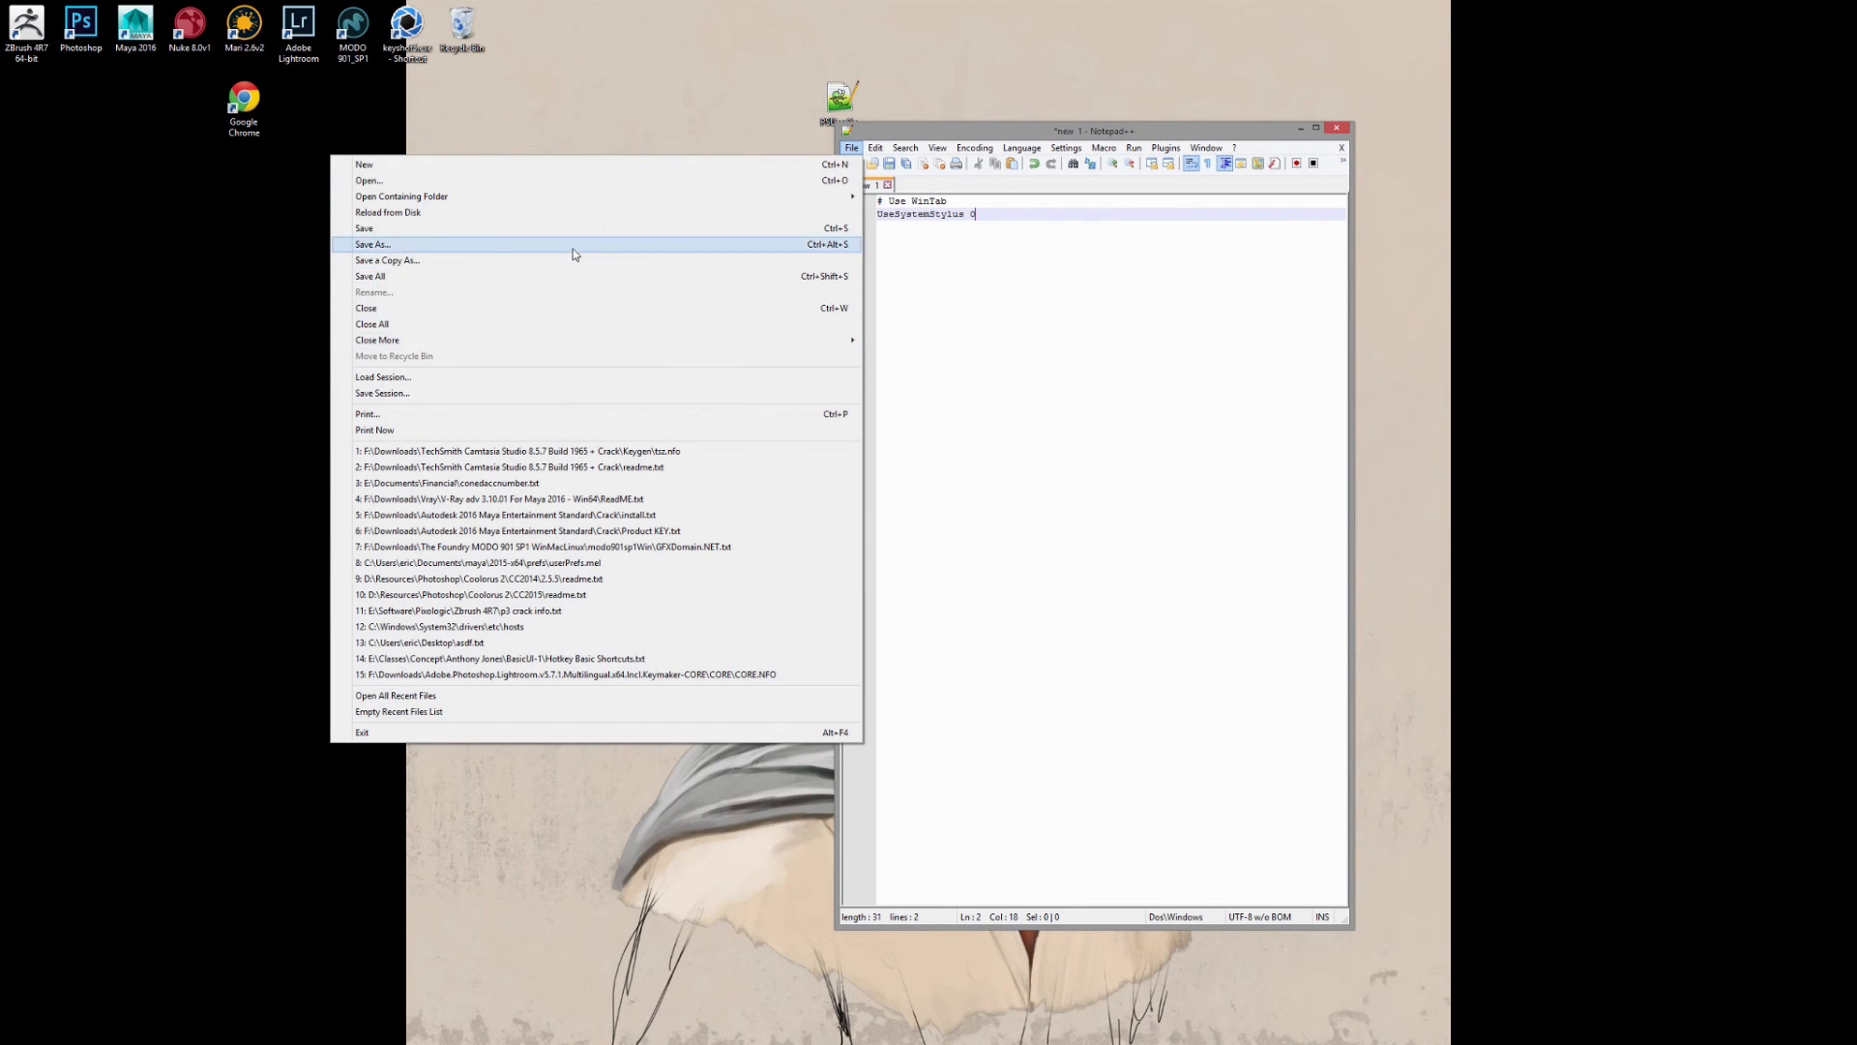
- Start Save As and browse through Users, the user folder and AppData into Roaming
left_click(372, 243)
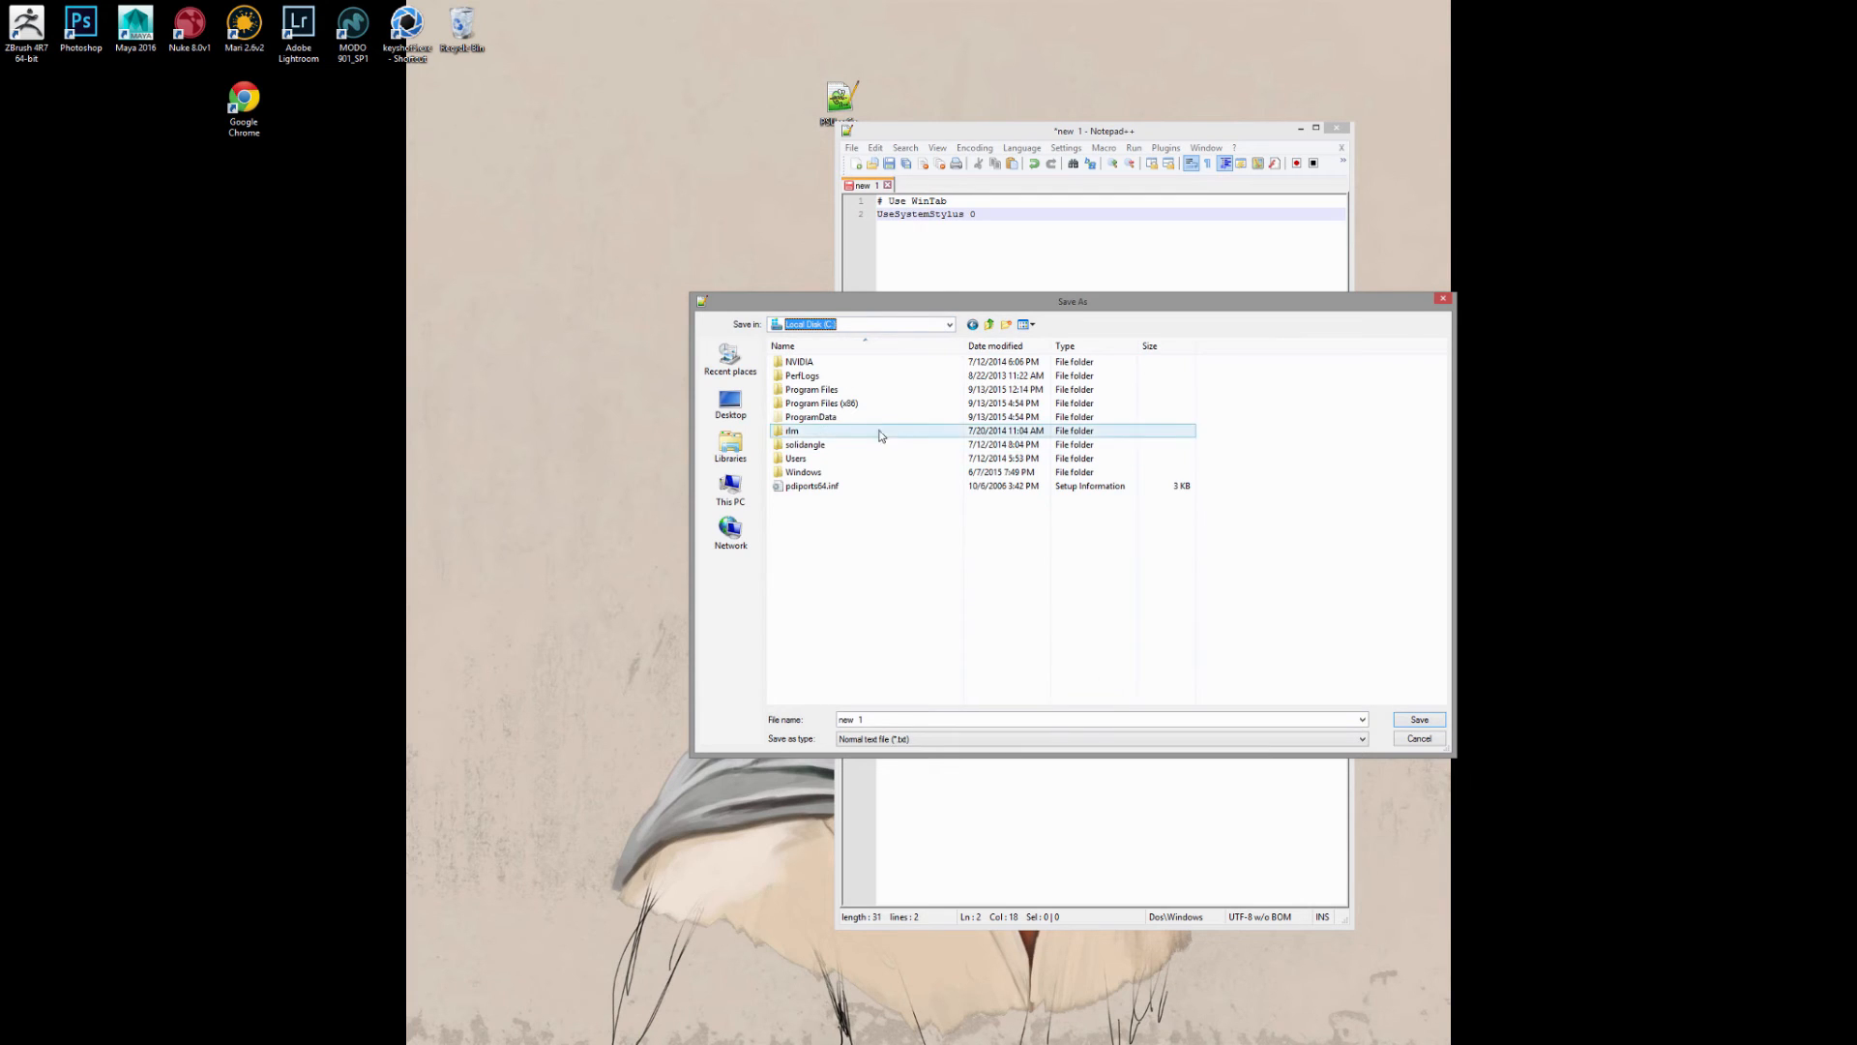
double_click(795, 459)
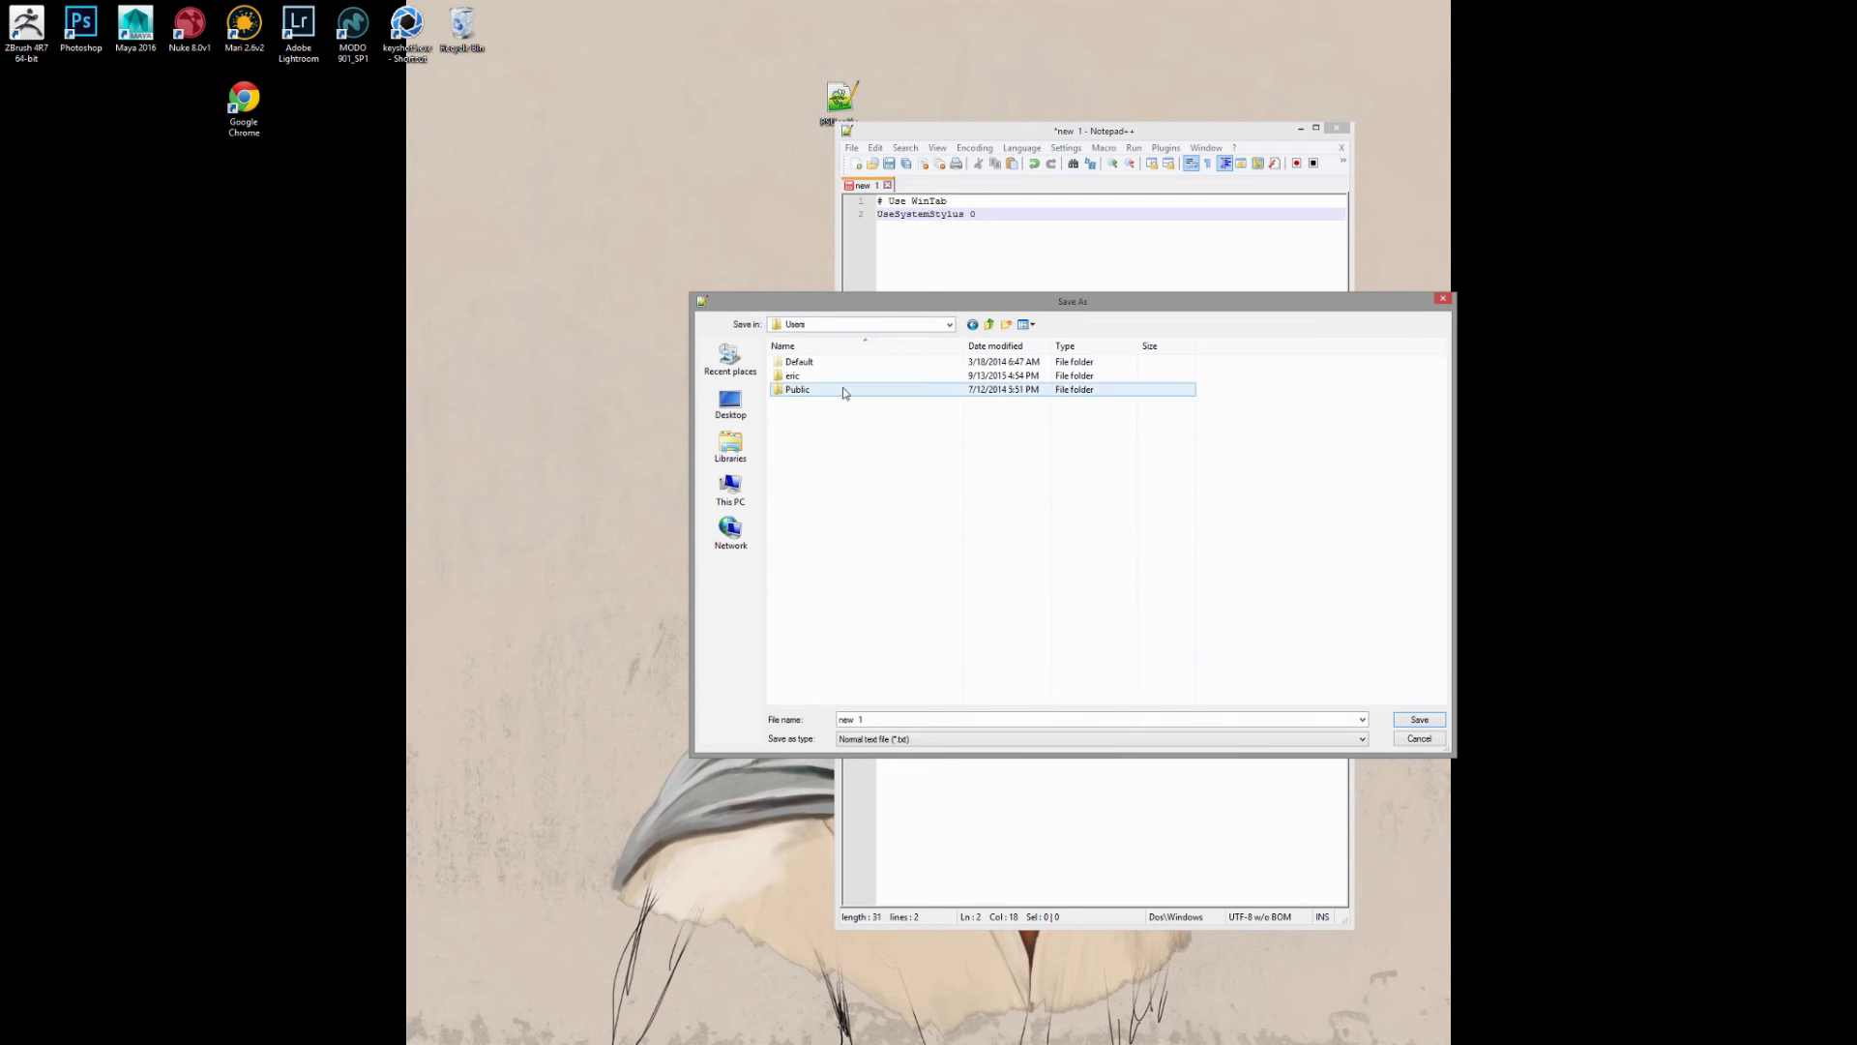
double_click(791, 376)
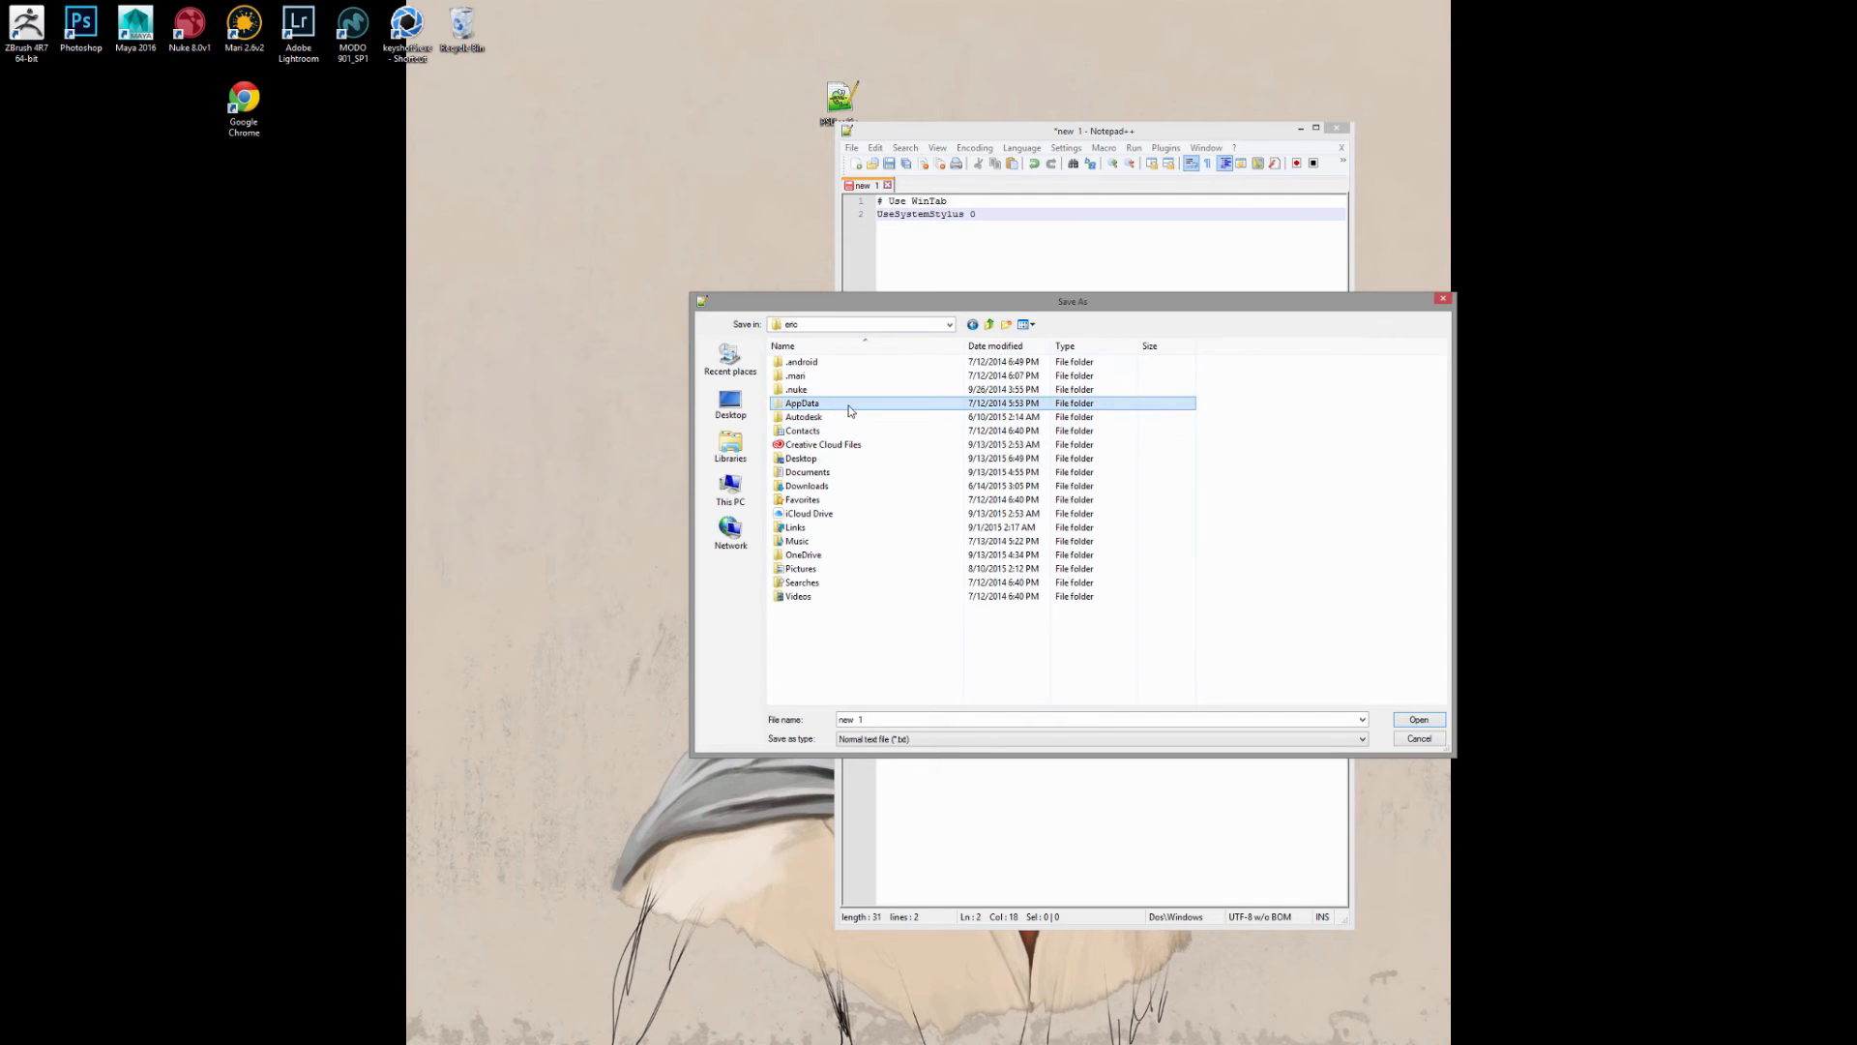
mouse_move(882, 395)
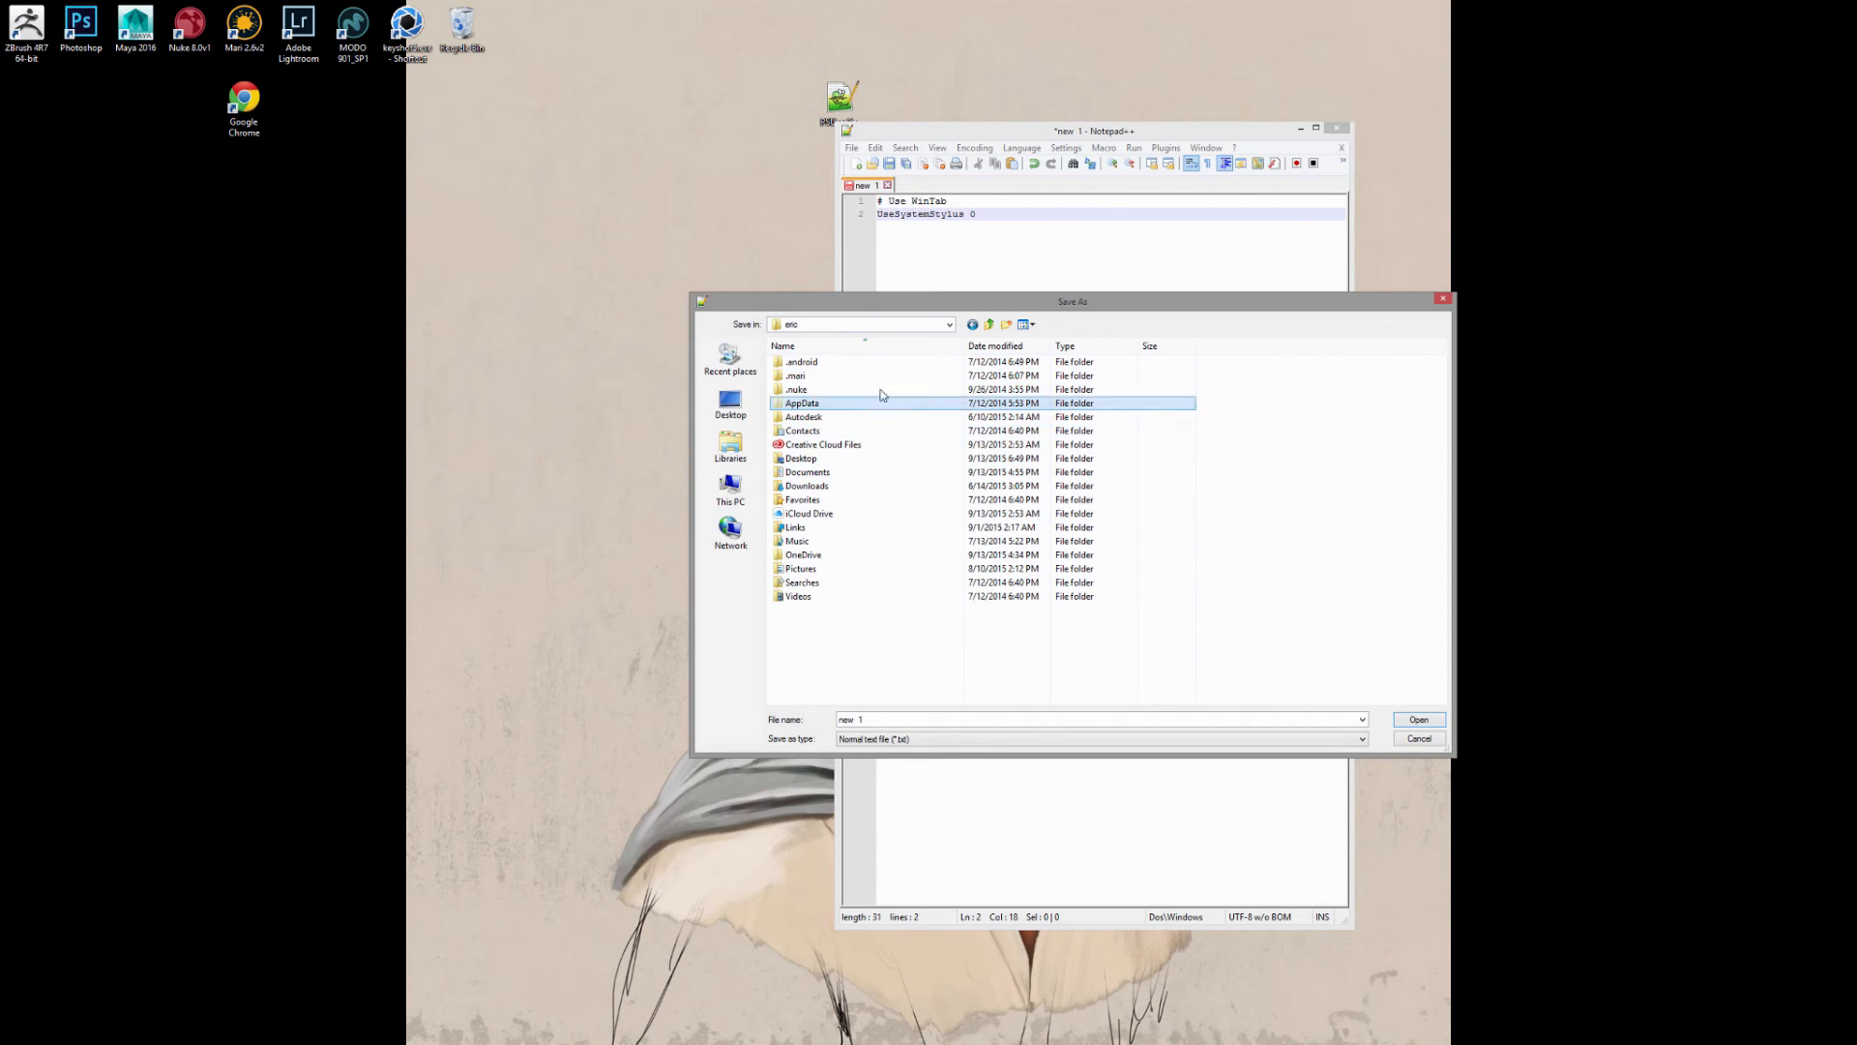
double_click(801, 403)
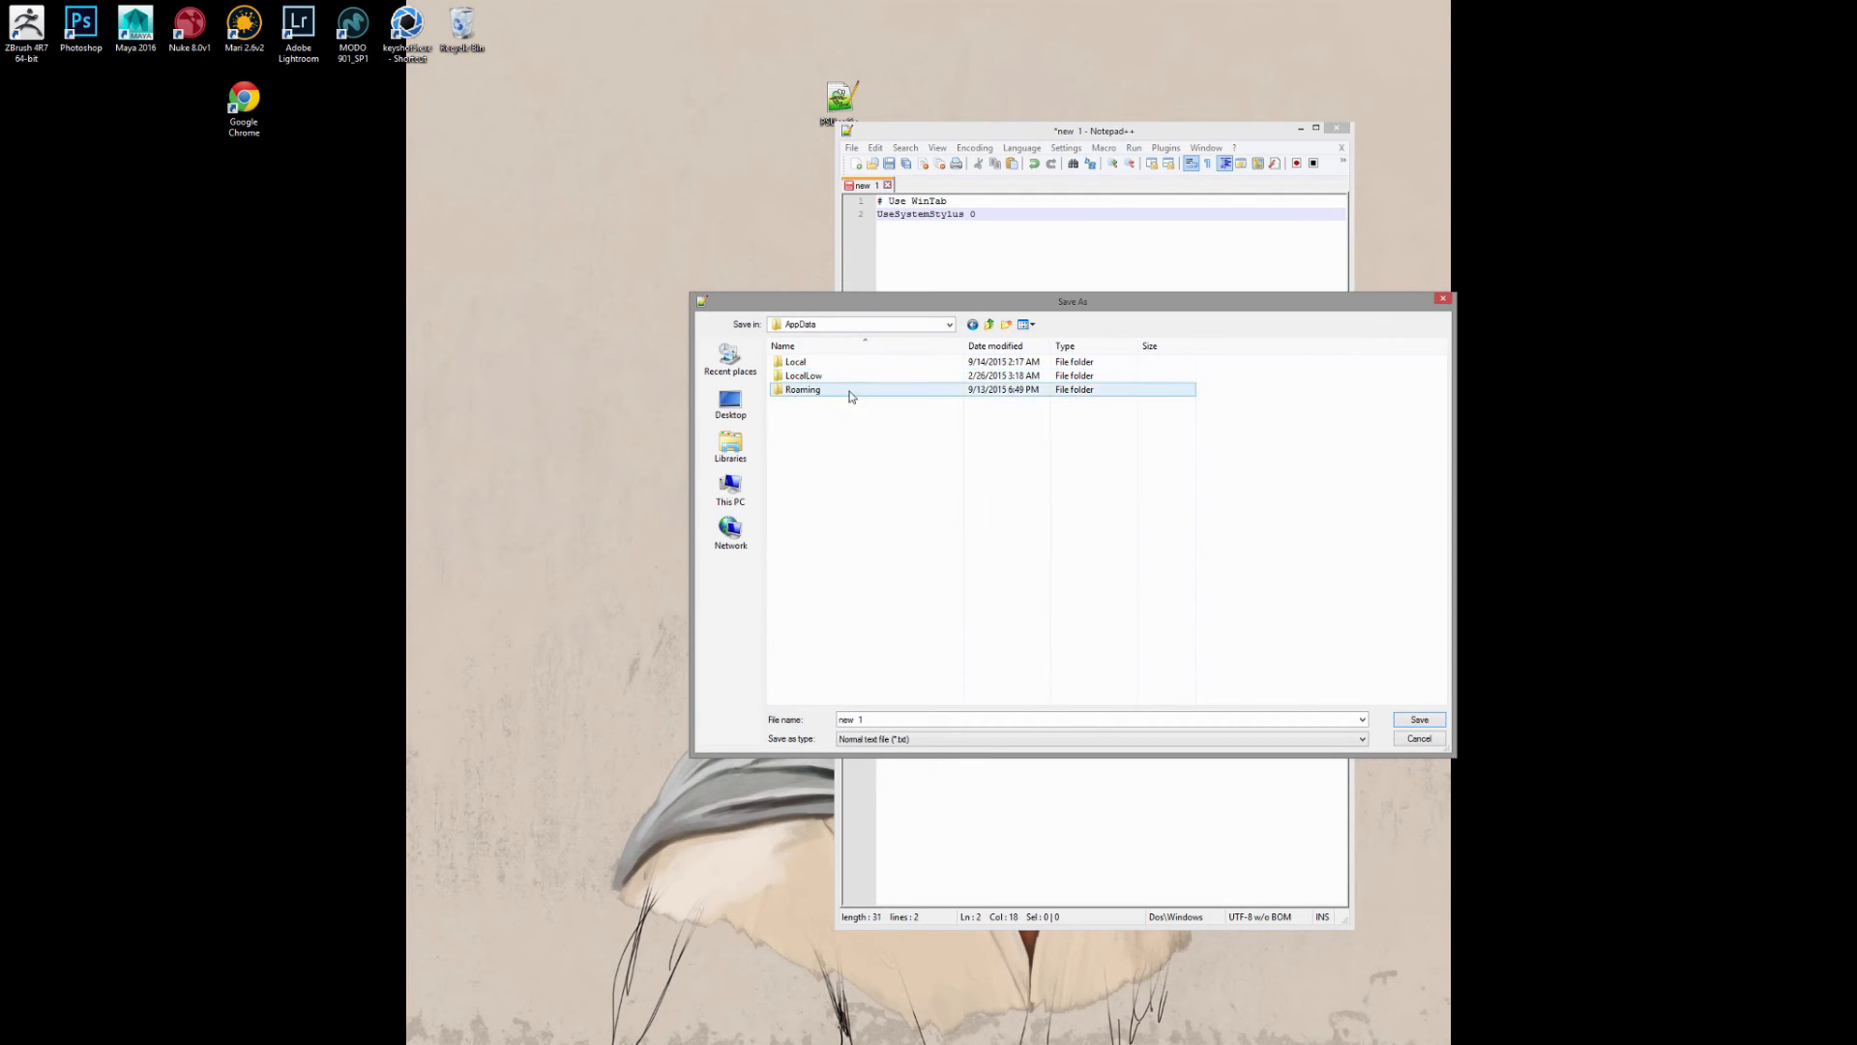
double_click(803, 389)
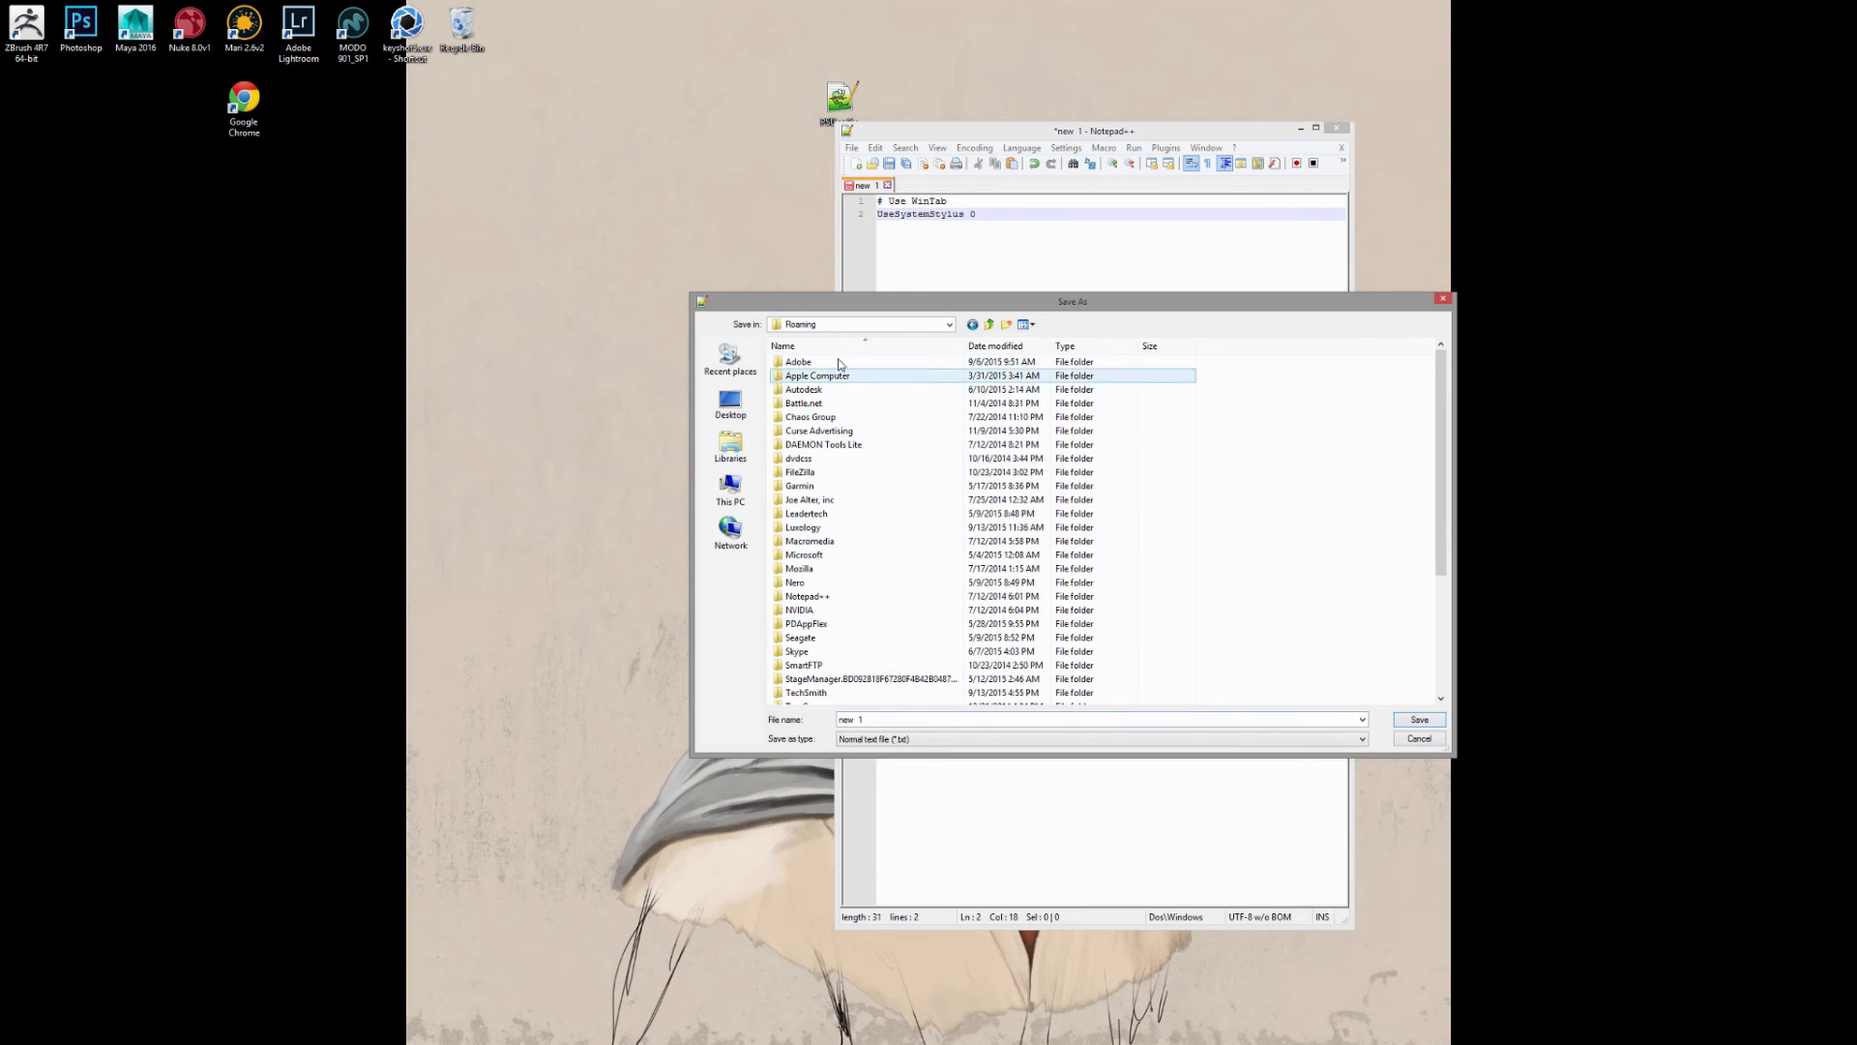
- Continue into Adobe, Adobe Photoshop CC 2015 and its Adobe Photoshop CC 2015 Settings folder
double_click(797, 362)
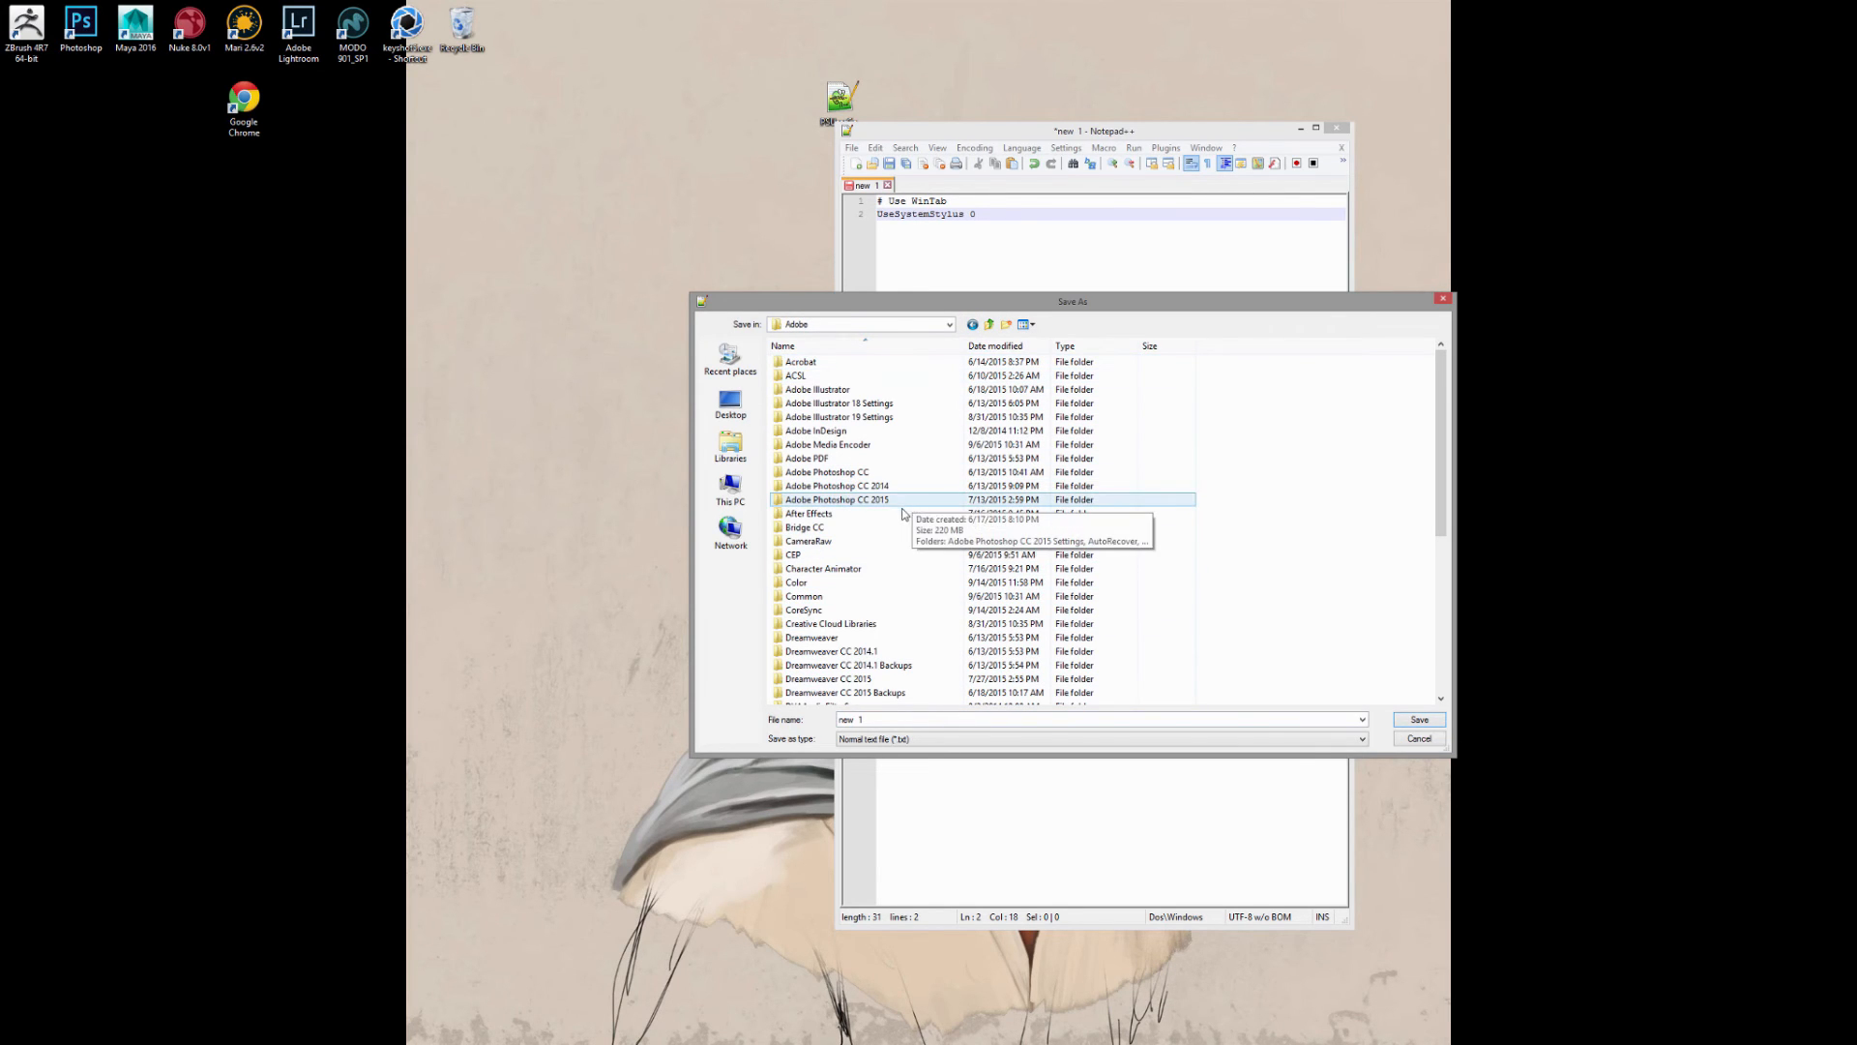
double_click(836, 499)
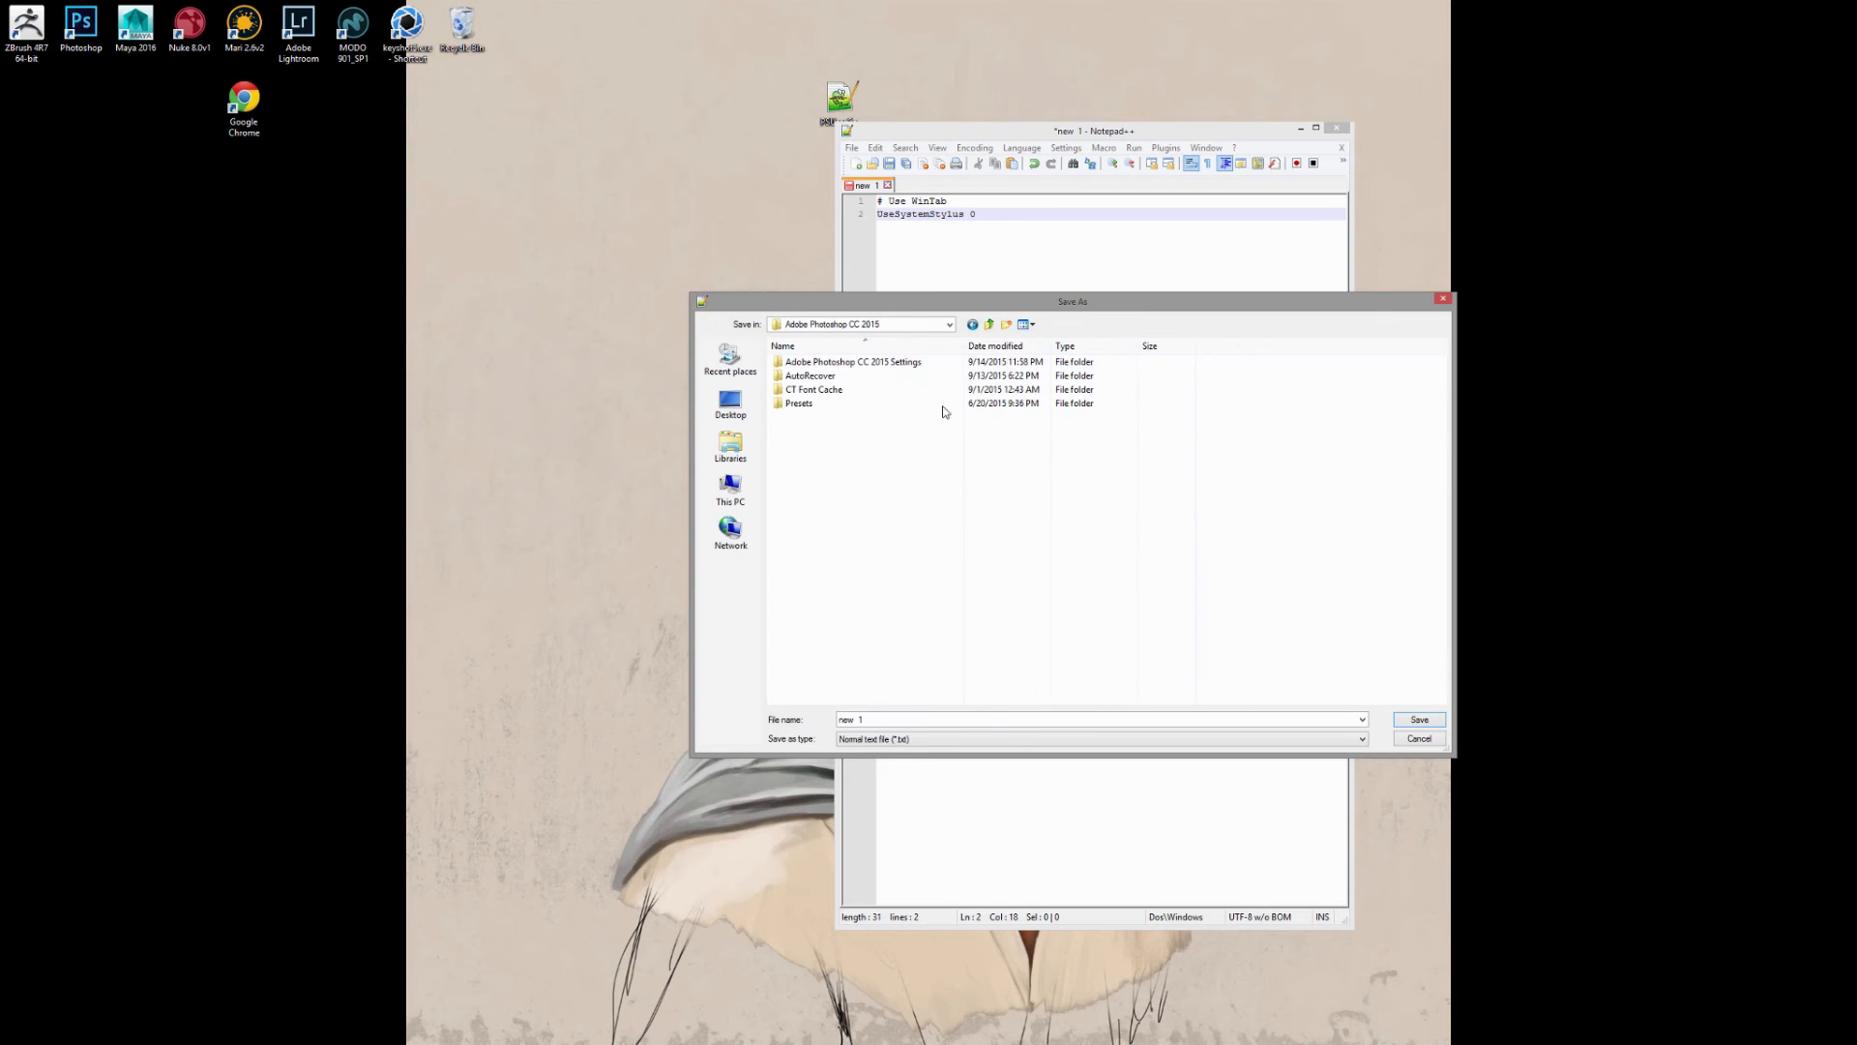
left_click(814, 388)
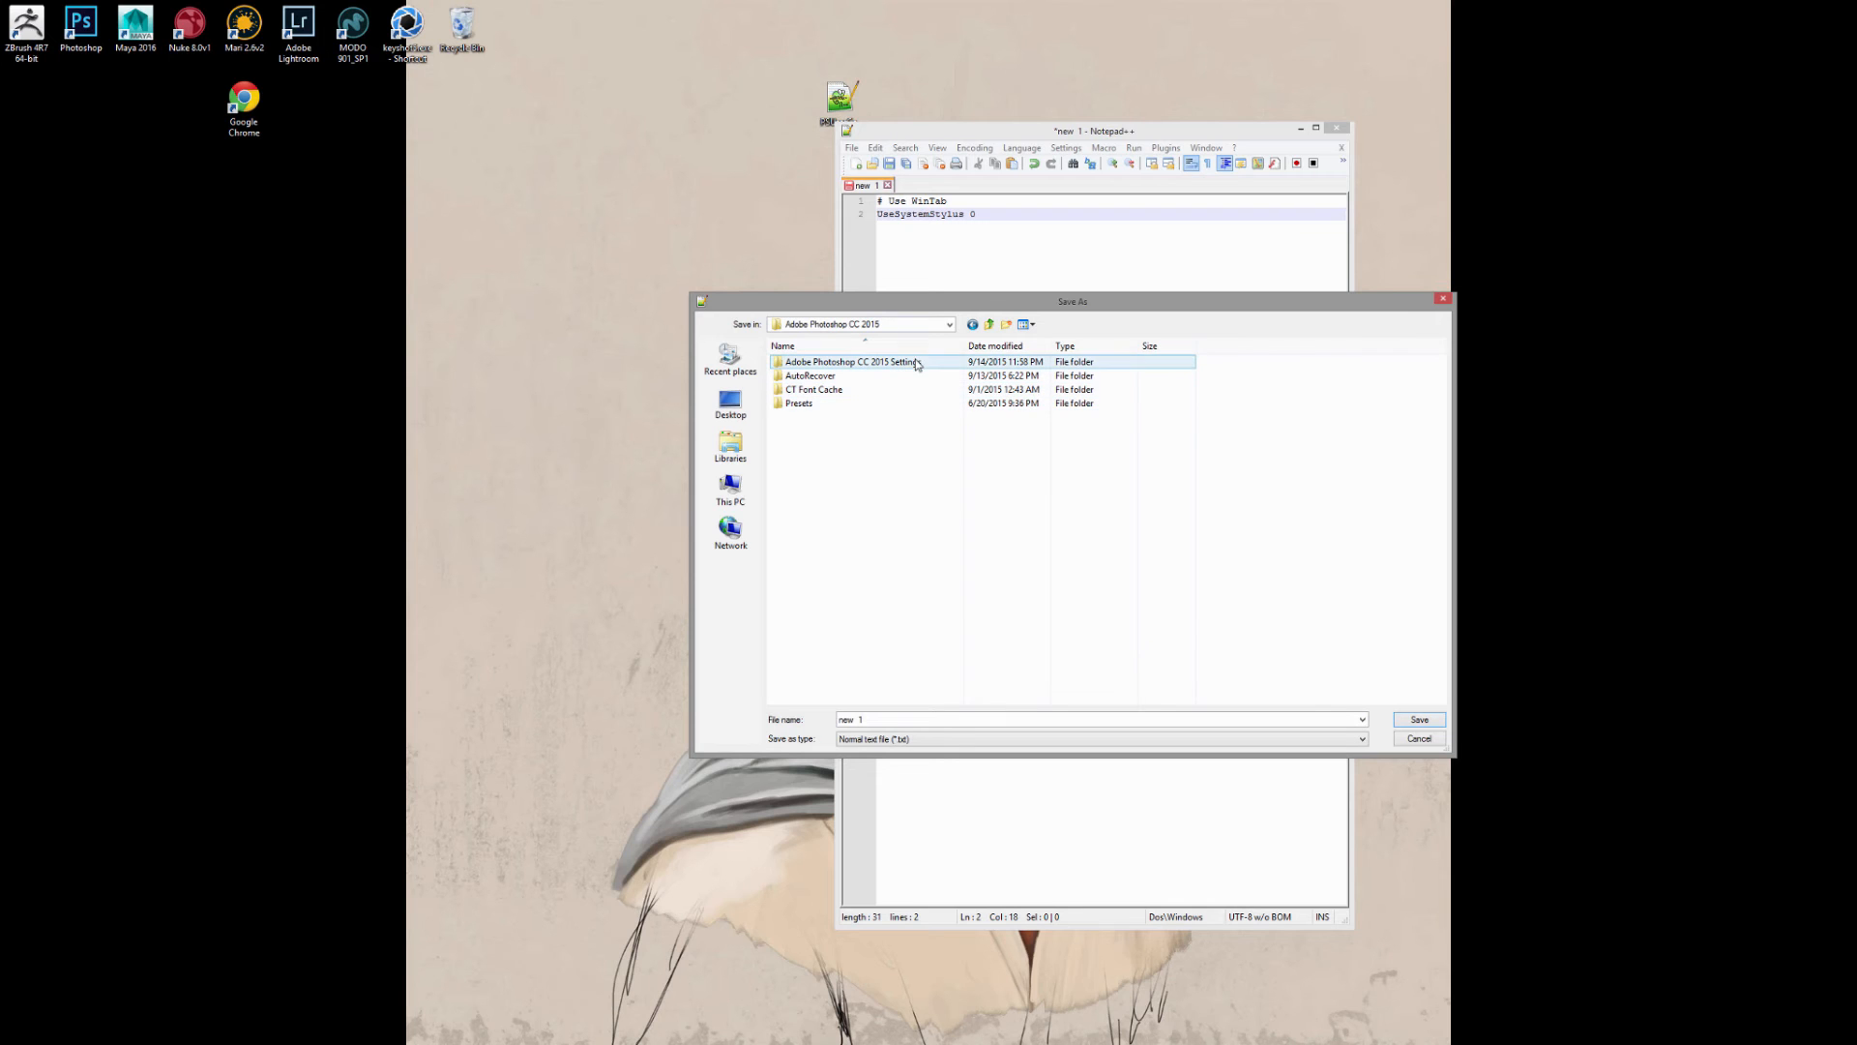
double_click(883, 361)
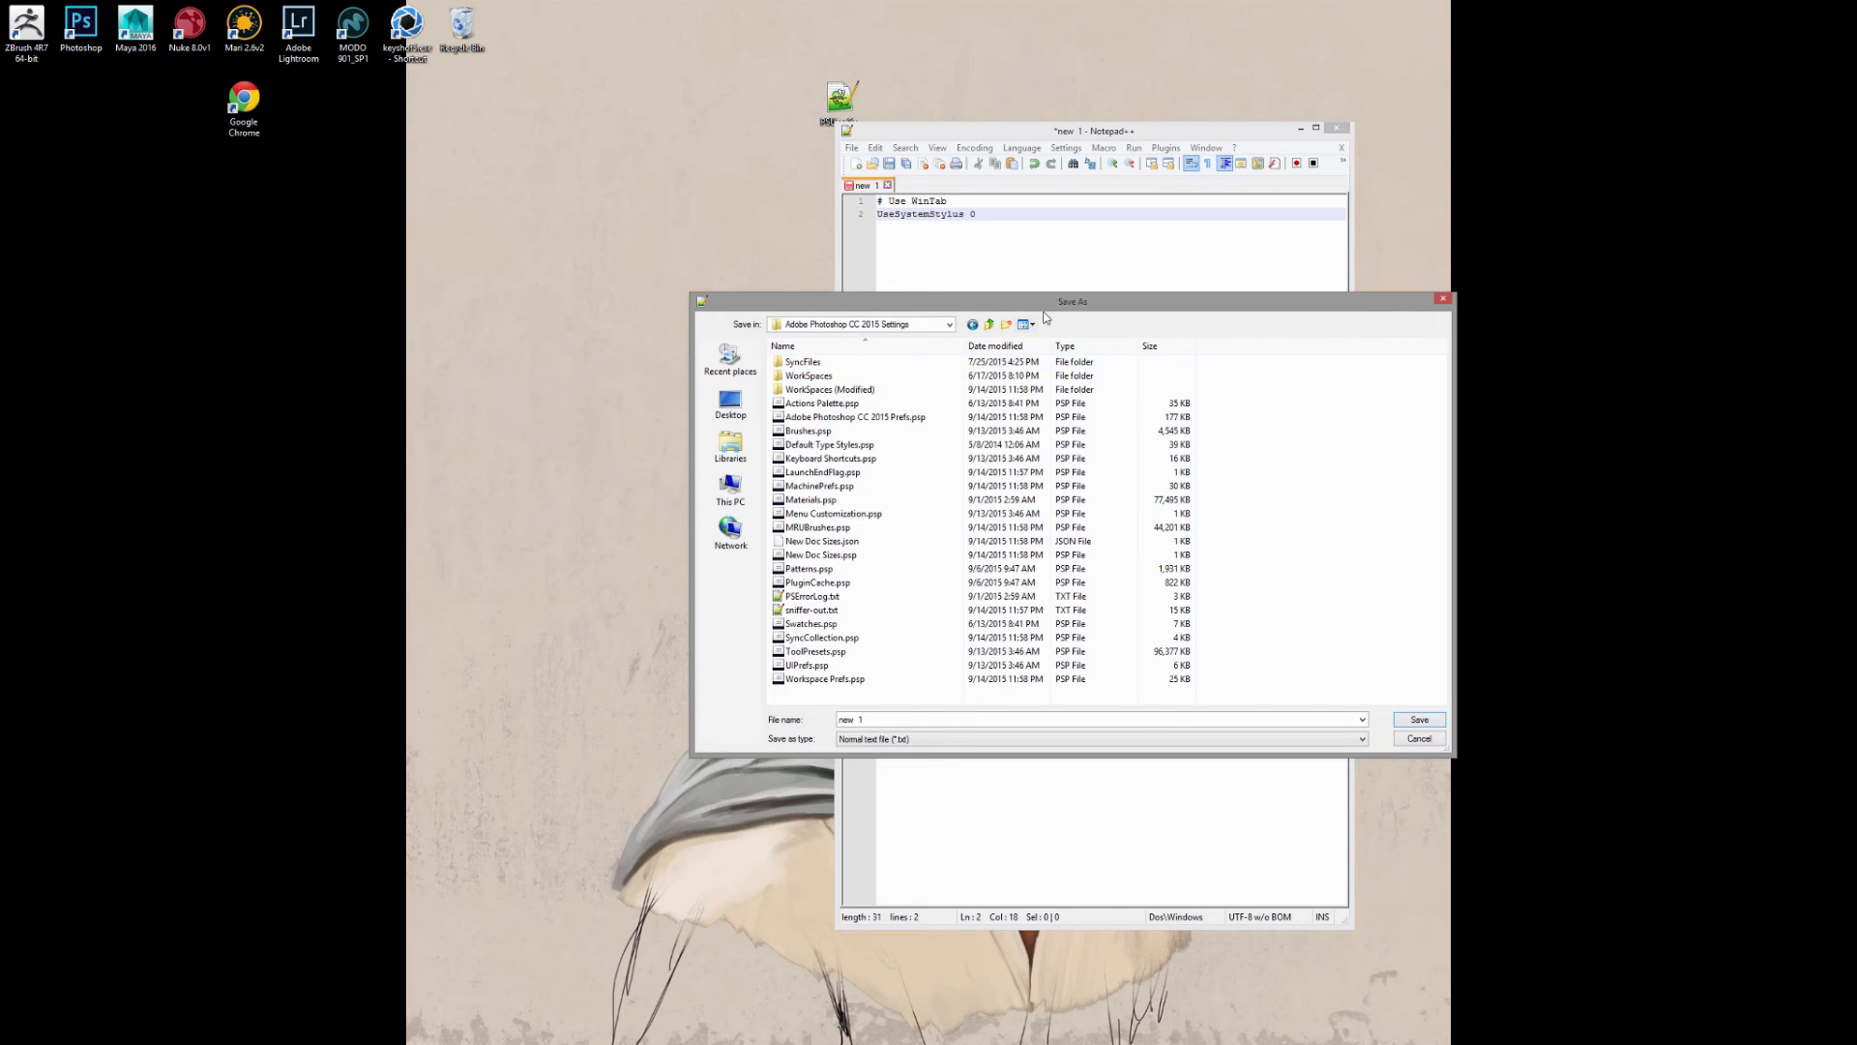
- Save the note as PSUserConfig.txt in the Photoshop CC 2015 Settings folder
left_click_drag(1072, 302, 921, 236)
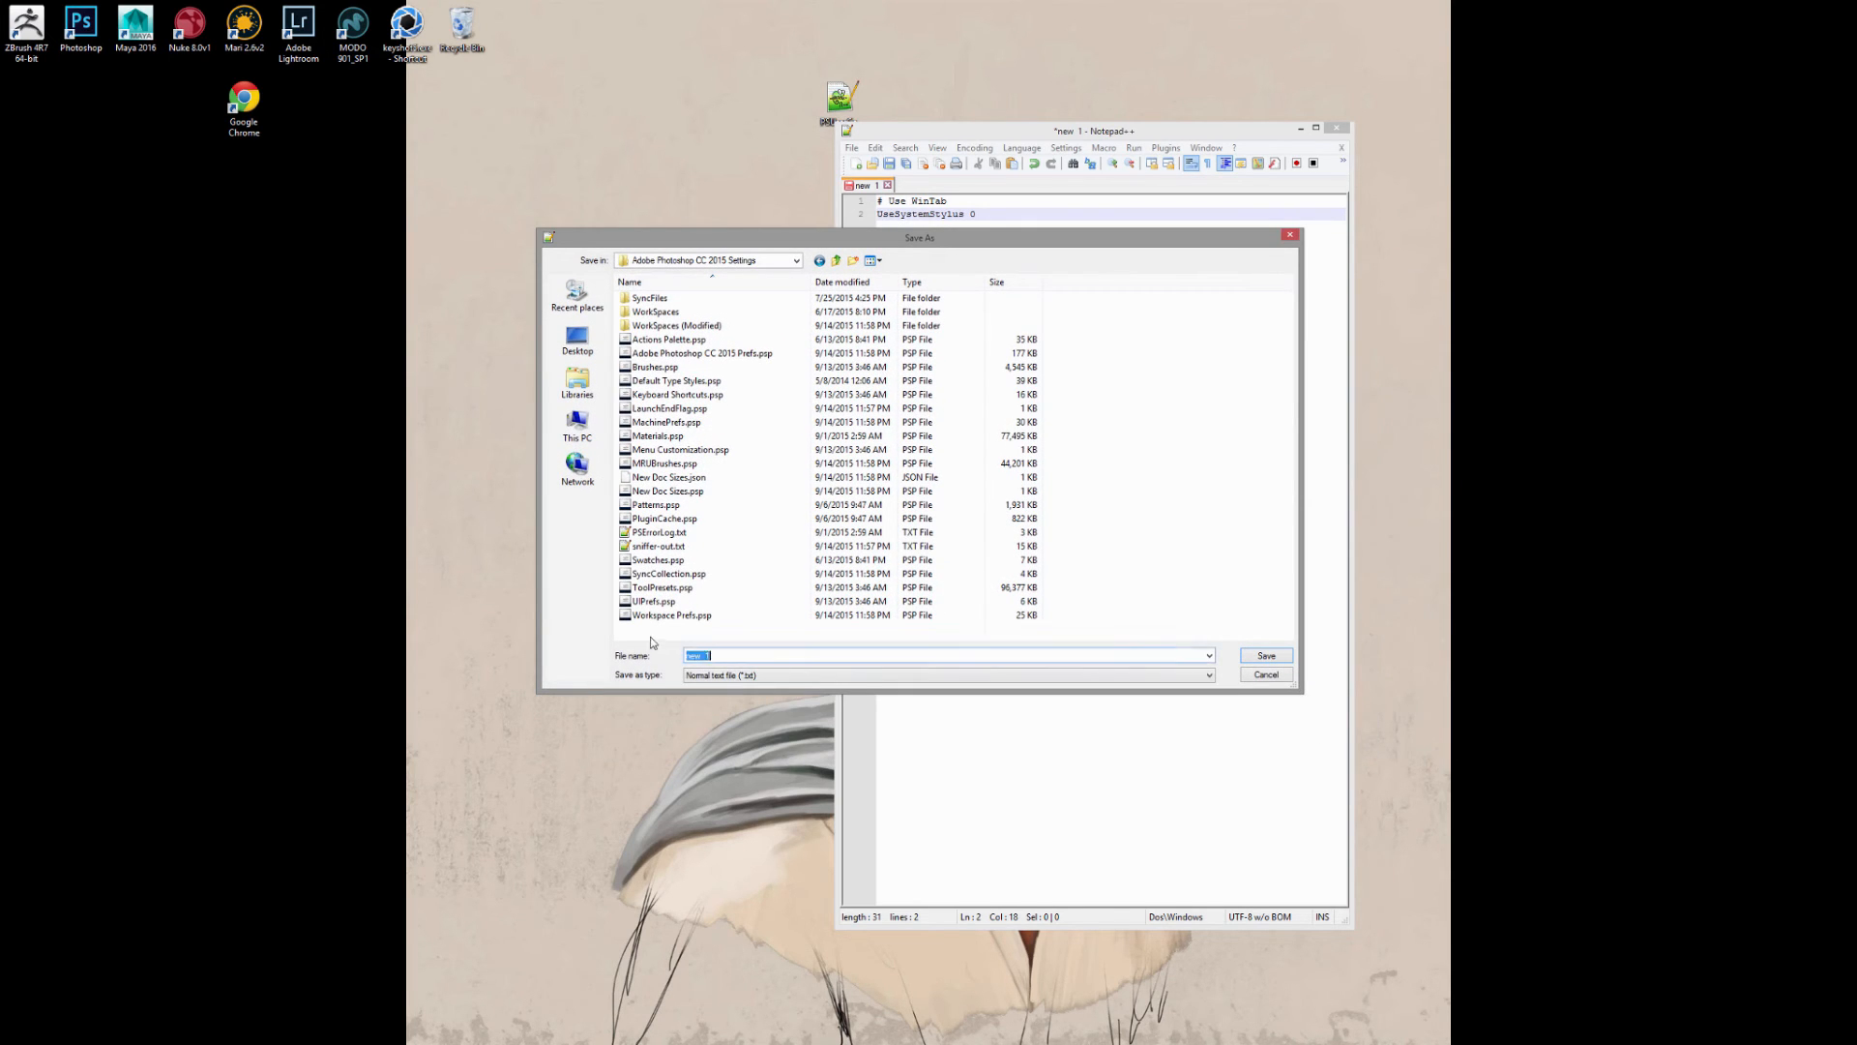
mouse_move(662, 641)
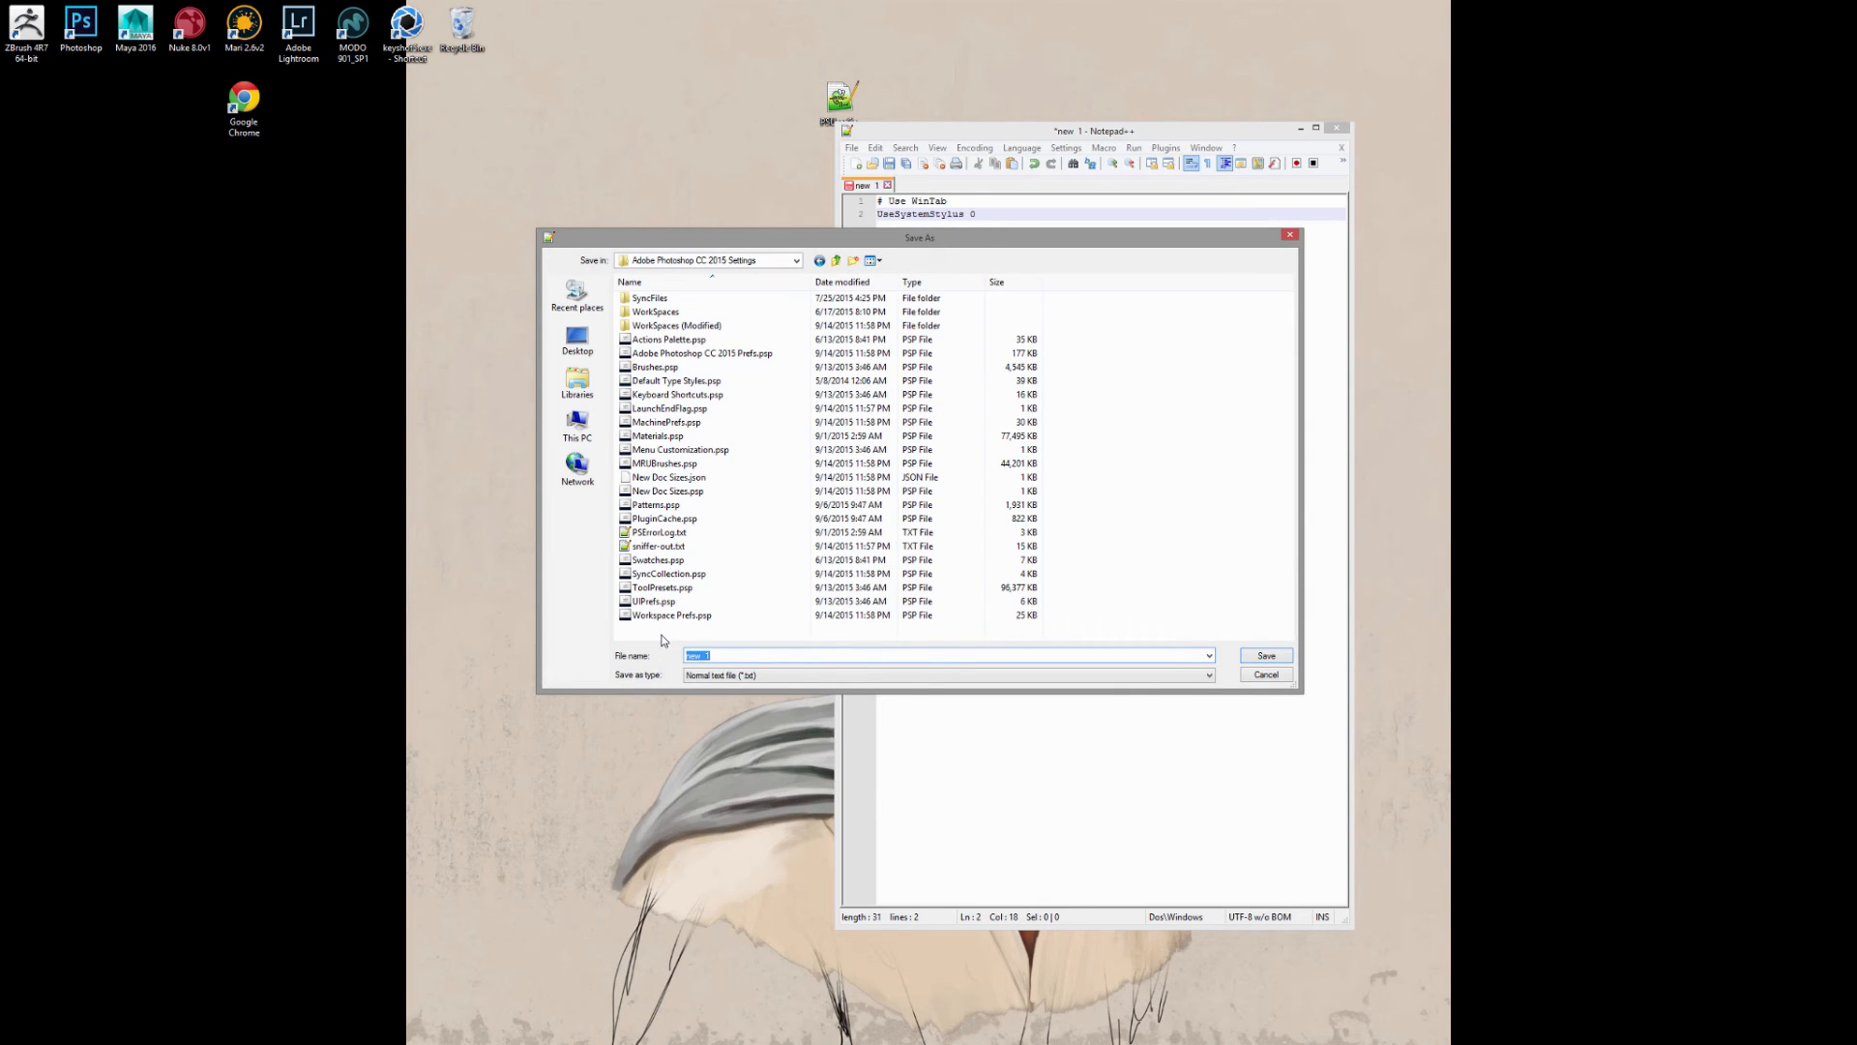
type("PSUS")
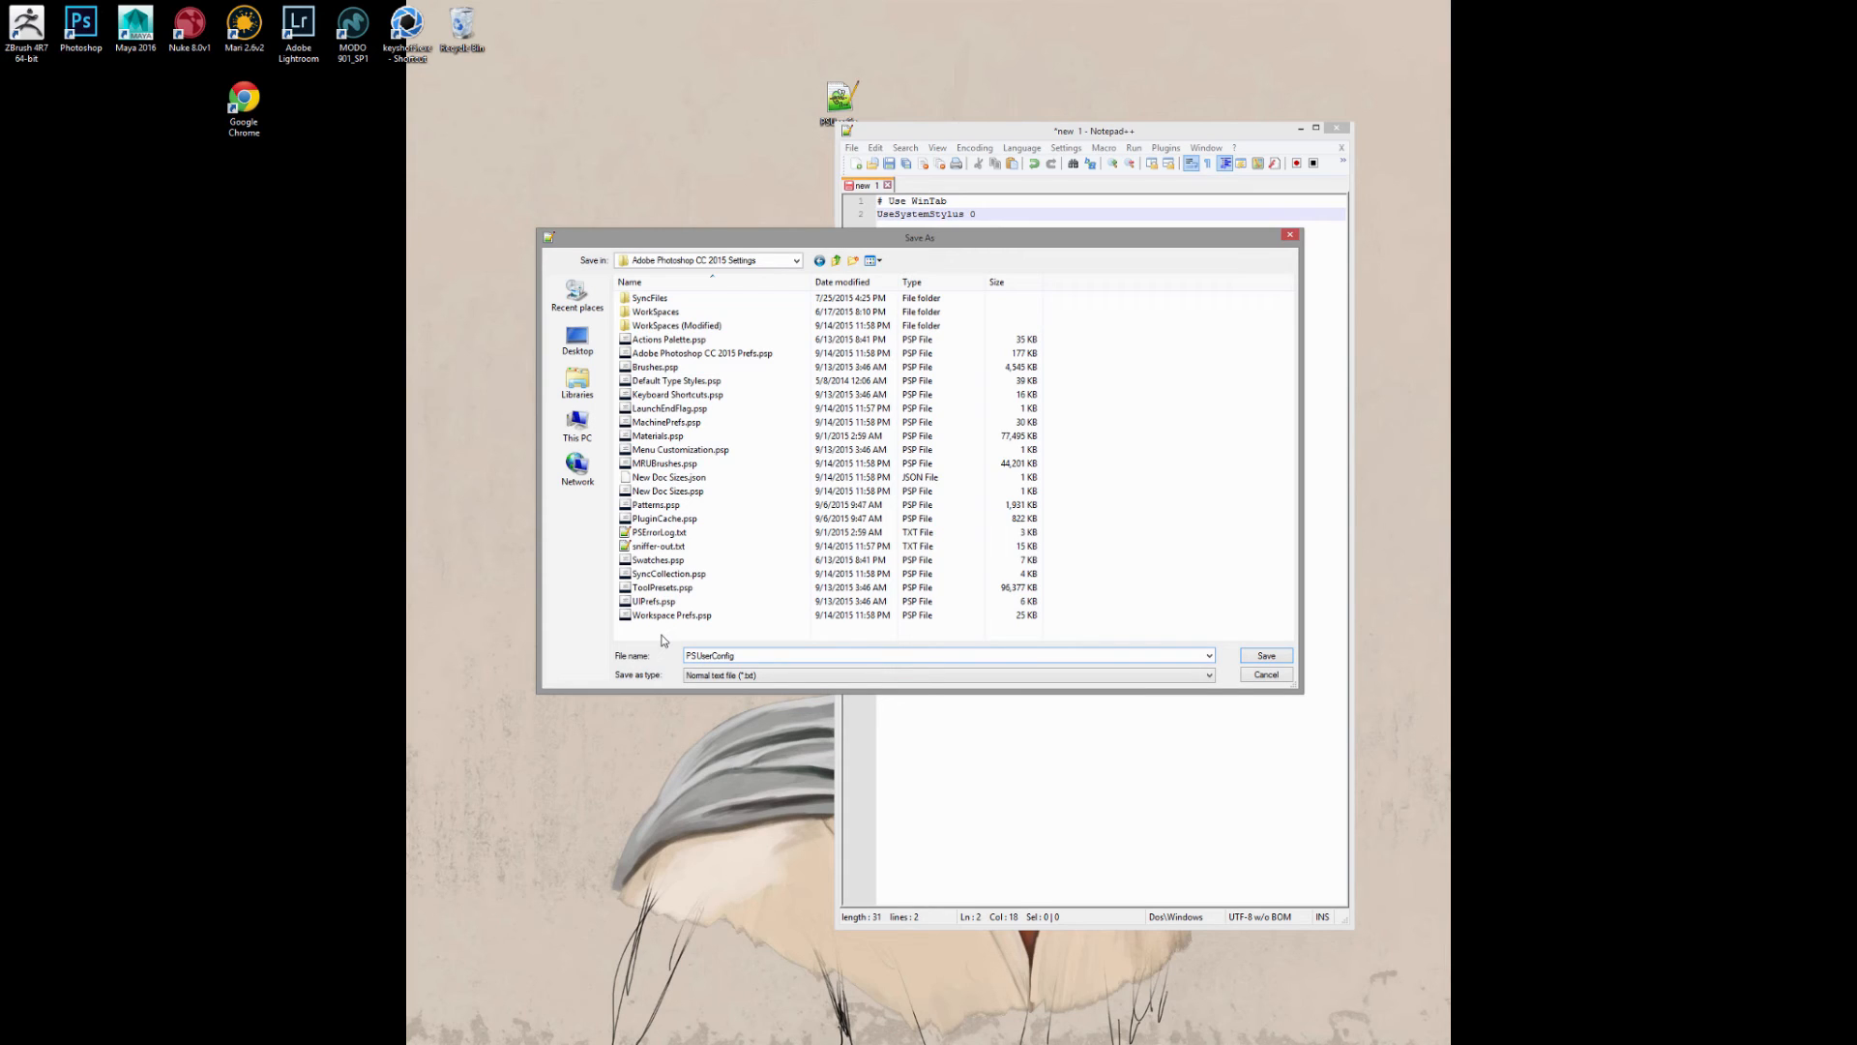
mouse_move(1176, 496)
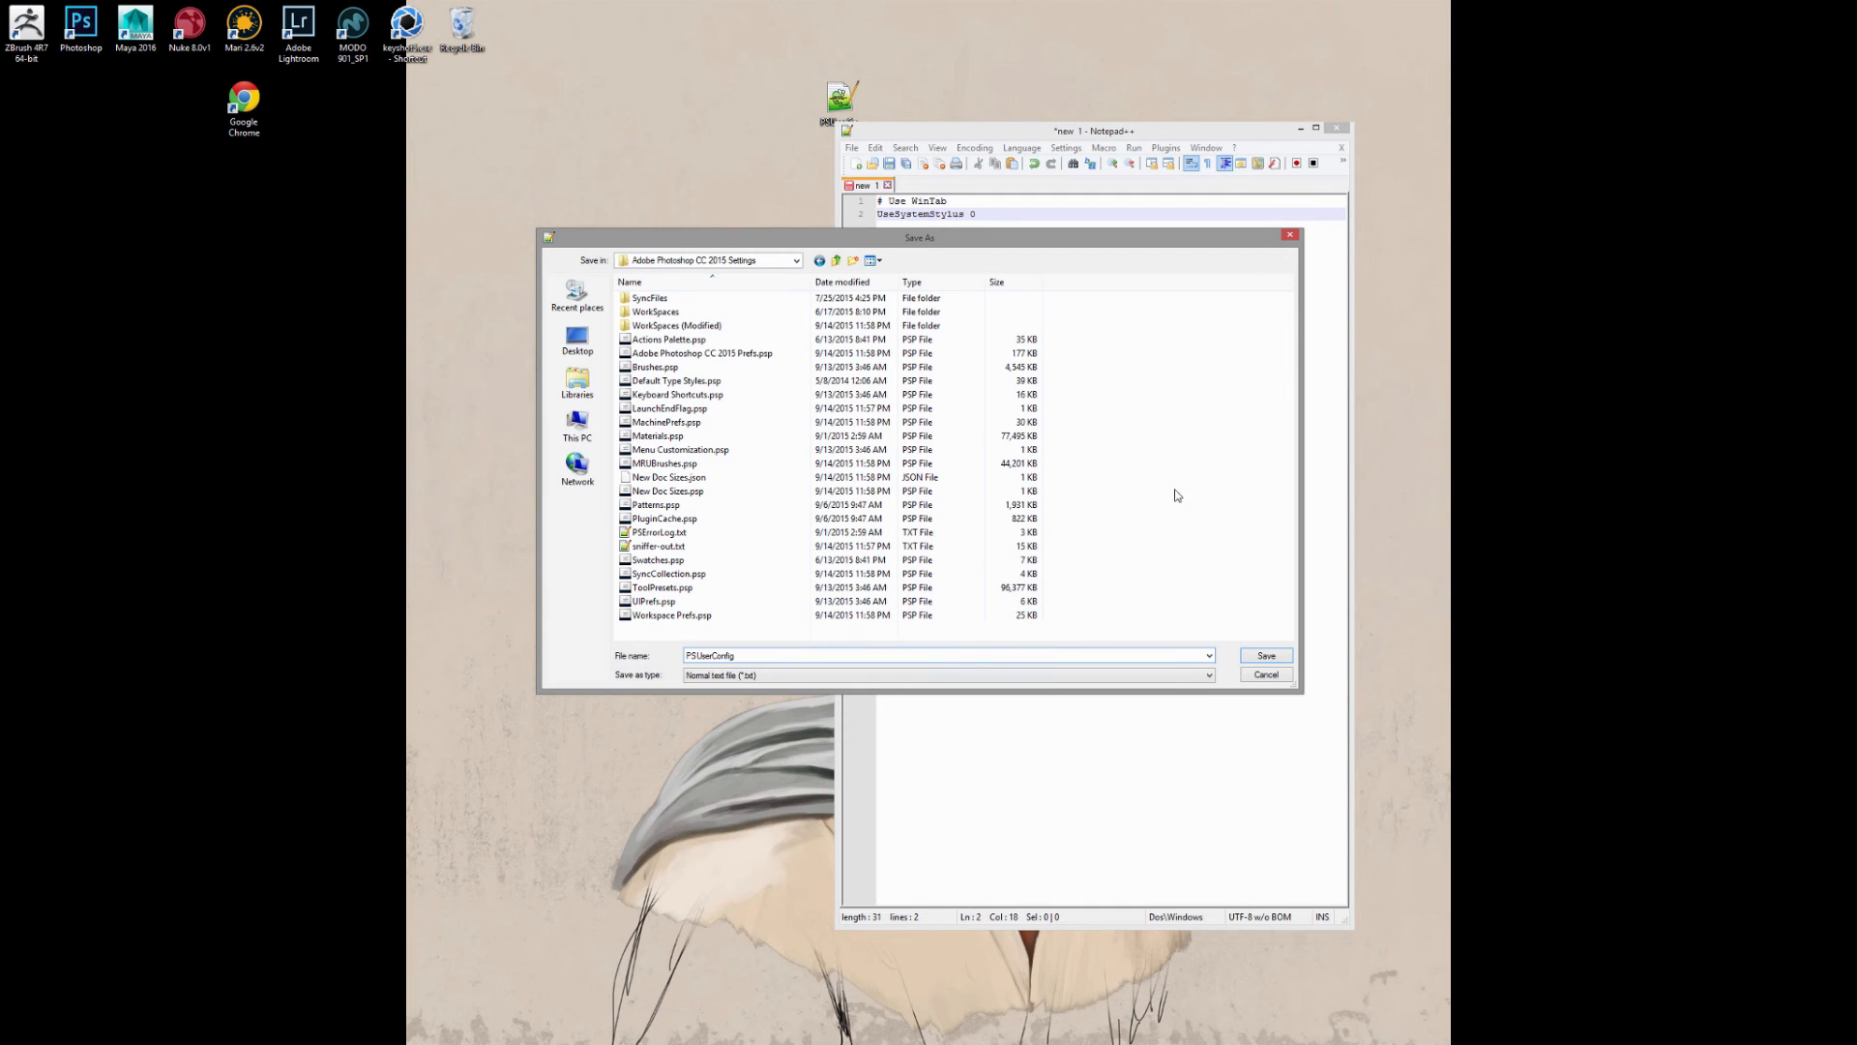
left_click(1263, 656)
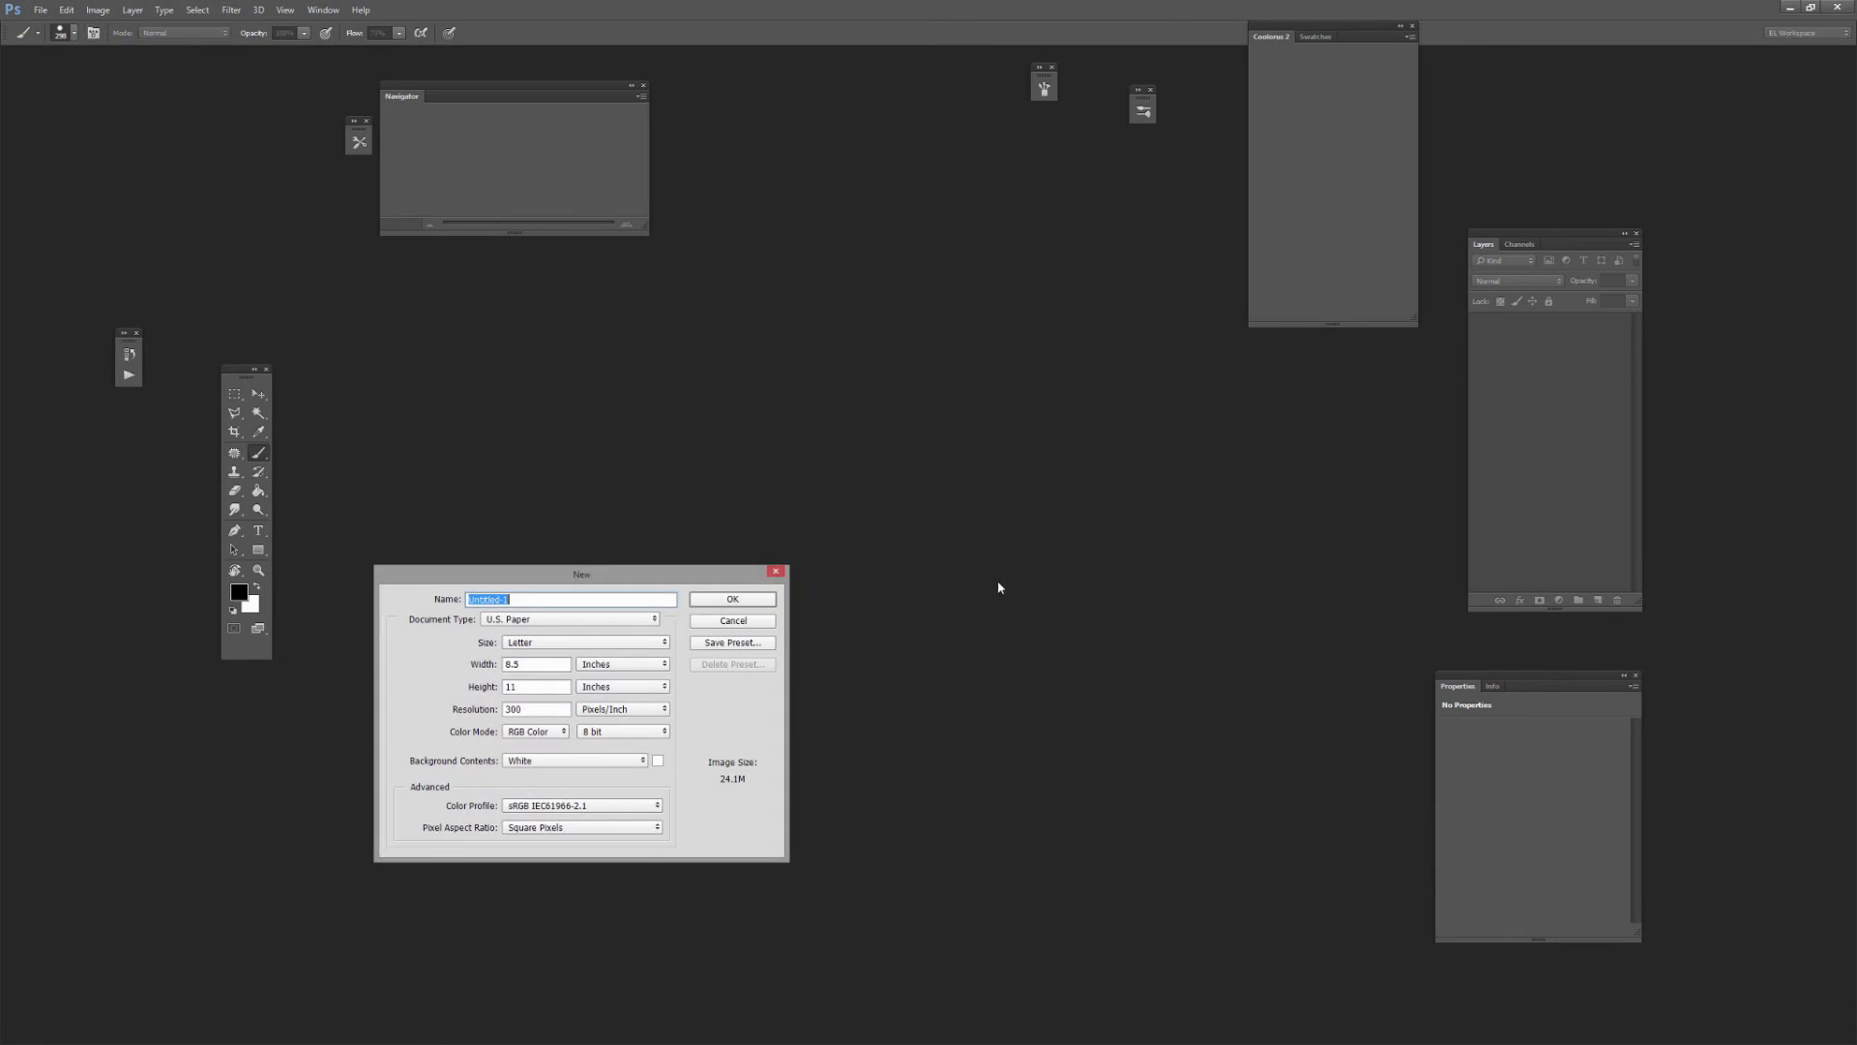
- Create the blank Letter document and paint overlapping tapering gray and black strokes to test pen pressure
left_click(731, 598)
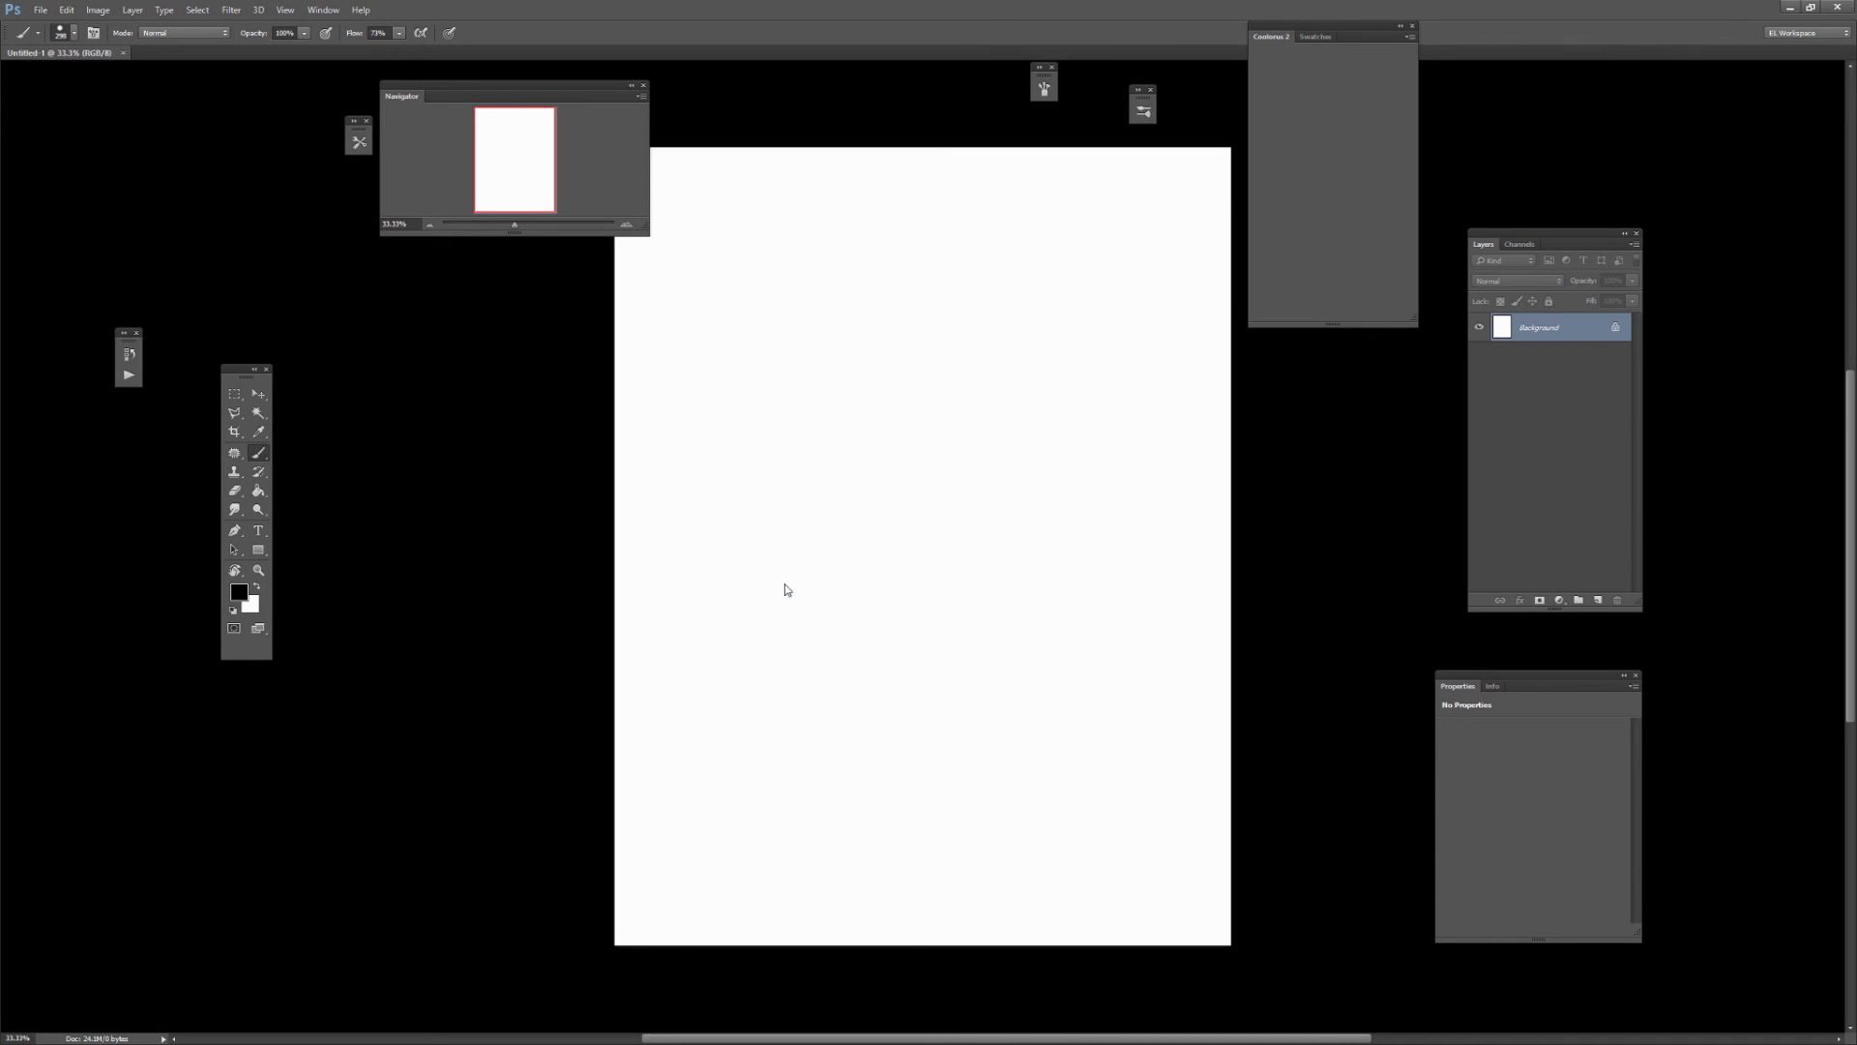
mouse_move(712, 604)
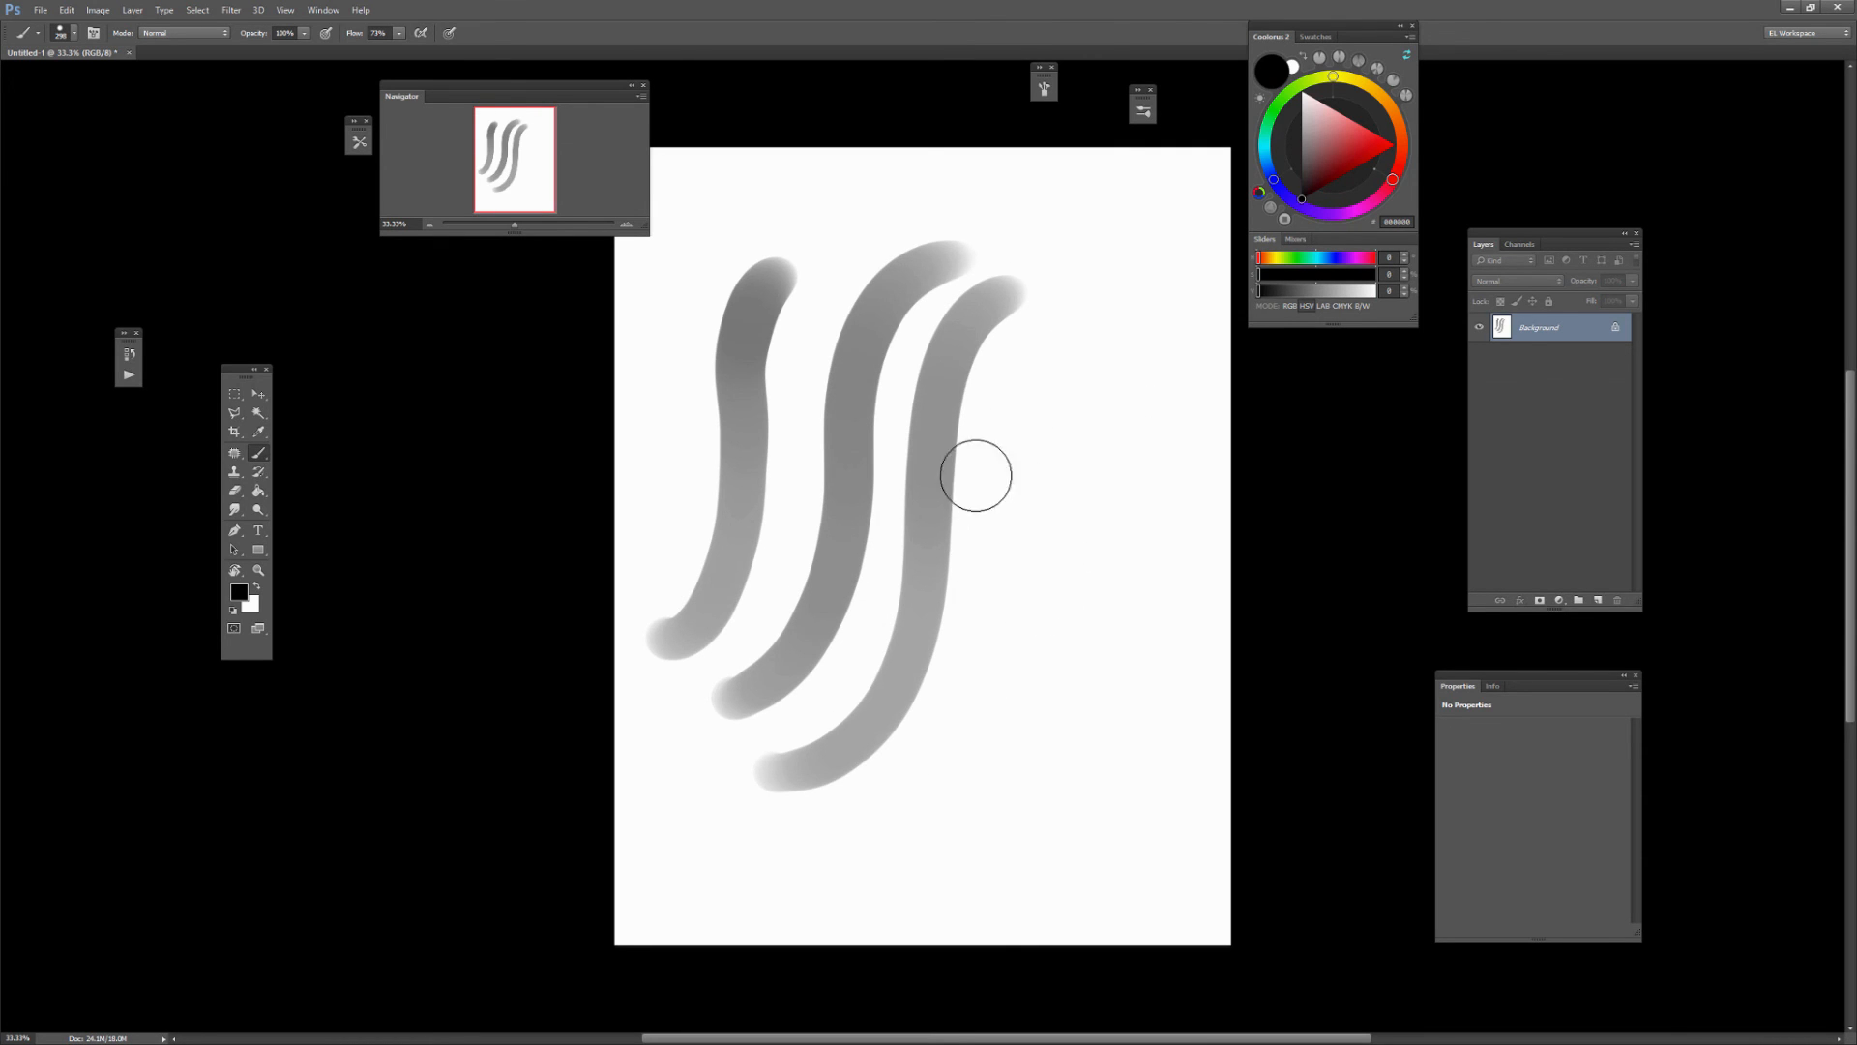
mouse_move(1095, 277)
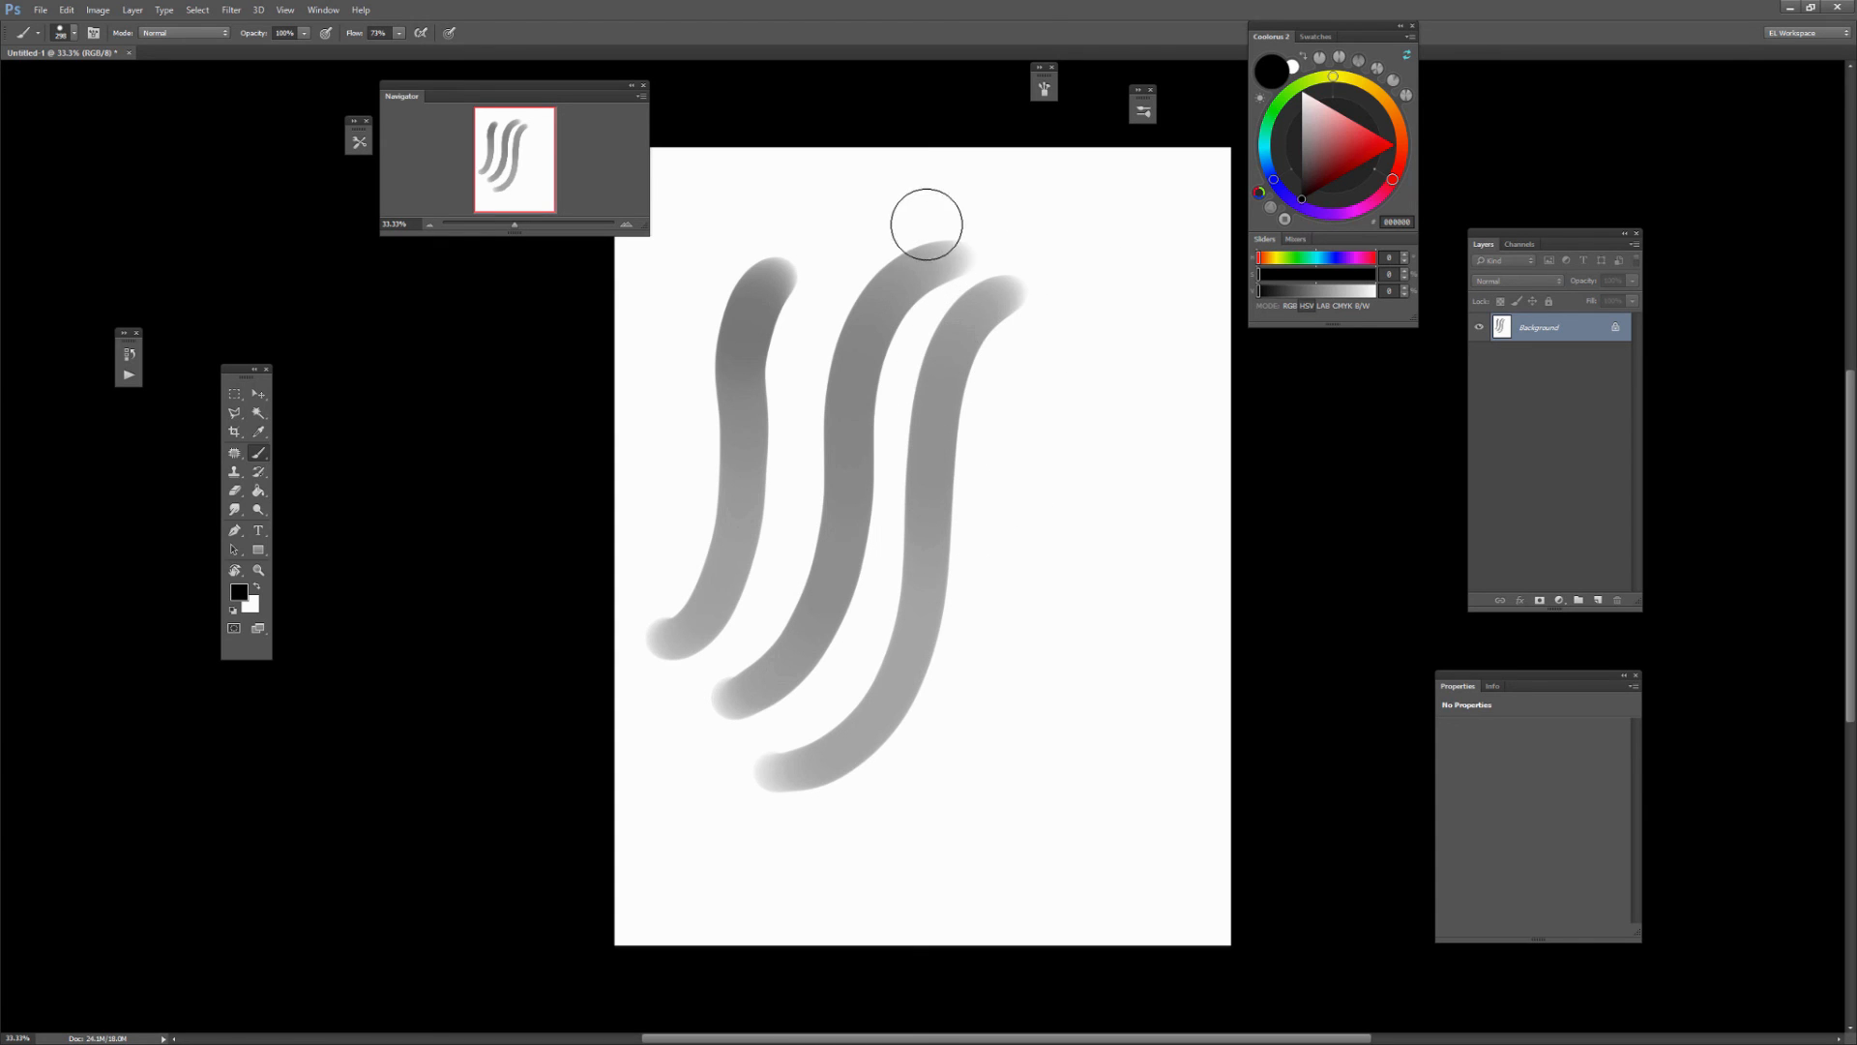
left_click_drag(927, 225, 1147, 799)
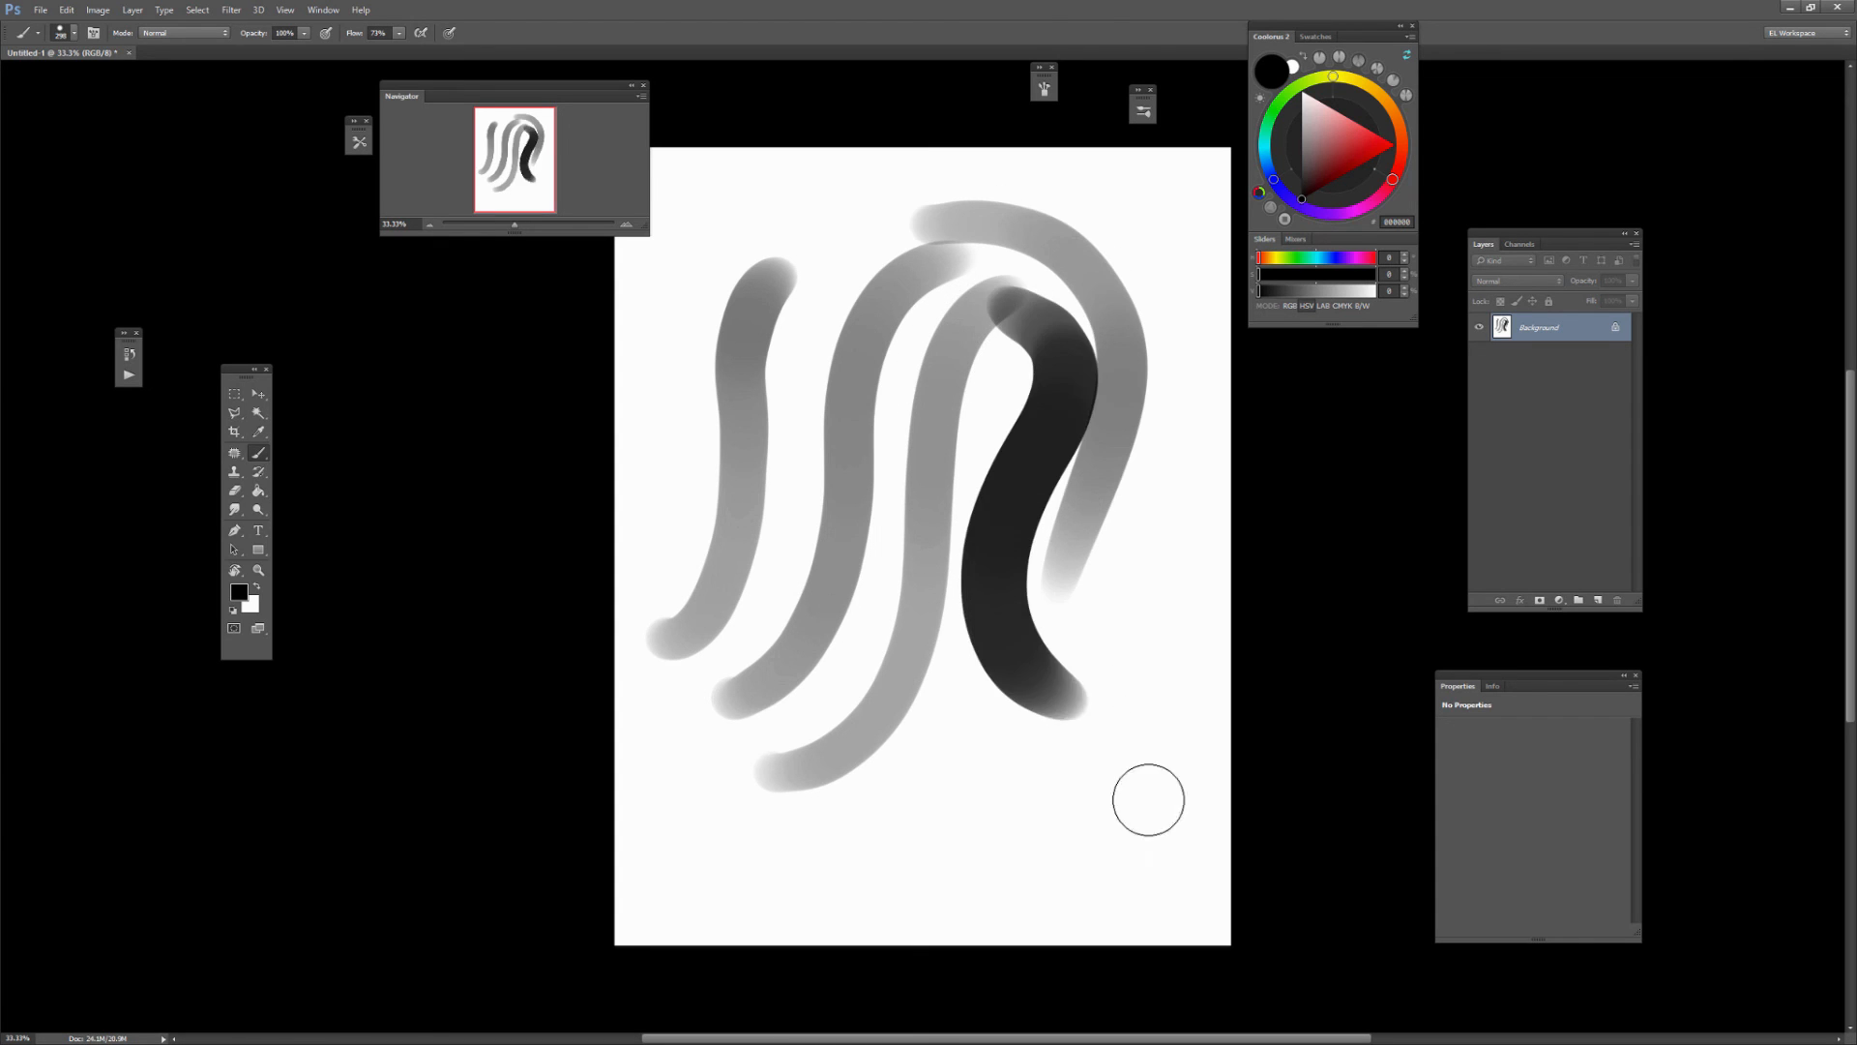
left_click_drag(1148, 799, 1037, 817)
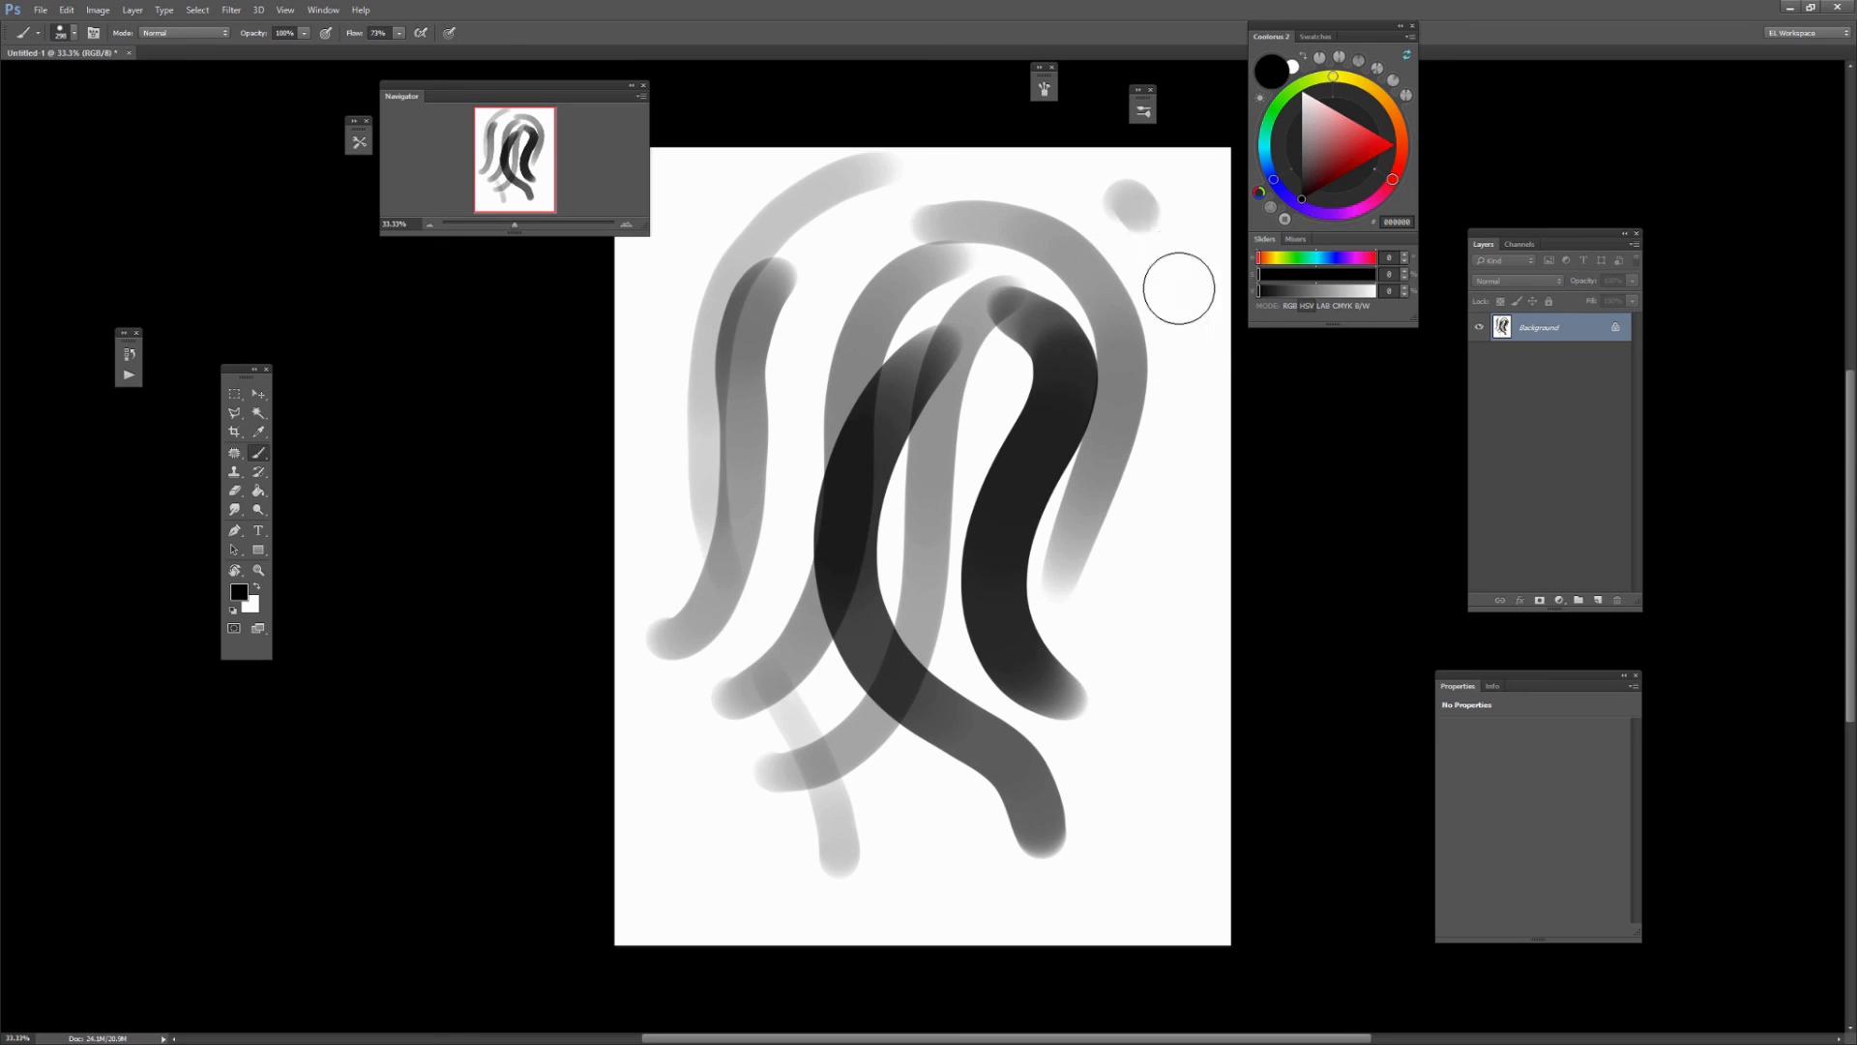
left_click_drag(1167, 288, 1194, 499)
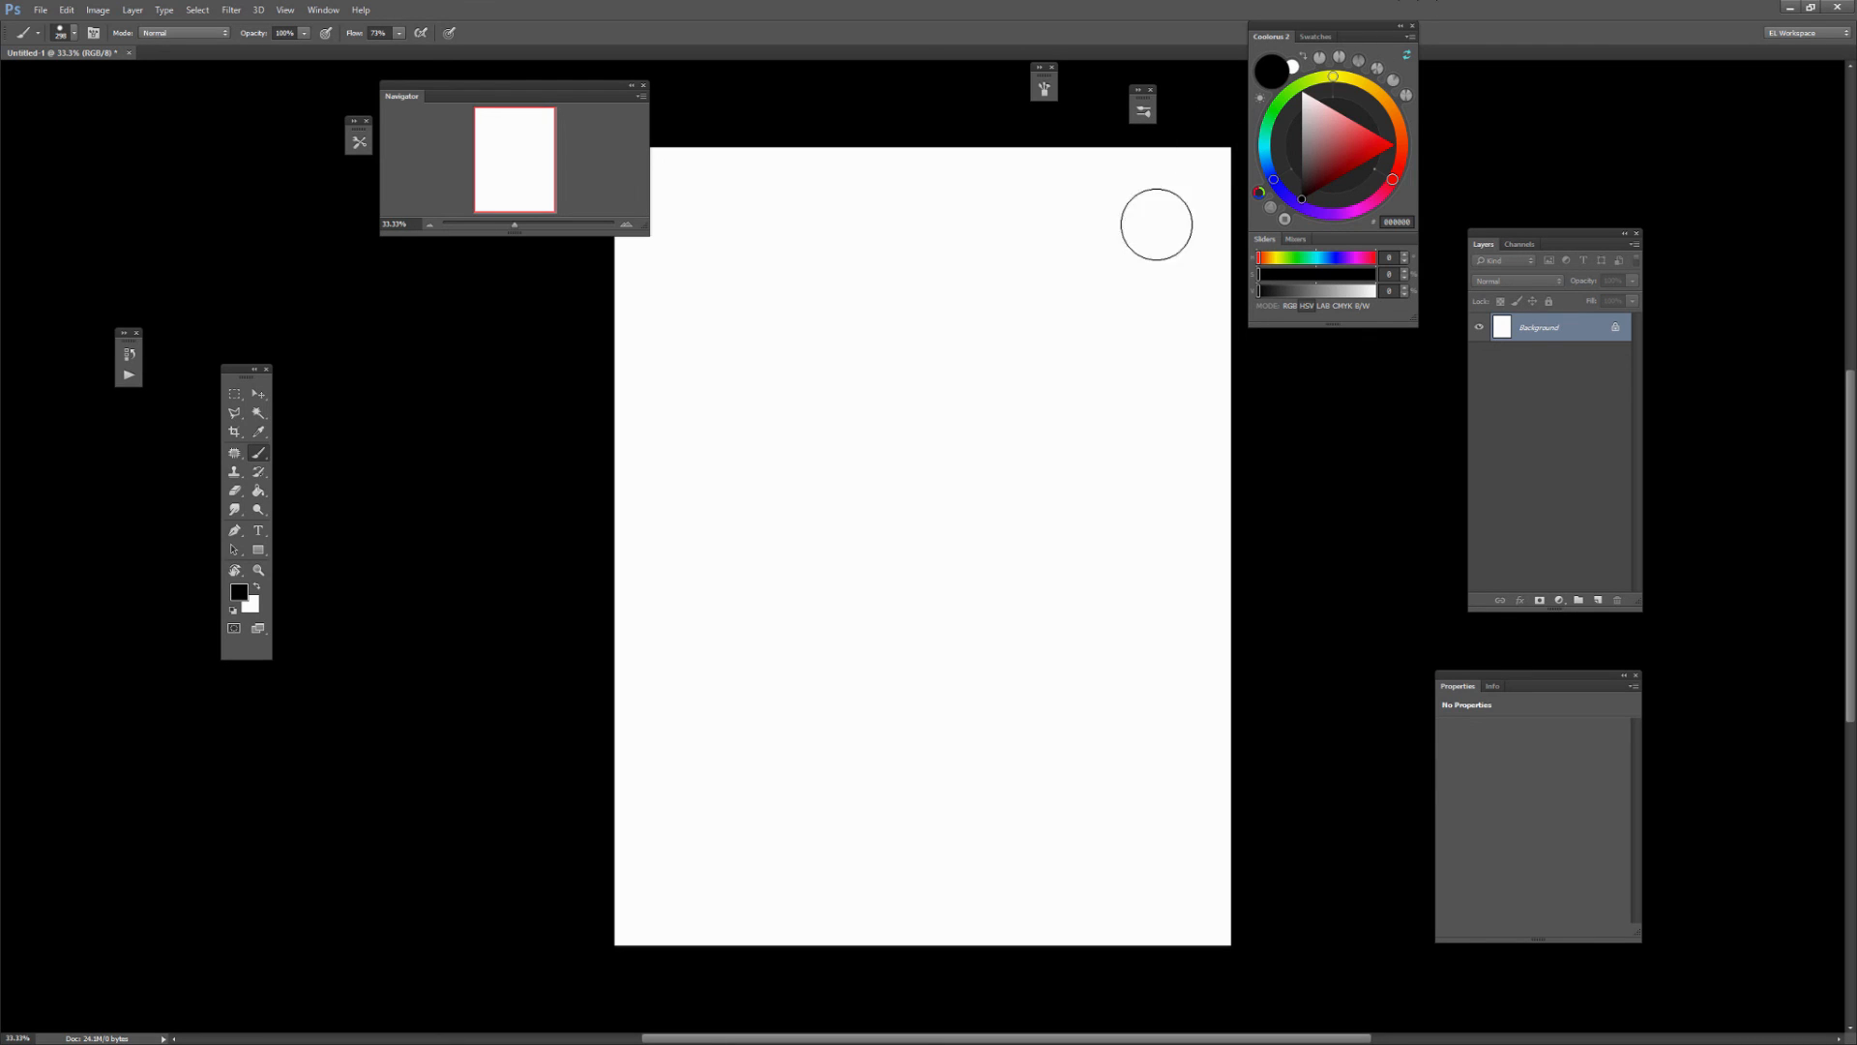
mouse_move(1352, 418)
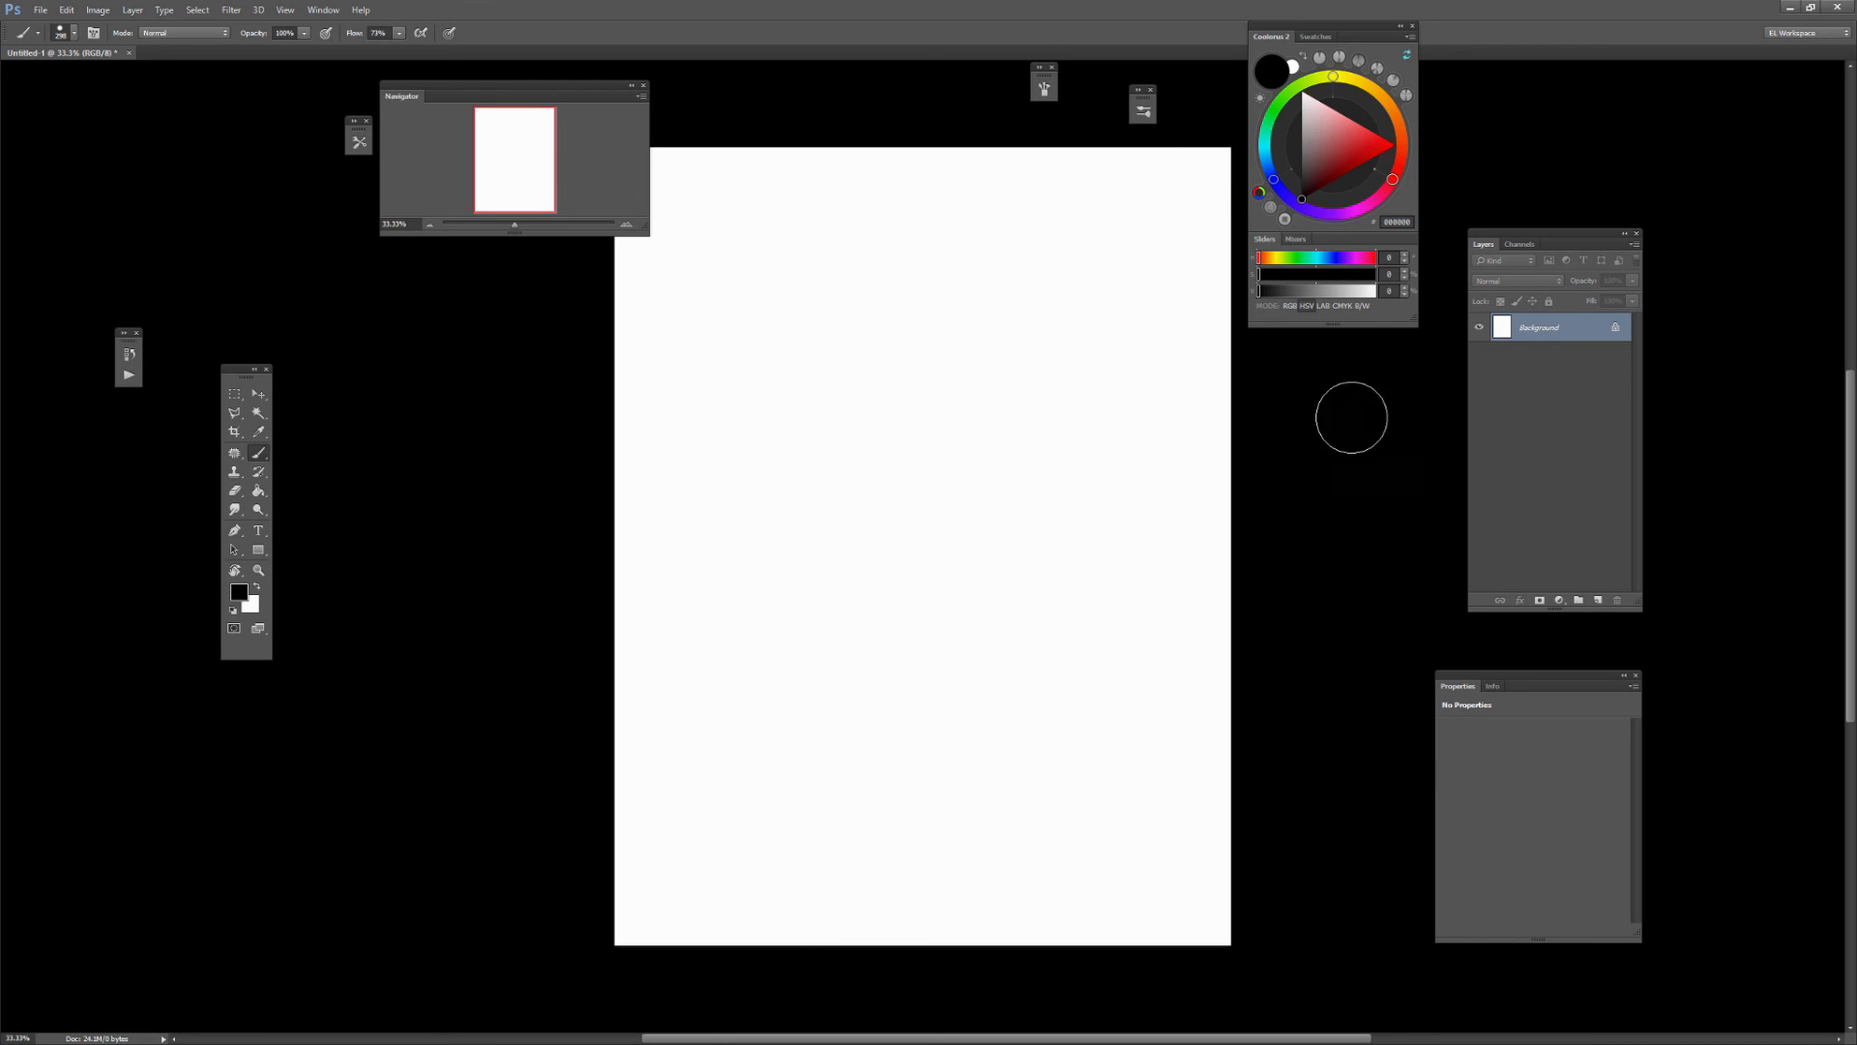
mouse_move(1227, 331)
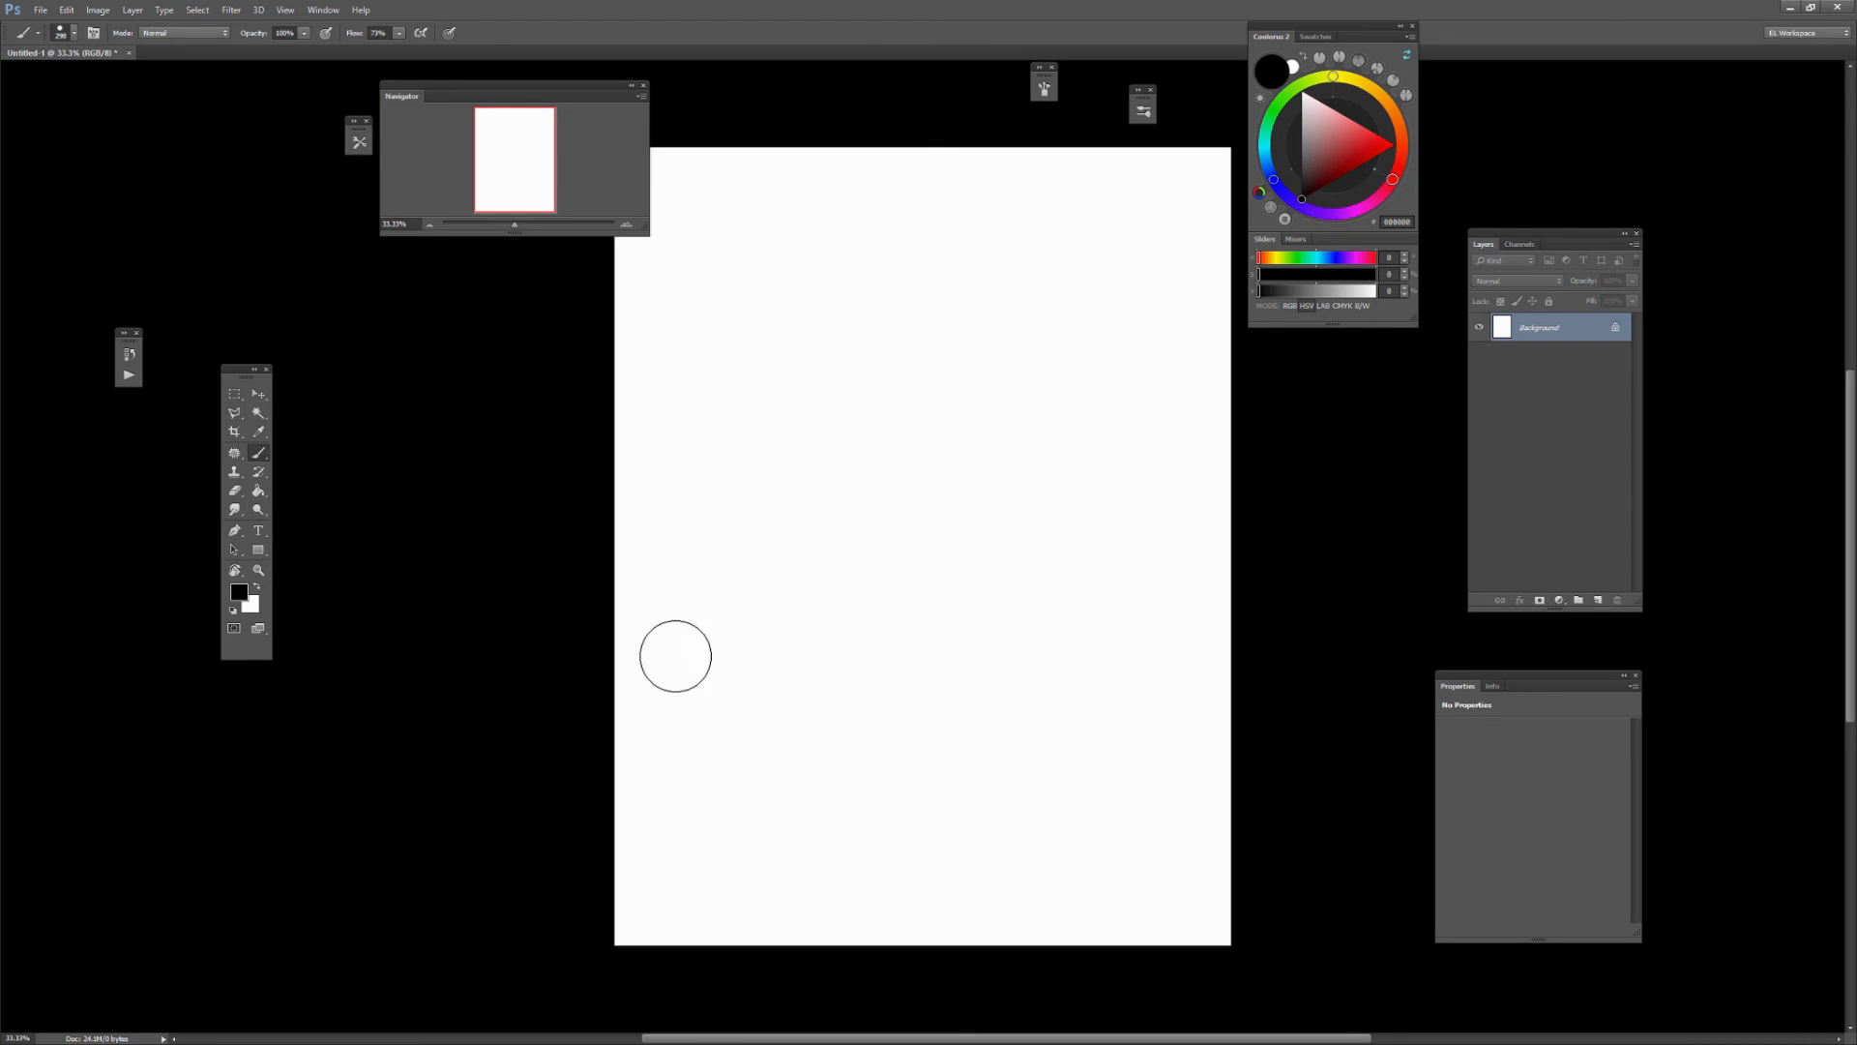
mouse_move(1169, 383)
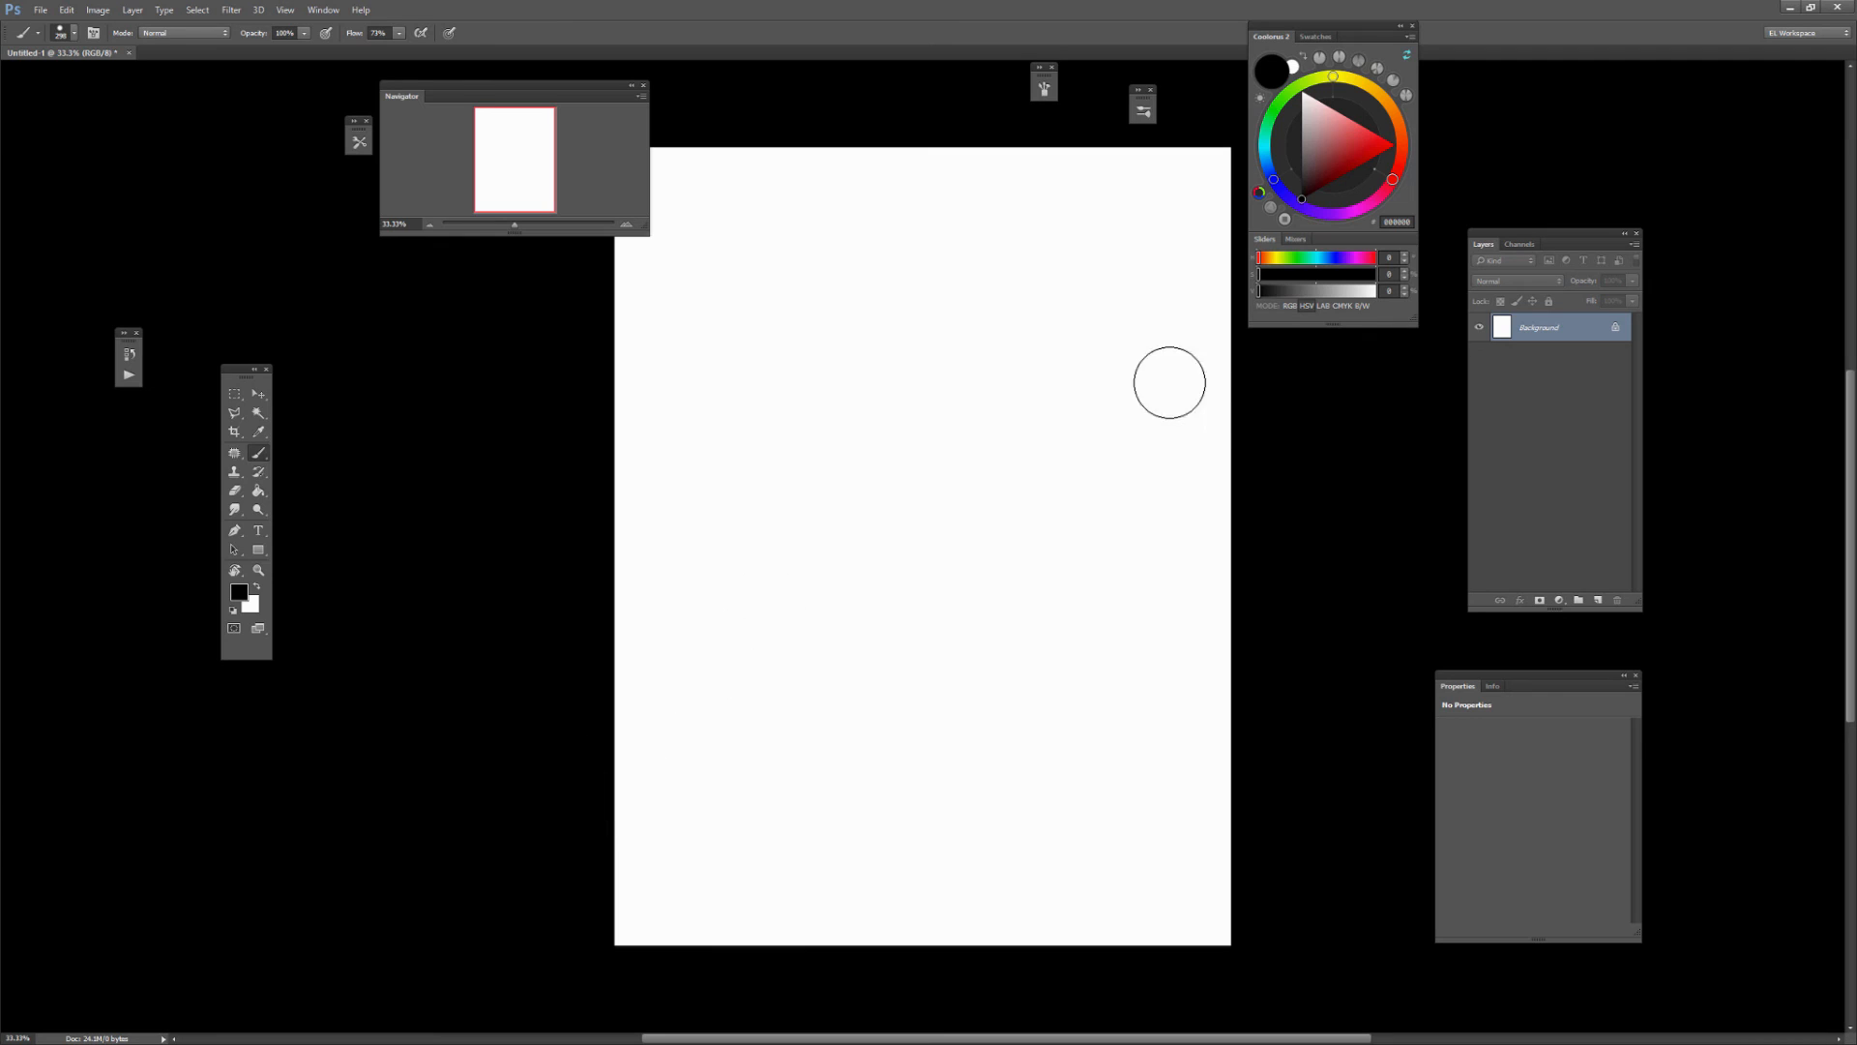
mouse_move(1205, 400)
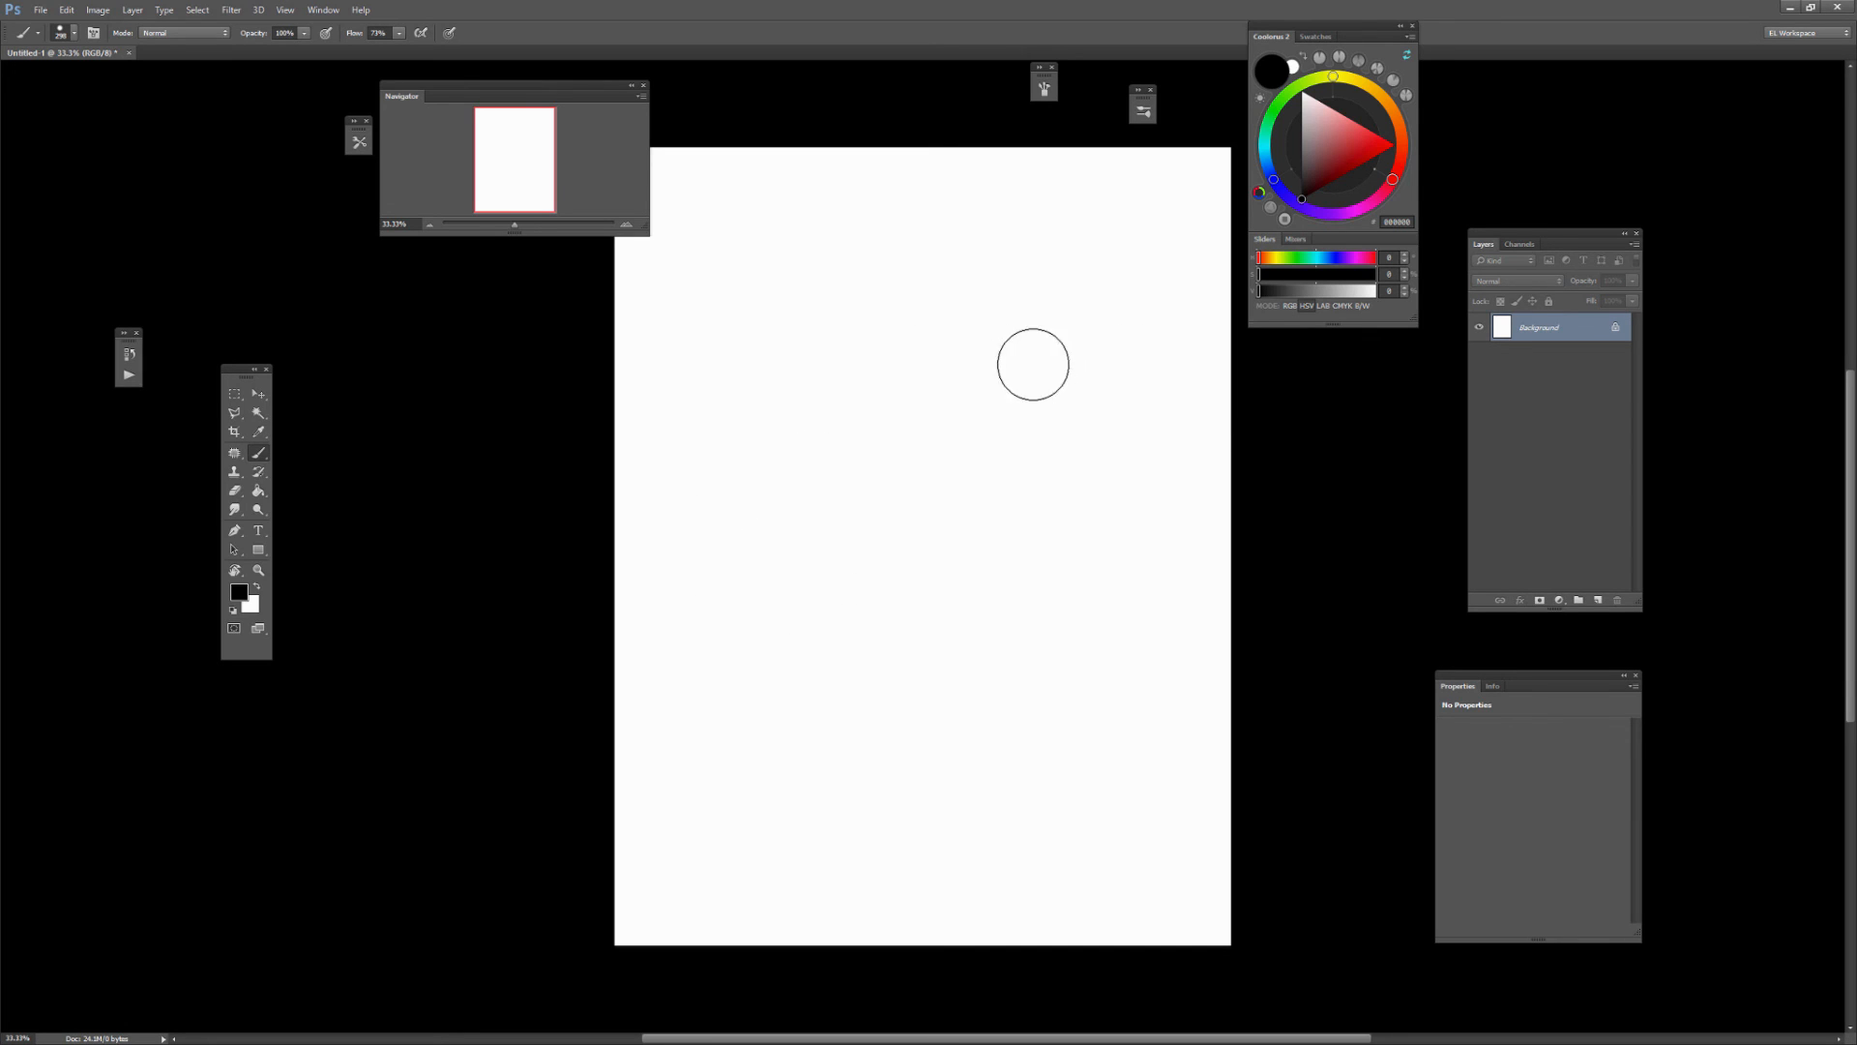
mouse_move(894, 406)
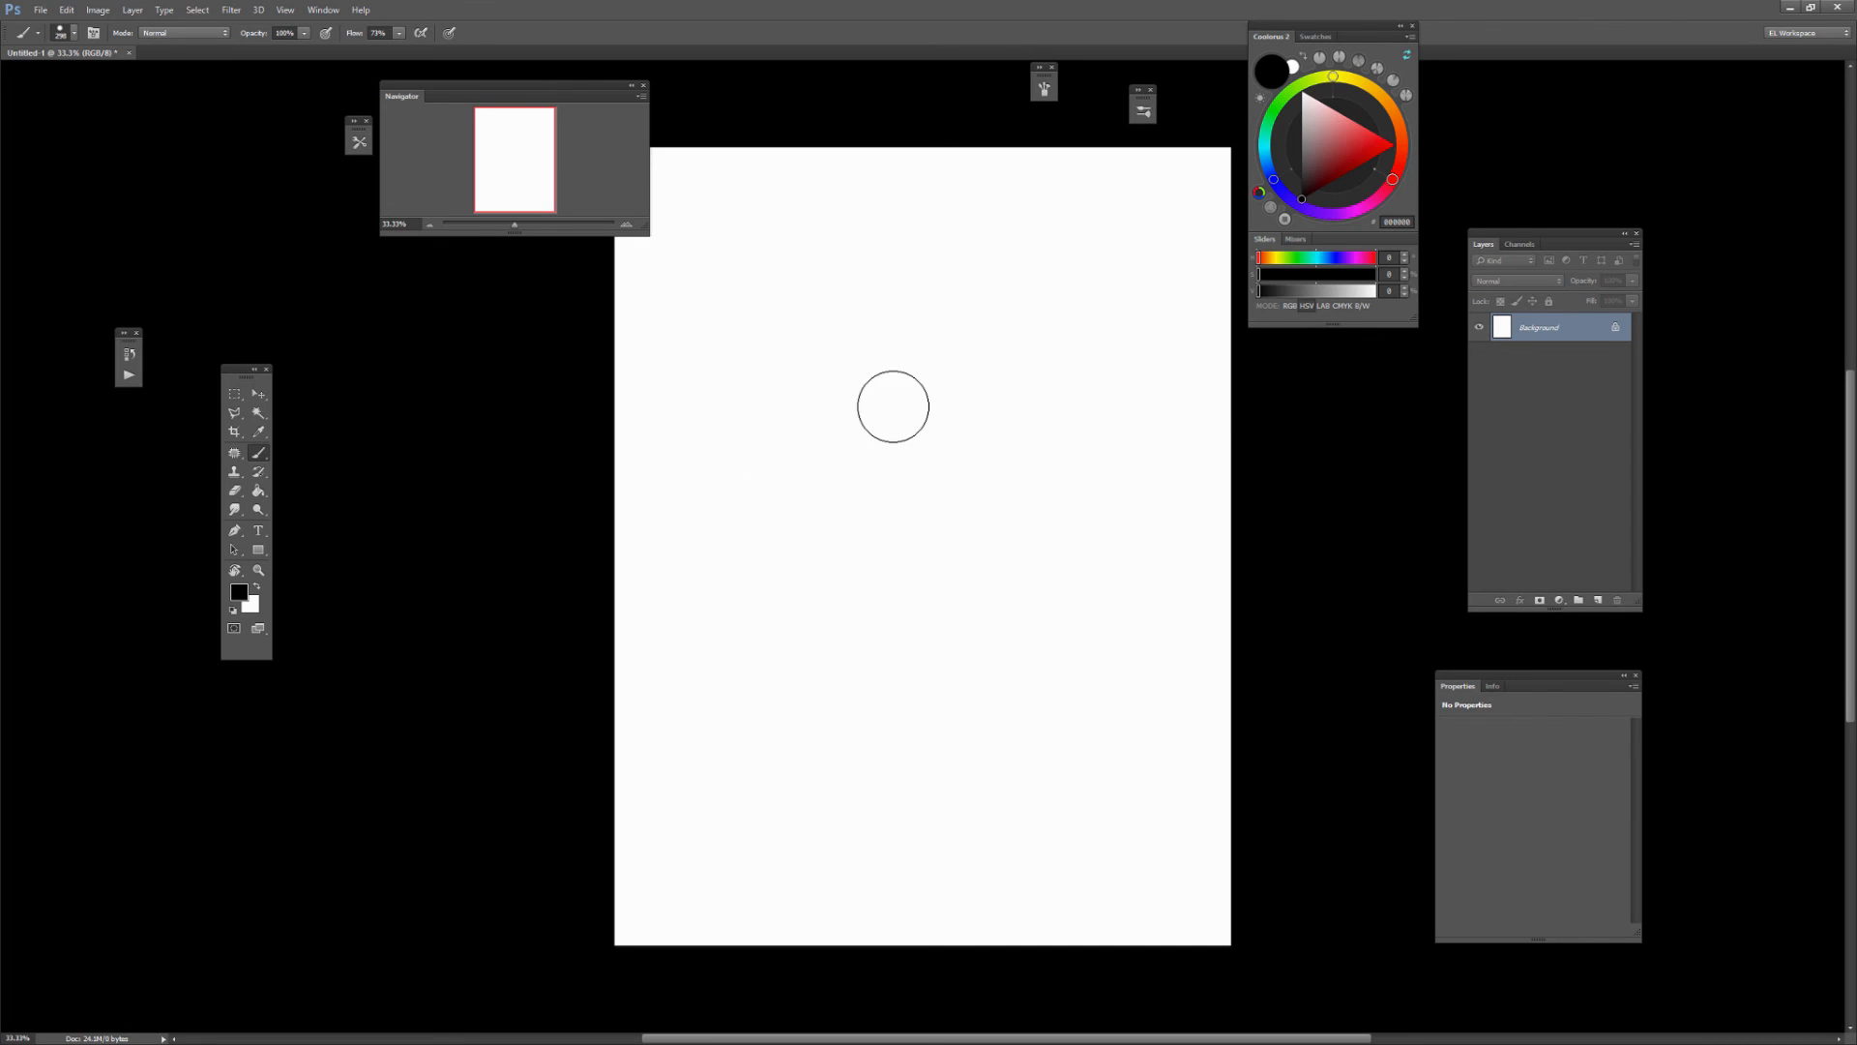